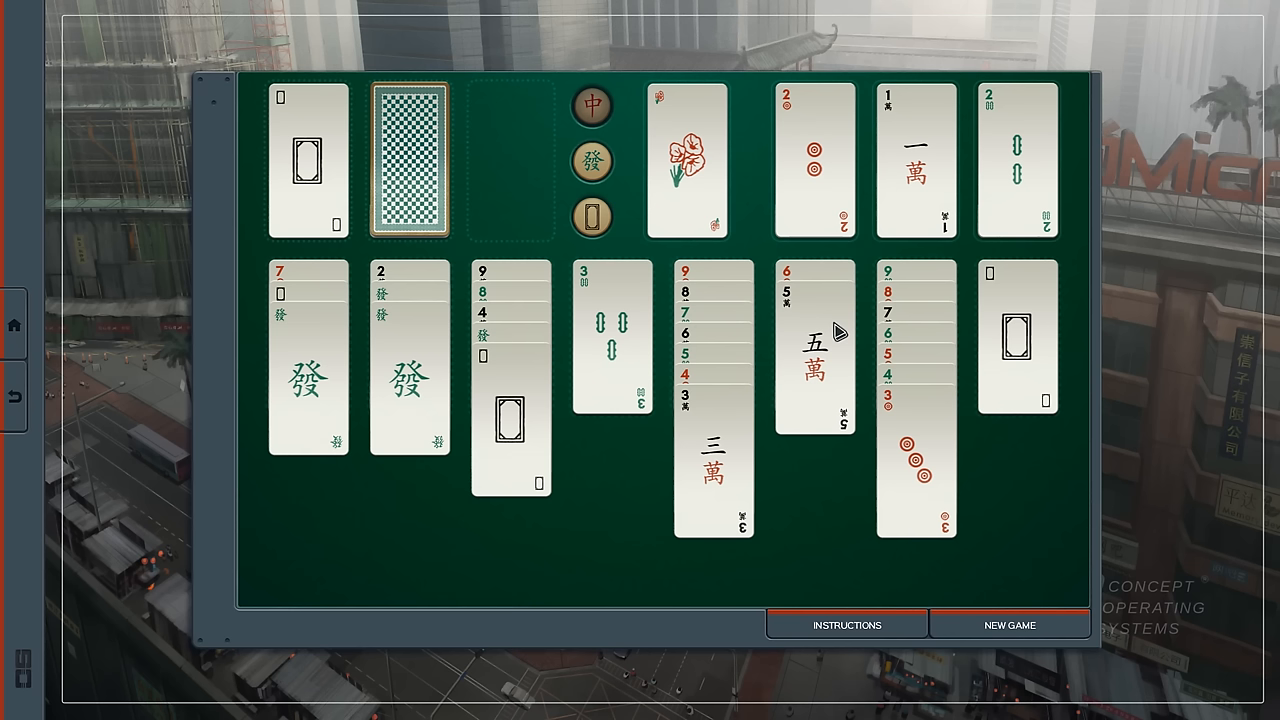
pyautogui.moveTo(576, 440)
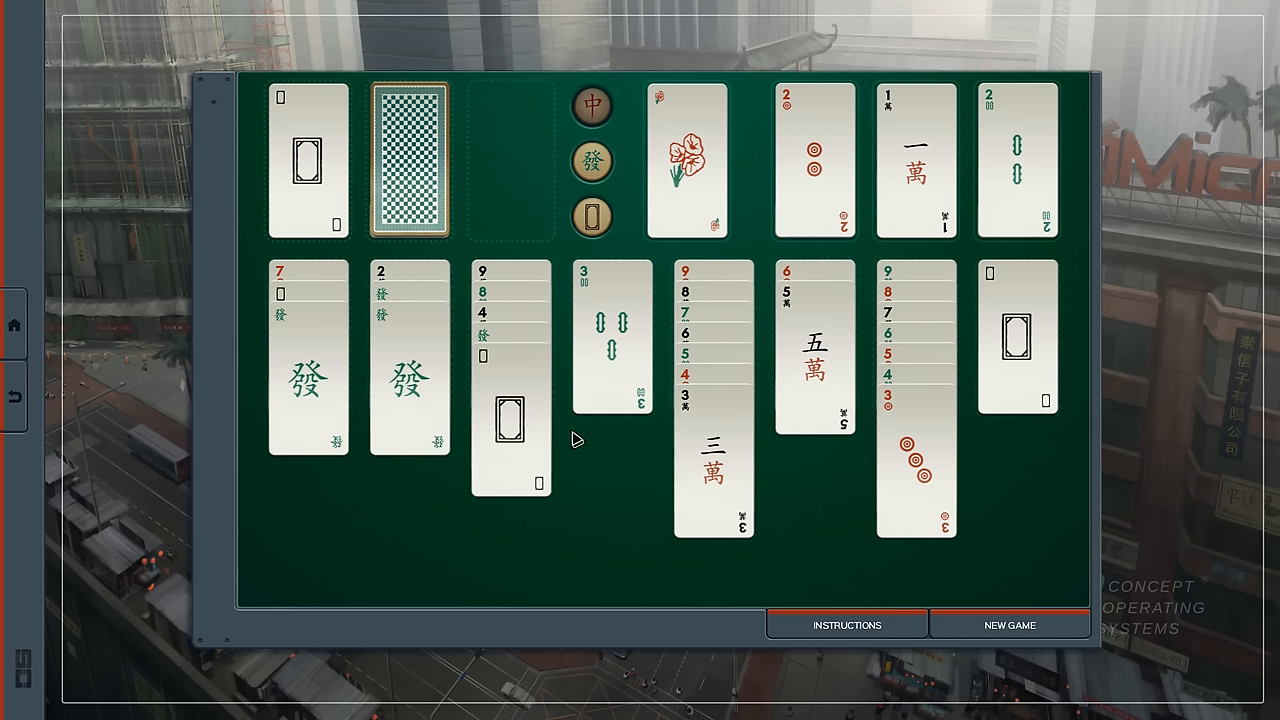
pyautogui.moveTo(563, 437)
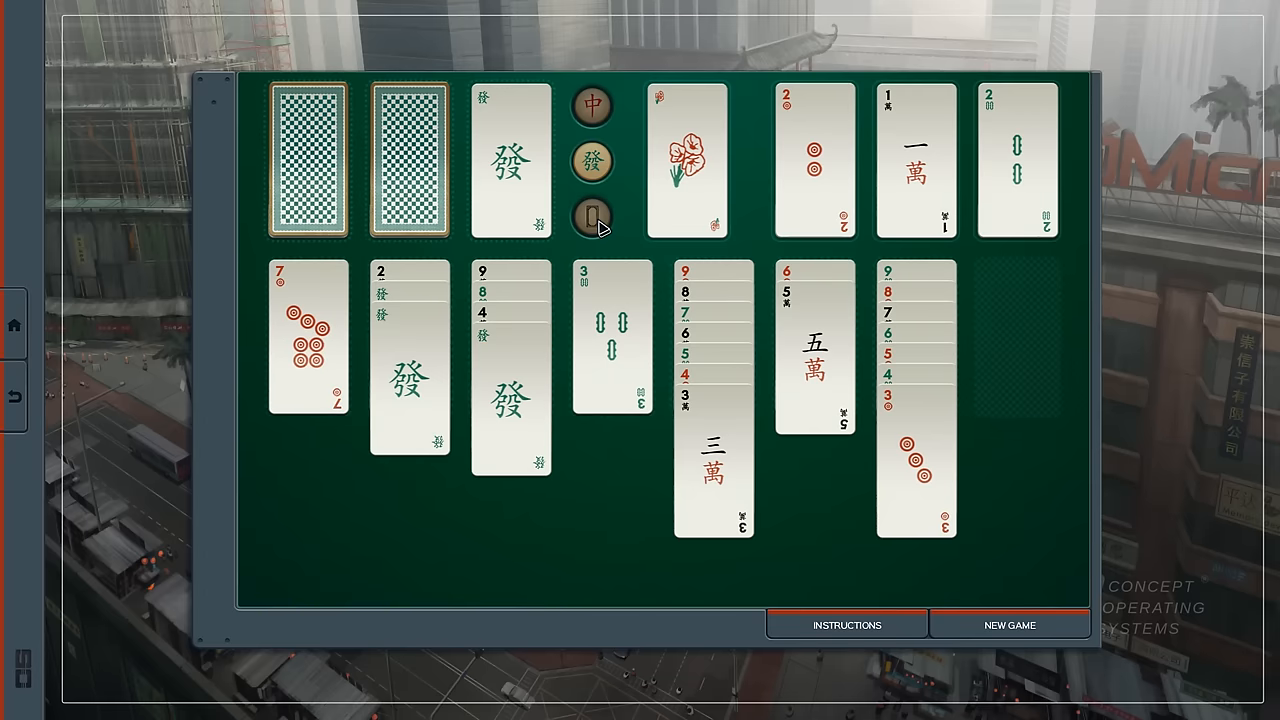
pyautogui.moveTo(555, 245)
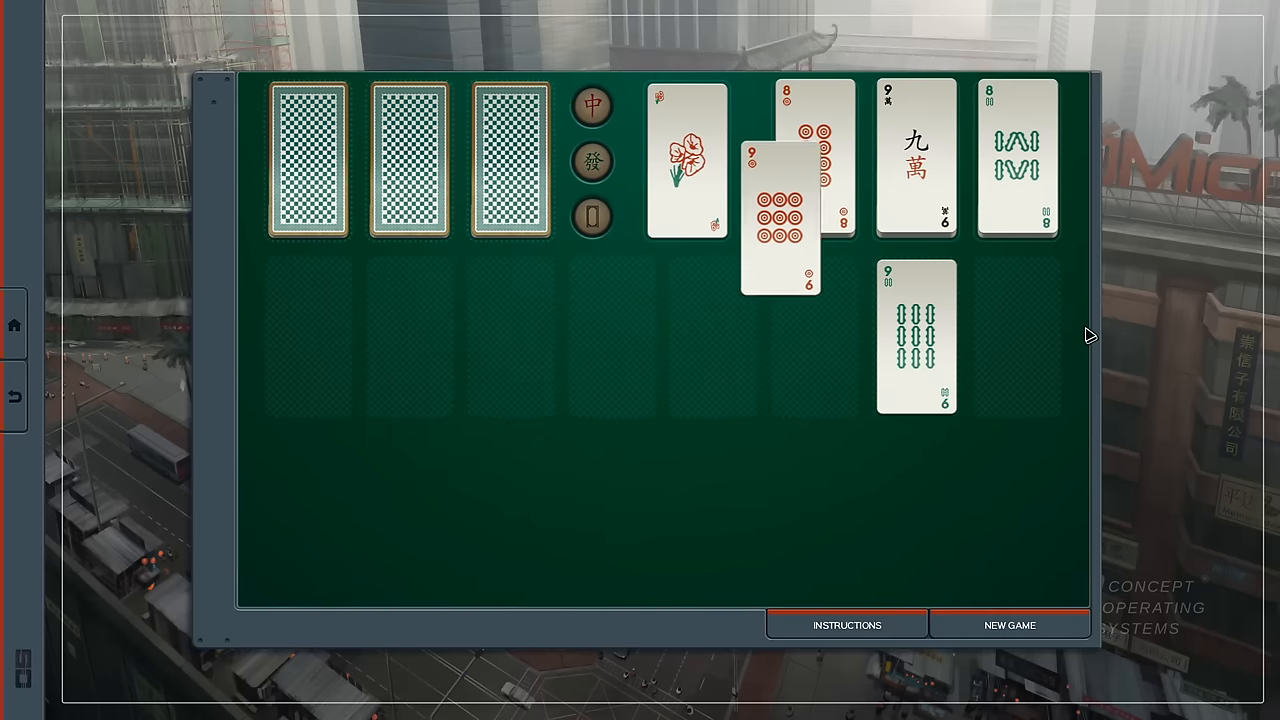
# Place the last cards onto the foundations so the solitaire board clears.
pyautogui.click(1009, 625)
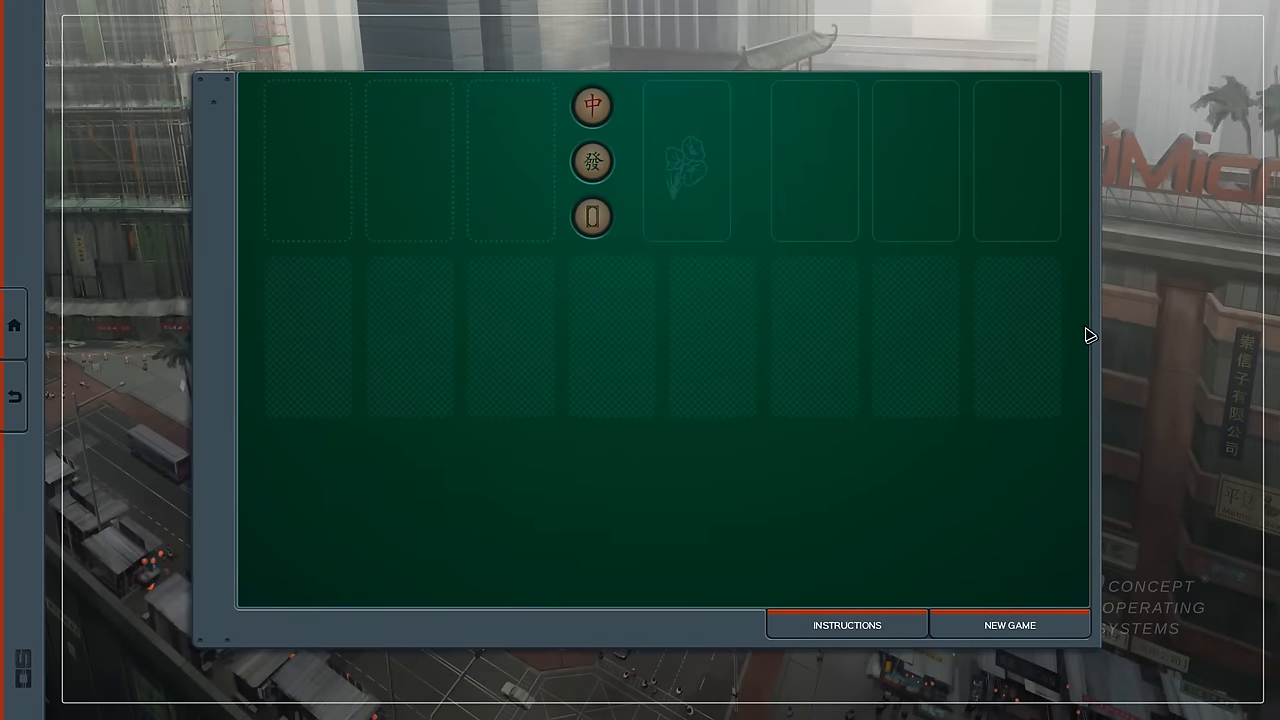
pyautogui.moveTo(1023, 349)
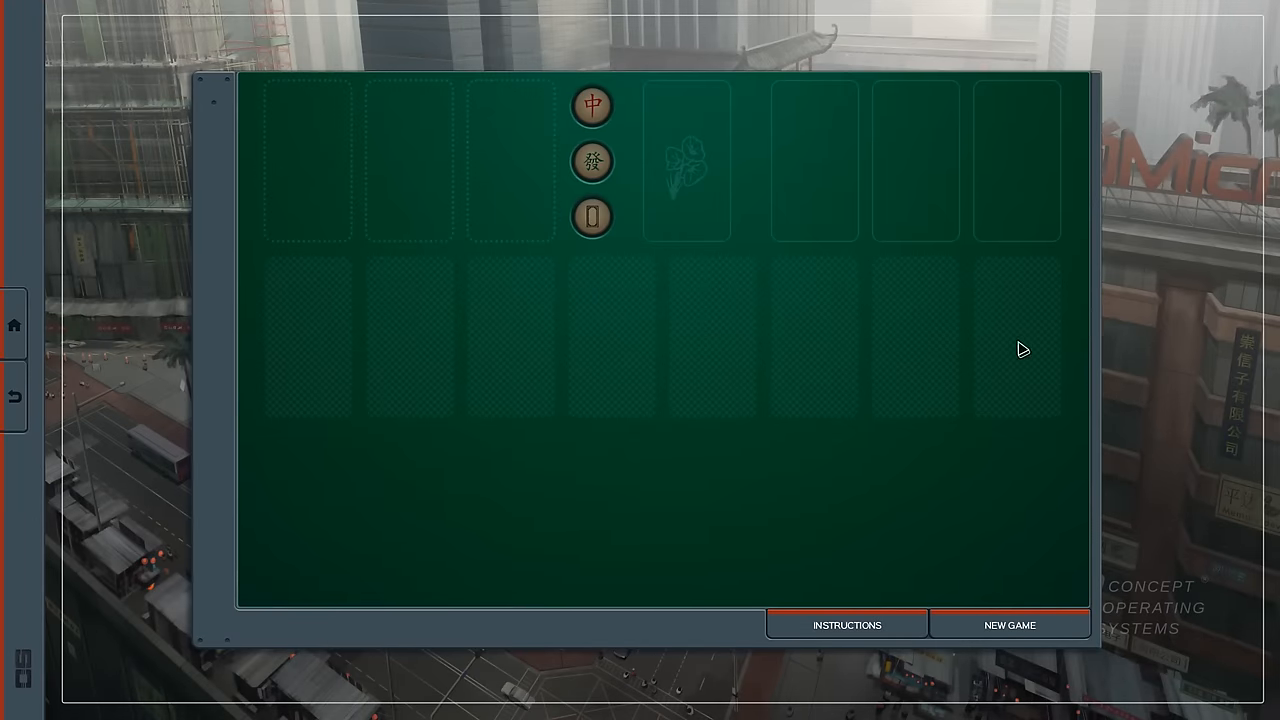
pyautogui.moveTo(968, 583)
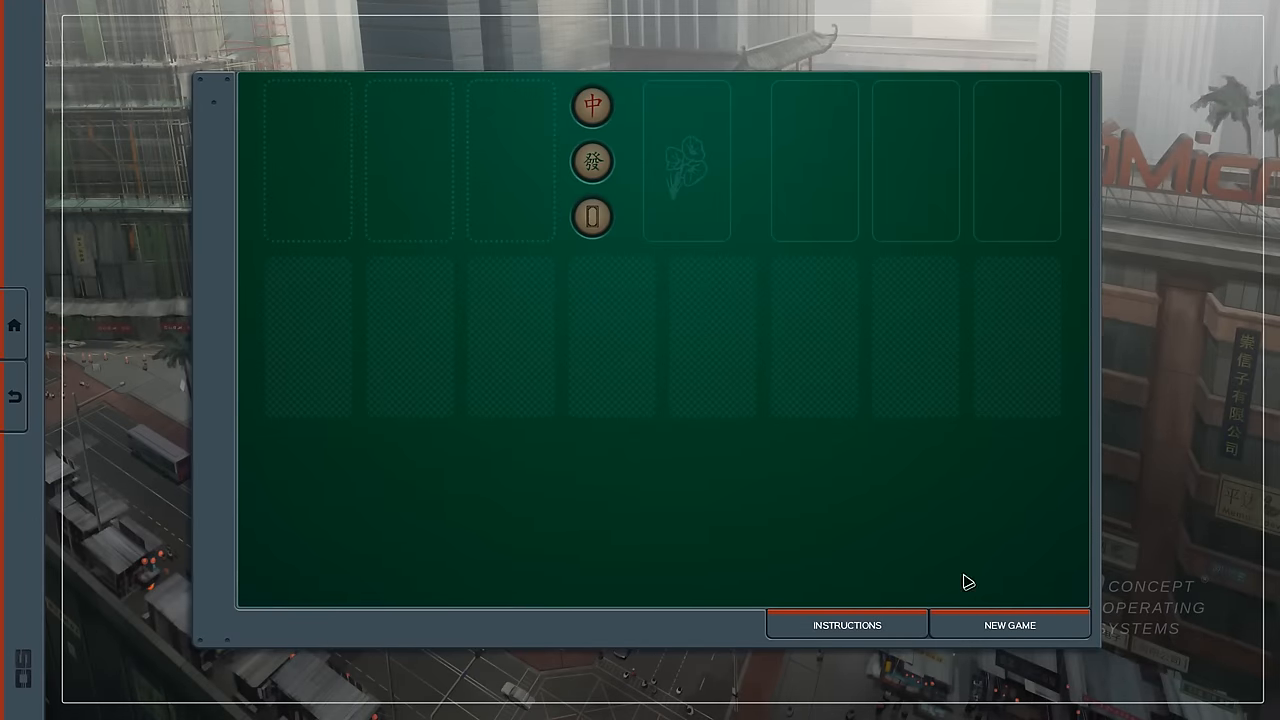
pyautogui.moveTo(118, 398)
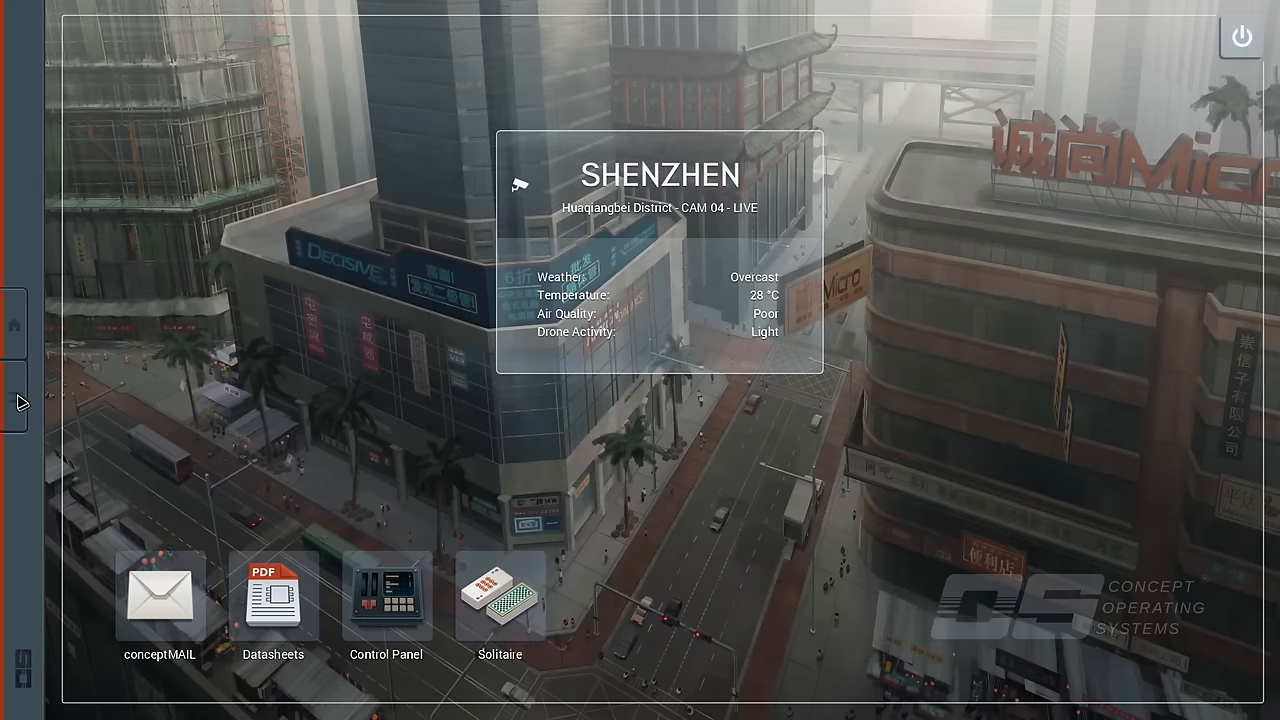
# Go to the conceptMAIL discussions and bring up the Light-up Signs thread.
pyautogui.click(160, 598)
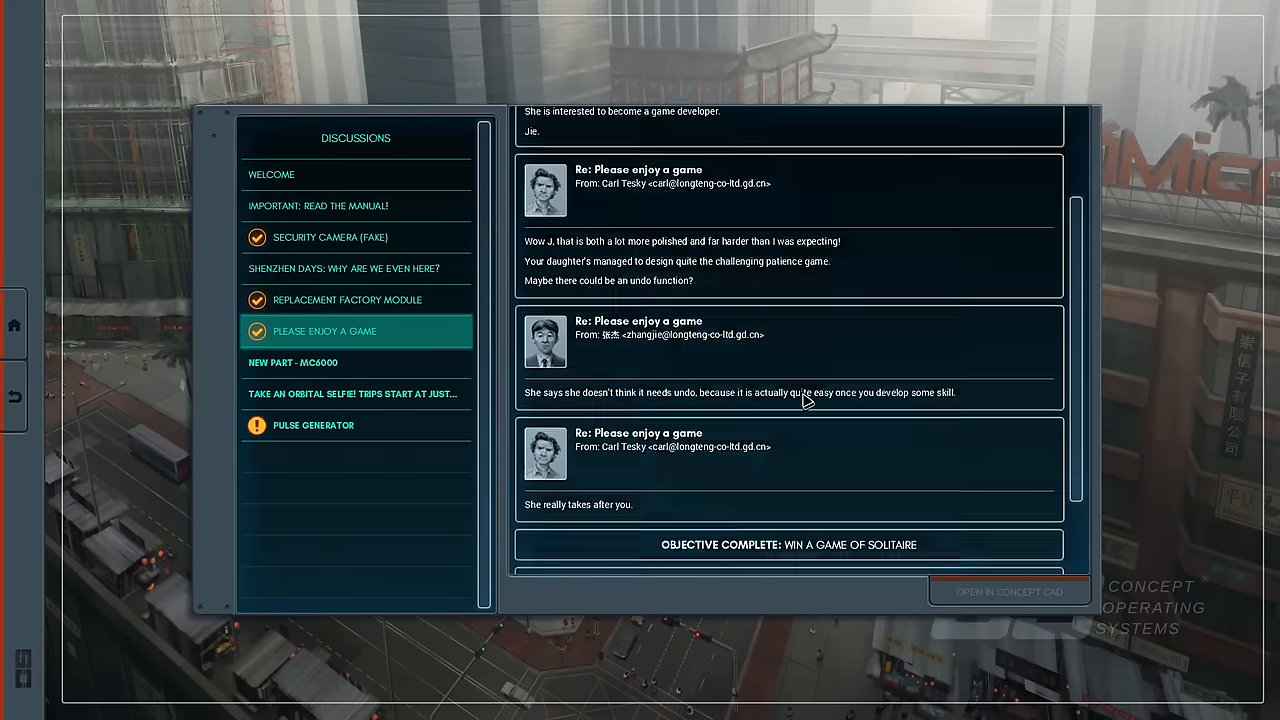
pyautogui.scroll(-3)
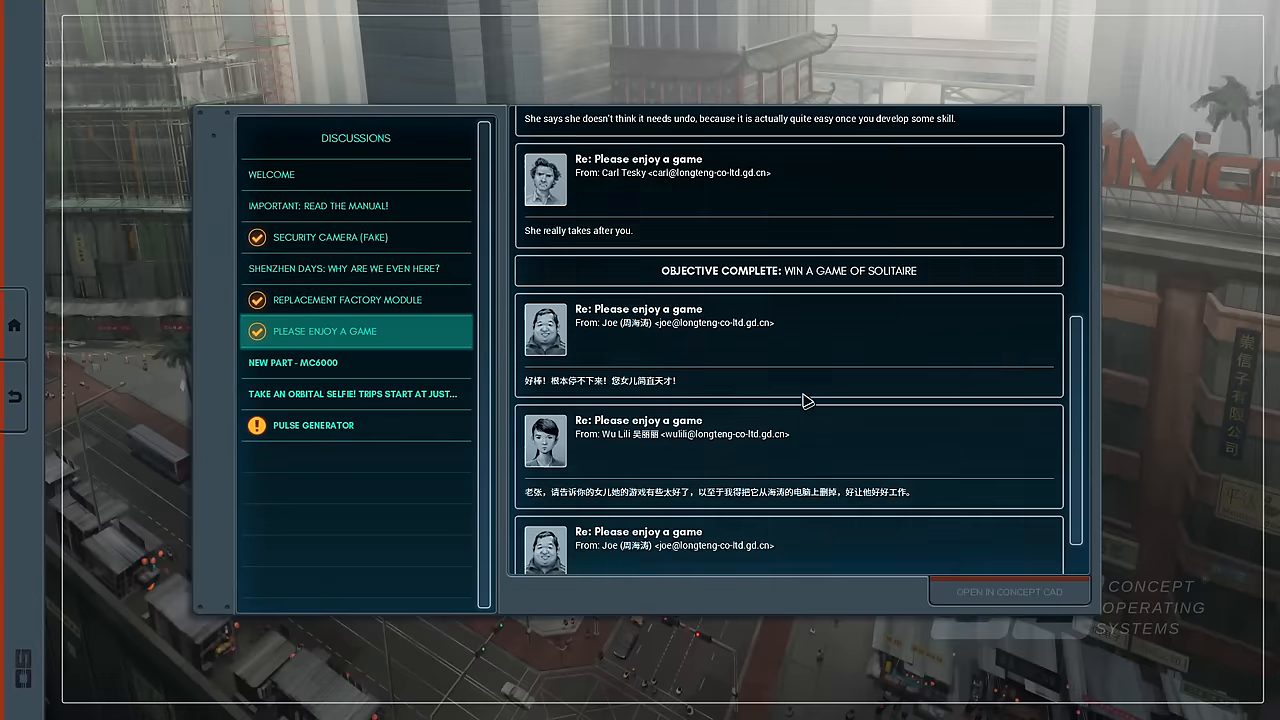
pyautogui.scroll(-3)
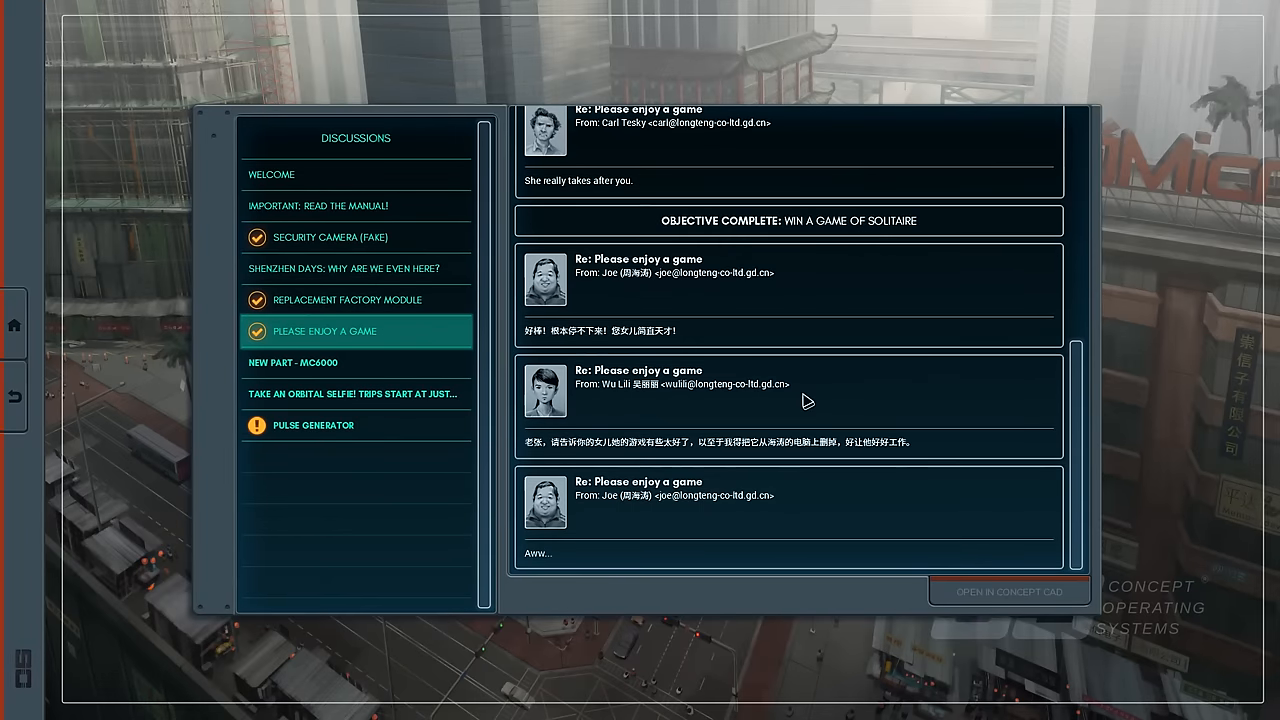
pyautogui.moveTo(712, 492)
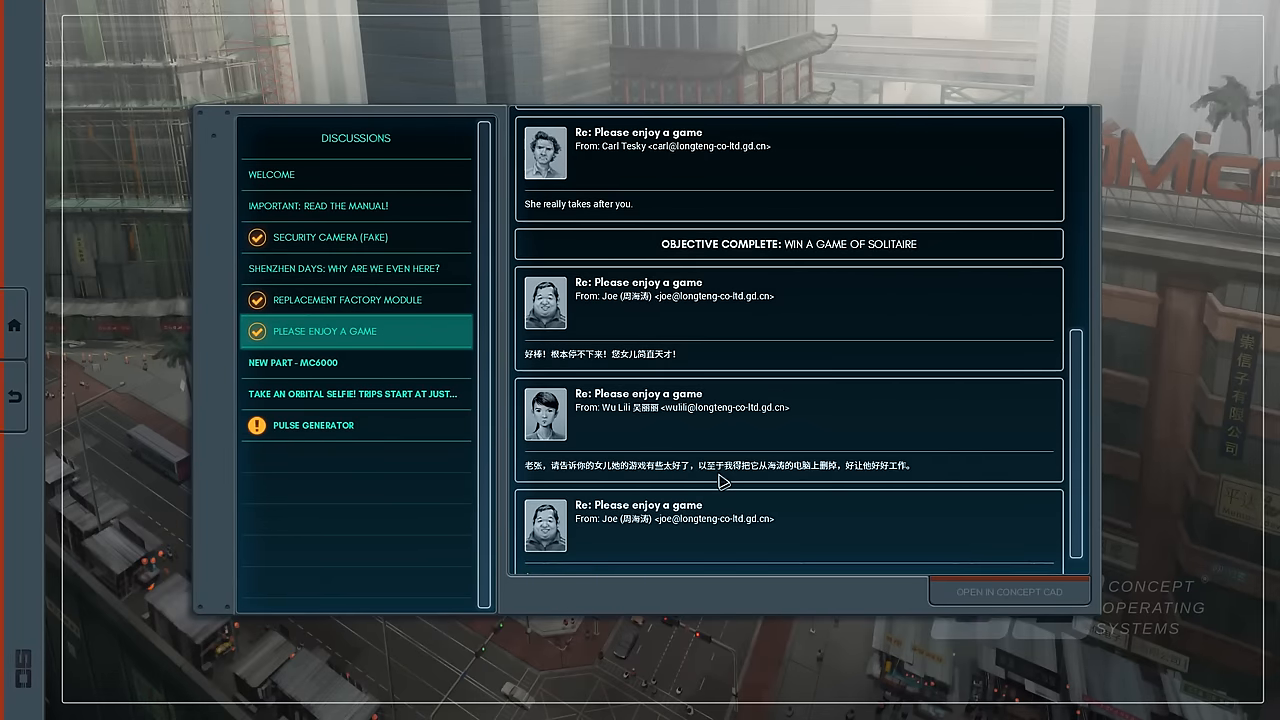
pyautogui.click(307, 456)
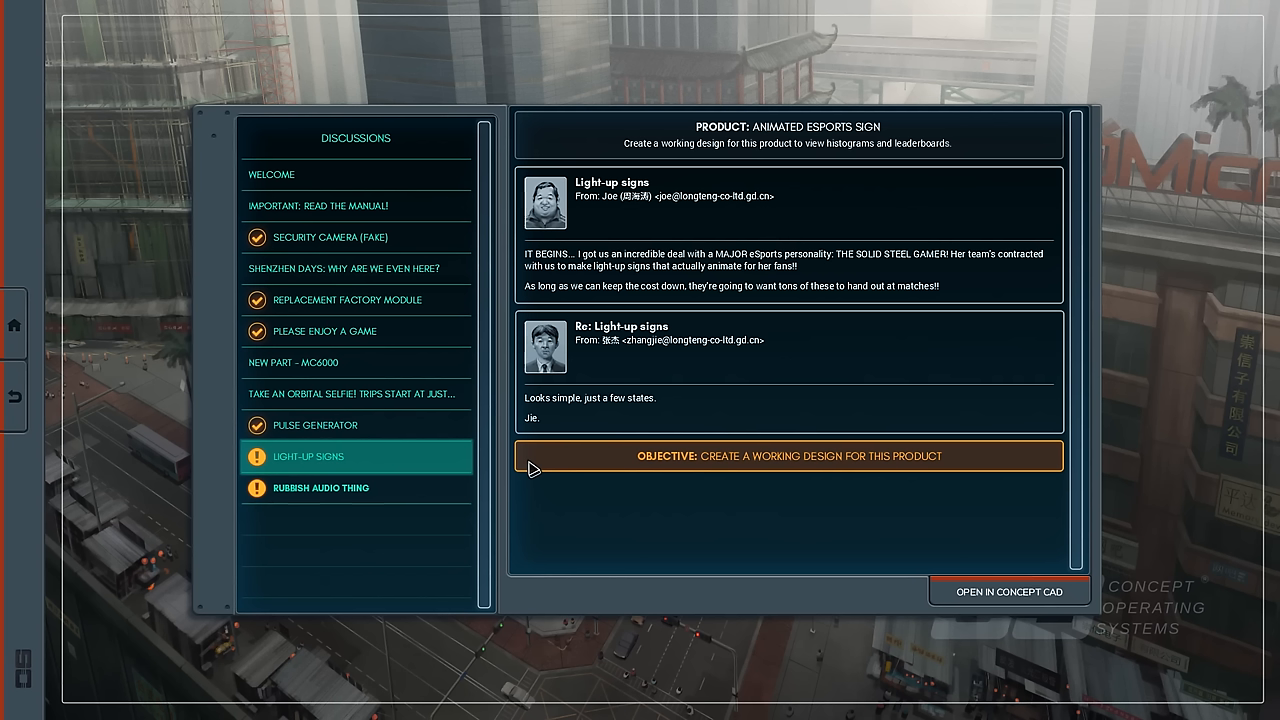
pyautogui.moveTo(672, 406)
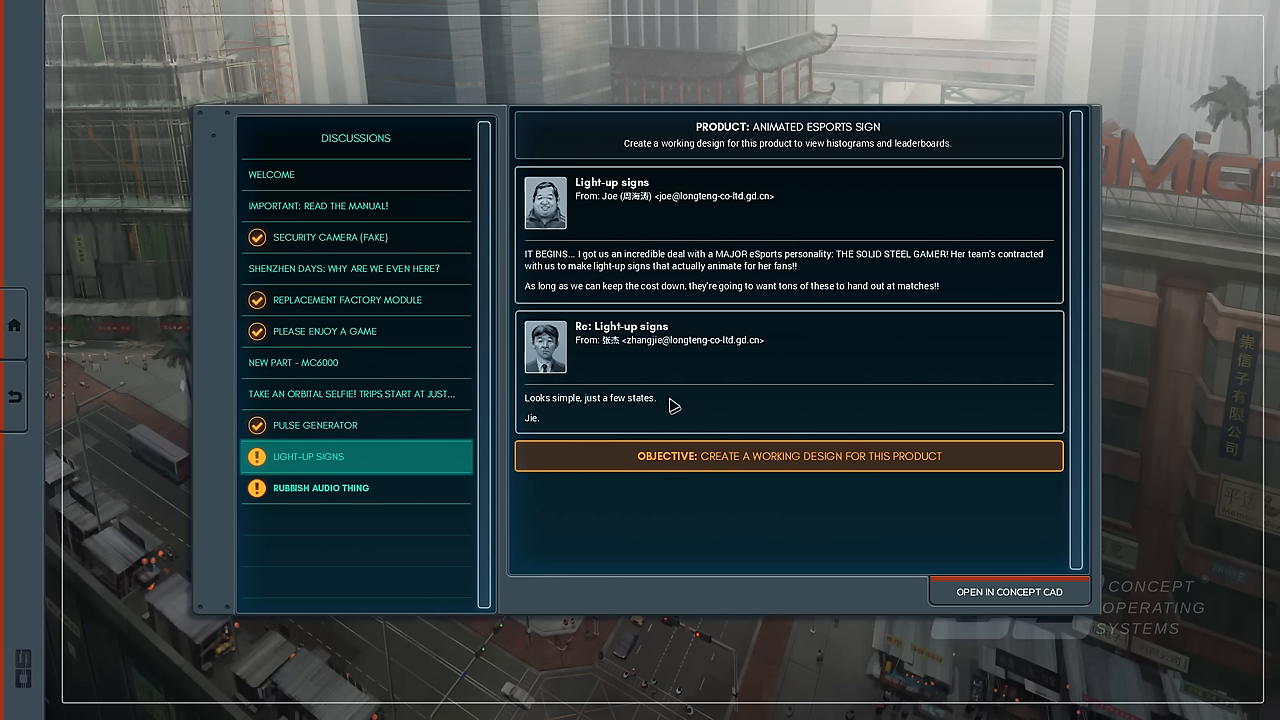
pyautogui.moveTo(881, 499)
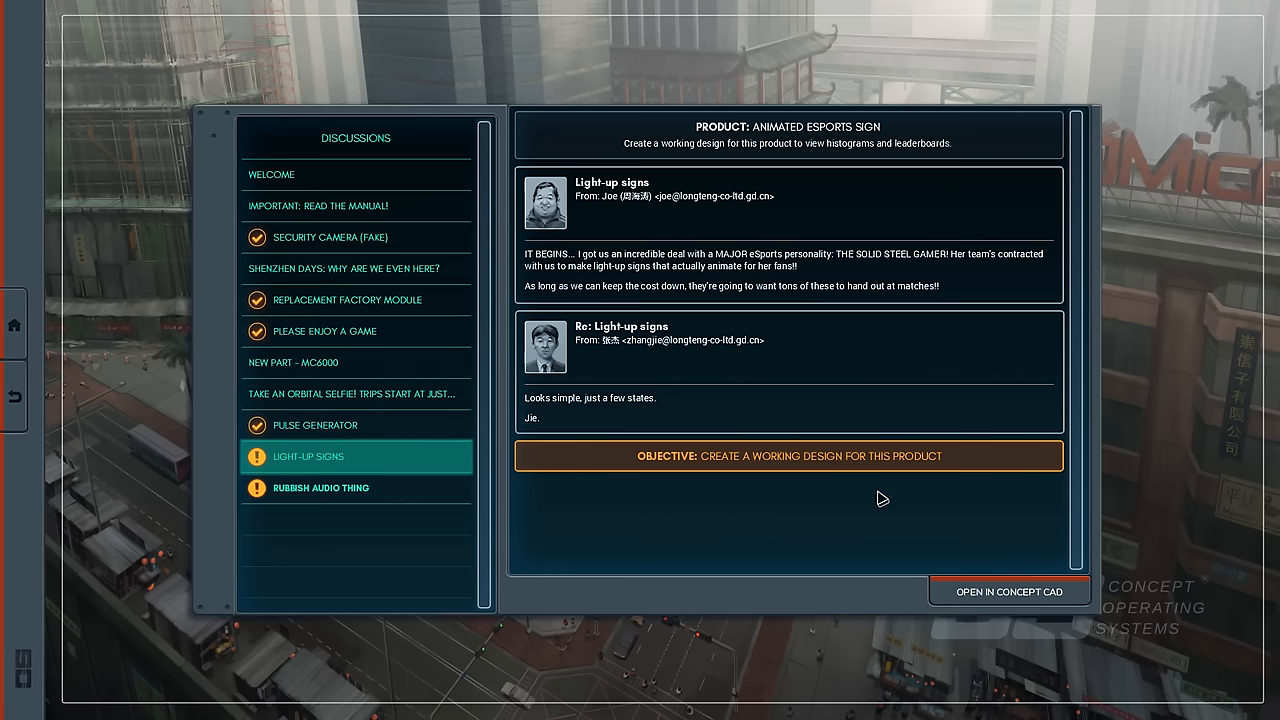
pyautogui.moveTo(985, 548)
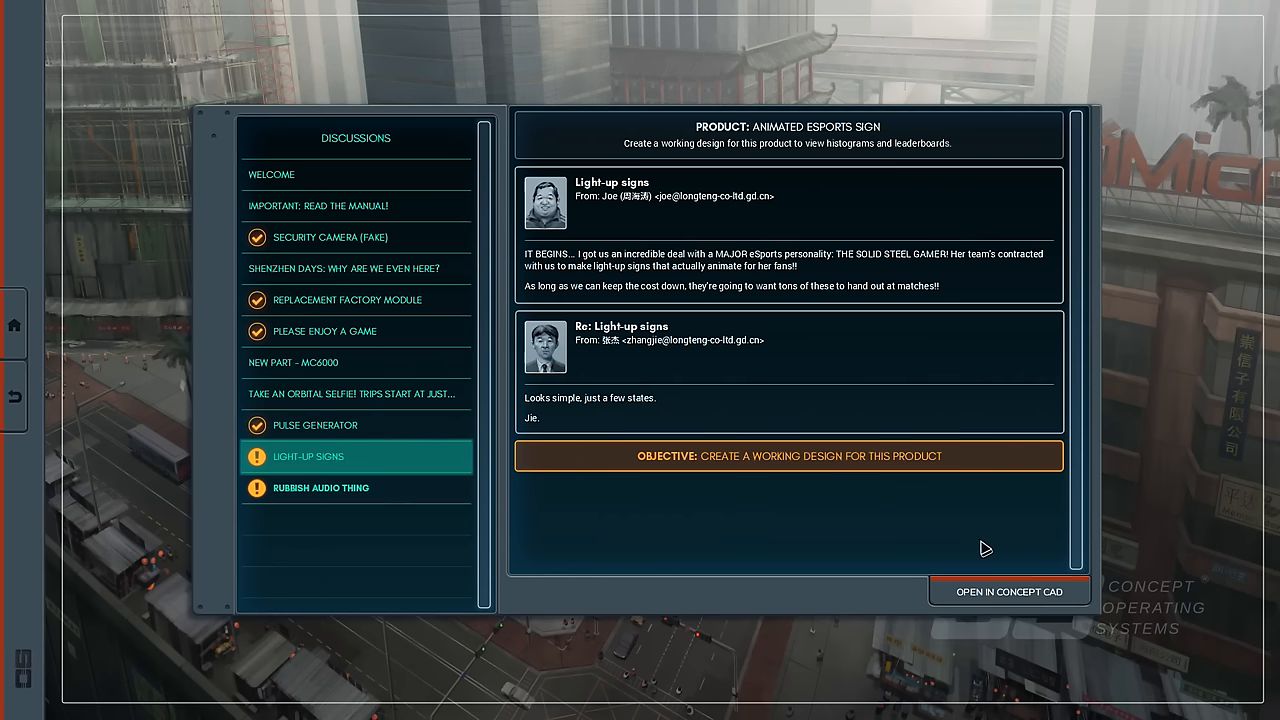
pyautogui.moveTo(982, 581)
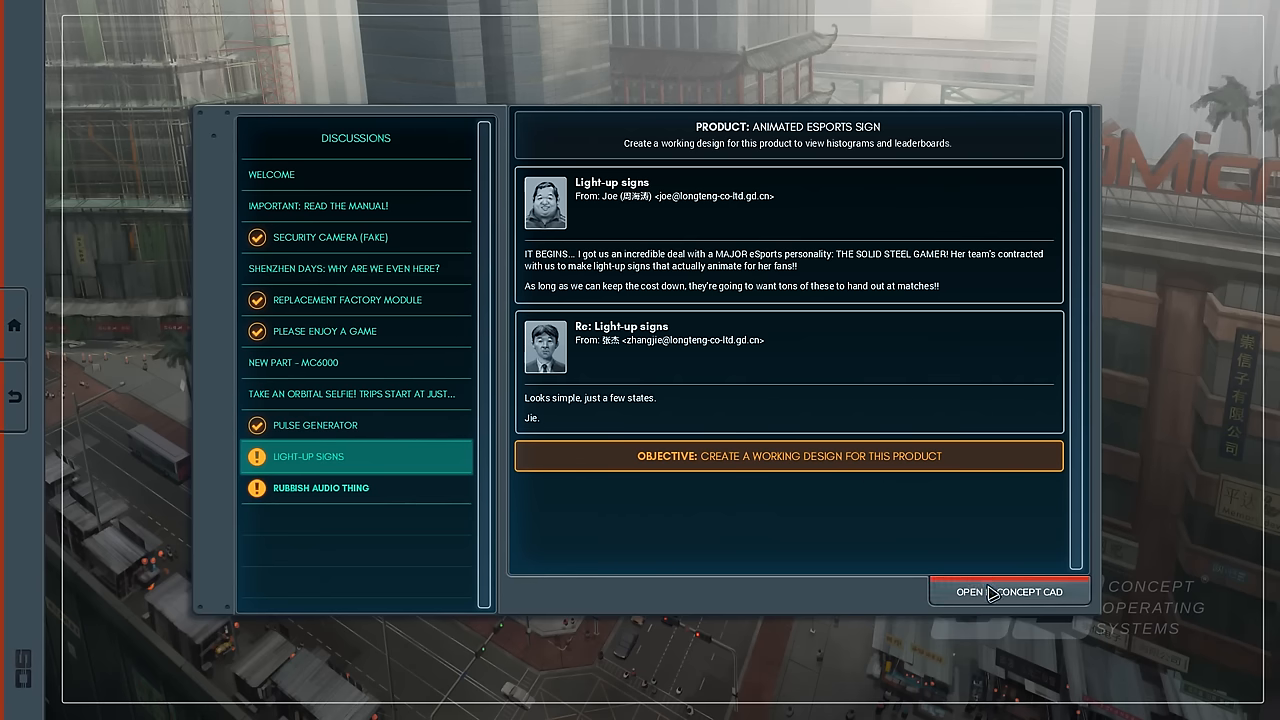
# Open New Design 1 of the esports sign and show its Verification waveforms.
pyautogui.click(1009, 591)
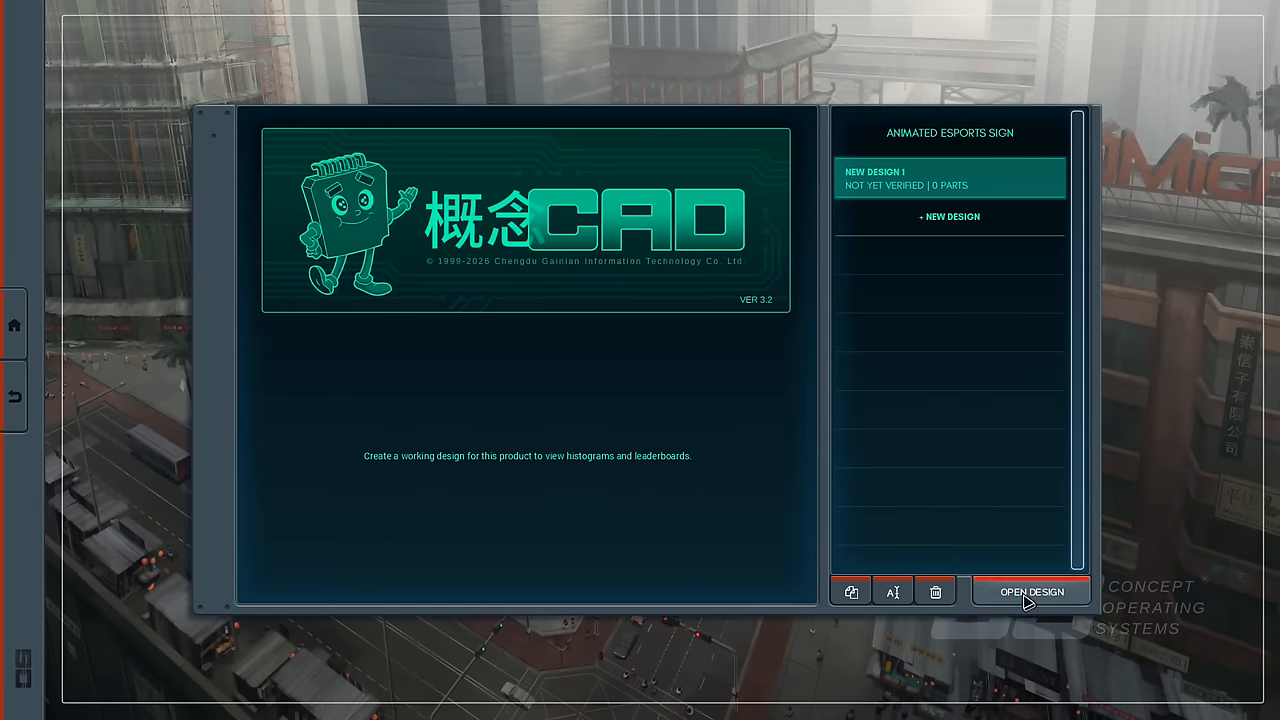
pyautogui.click(1030, 591)
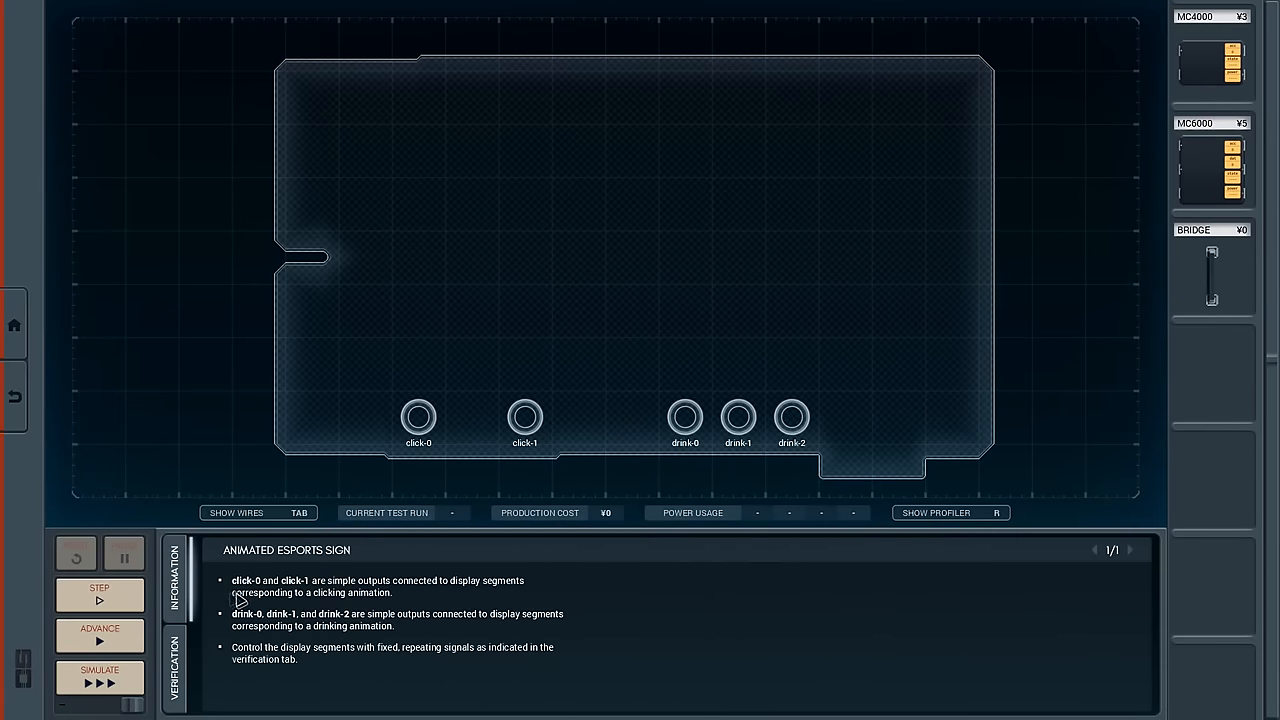
pyautogui.moveTo(480, 508)
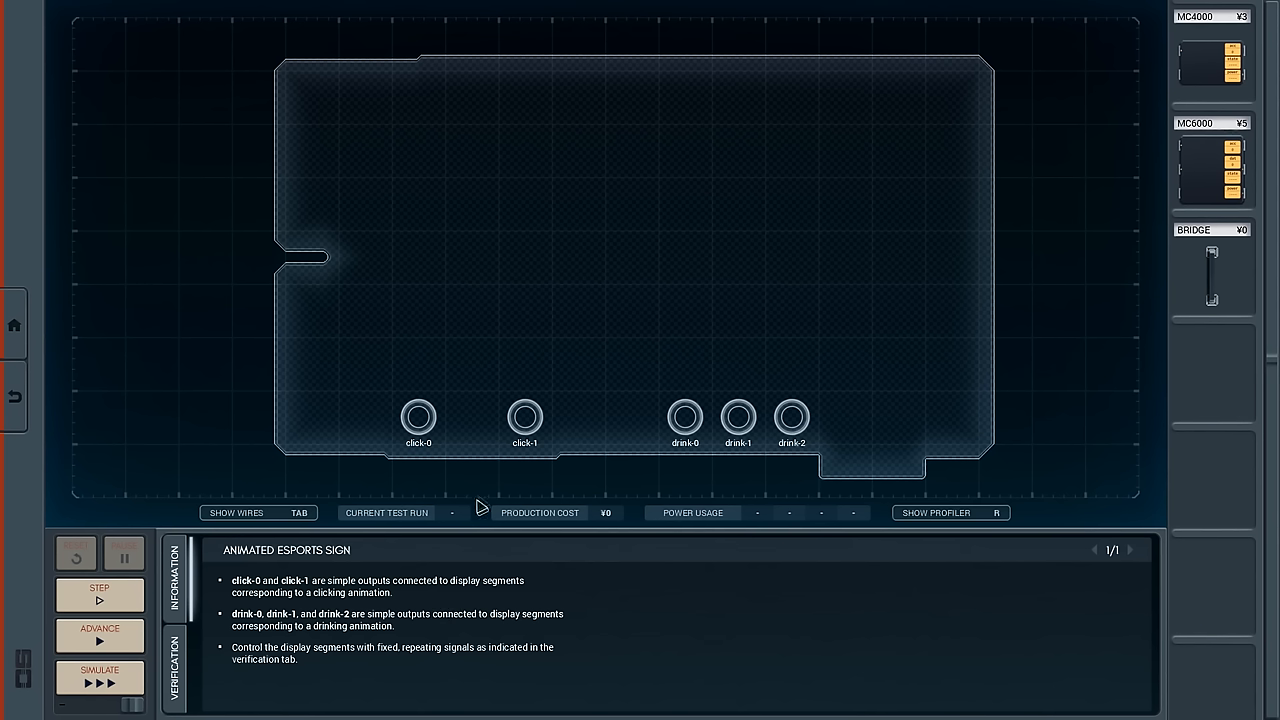
pyautogui.moveTo(422, 373)
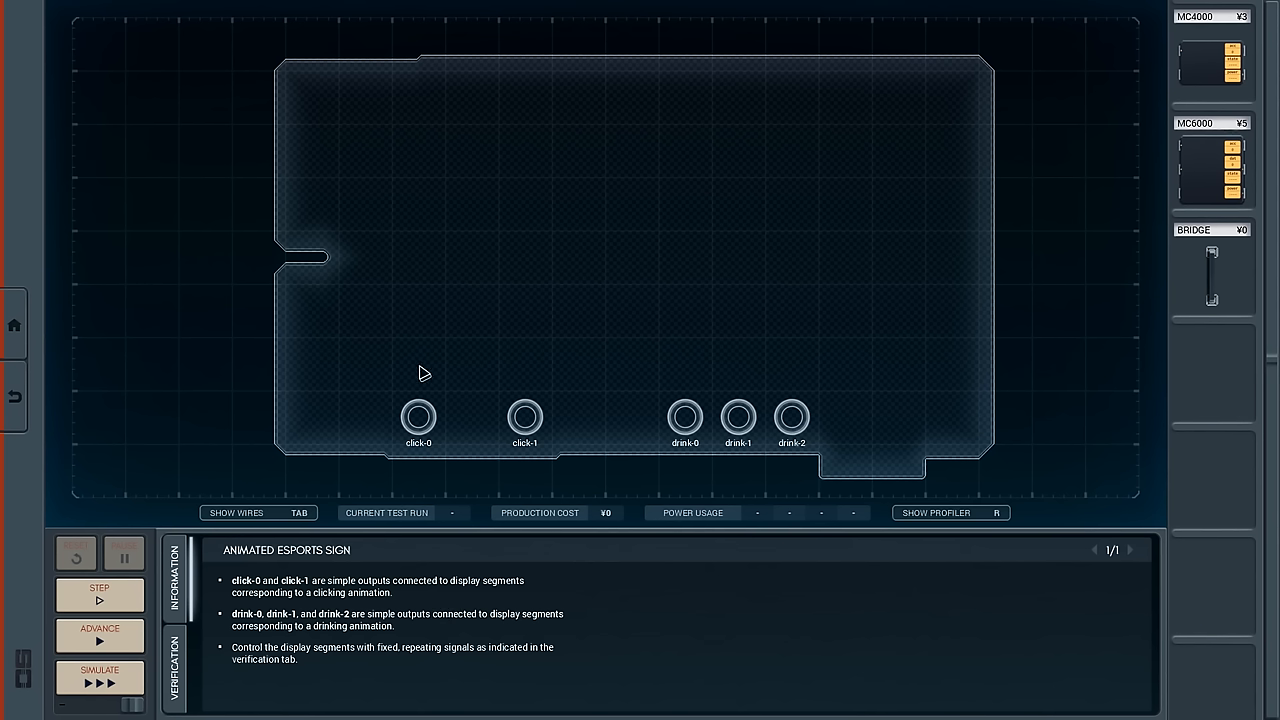
pyautogui.moveTo(275, 627)
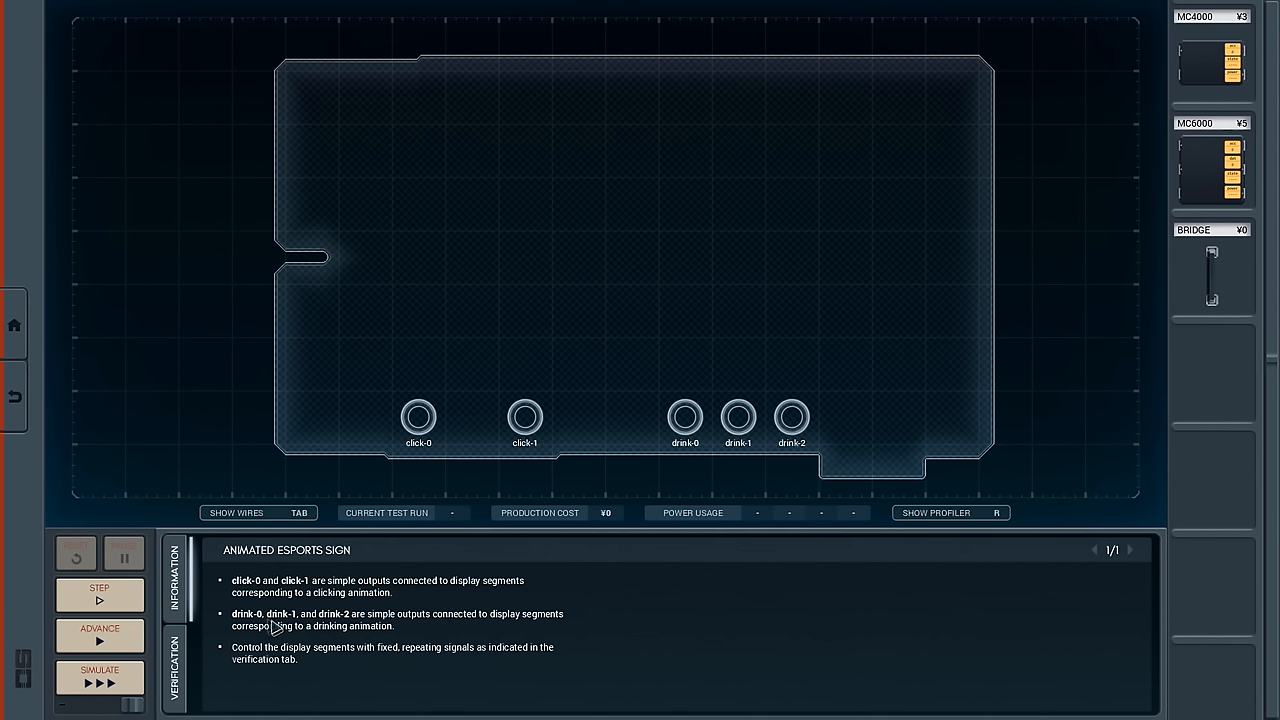
pyautogui.moveTo(862, 420)
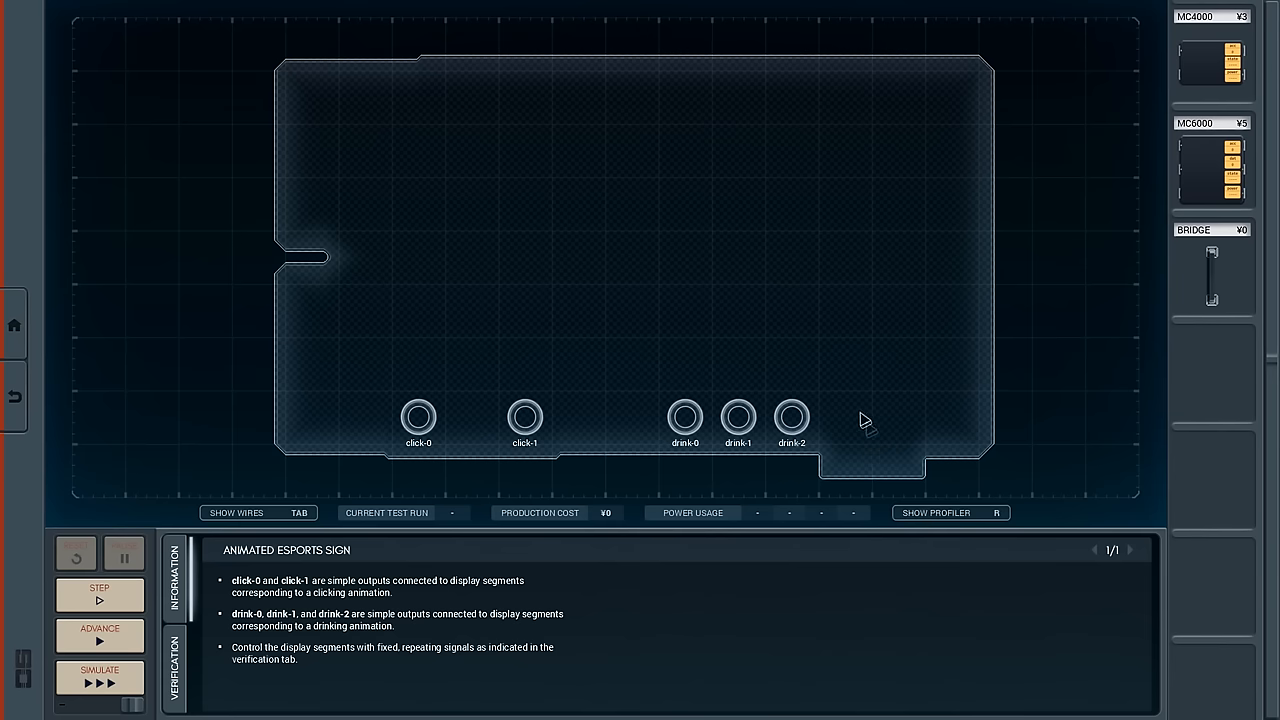
pyautogui.moveTo(175, 665)
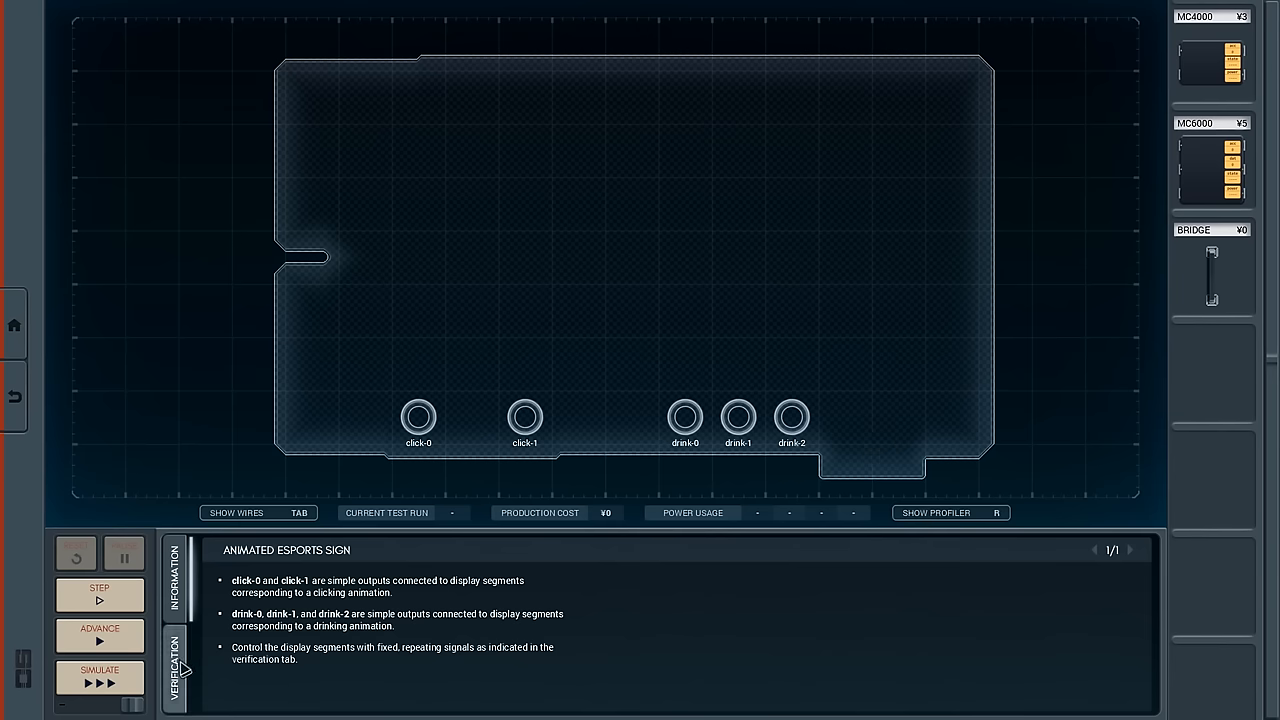
pyautogui.click(175, 660)
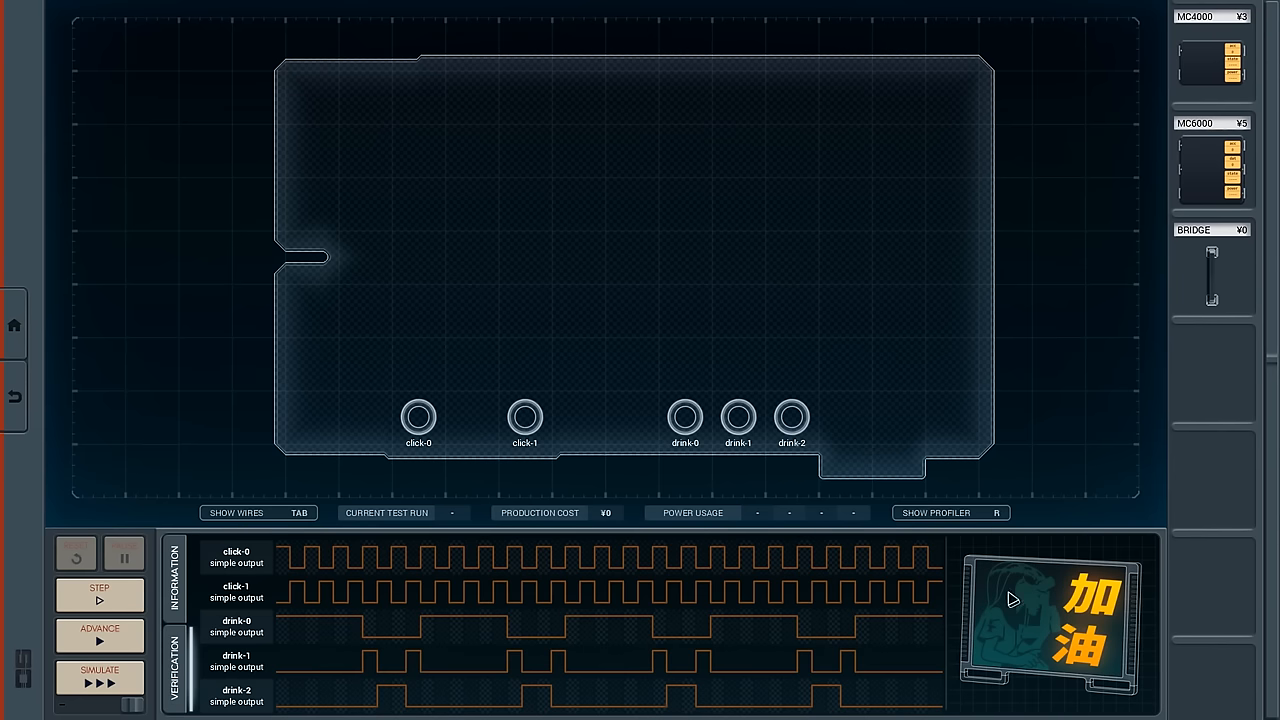
pyautogui.moveTo(1113, 653)
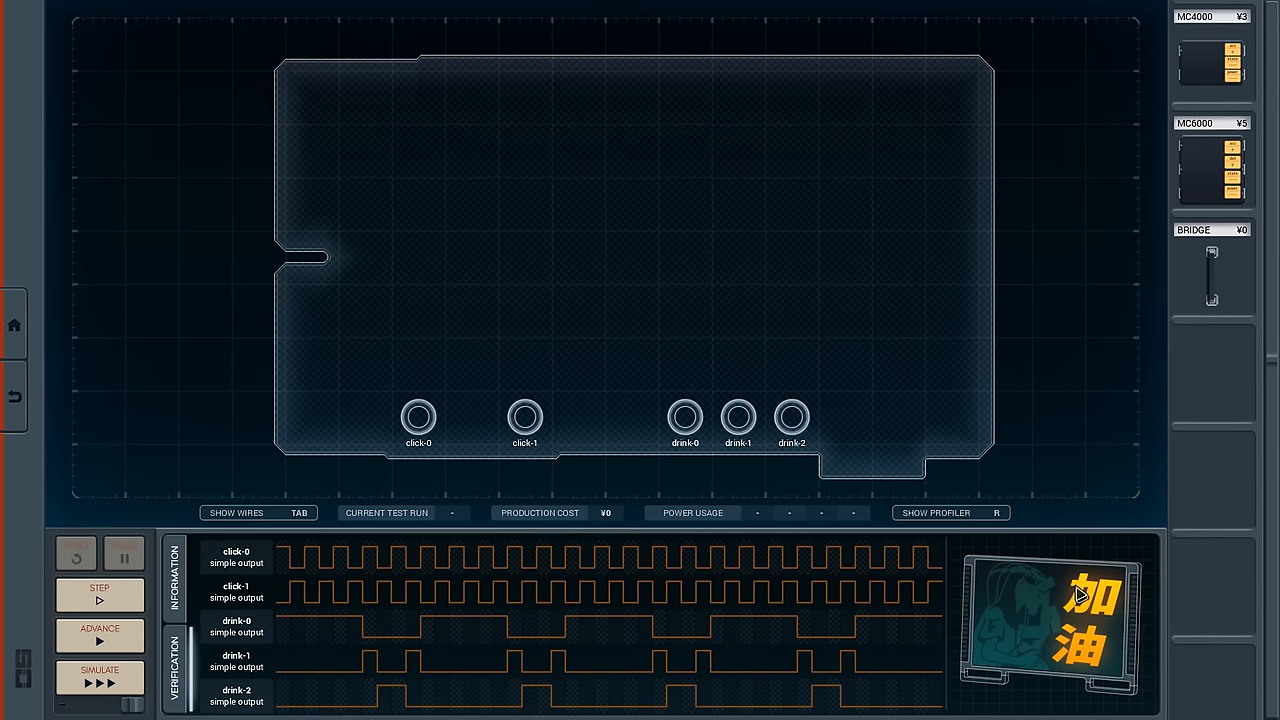
pyautogui.moveTo(300, 595)
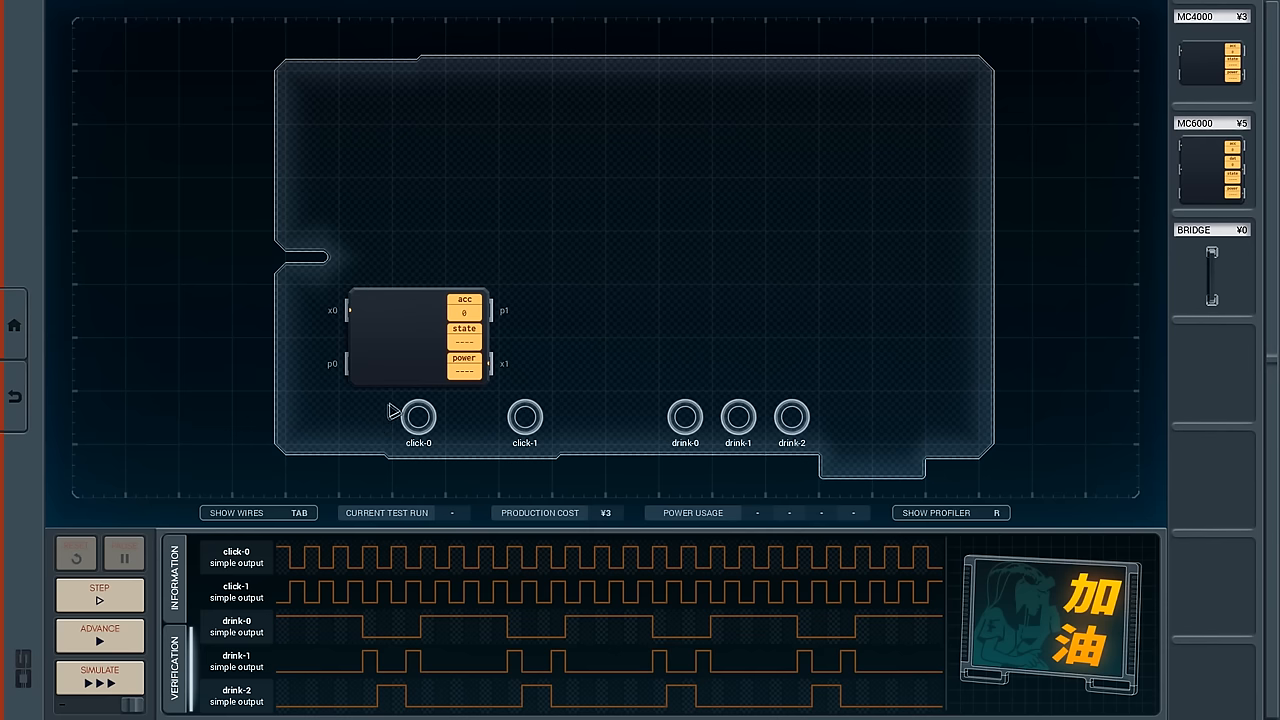
# Wire click-0 to the MC4000 and enter its mov 100 alternating pulse lines.
pyautogui.click(505, 310)
pyautogui.write('mov')
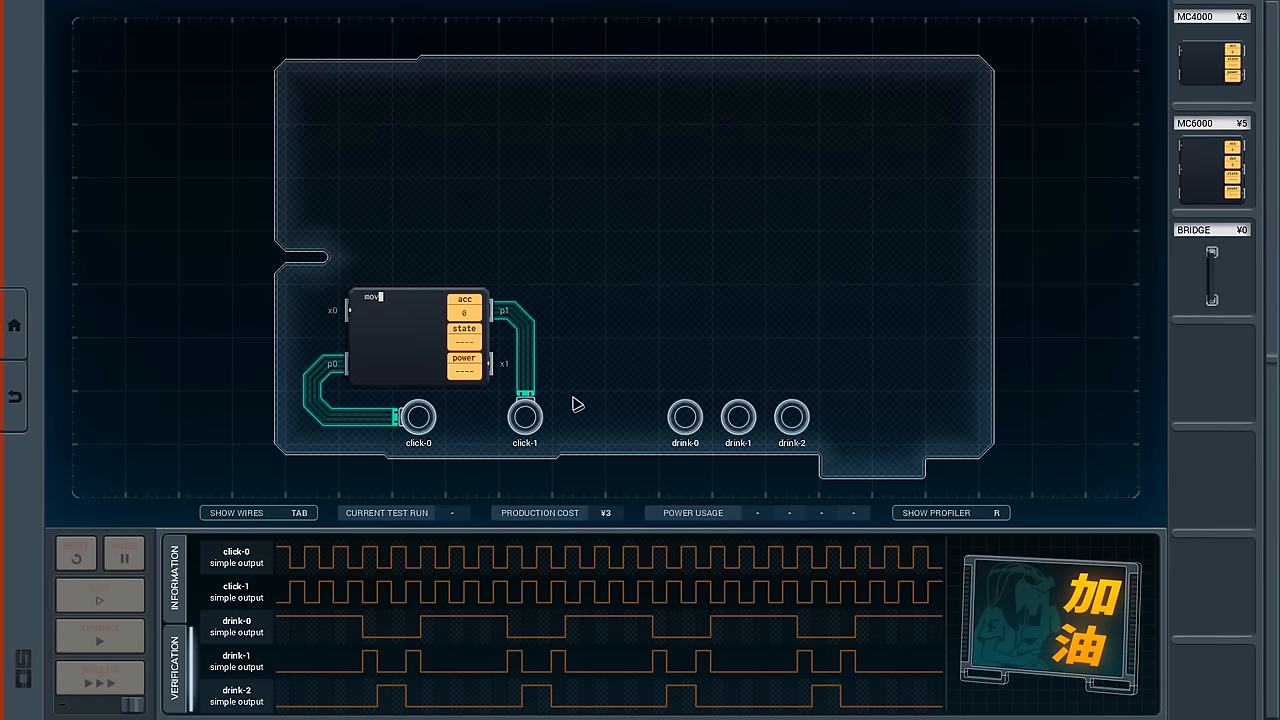
pyautogui.write('100')
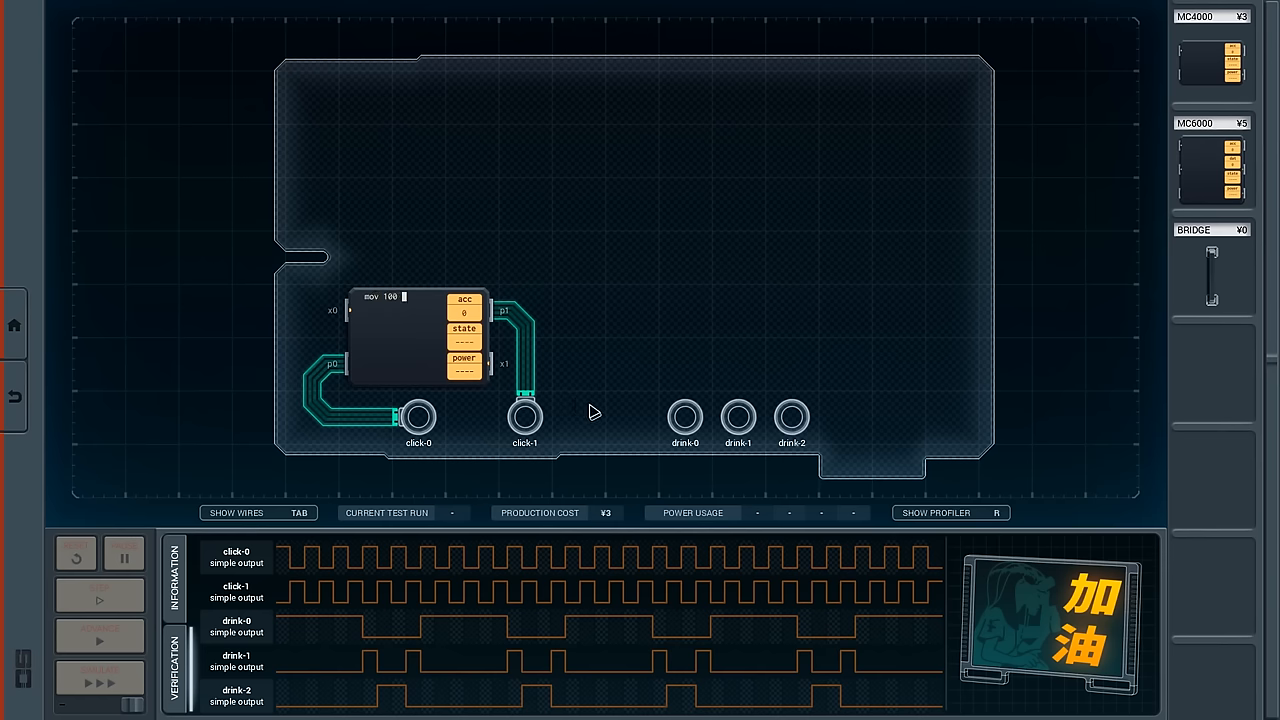
pyautogui.moveTo(600, 414)
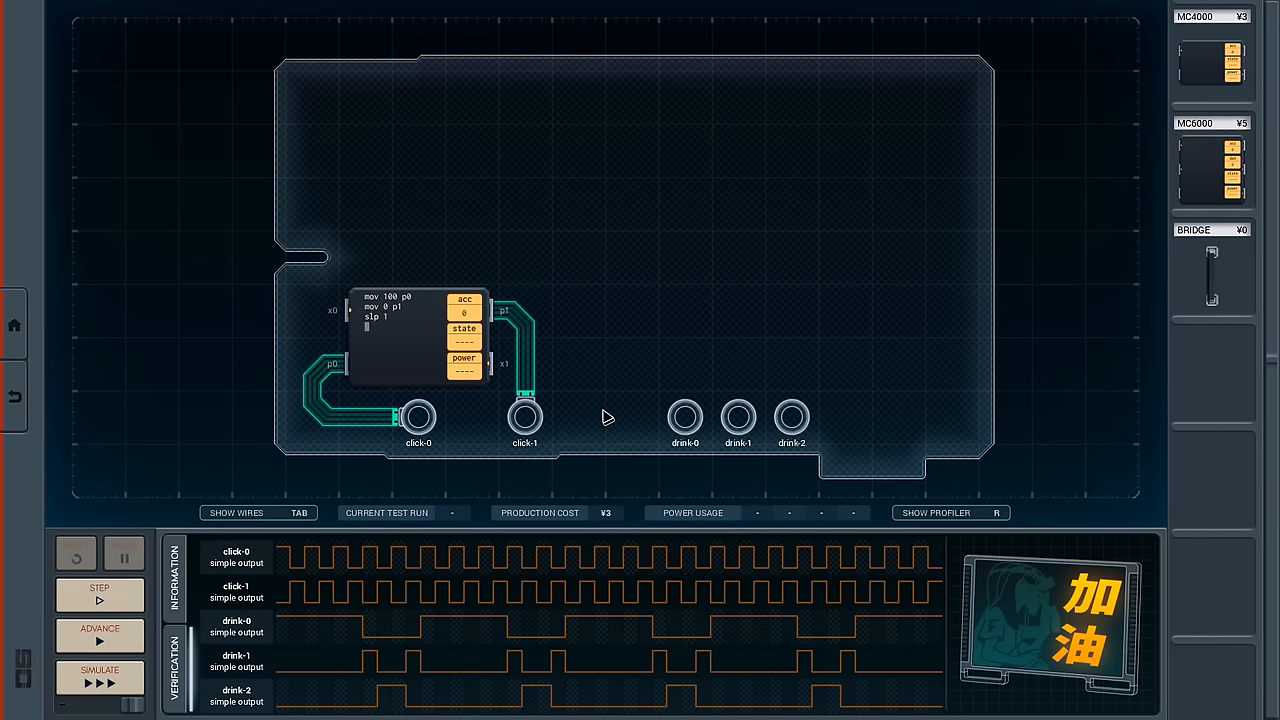
pyautogui.write('mov')
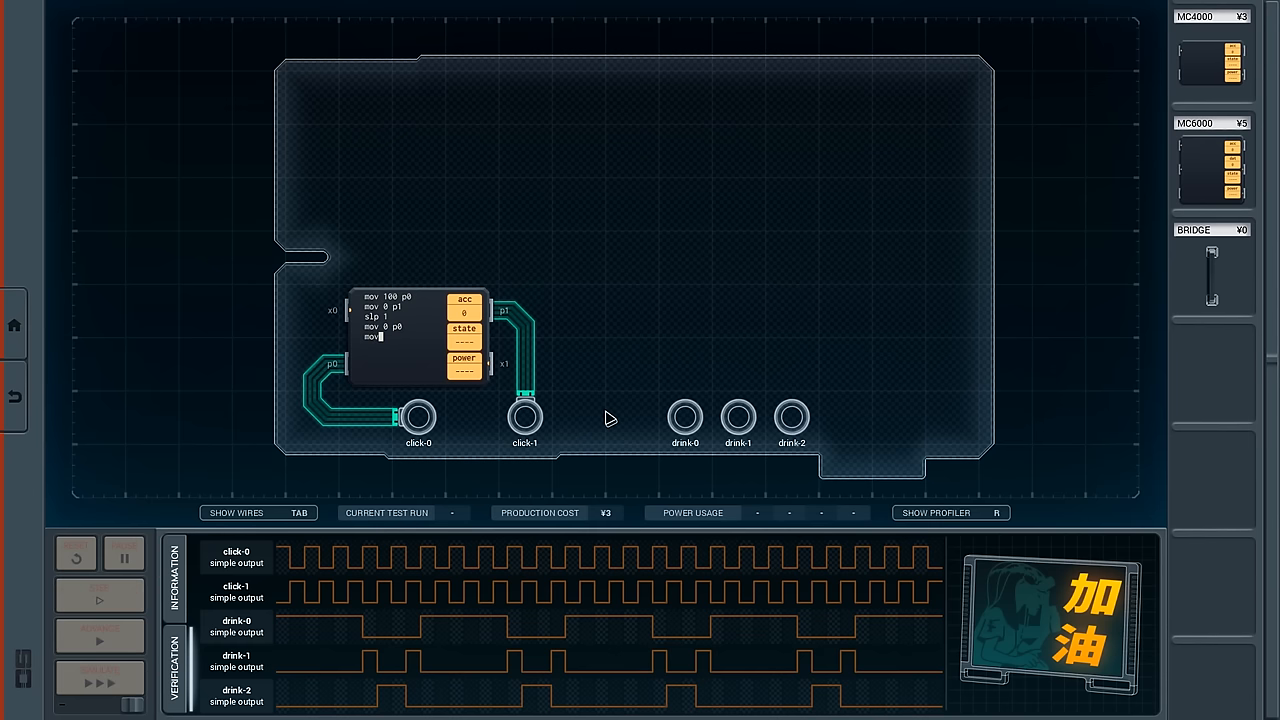
pyautogui.write('100 p1')
pyautogui.write('slp 1')
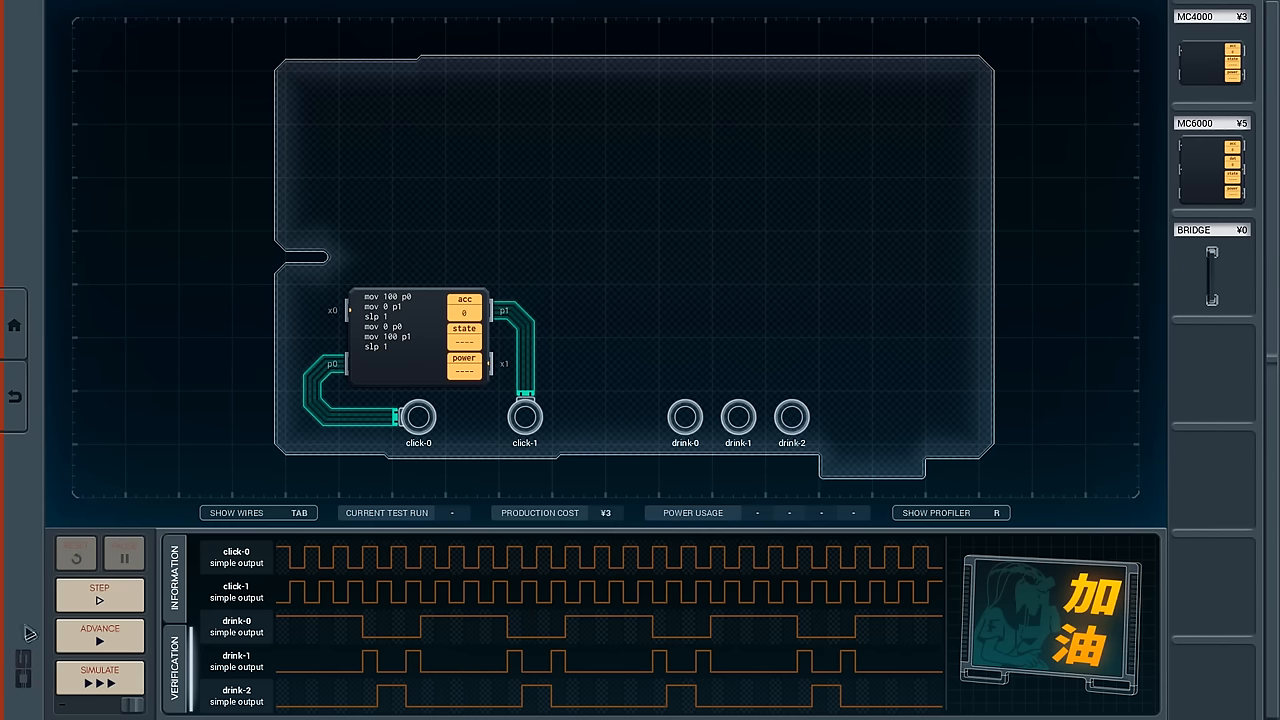
# Step the simulation a few time units, then reset the board.
pyautogui.click(99, 595)
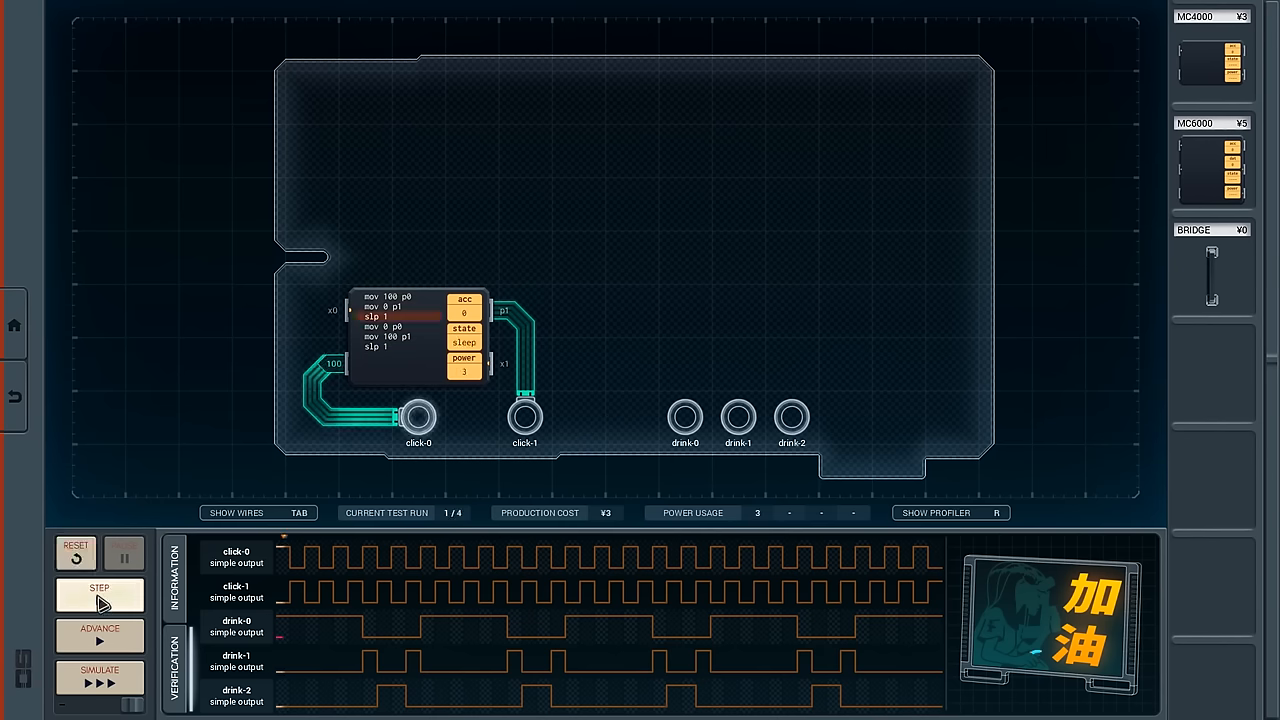
pyautogui.click(98, 595)
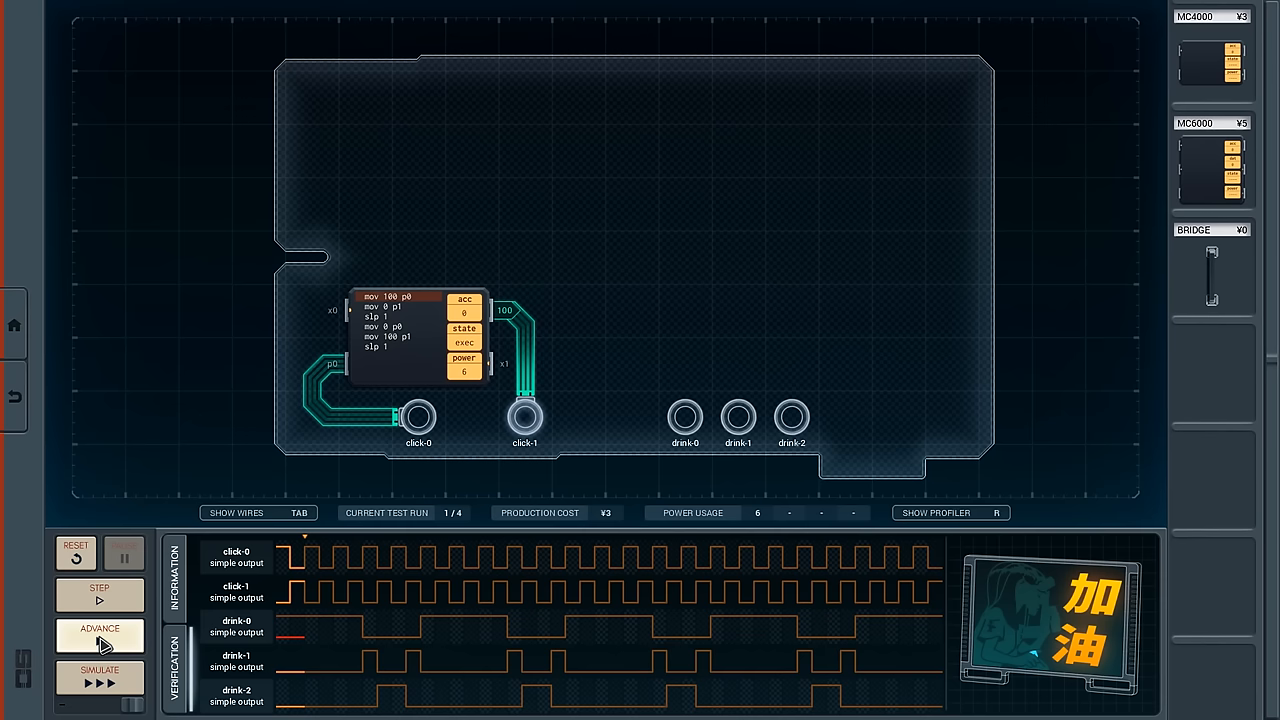
pyautogui.click(99, 635)
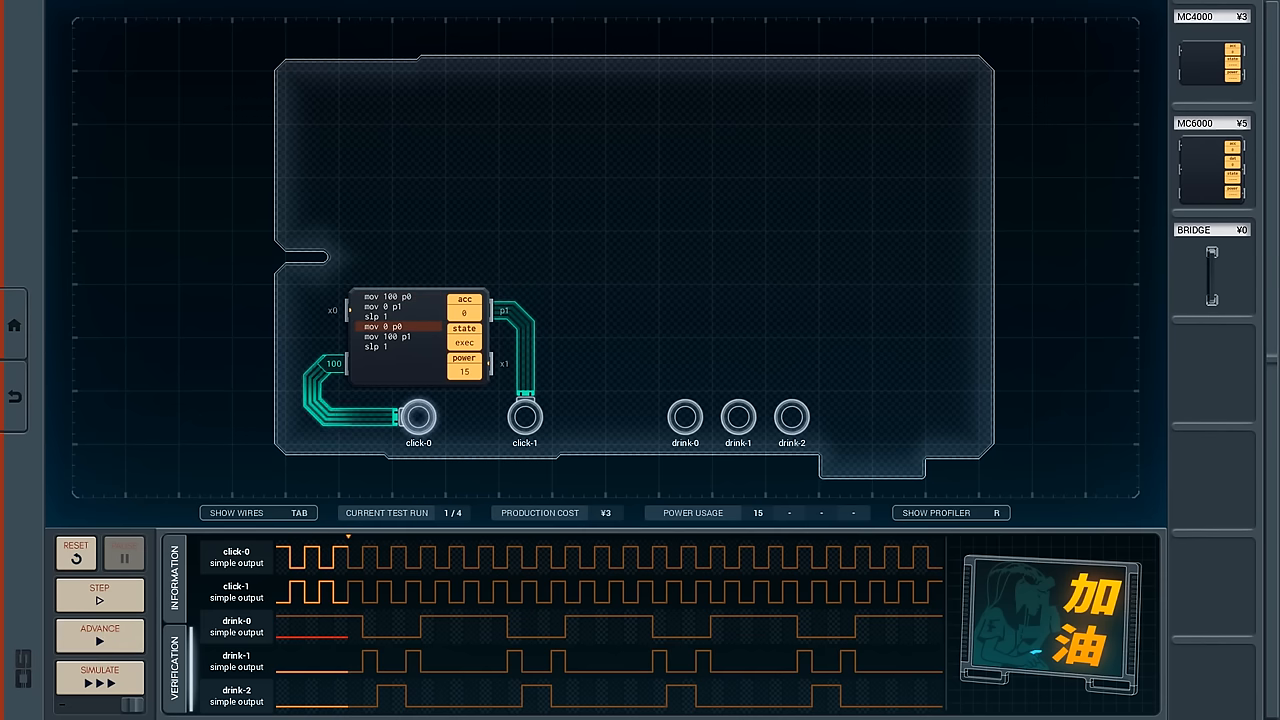
pyautogui.click(75, 553)
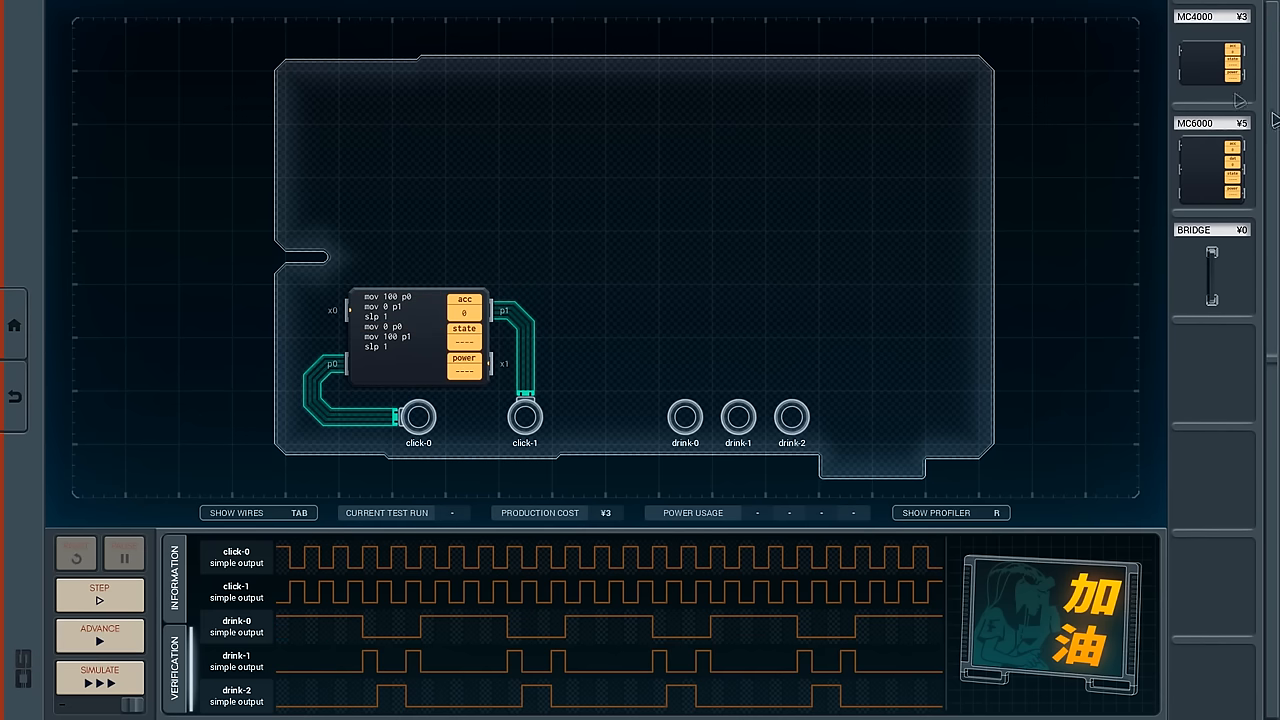
pyautogui.moveTo(1204, 181)
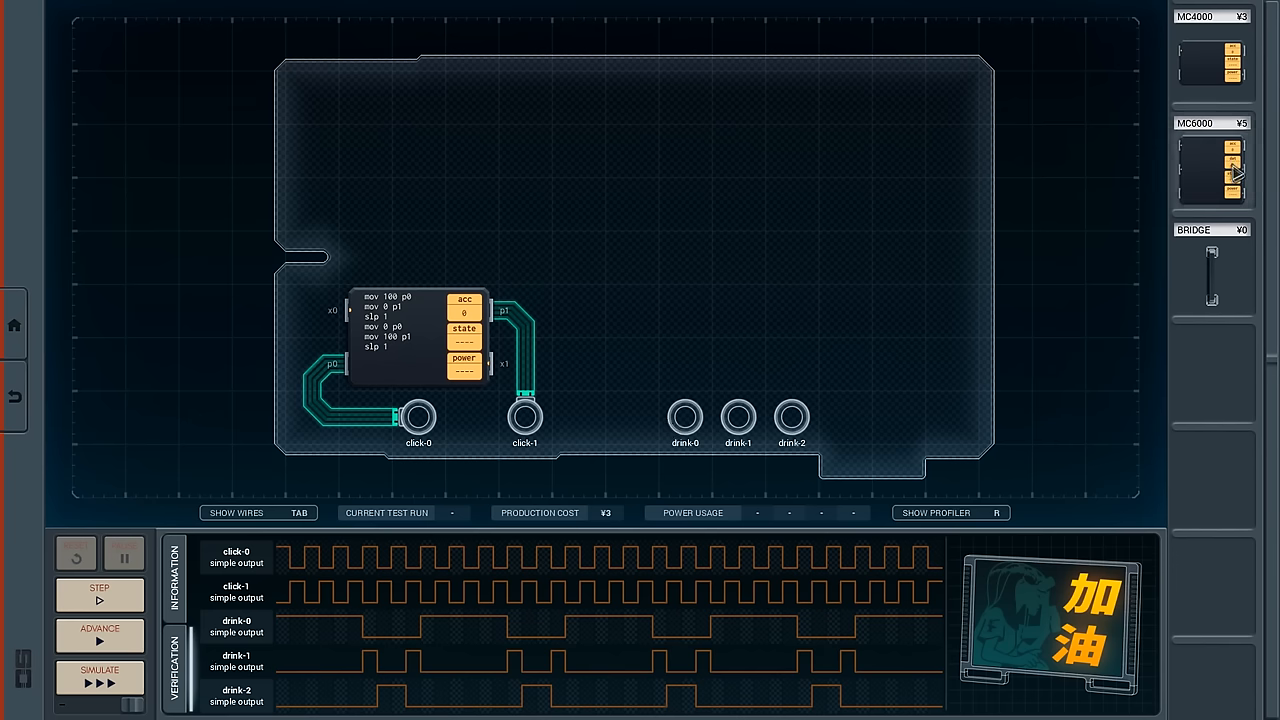
# Drag a second MC4000 from the parts tray onto the board for the drink outputs.
pyautogui.moveTo(1211, 170); pyautogui.dragTo(790, 255)
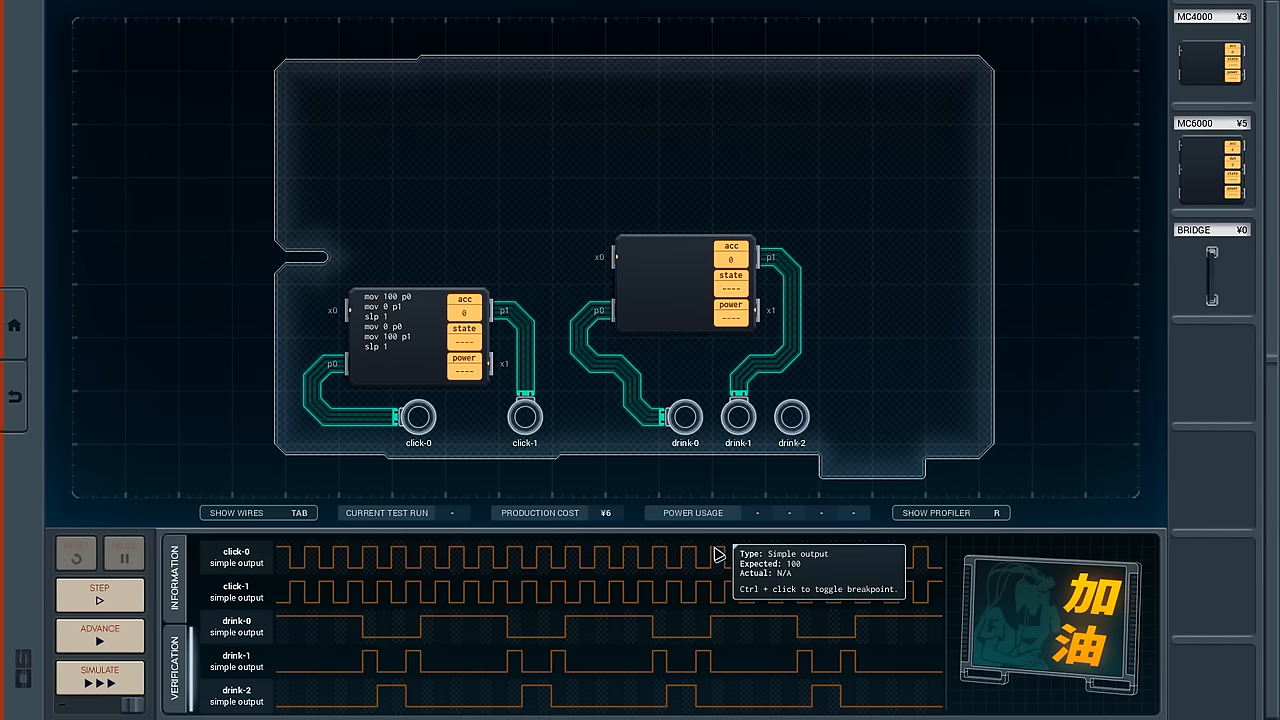
pyautogui.moveTo(720, 263)
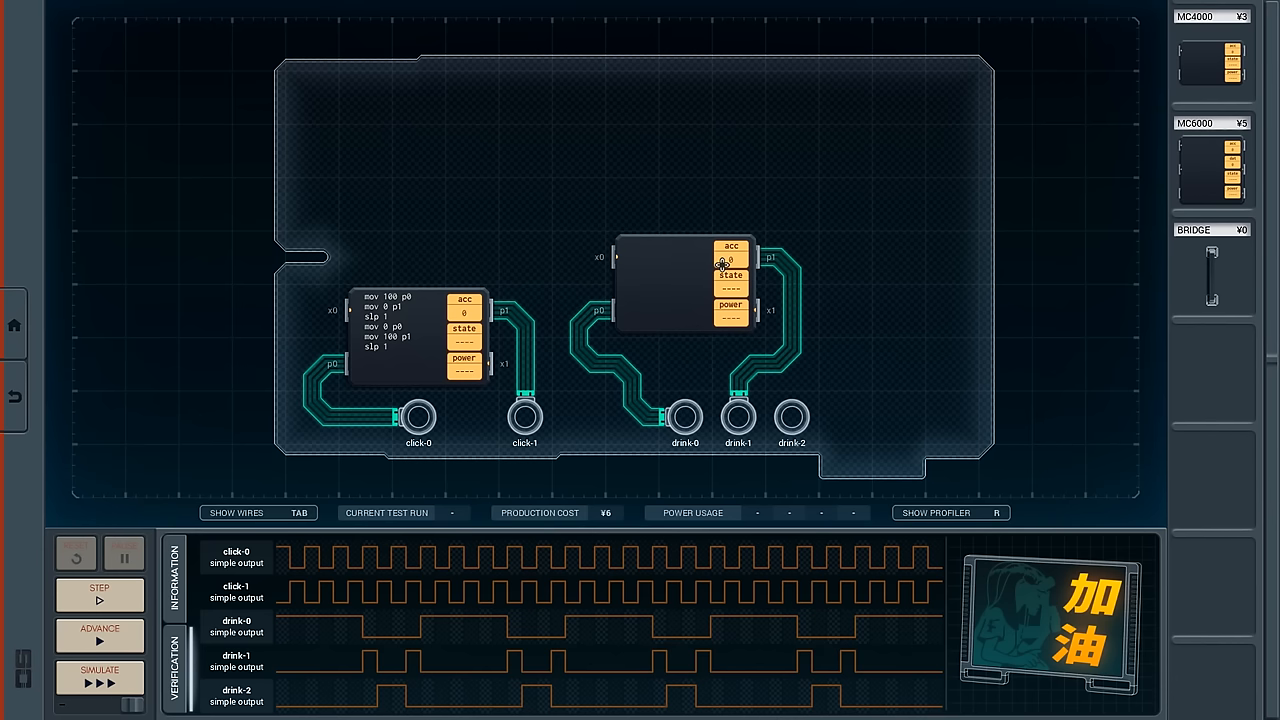
pyautogui.moveTo(658, 477)
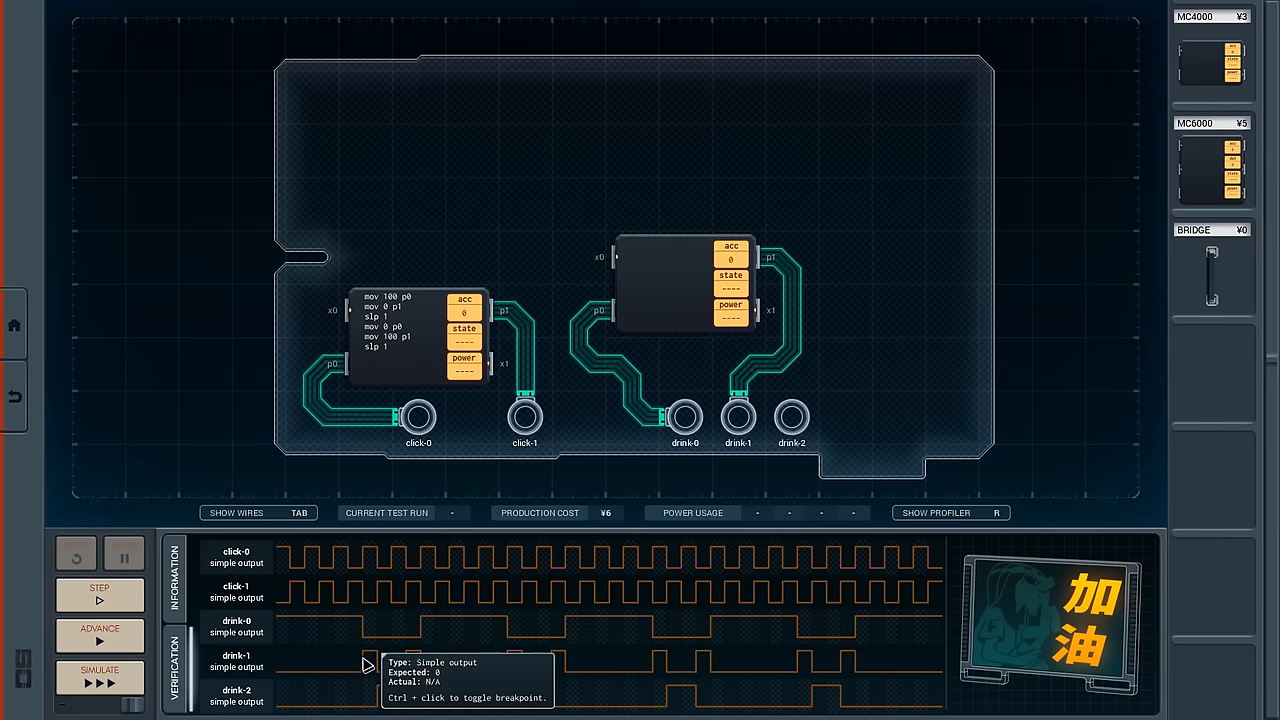
pyautogui.moveTo(368, 620)
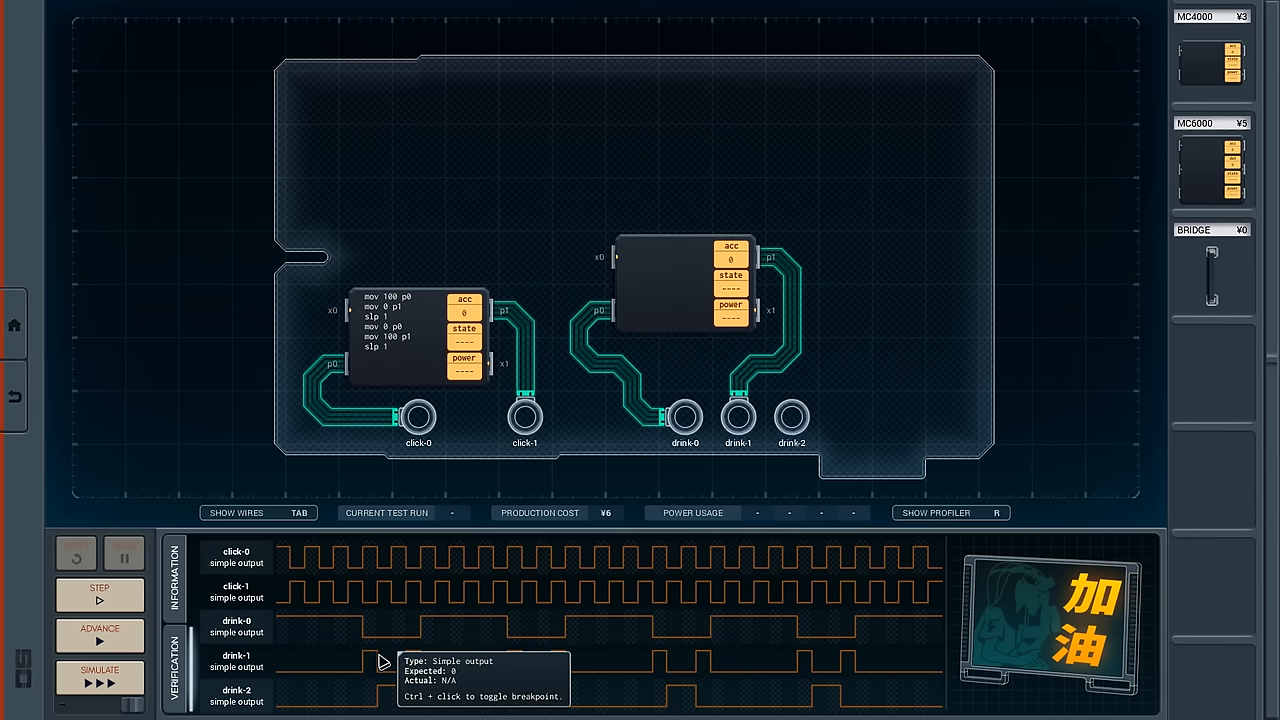
pyautogui.moveTo(388, 668)
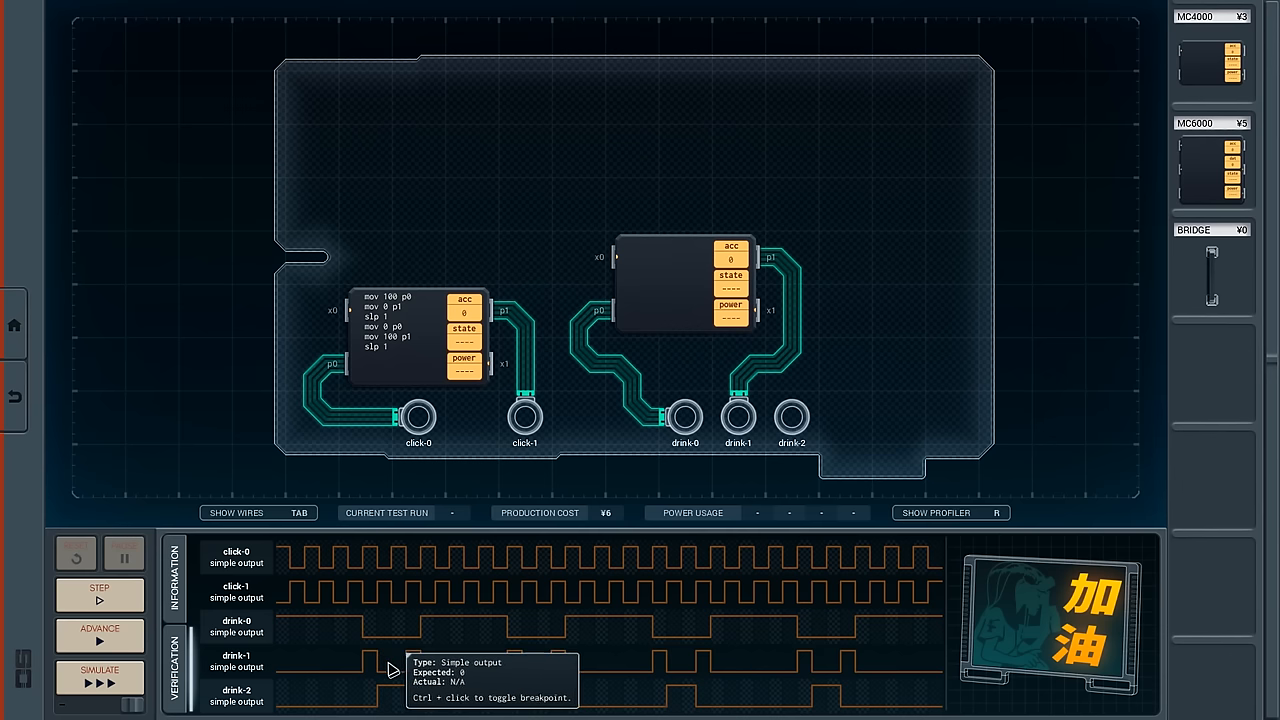
pyautogui.moveTo(613, 363)
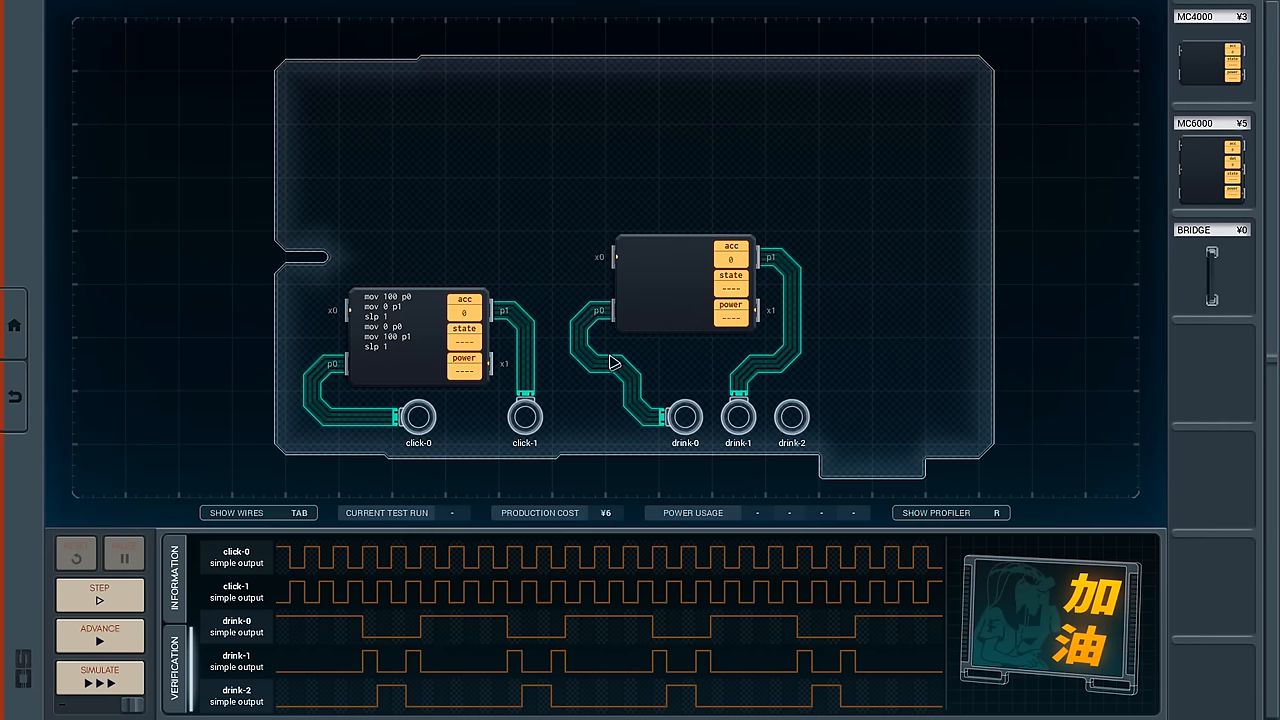
pyautogui.moveTo(713, 390)
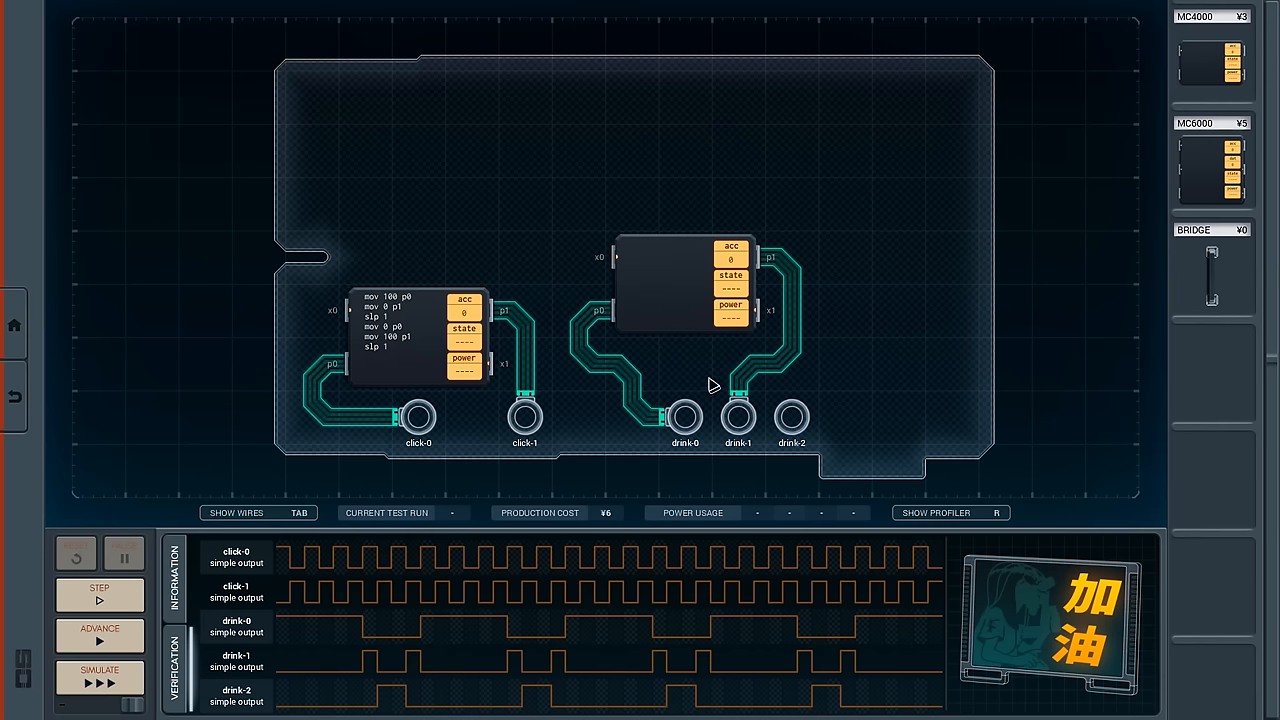
pyautogui.moveTo(435, 601)
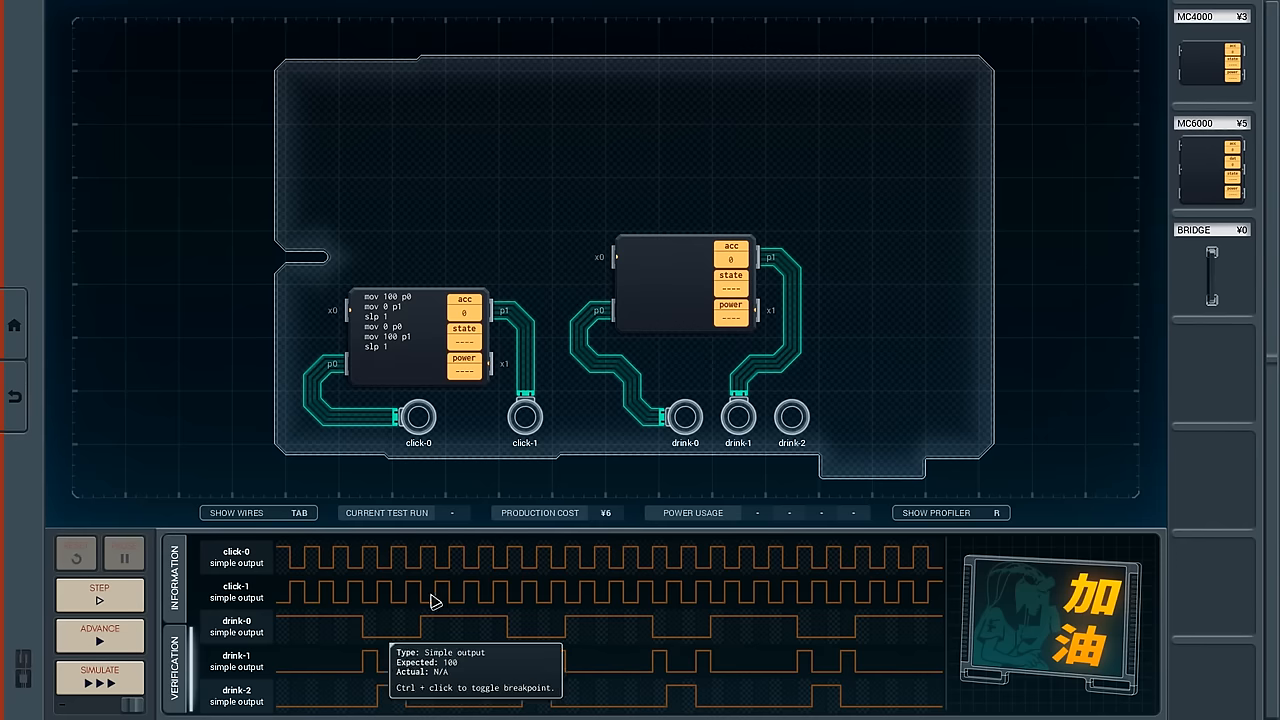
pyautogui.moveTo(628, 400)
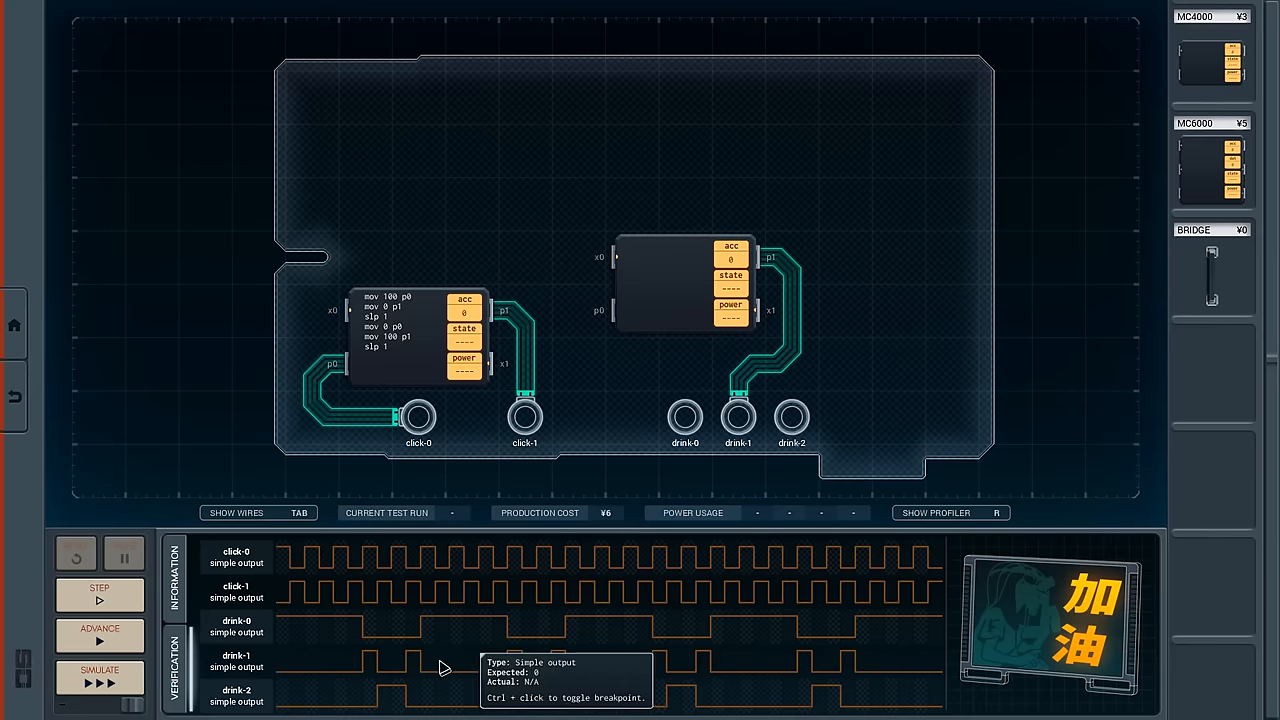
pyautogui.moveTo(660, 520)
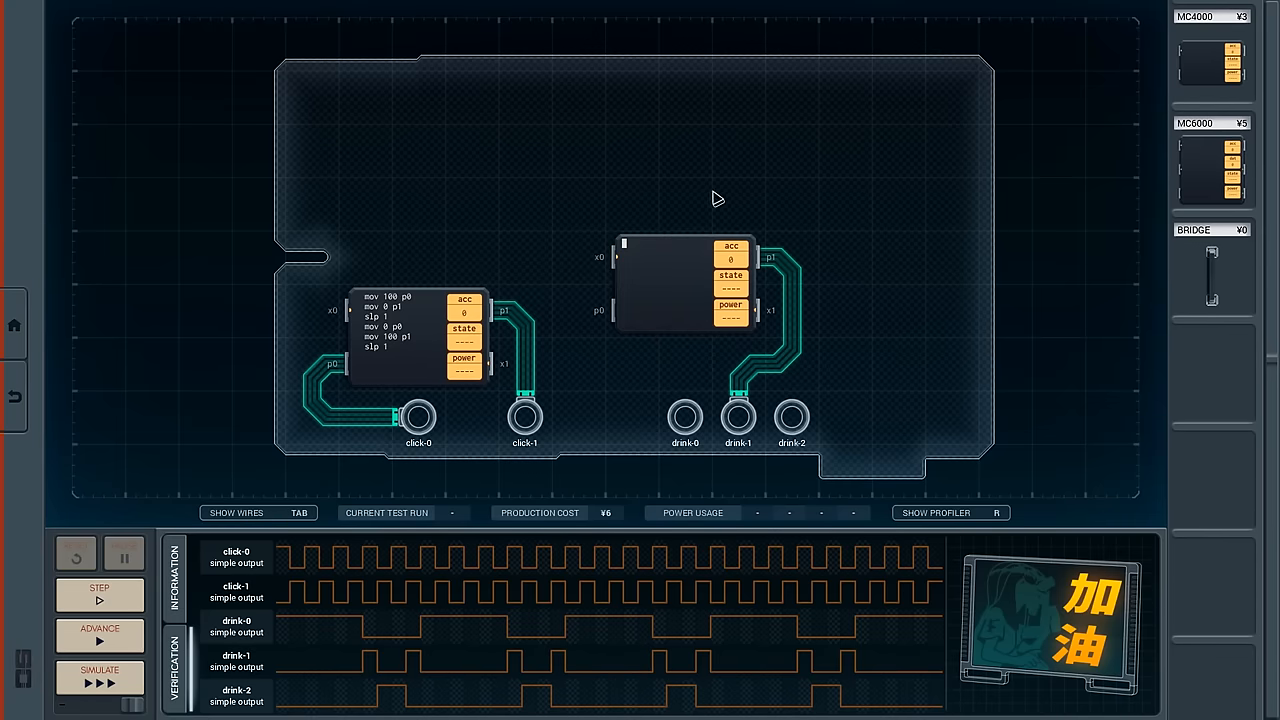
pyautogui.moveTo(790, 293)
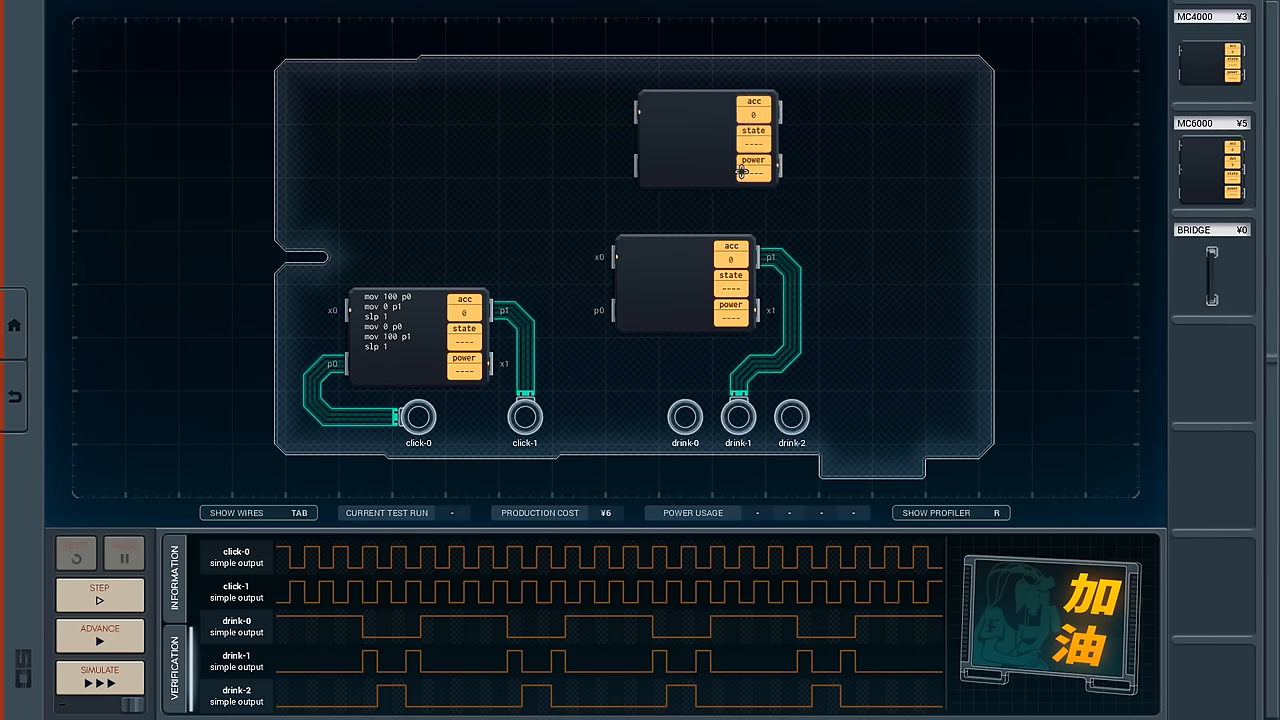
# Place a third MC4000 near the top of the board for drink-0 and drink-2.
pyautogui.moveTo(710, 140); pyautogui.dragTo(740, 120)
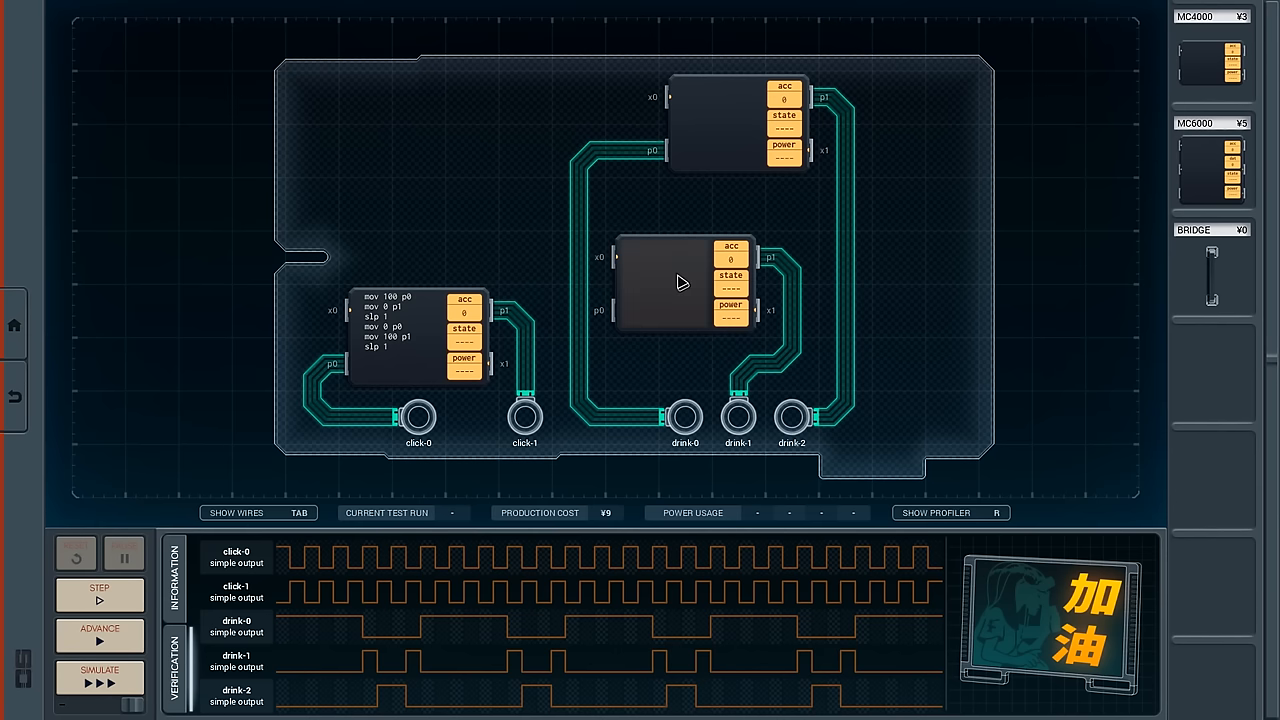
pyautogui.moveTo(340, 662)
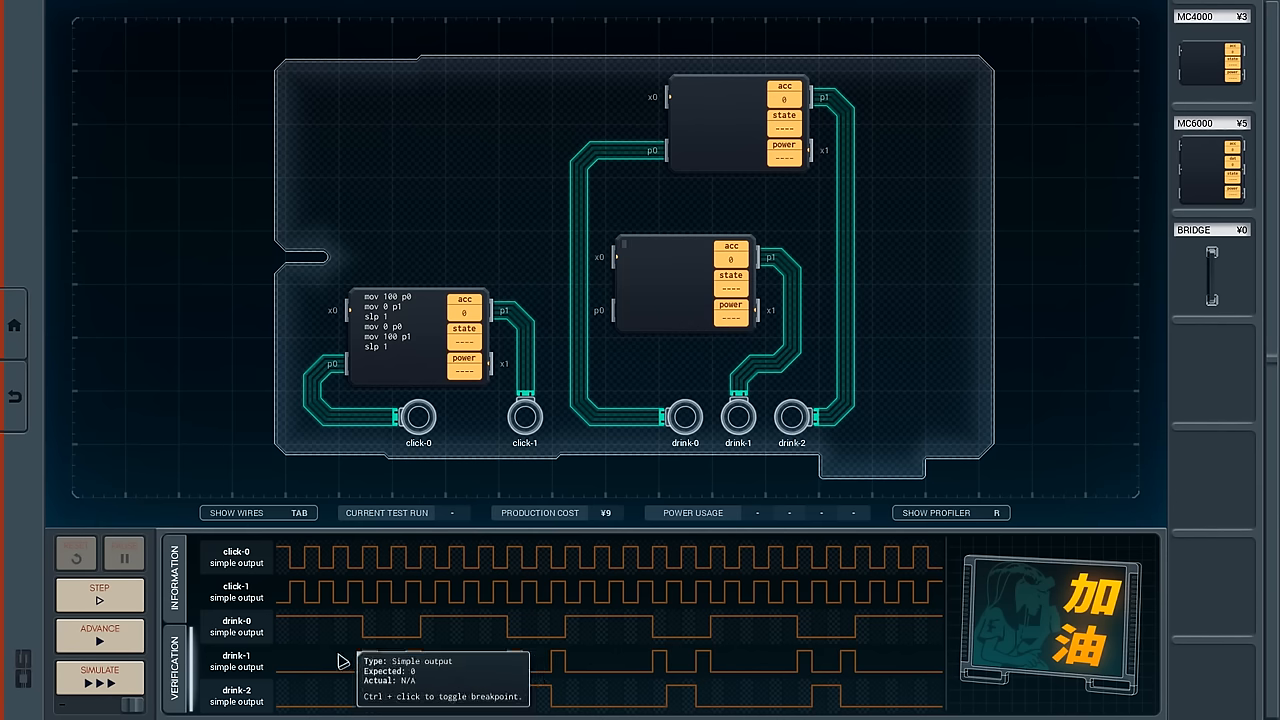
pyautogui.moveTo(425, 628)
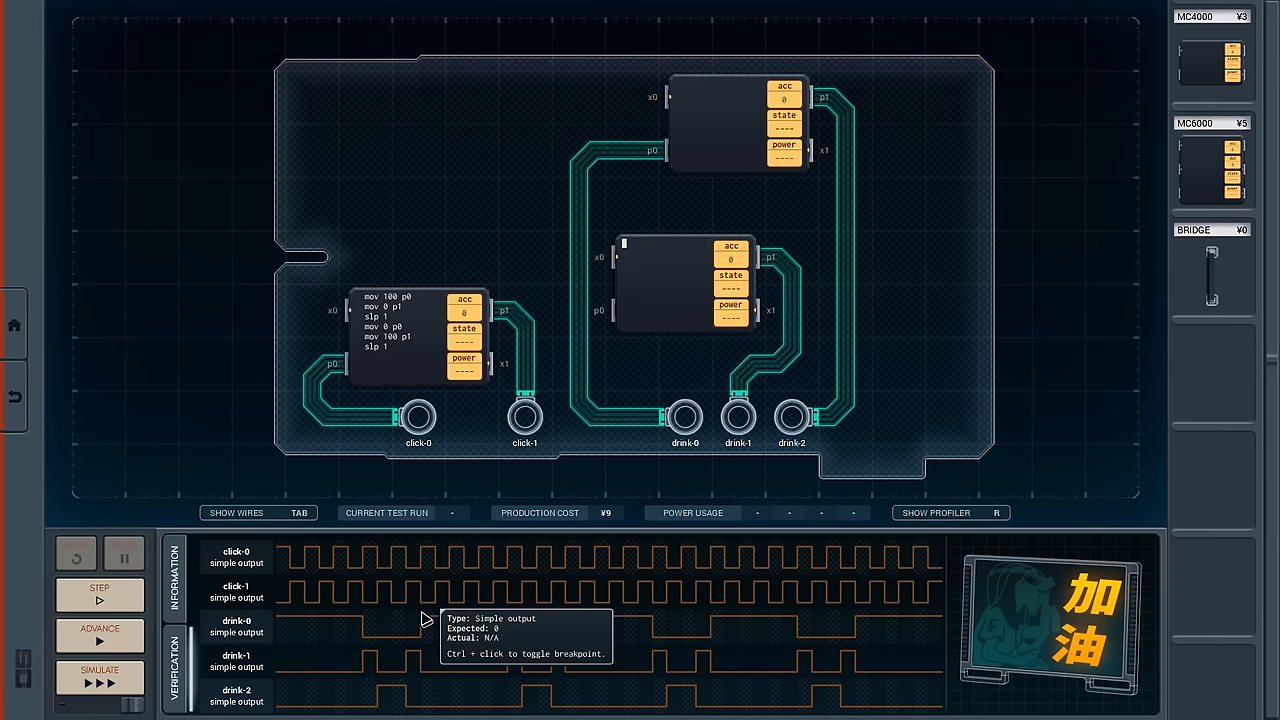
pyautogui.moveTo(388, 690)
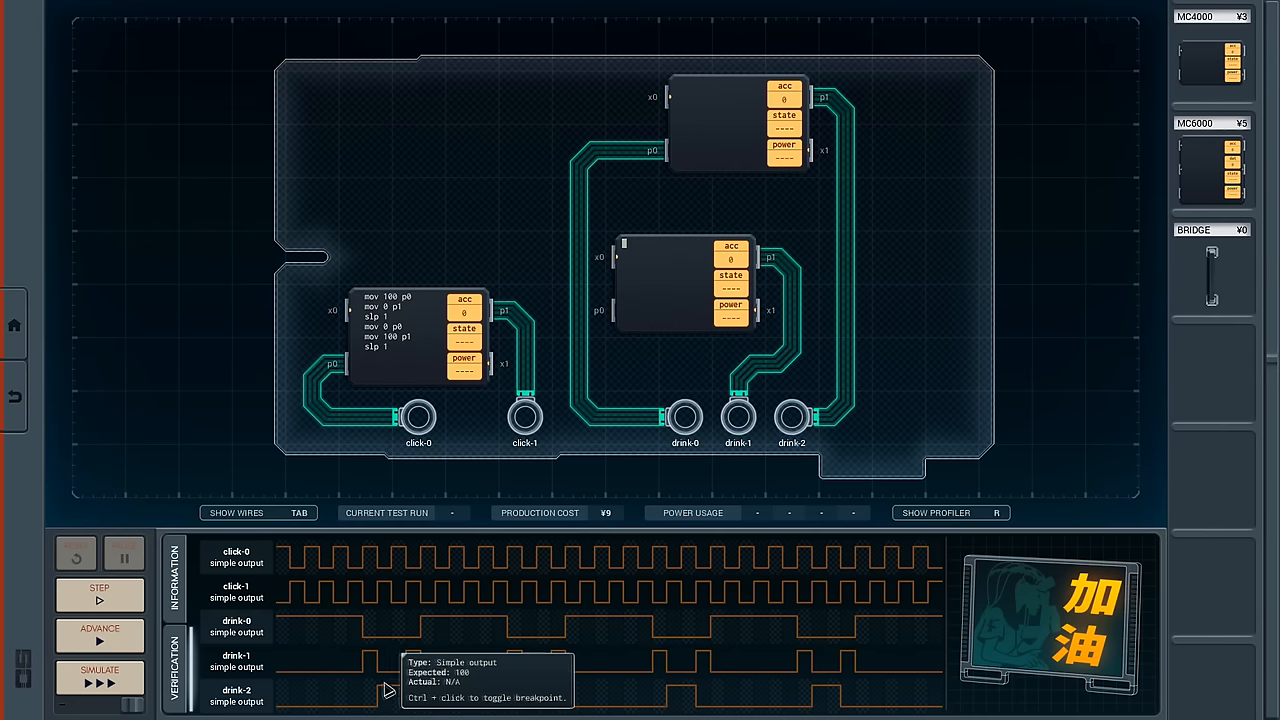
pyautogui.moveTo(590, 405)
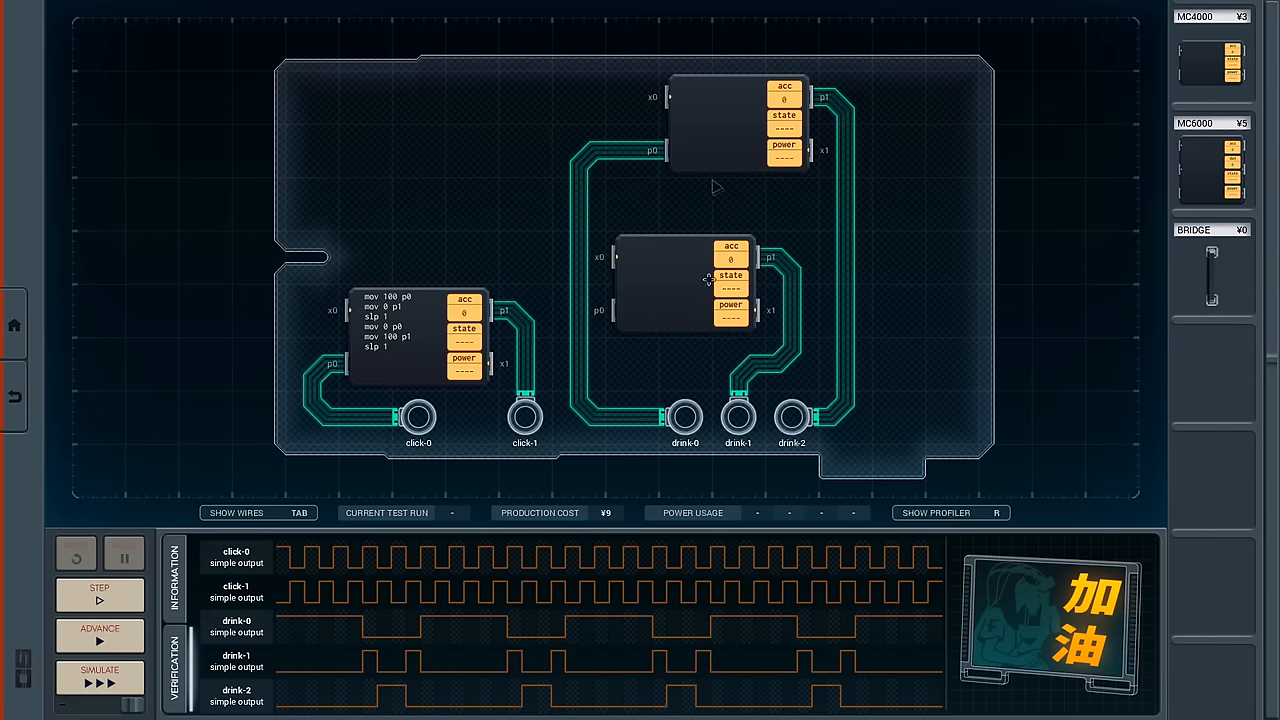
pyautogui.moveTo(370, 660)
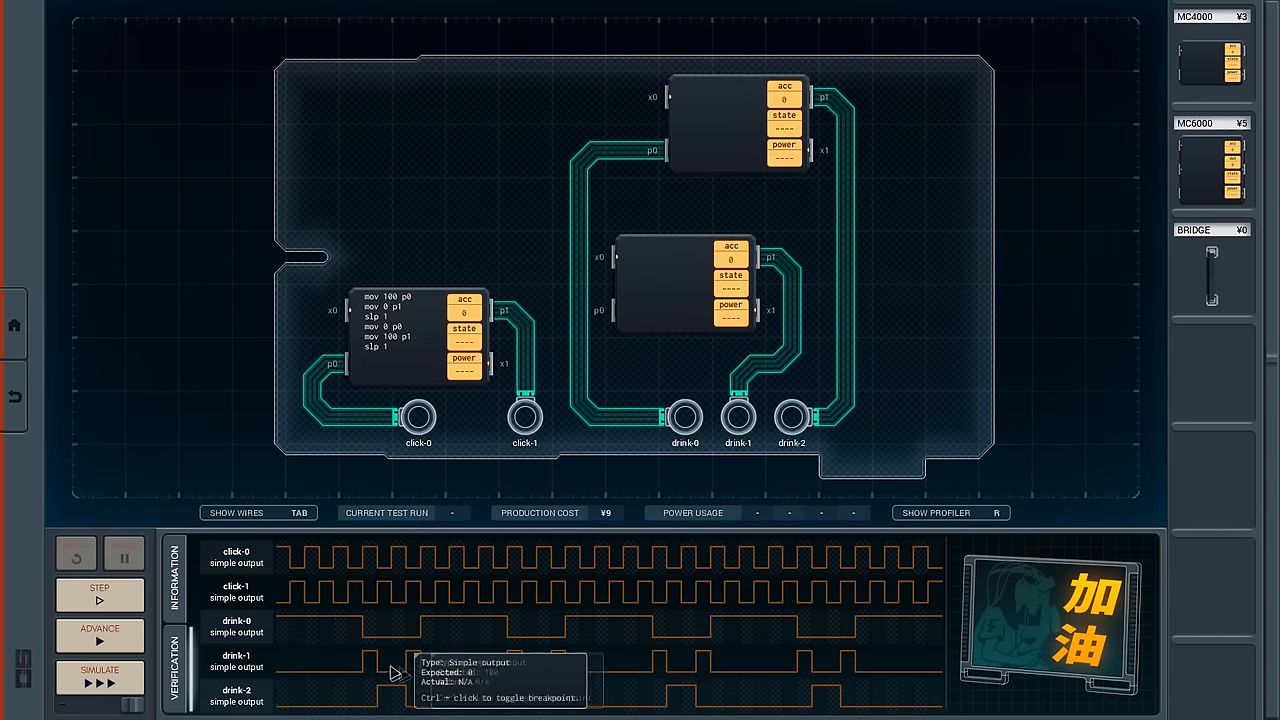
pyautogui.moveTo(663, 362)
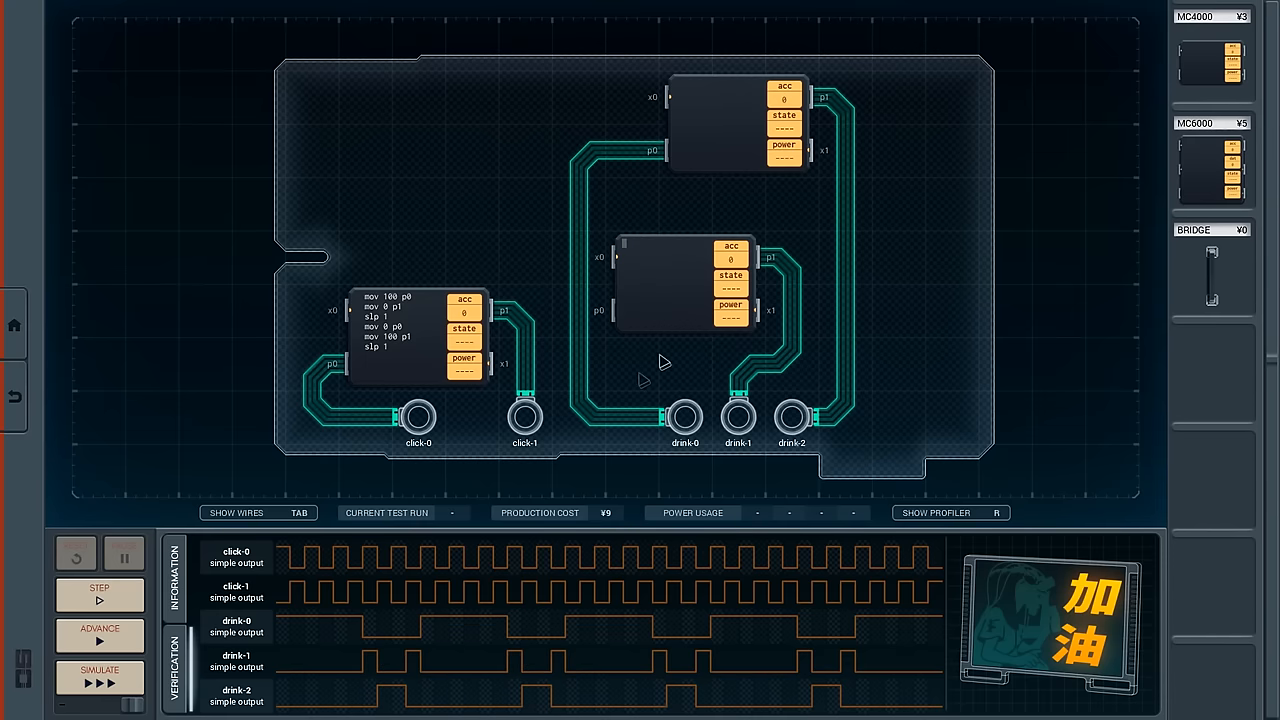
pyautogui.moveTo(813, 140)
pyautogui.write('mov 100')
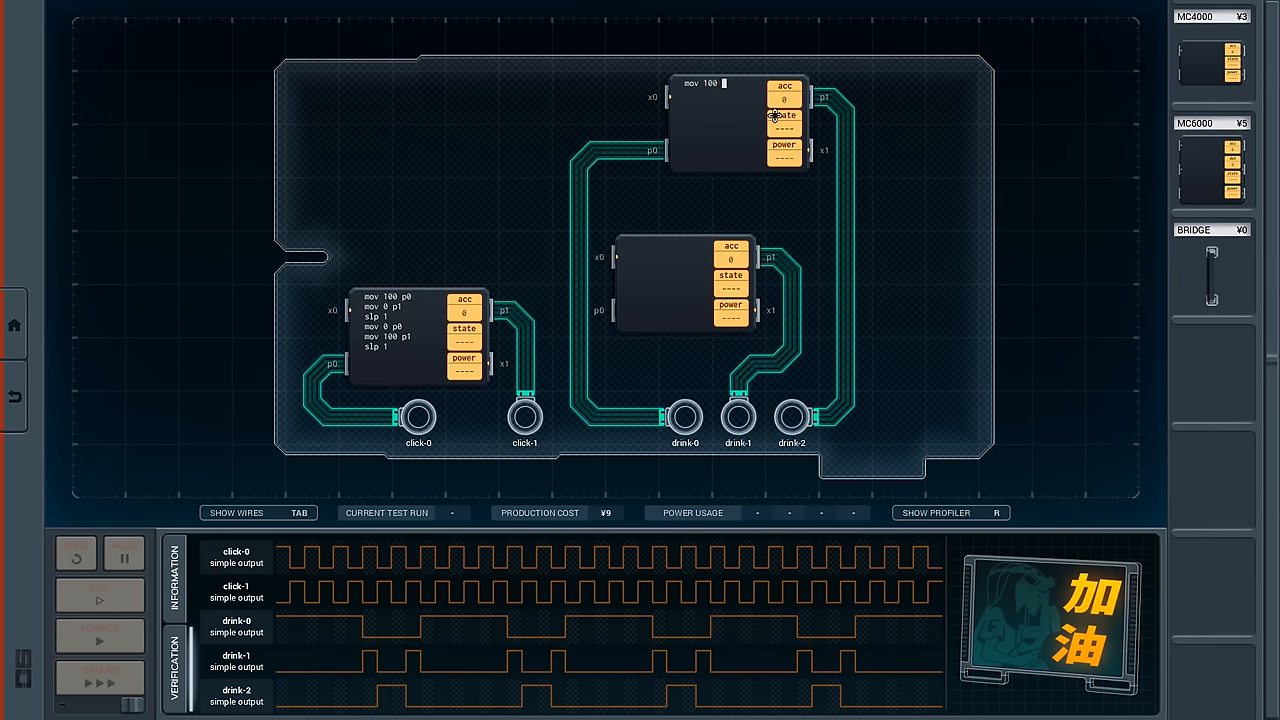
# Enter the top controller's mov 100 / slp / slp 2 lines pulsing drink-0 and drink-2.
pyautogui.write('o')
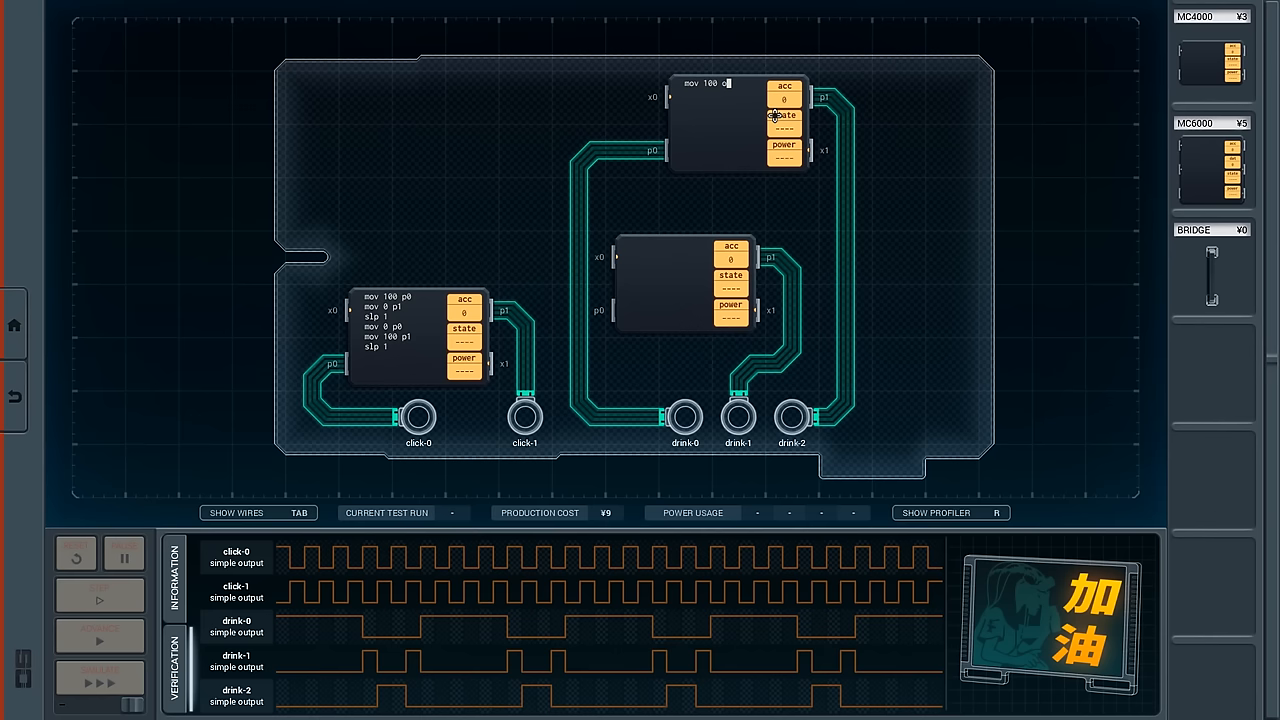
pyautogui.click(98, 595)
pyautogui.write('s')
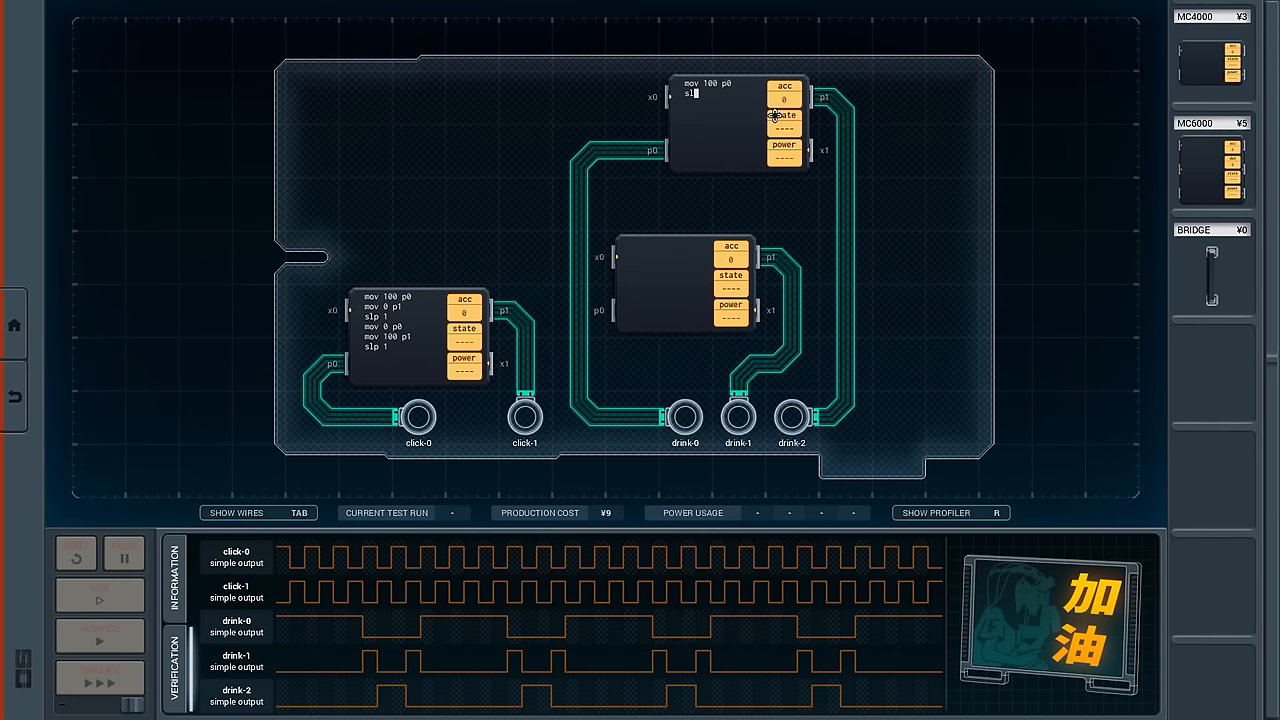
pyautogui.write('lp 6')
pyautogui.write('mov 0 p0')
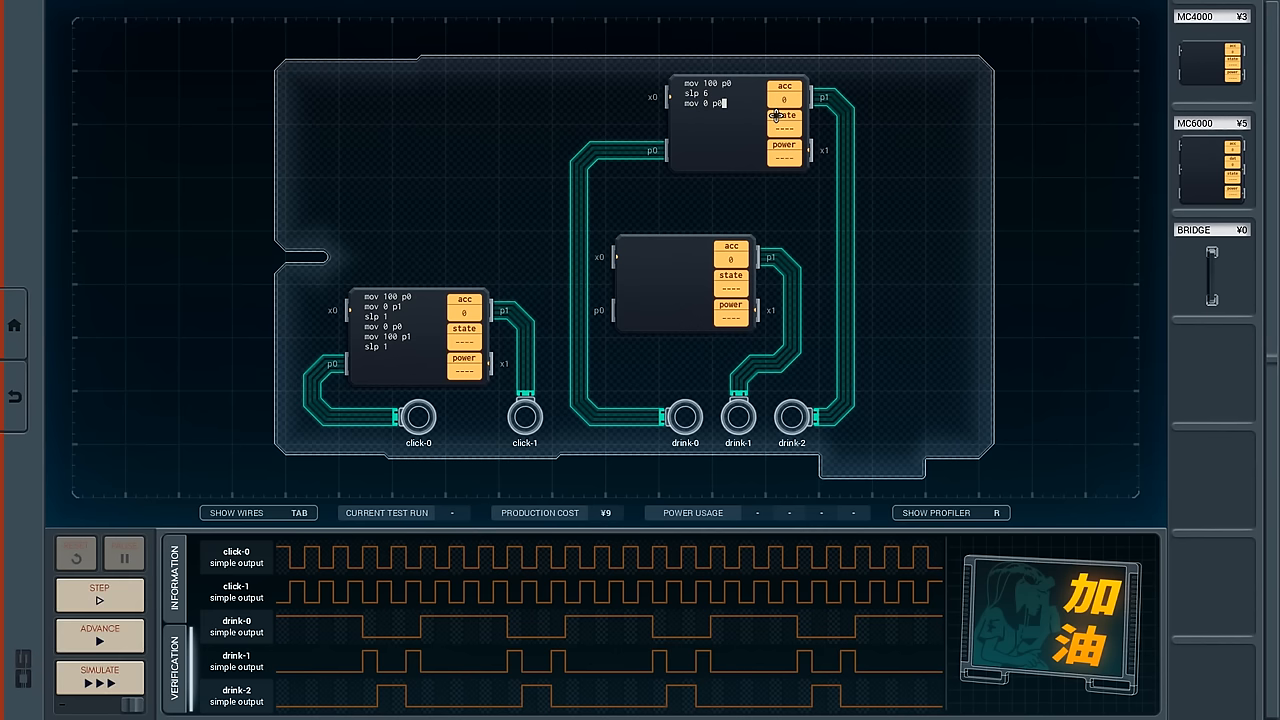
pyautogui.write('slp')
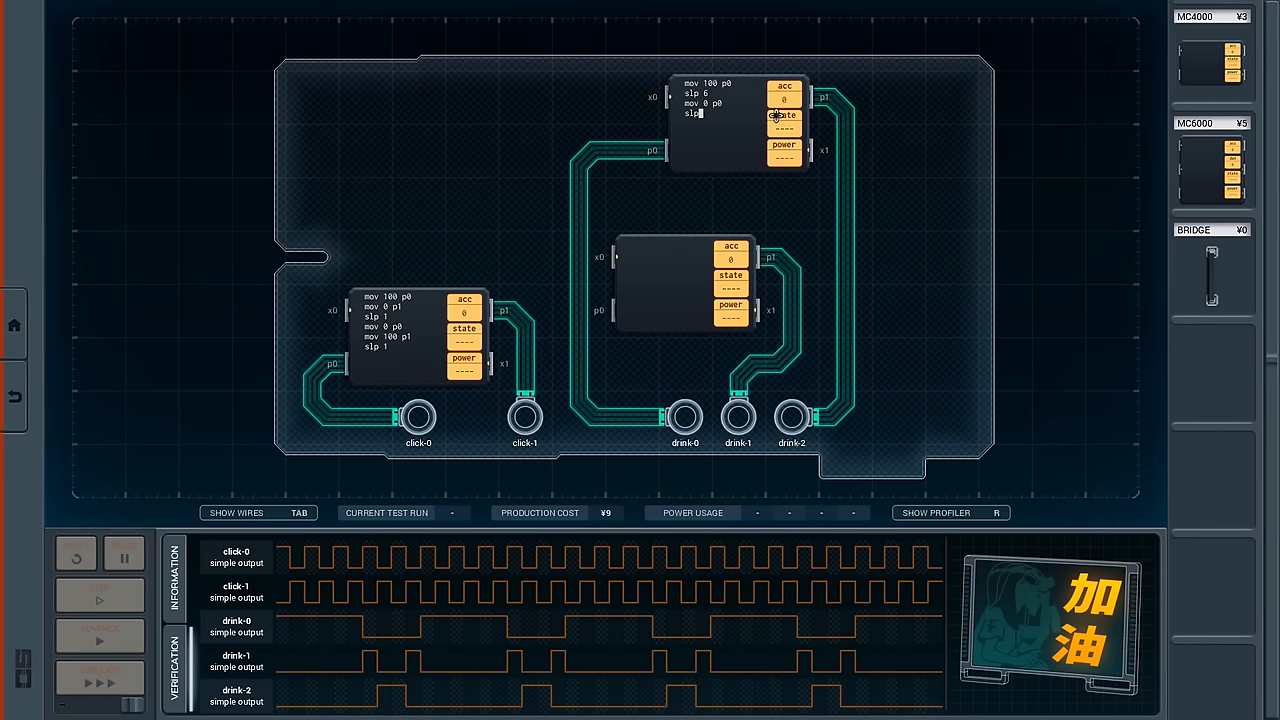
pyautogui.write('mov')
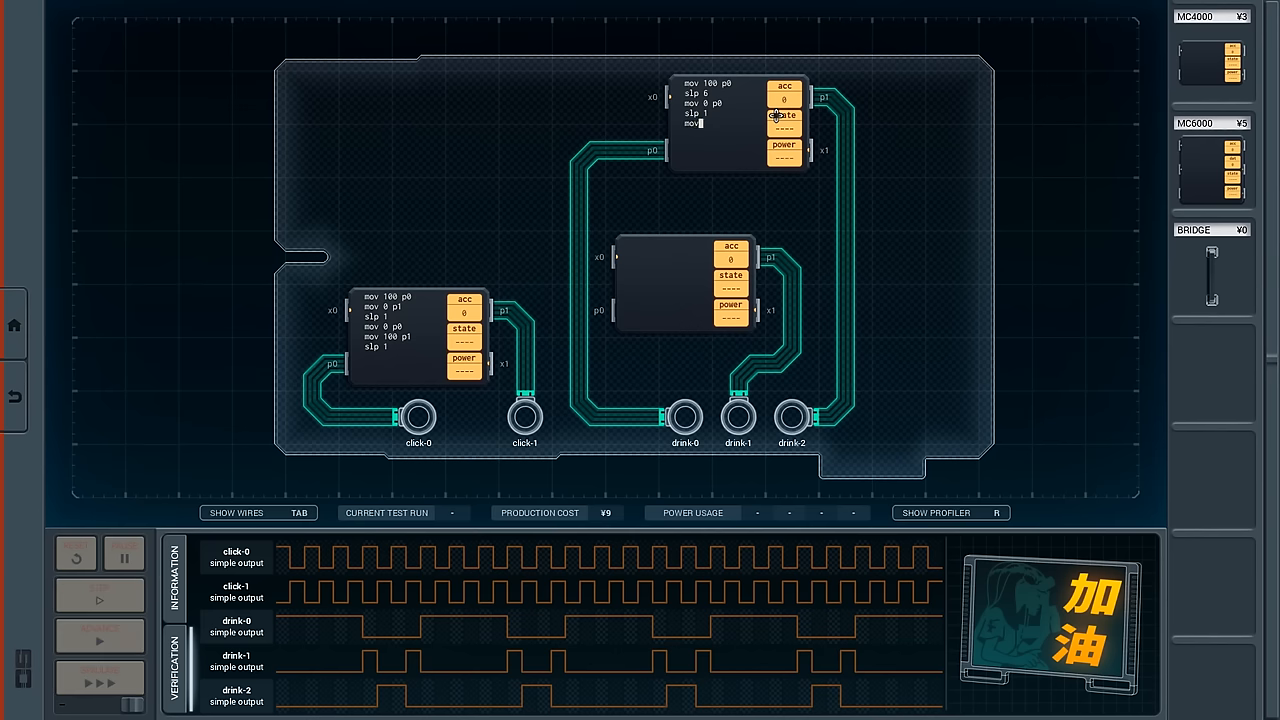
pyautogui.write('100 p1')
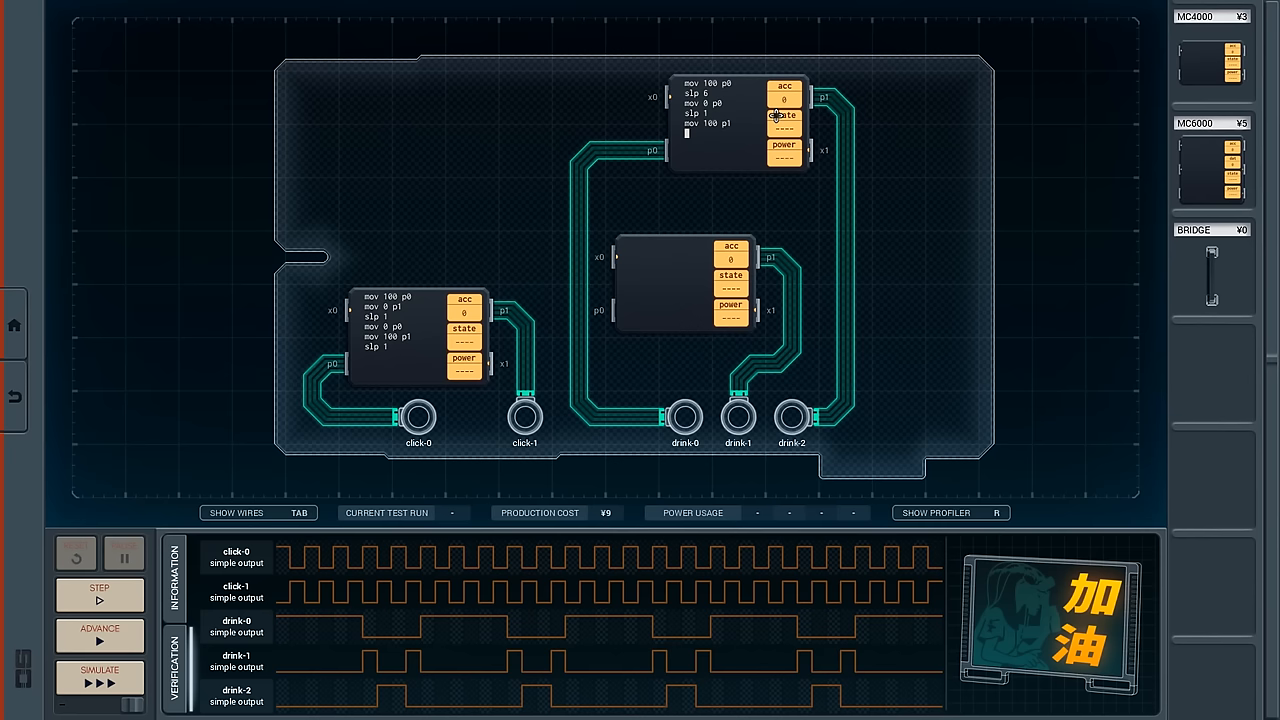
pyautogui.write('slp 2')
pyautogui.write('mov 0 p')
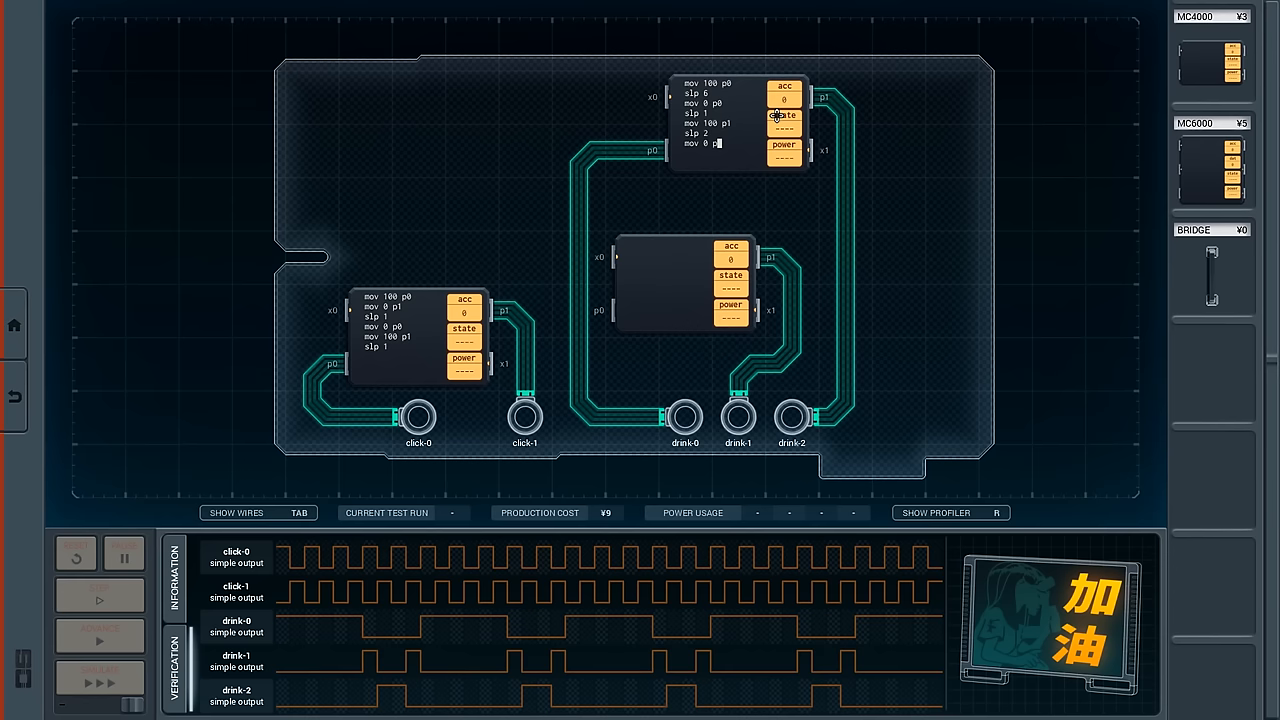
pyautogui.write('slp 1')
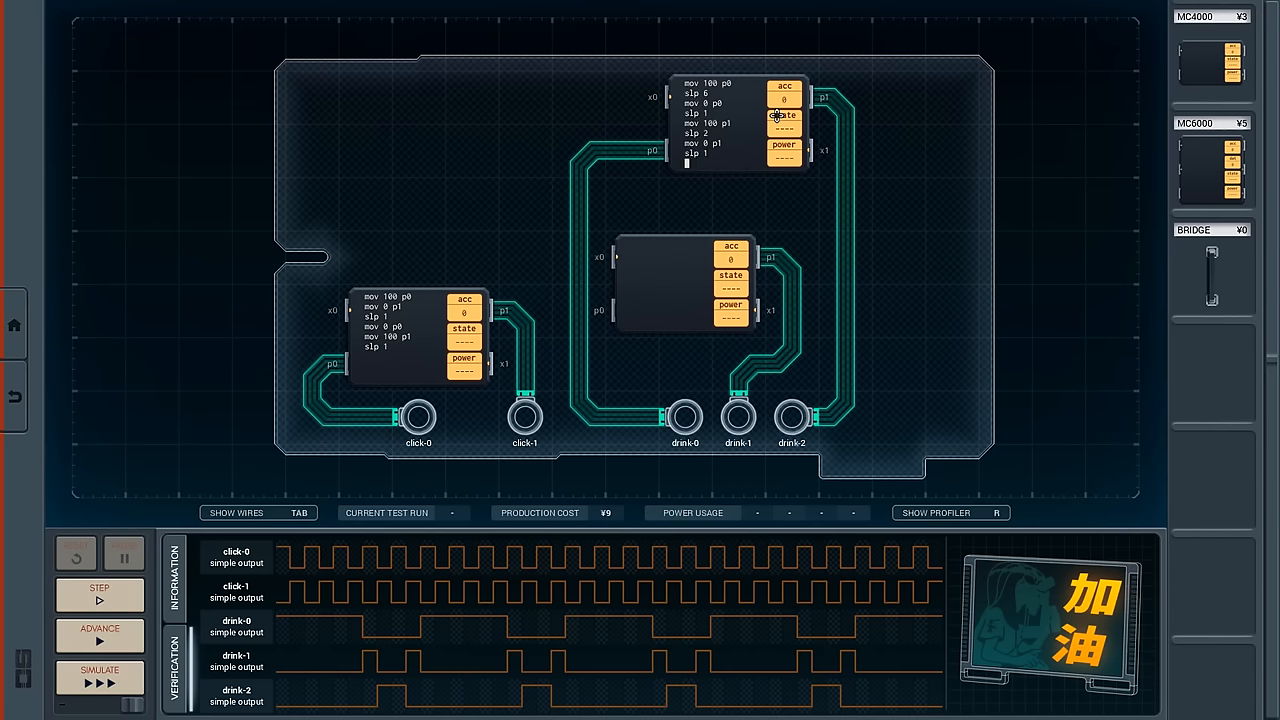
# Step the test run a couple of time units and reset.
pyautogui.click(98, 636)
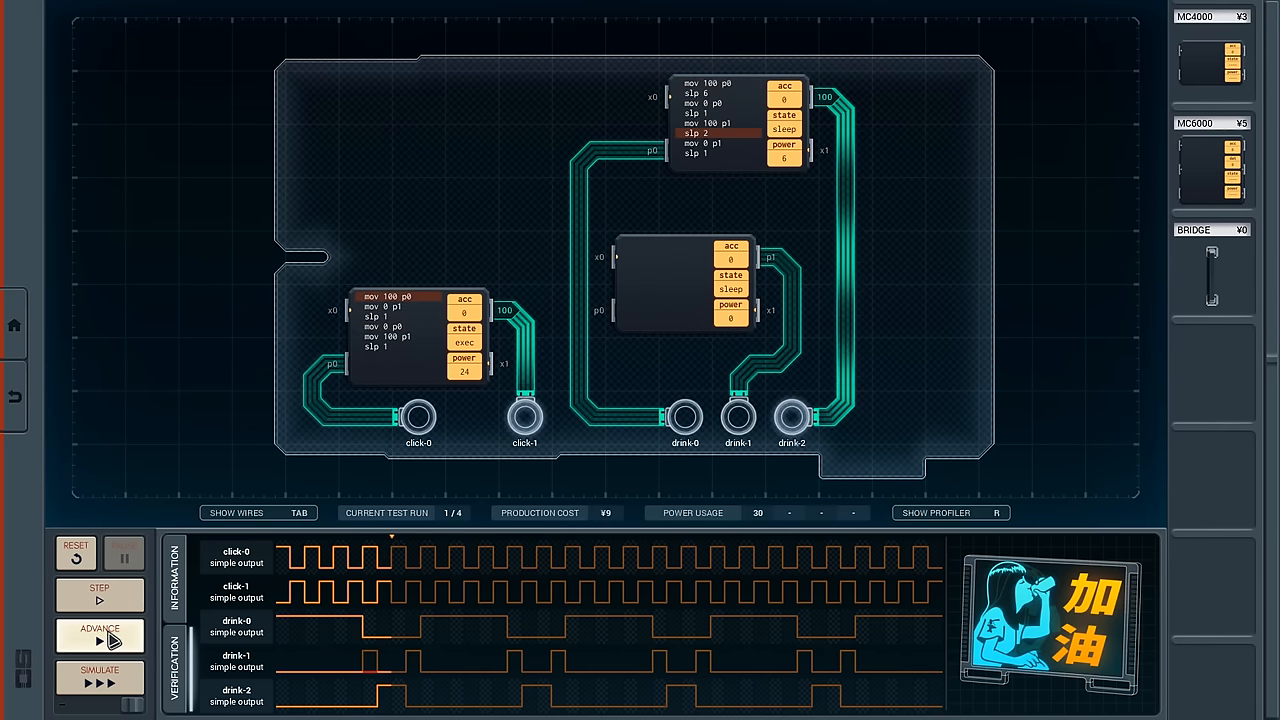
pyautogui.click(98, 637)
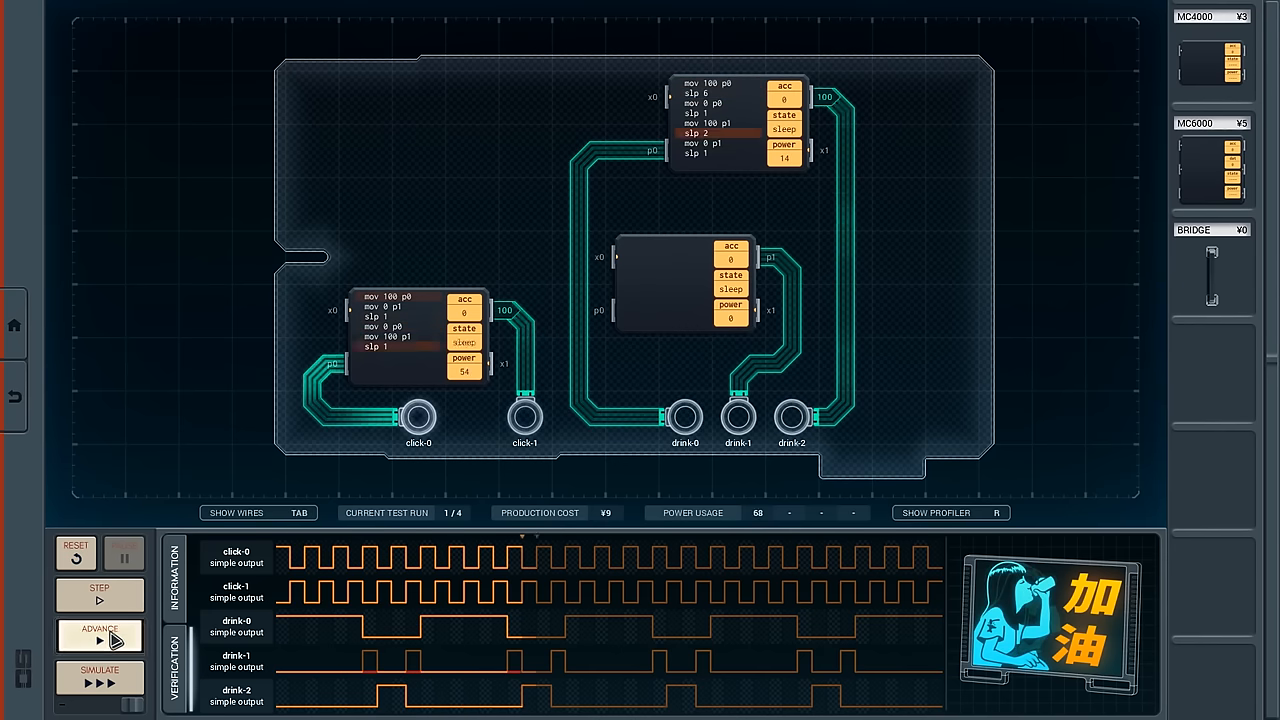
pyautogui.click(98, 637)
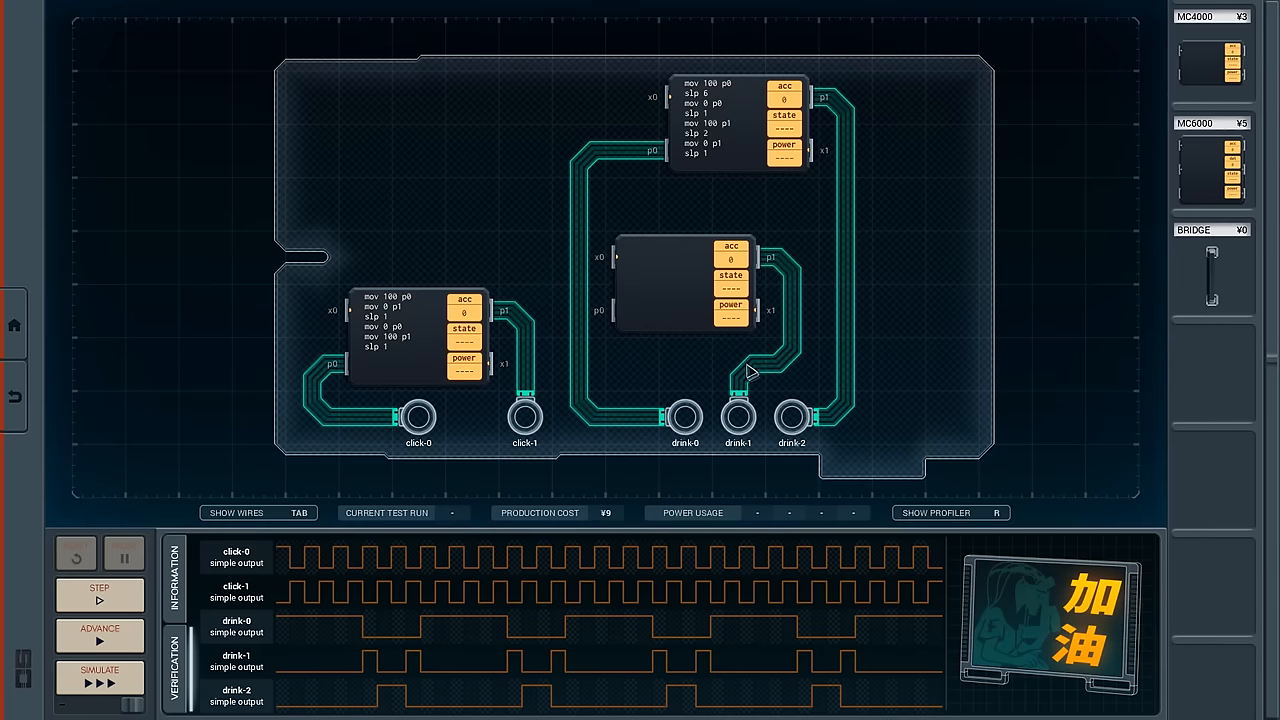
pyautogui.moveTo(822, 270)
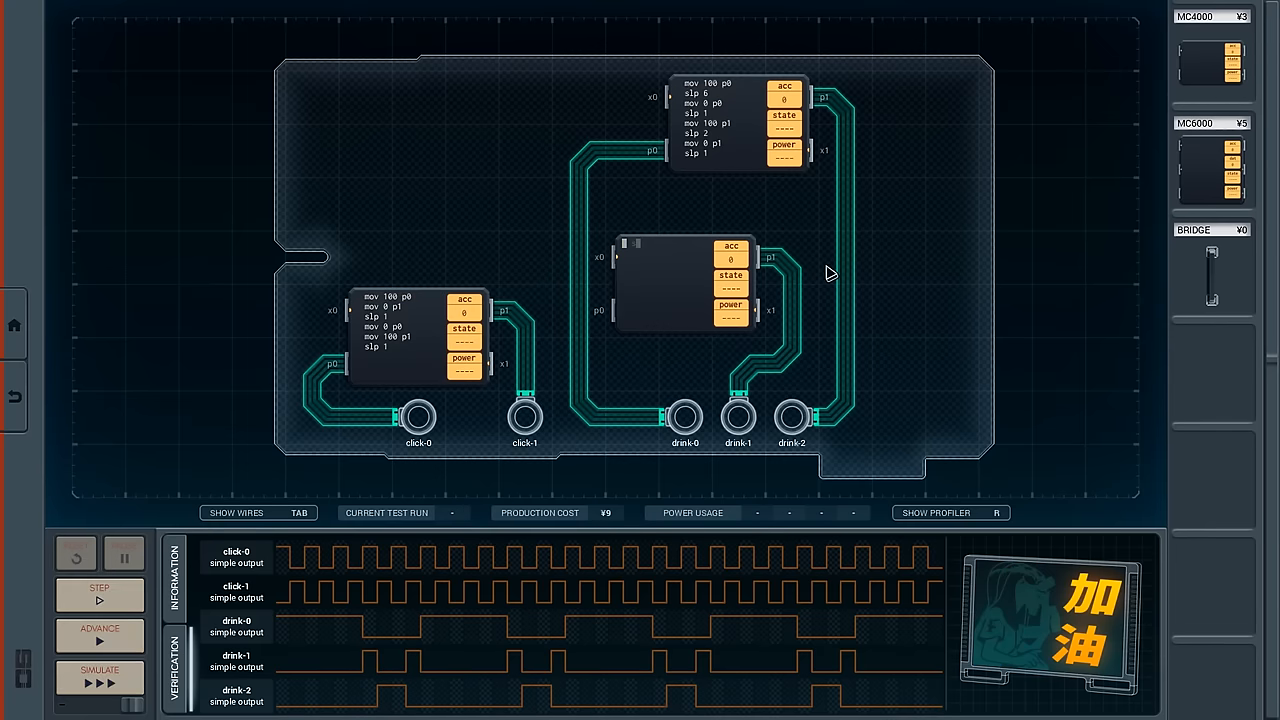
# Enter slp 6 and the mov/slp pulse lines for drink-1, then run the full verification.
pyautogui.write('slp 6')
pyautogui.write('mov 100')
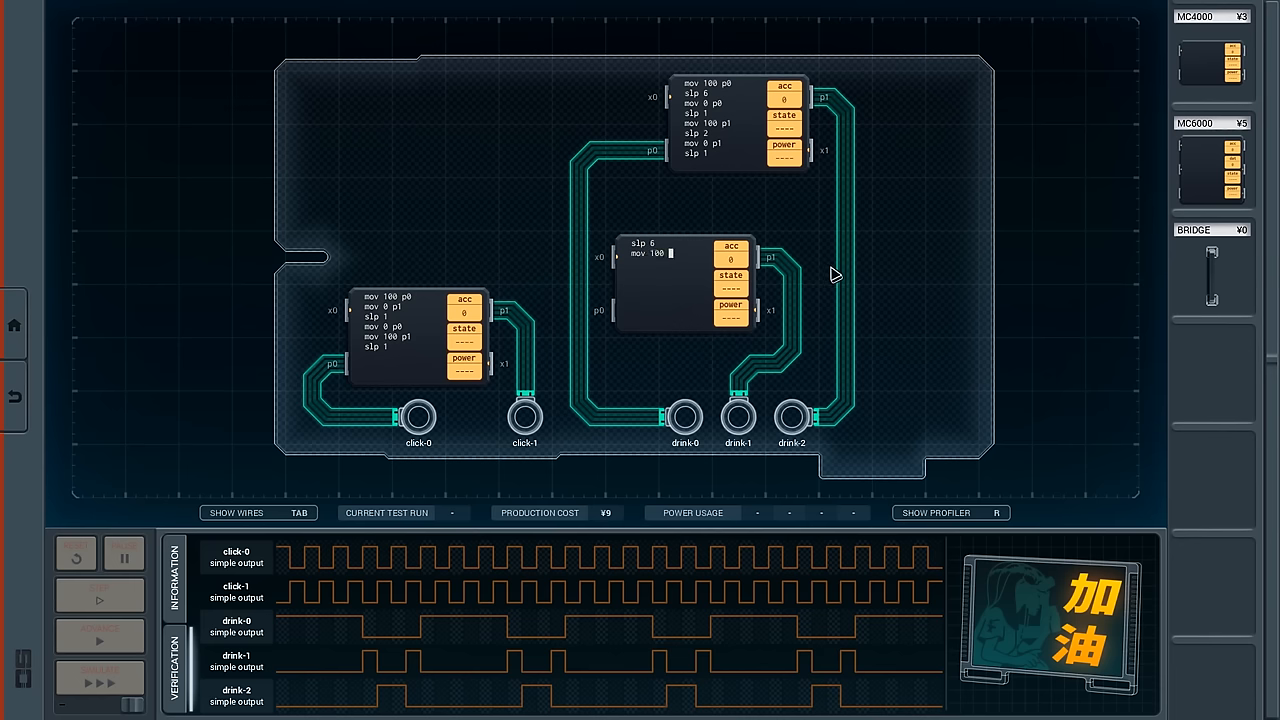
pyautogui.click(98, 595)
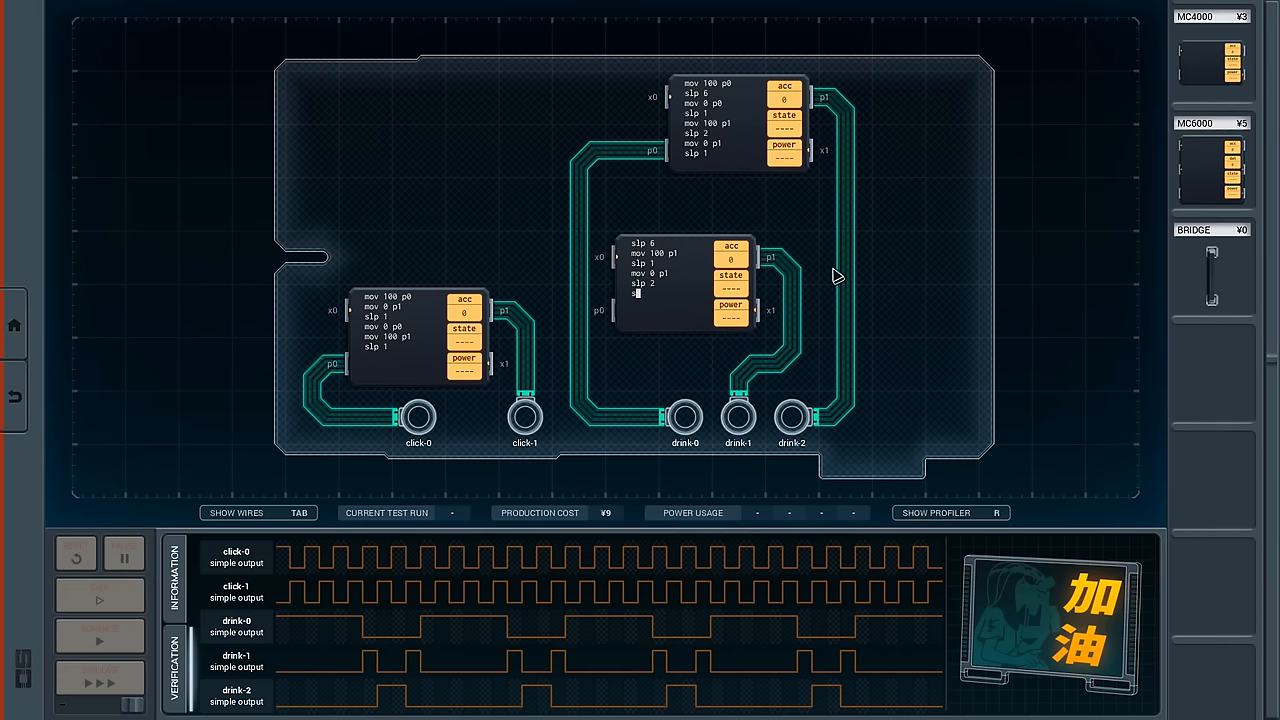
pyautogui.write('moc 100 p1')
pyautogui.write('mov 0 p1')
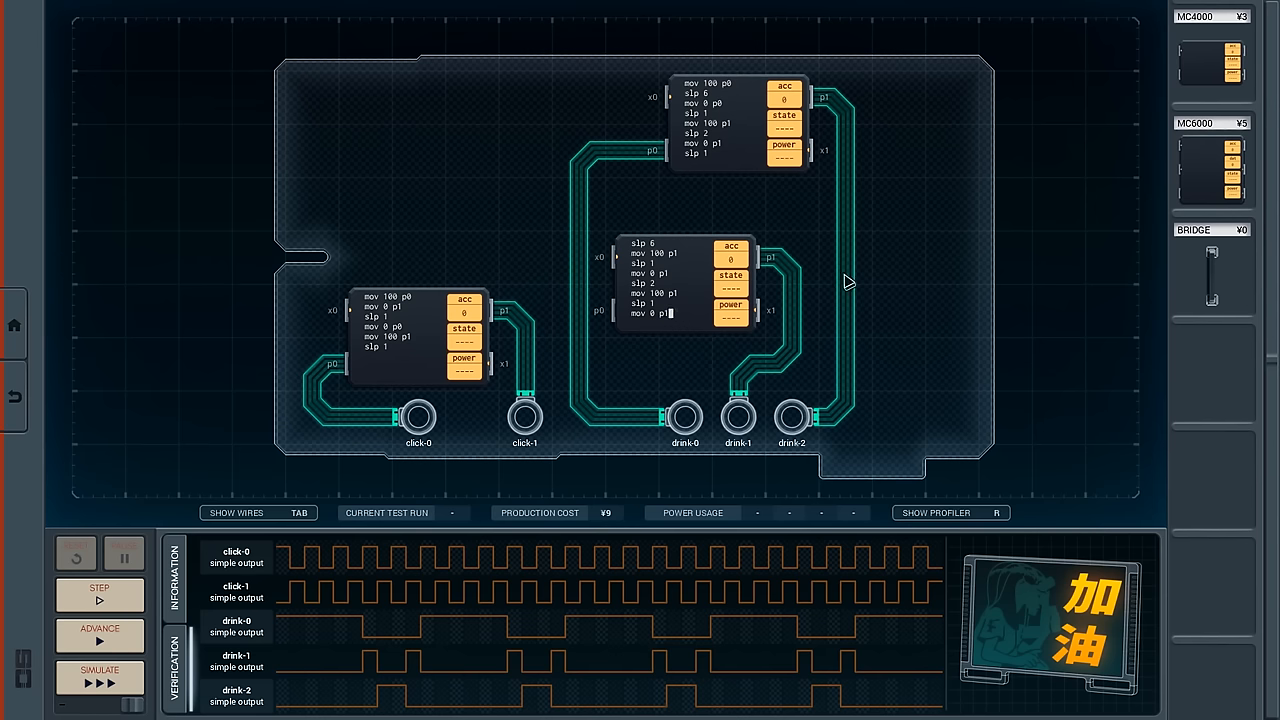
pyautogui.click(98, 679)
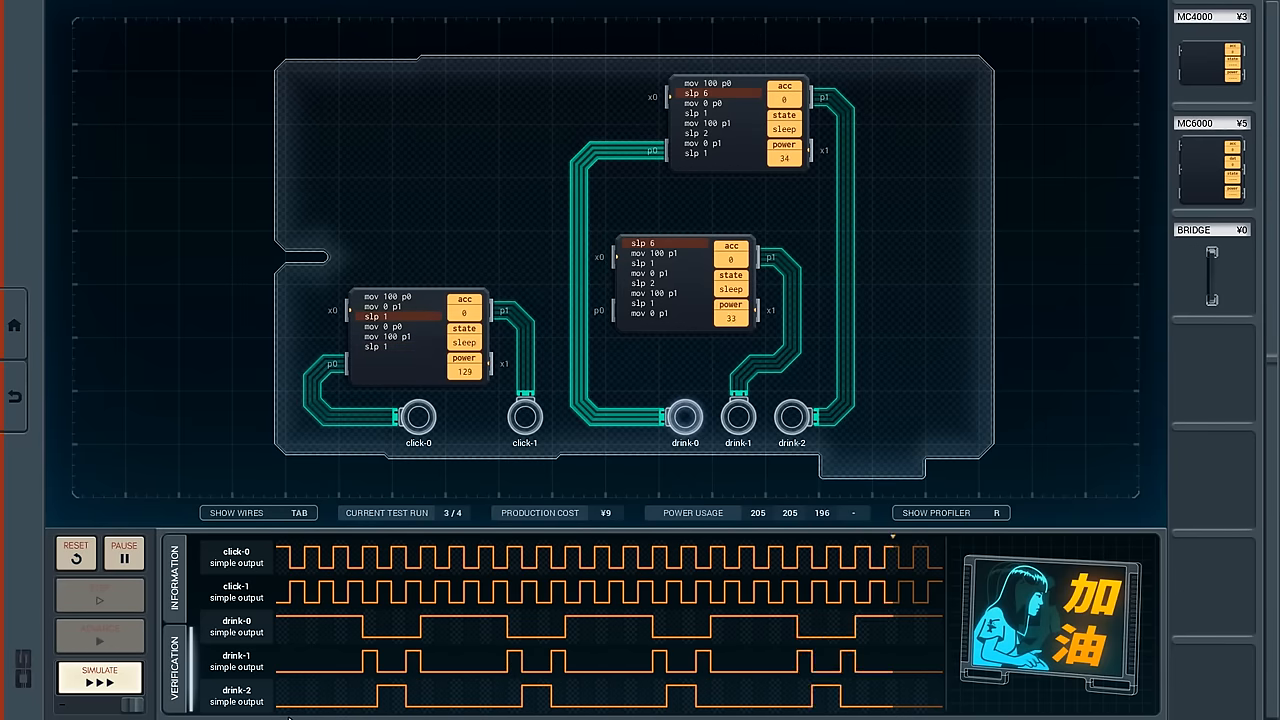
pyautogui.click(99, 675)
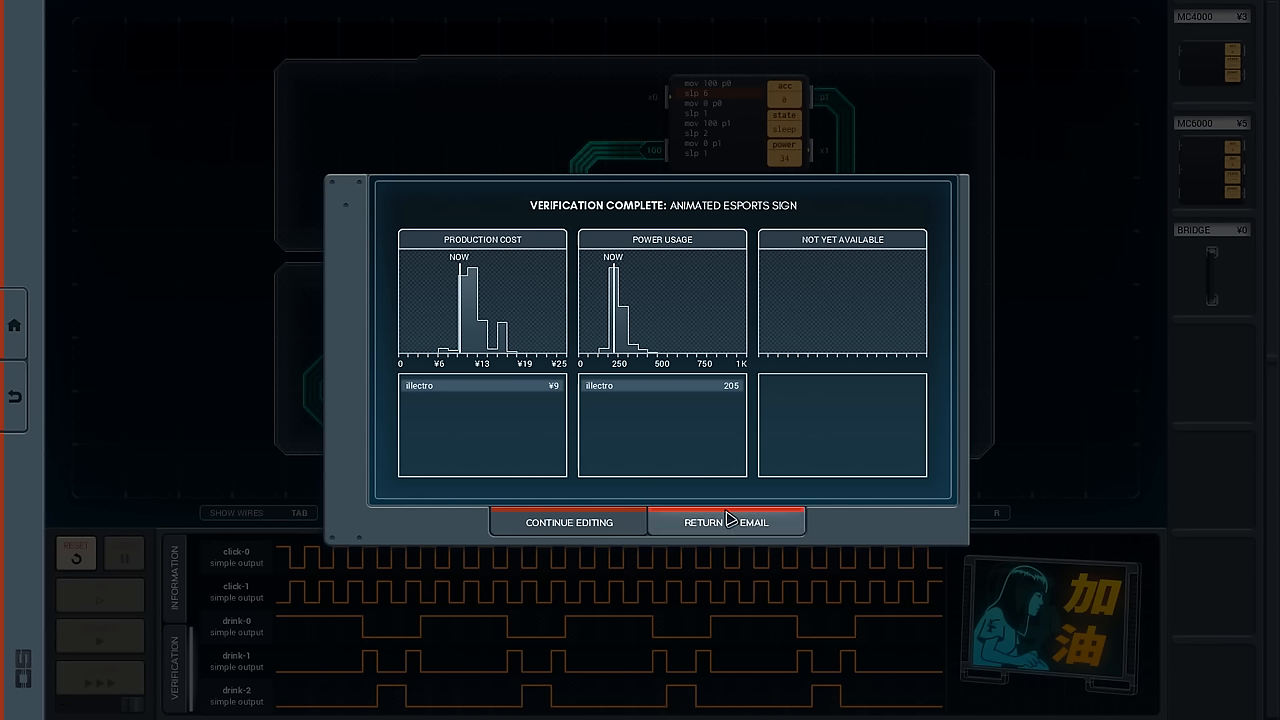
pyautogui.moveTo(481, 360)
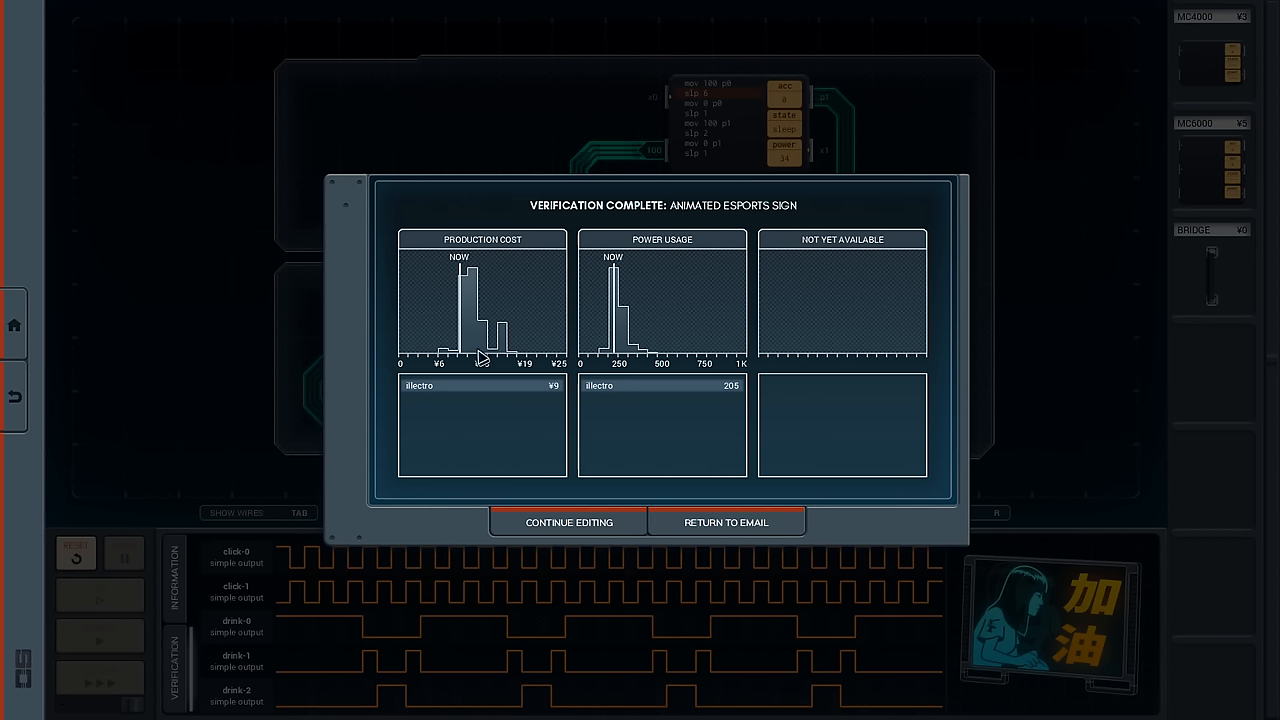
pyautogui.moveTo(445, 370)
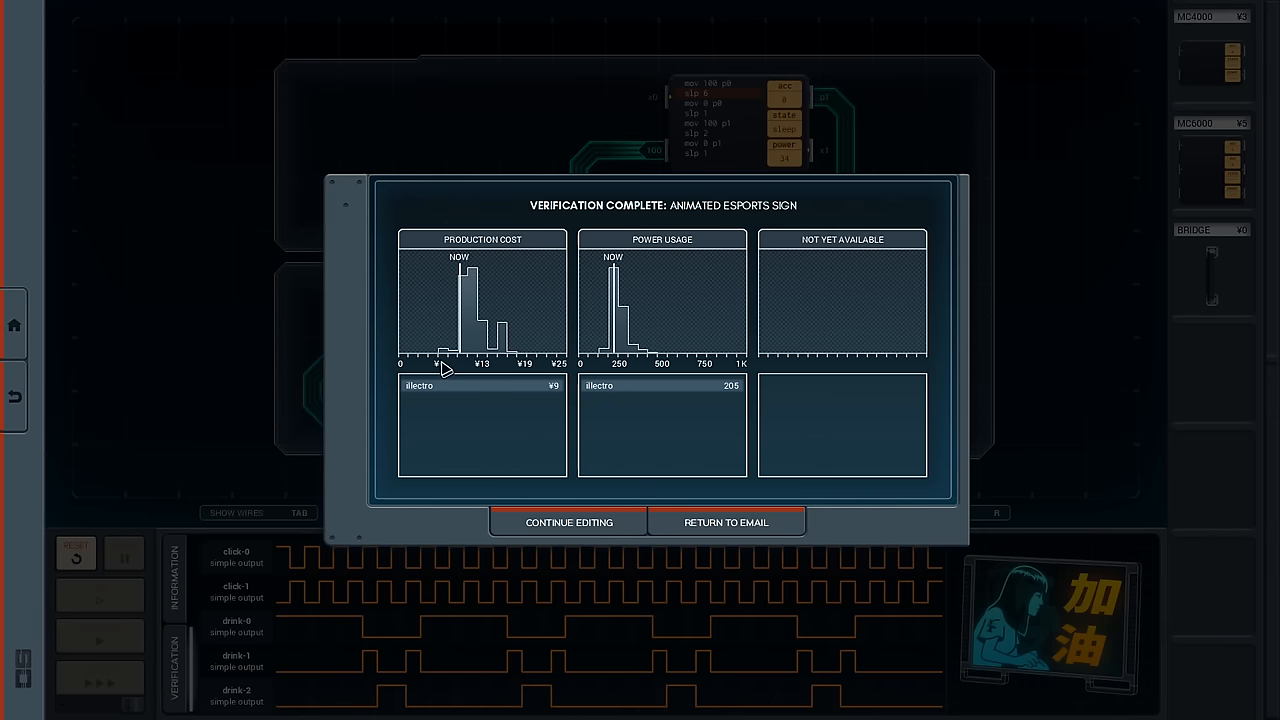
pyautogui.moveTo(726, 522)
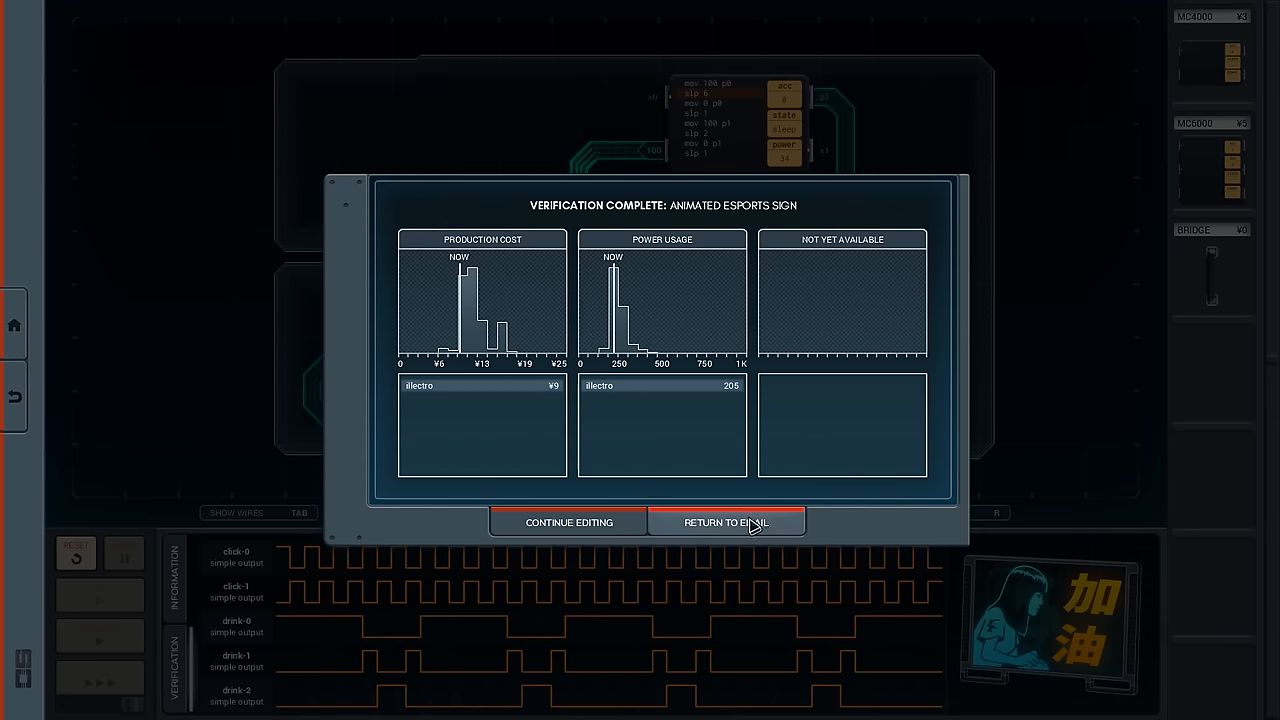
# Return to email from the Verification Complete dialog.
pyautogui.click(726, 522)
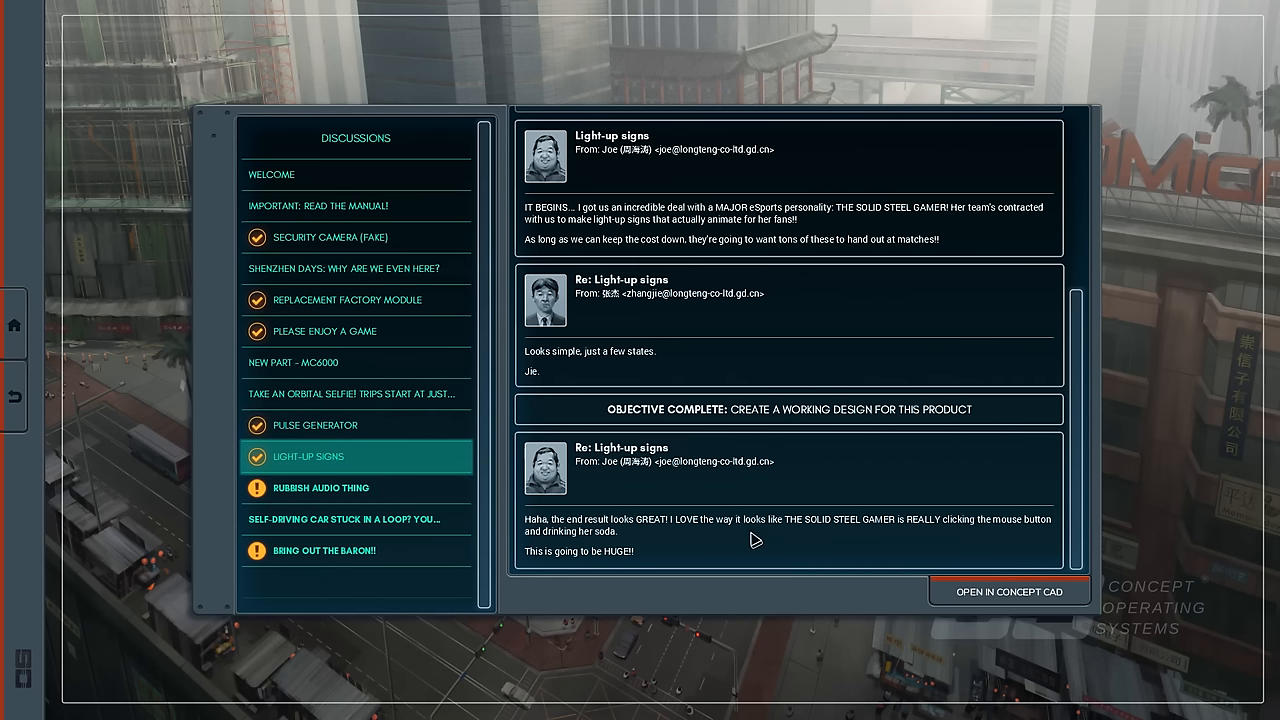
pyautogui.moveTo(713, 547)
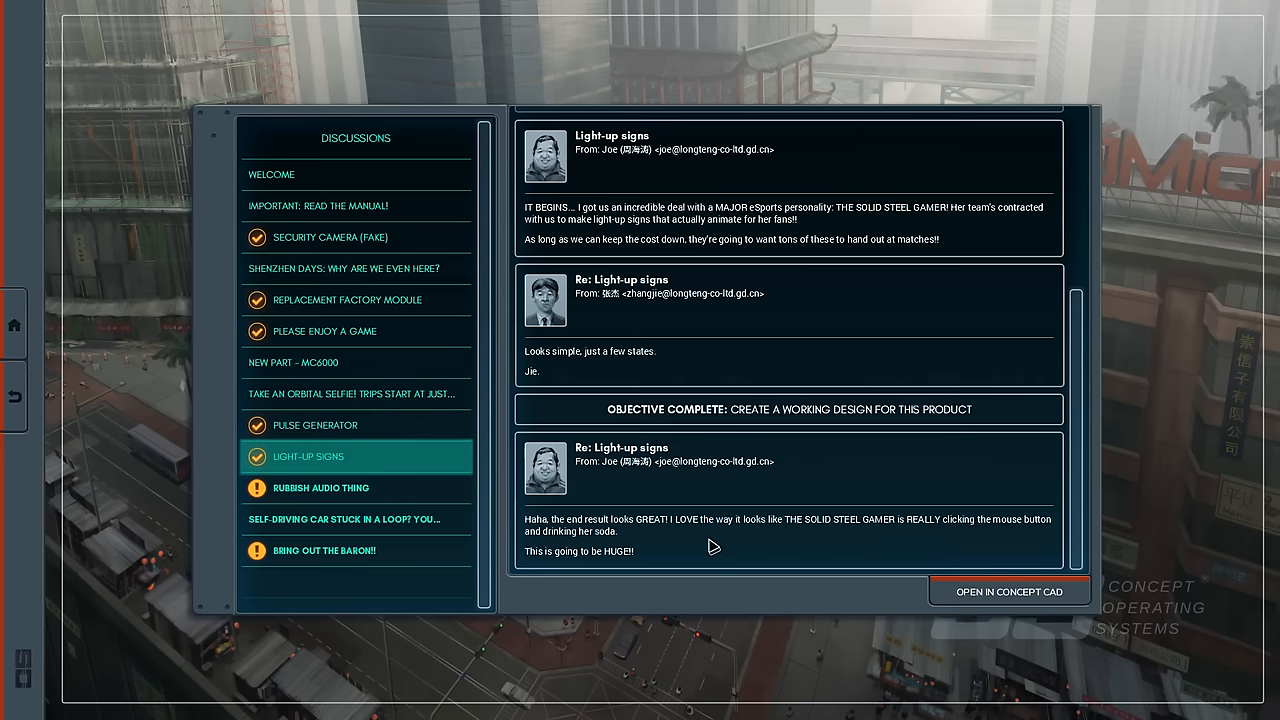
pyautogui.moveTo(432, 498)
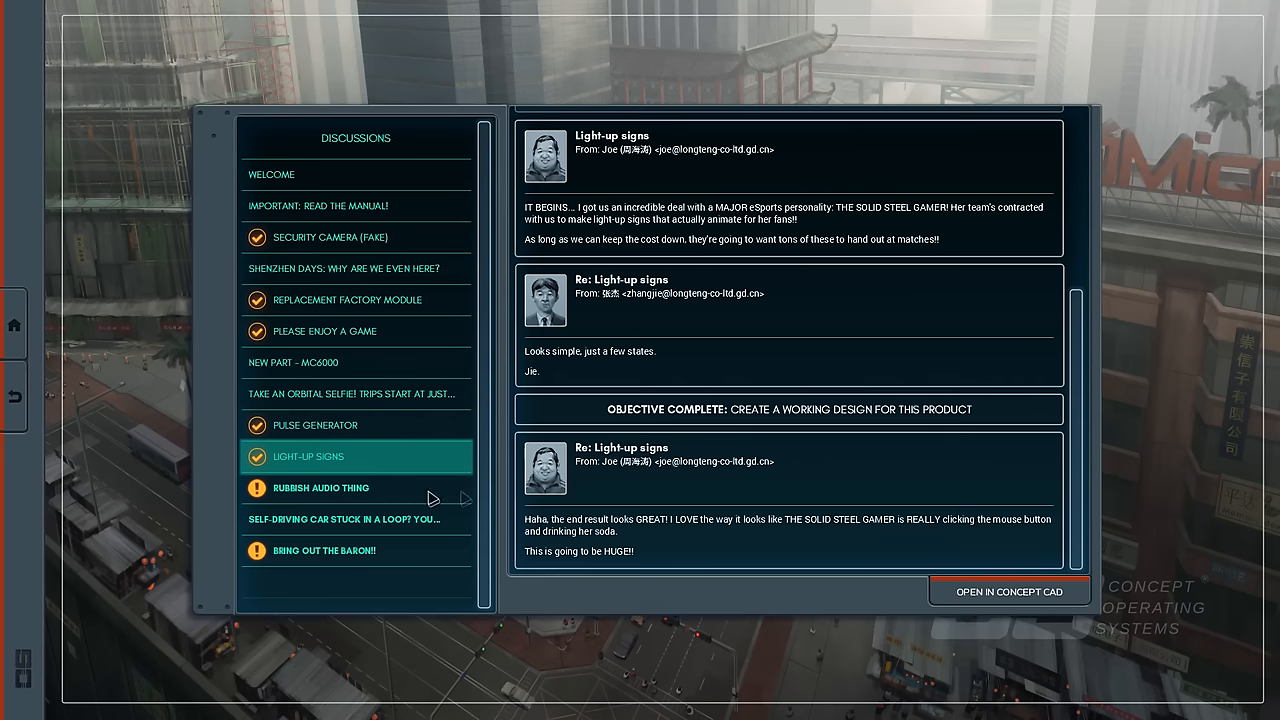
# Open the Rubbish Audio Thing discussion with its Harmonic Maximization advert.
pyautogui.click(321, 488)
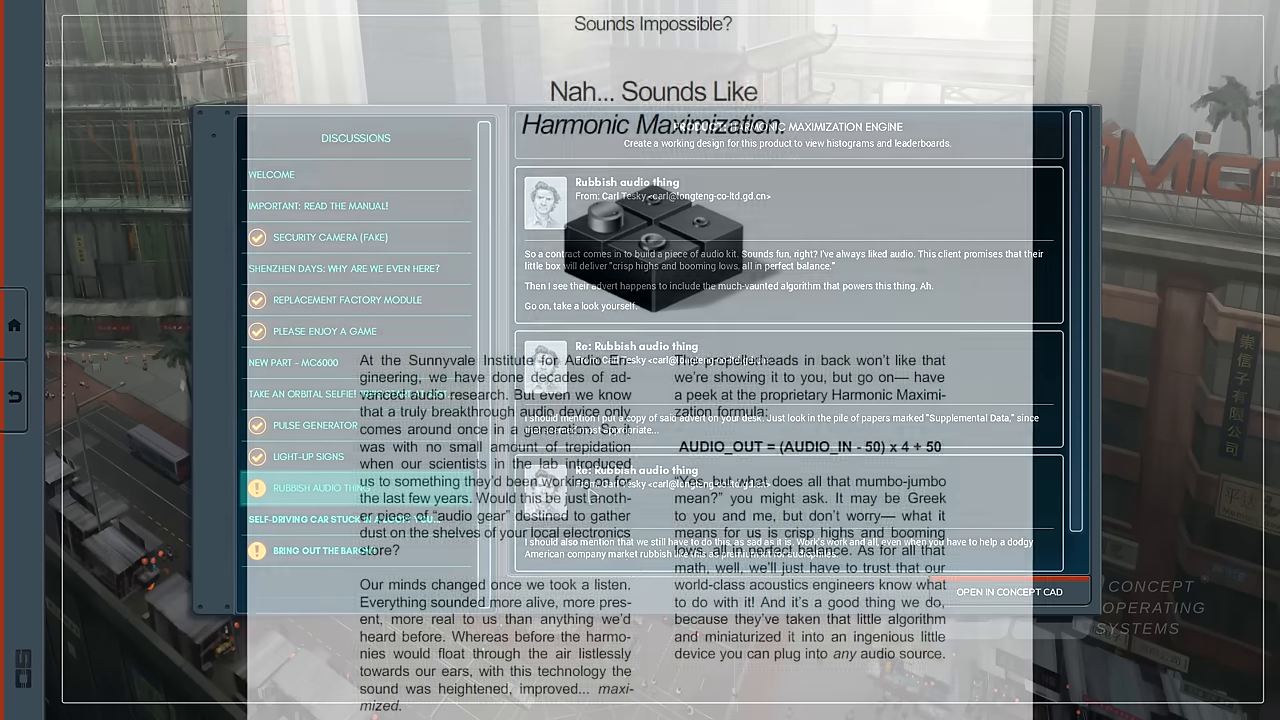
# Load the Harmonic Maximization Engine puzzle into the design editor from Concept CAD.
pyautogui.click(1009, 591)
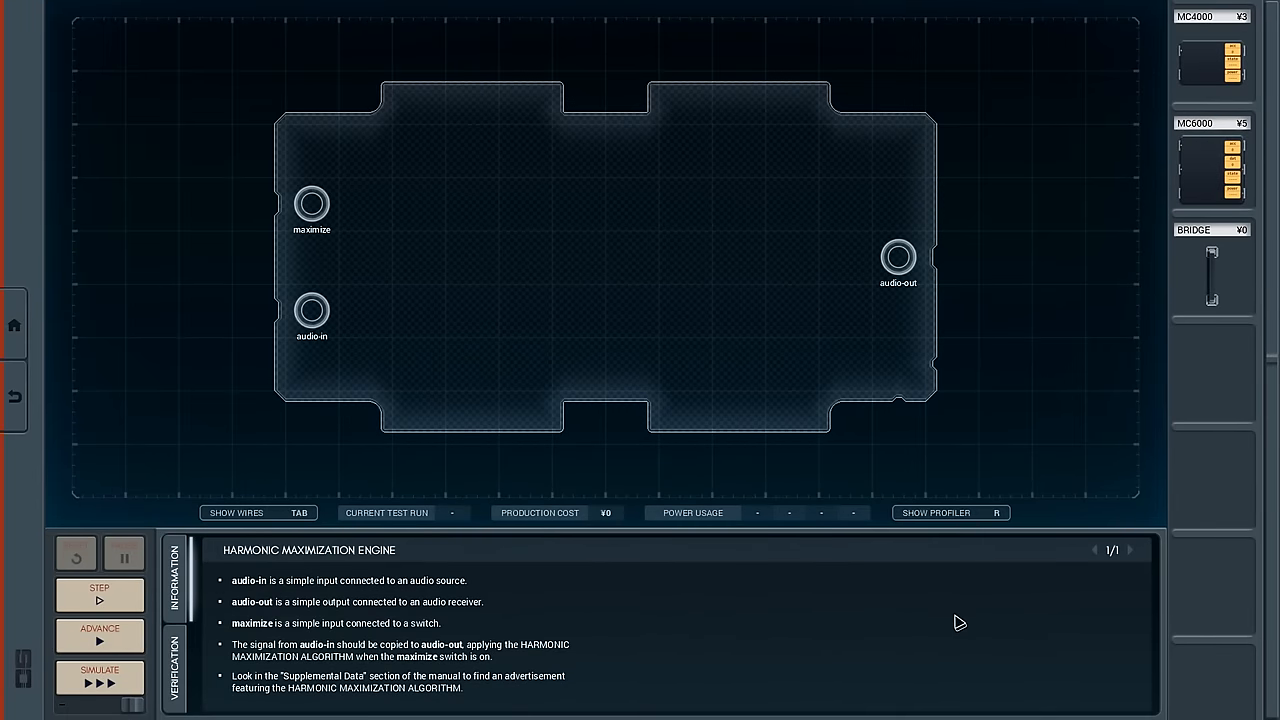
pyautogui.moveTo(293, 623)
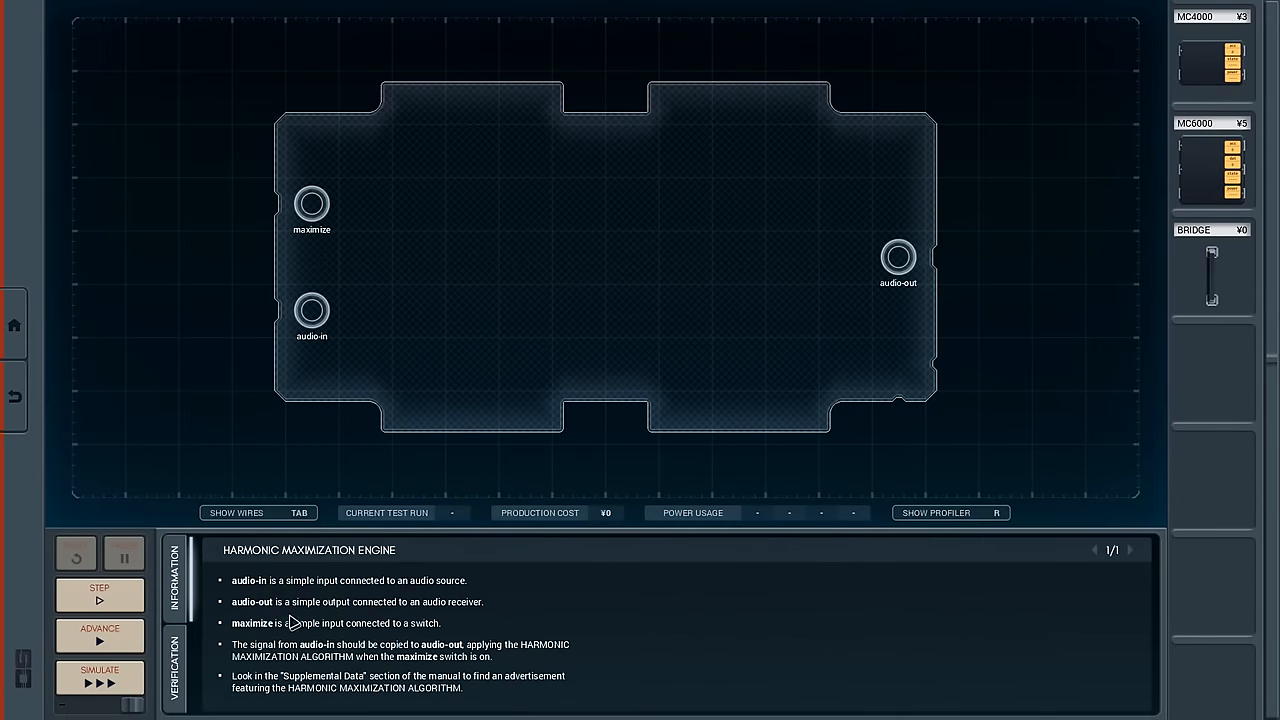
pyautogui.moveTo(456, 618)
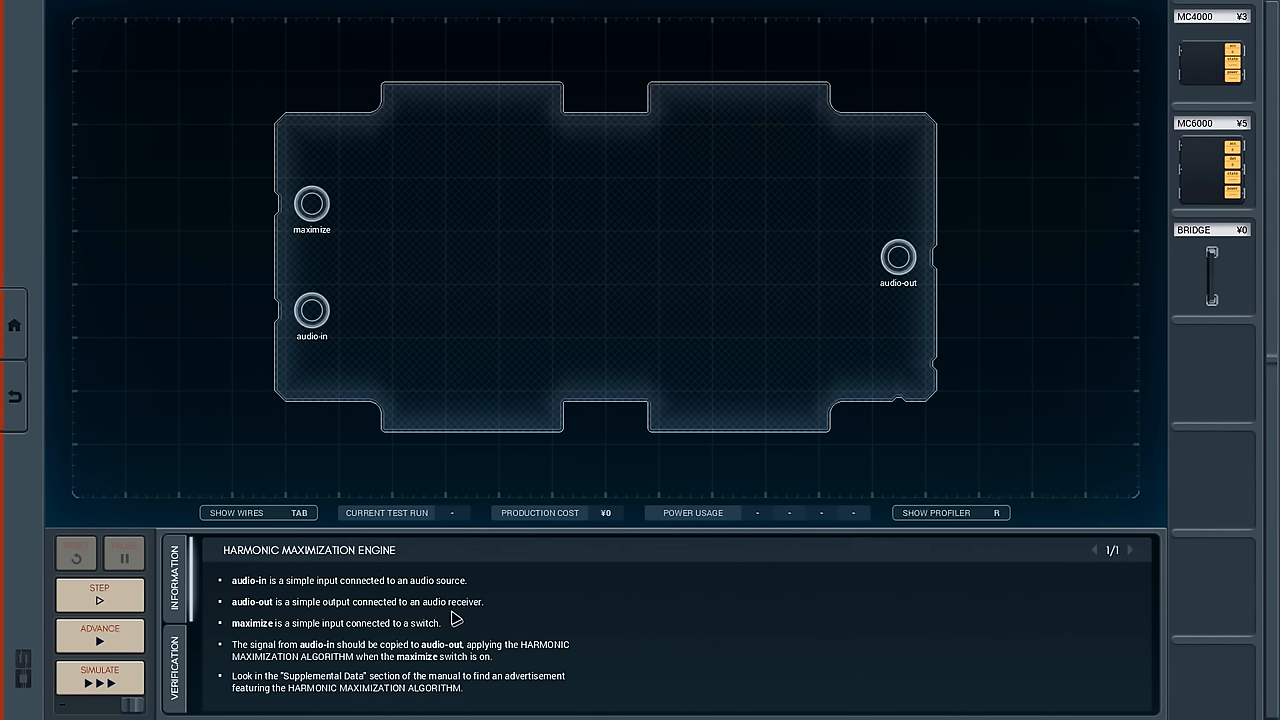
pyautogui.moveTo(275, 645)
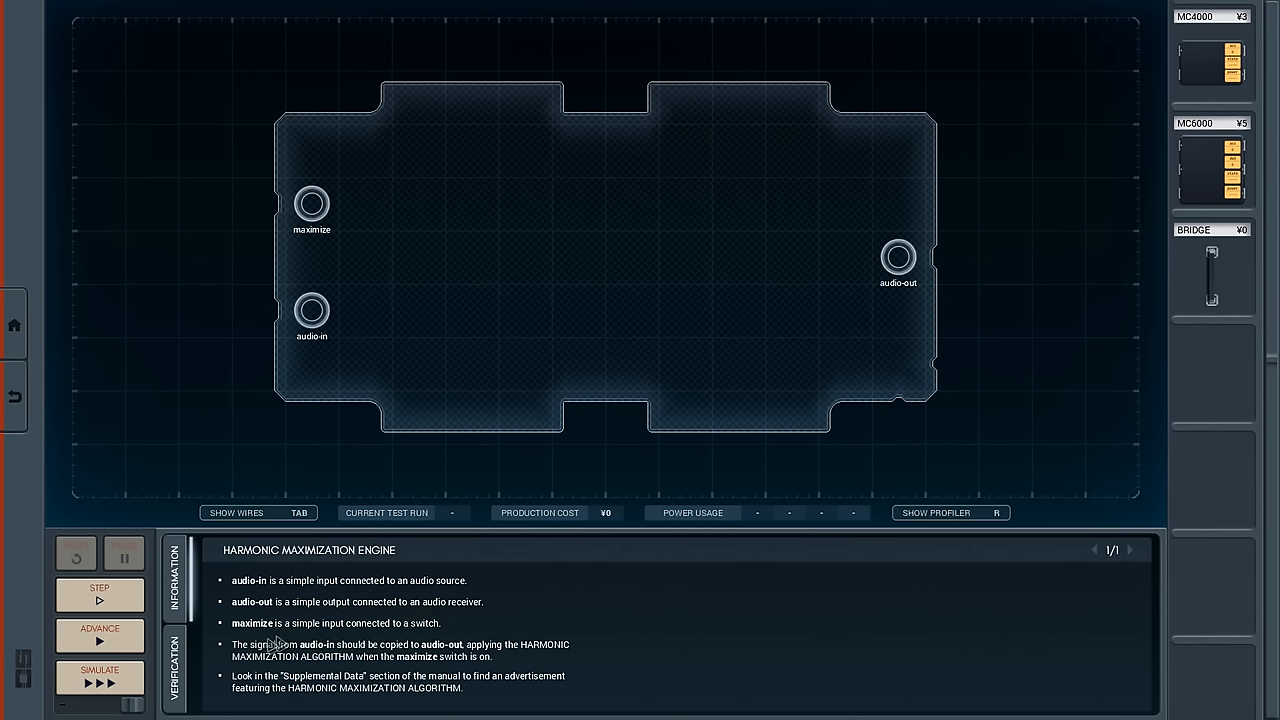
pyautogui.moveTo(300, 640)
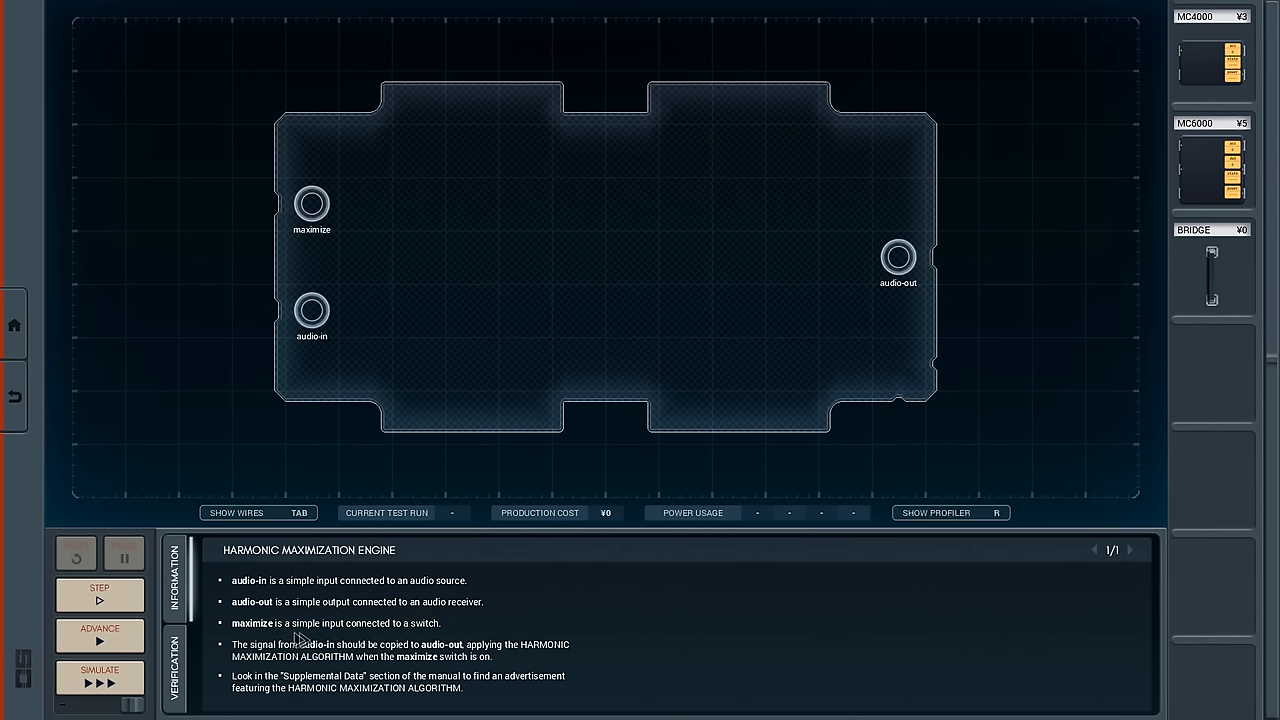
pyautogui.moveTo(378, 644)
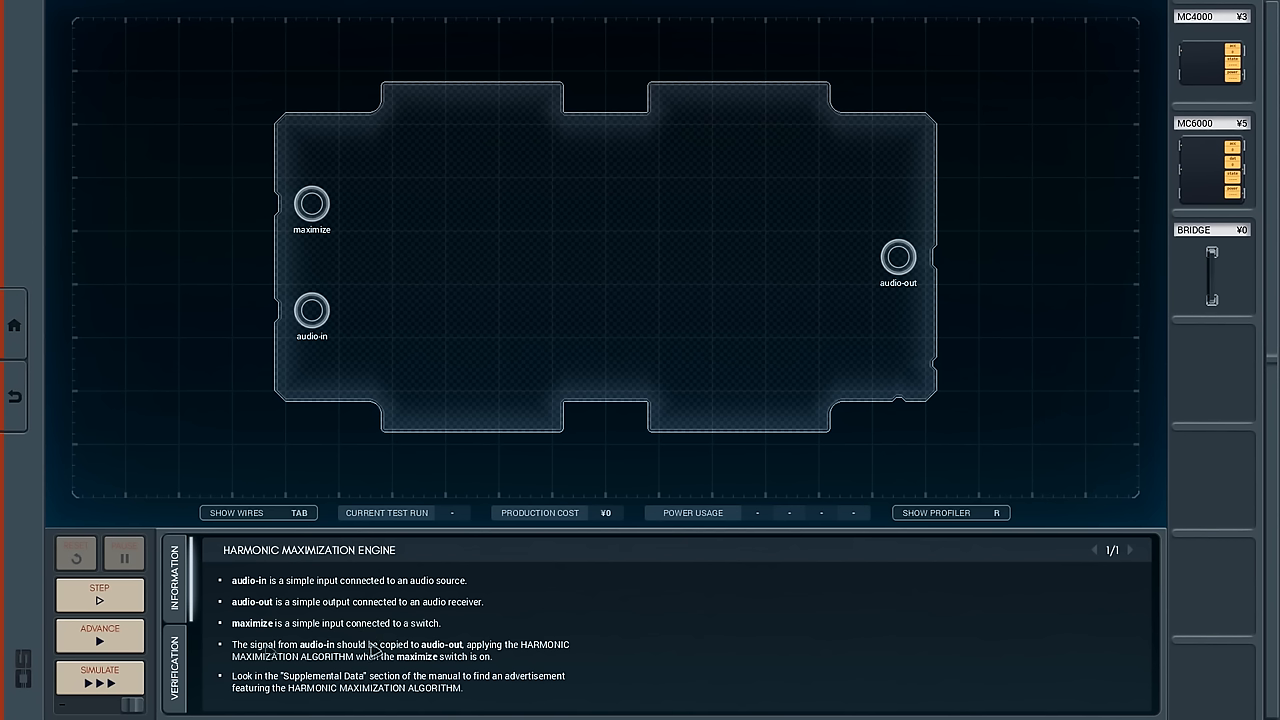
pyautogui.moveTo(348, 667)
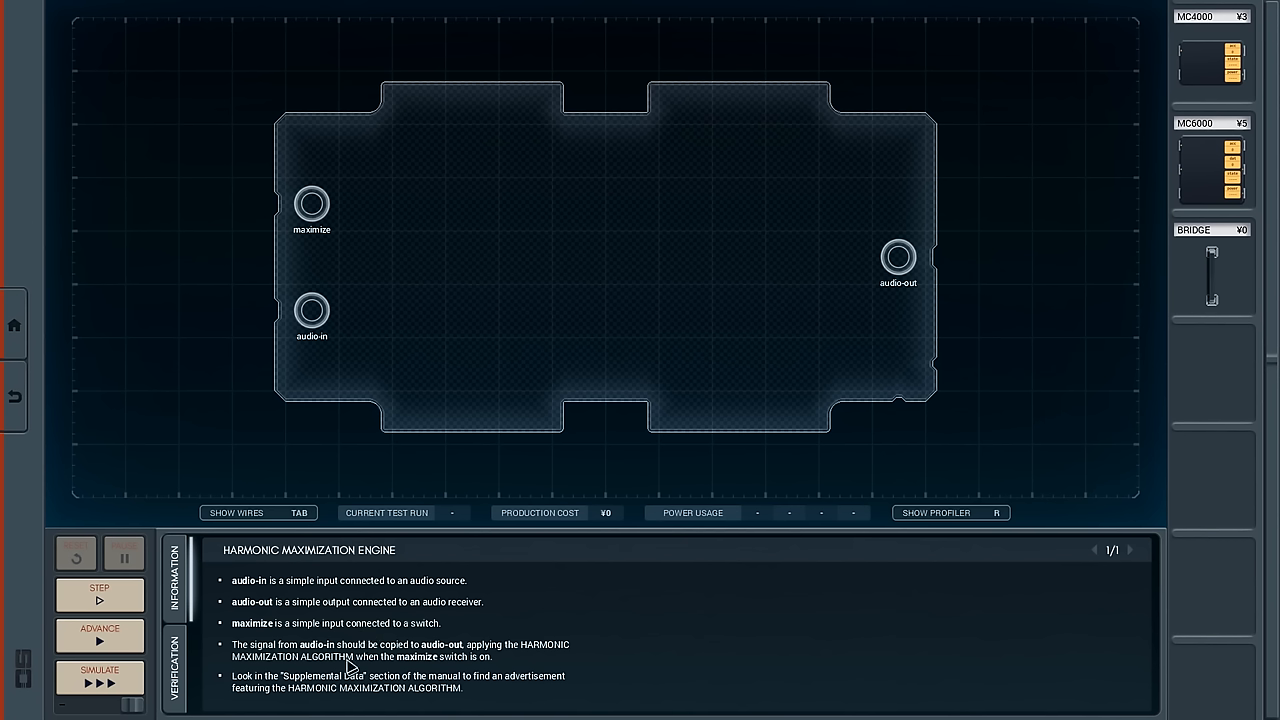
pyautogui.moveTo(450, 678)
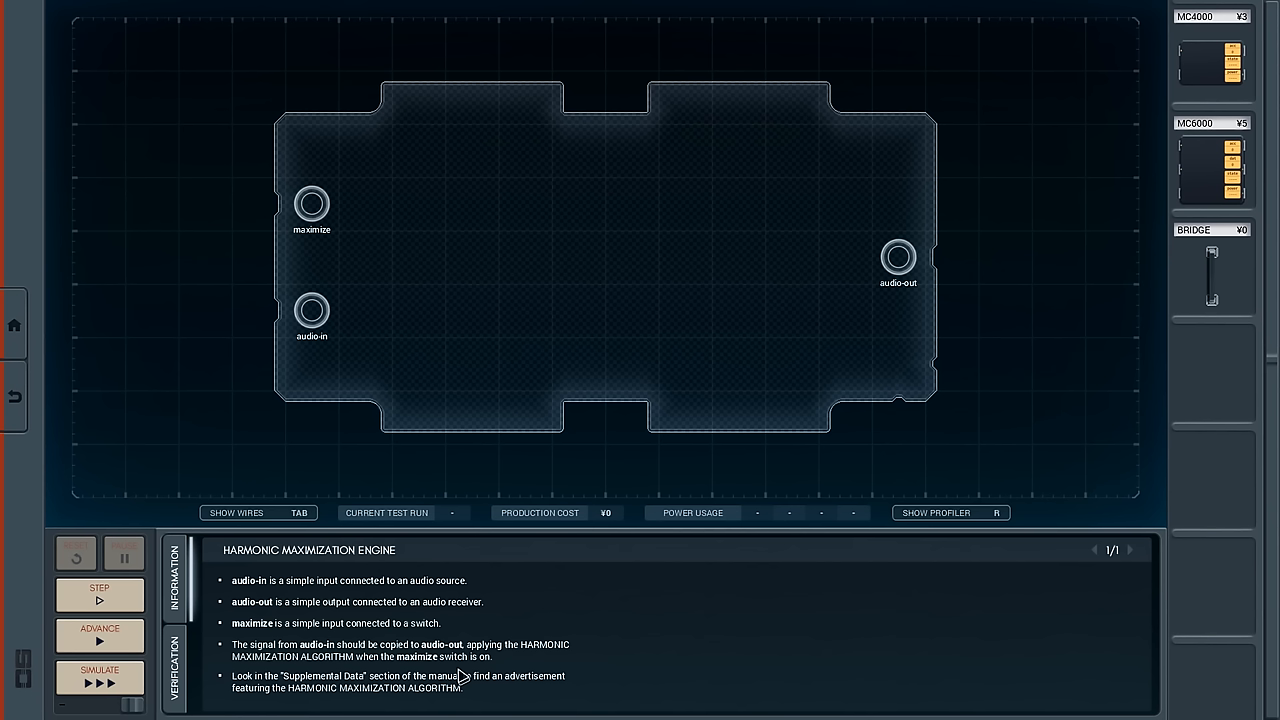
pyautogui.moveTo(650, 600)
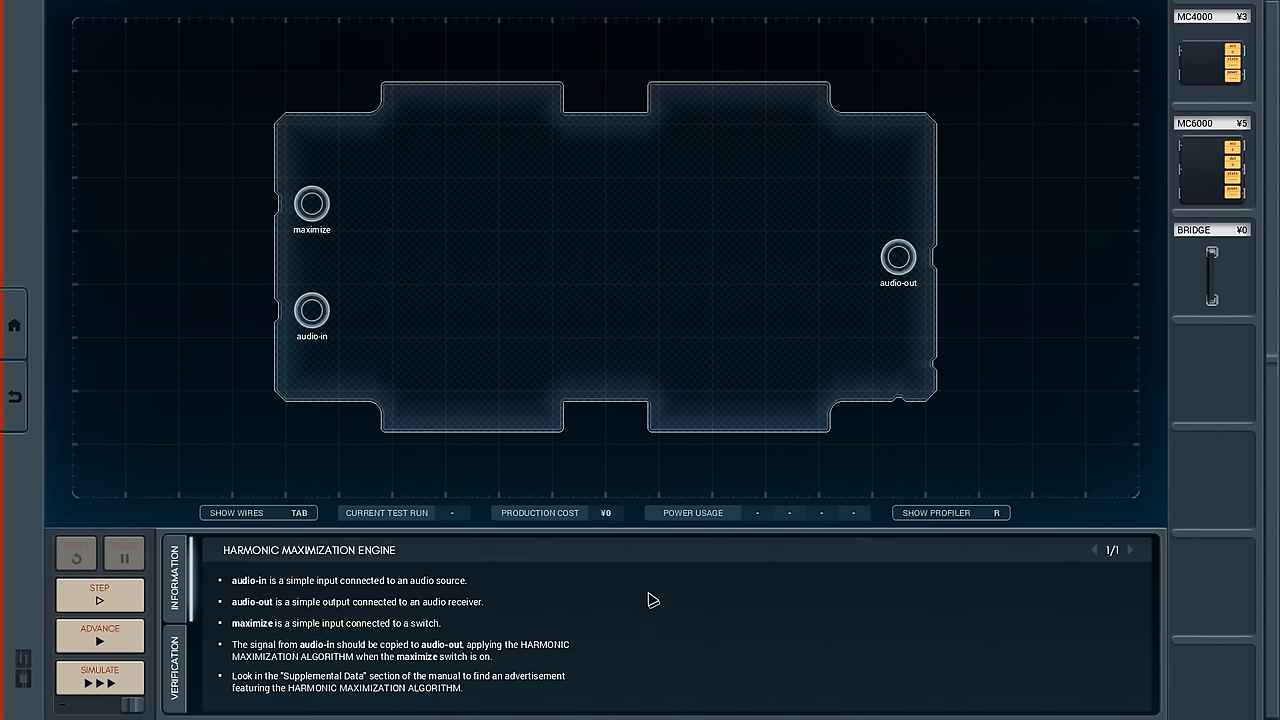
pyautogui.moveTo(1230, 167)
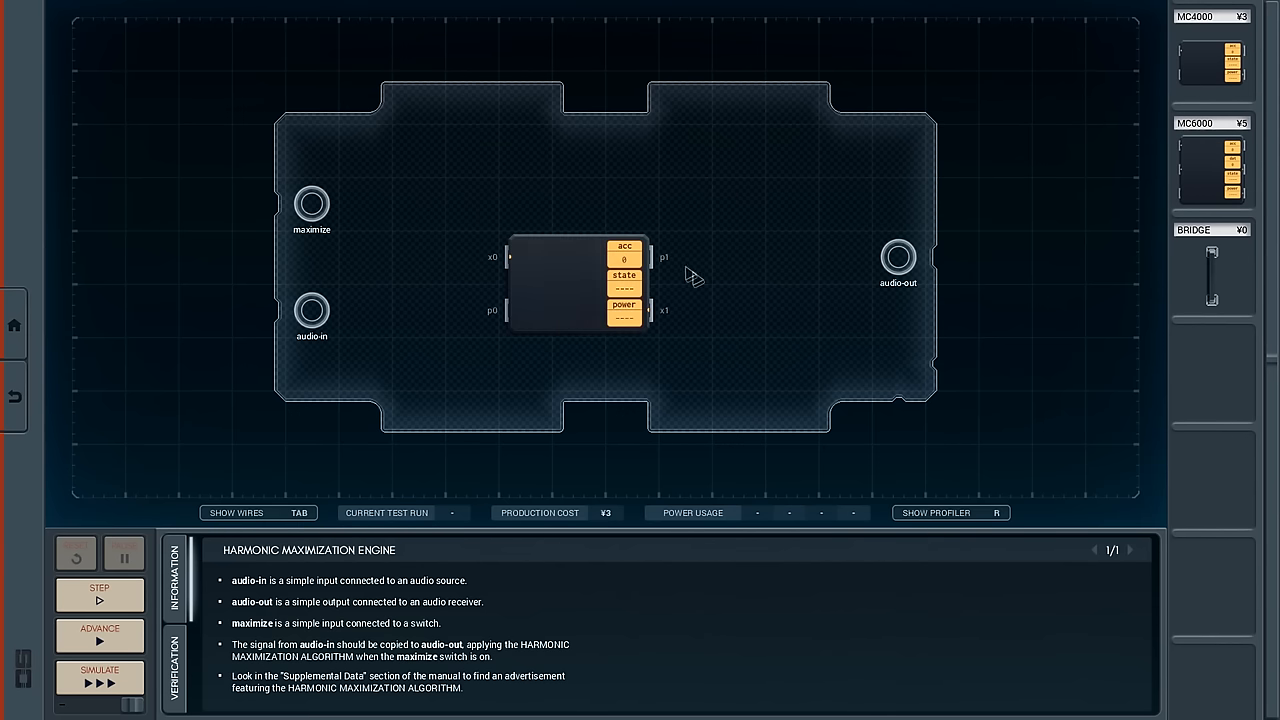
pyautogui.moveTo(320, 210)
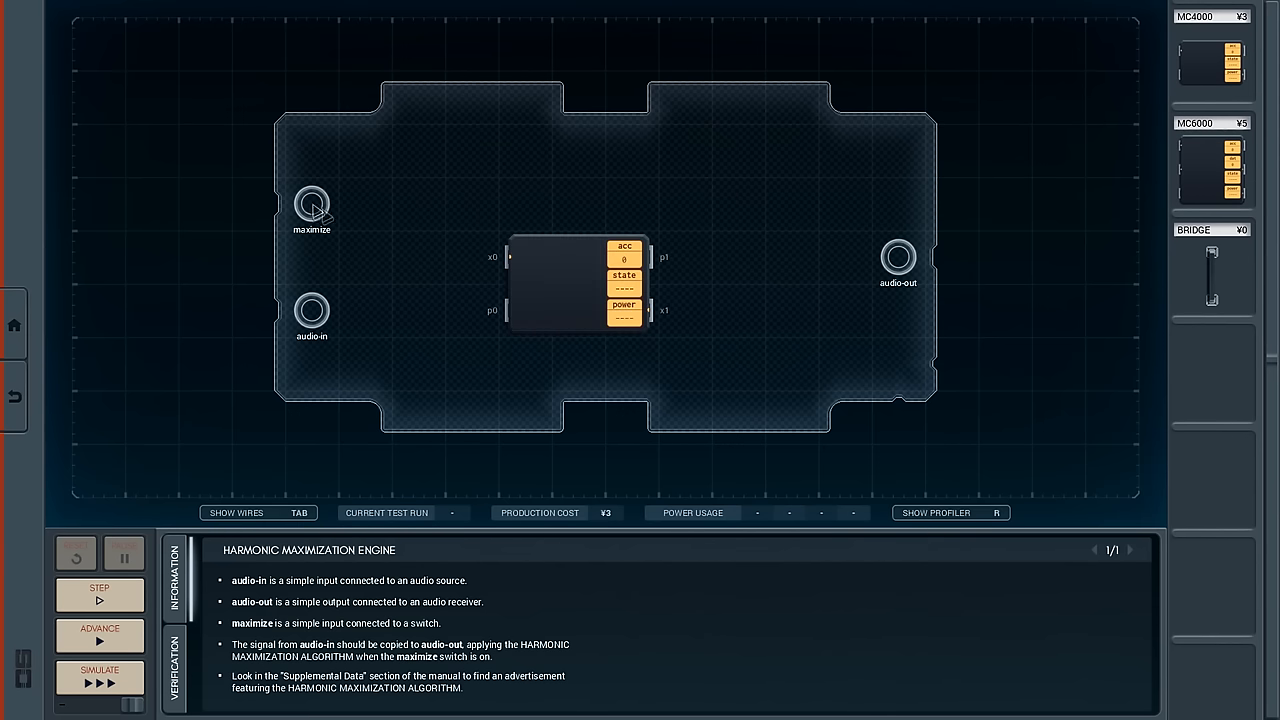
# Place an MC6000 beside the MC4000 and wire maximize, audio-in and audio-out to the controllers.
pyautogui.moveTo(312, 205); pyautogui.dragTo(490, 257)
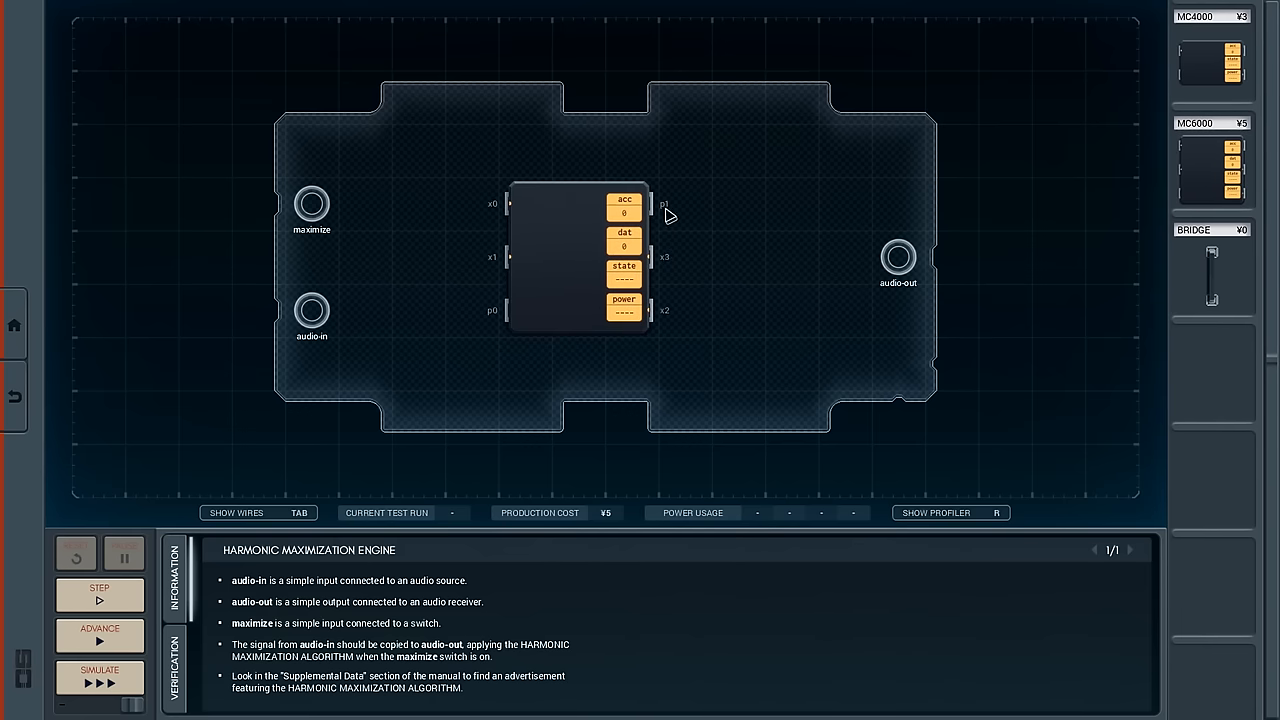
pyautogui.moveTo(670, 177)
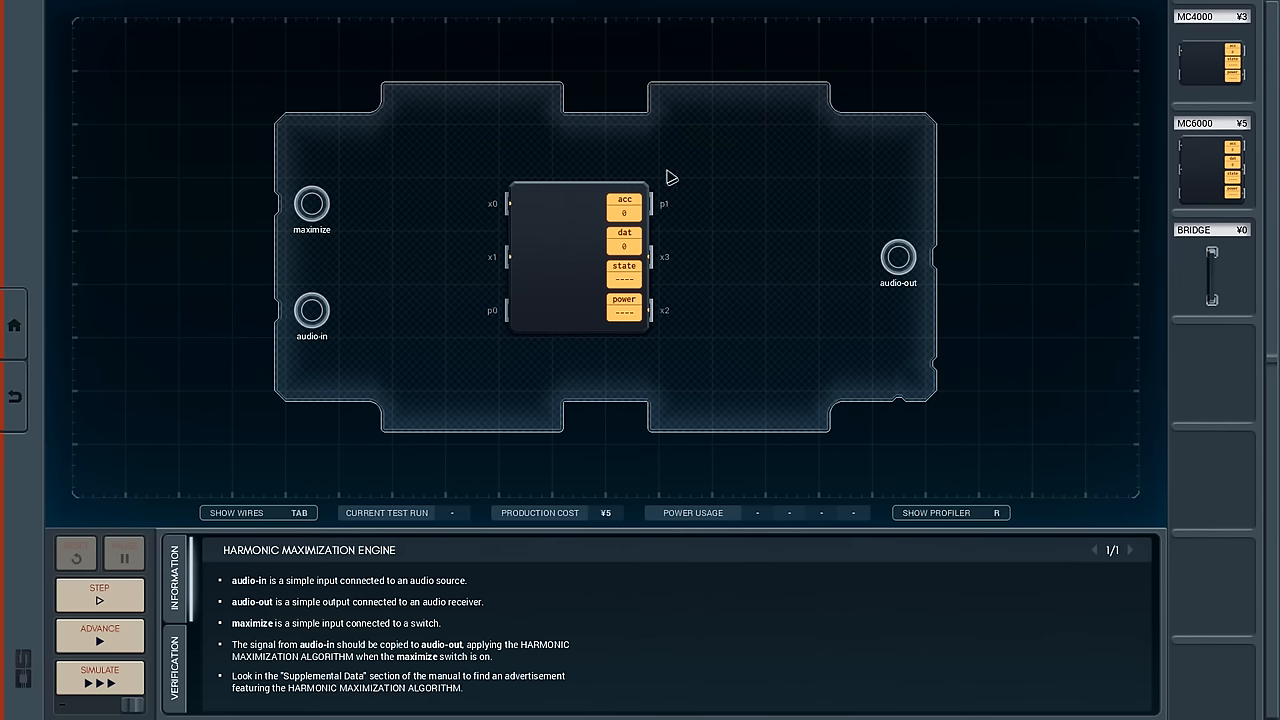
pyautogui.moveTo(580, 255); pyautogui.dragTo(1050, 280)
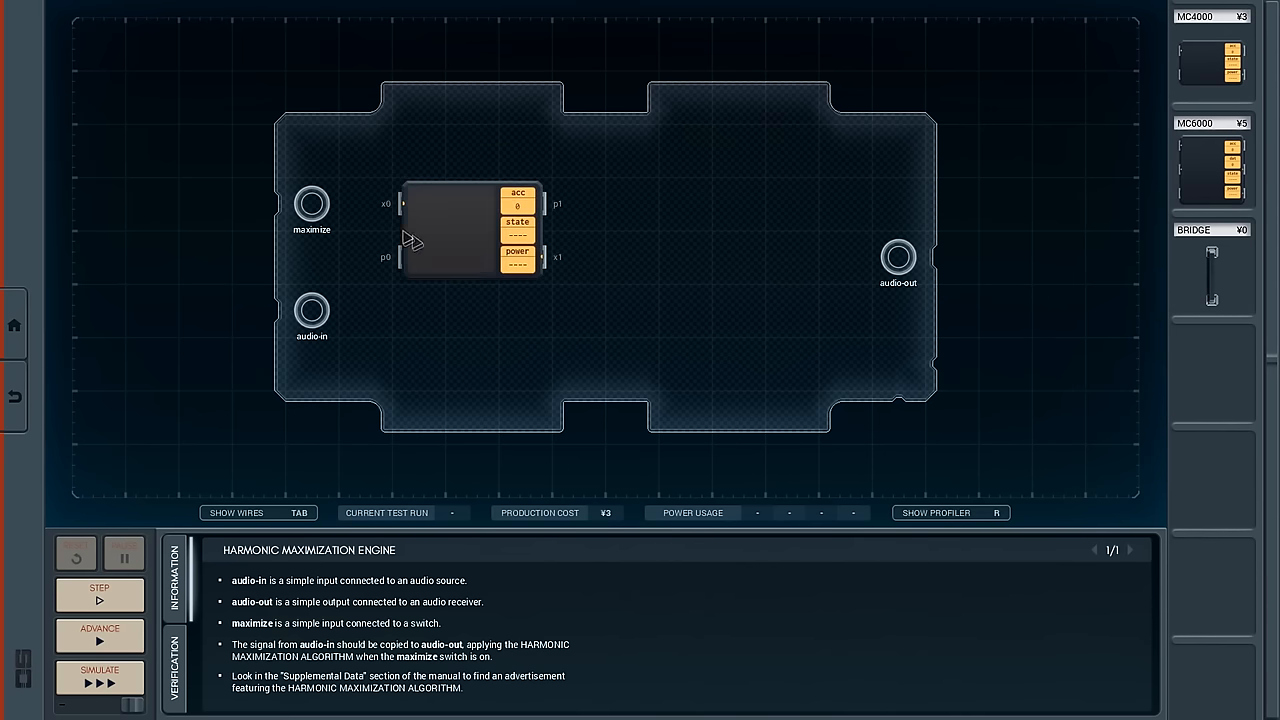
pyautogui.moveTo(311, 204); pyautogui.dragTo(398, 204)
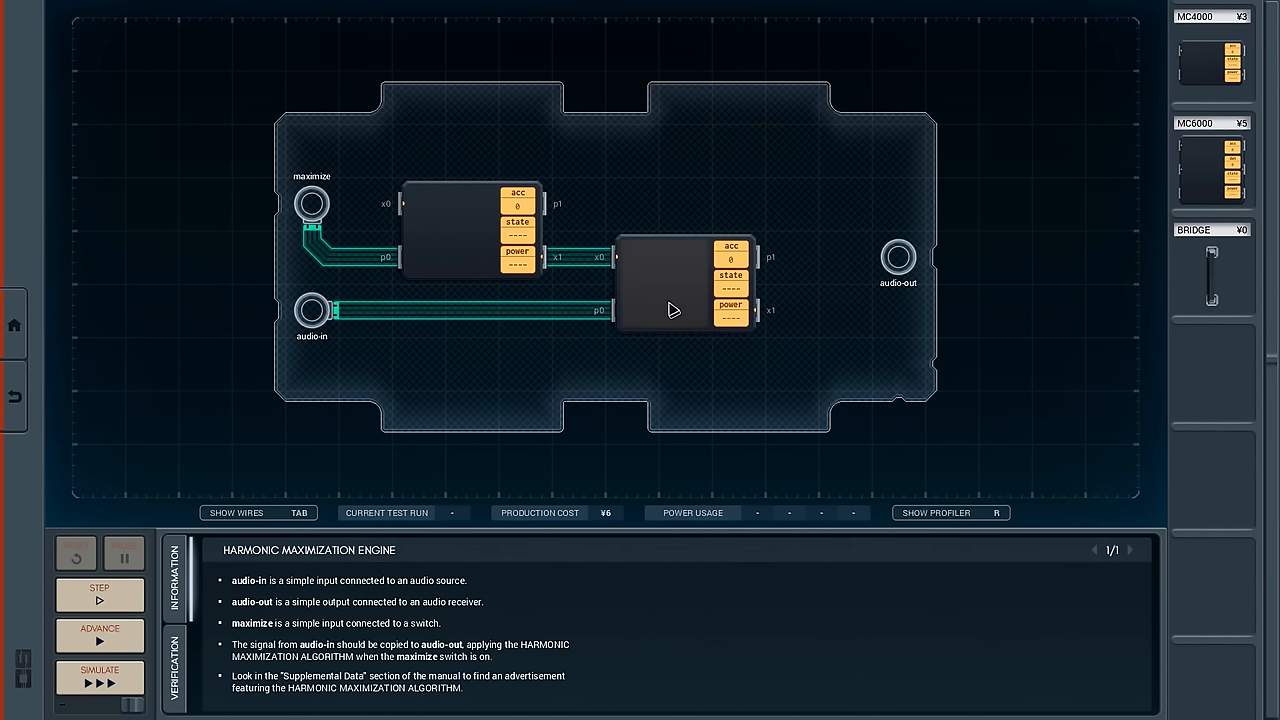
pyautogui.moveTo(758, 257); pyautogui.dragTo(897, 260)
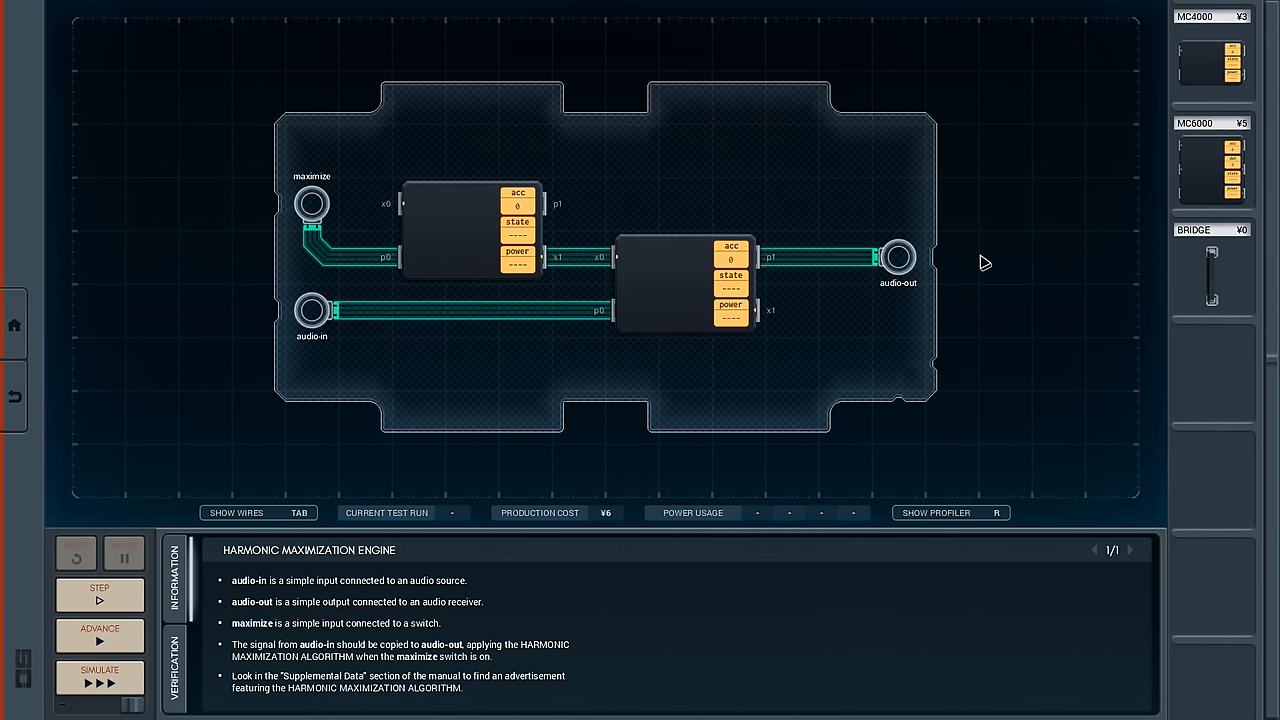
pyautogui.moveTo(423, 240)
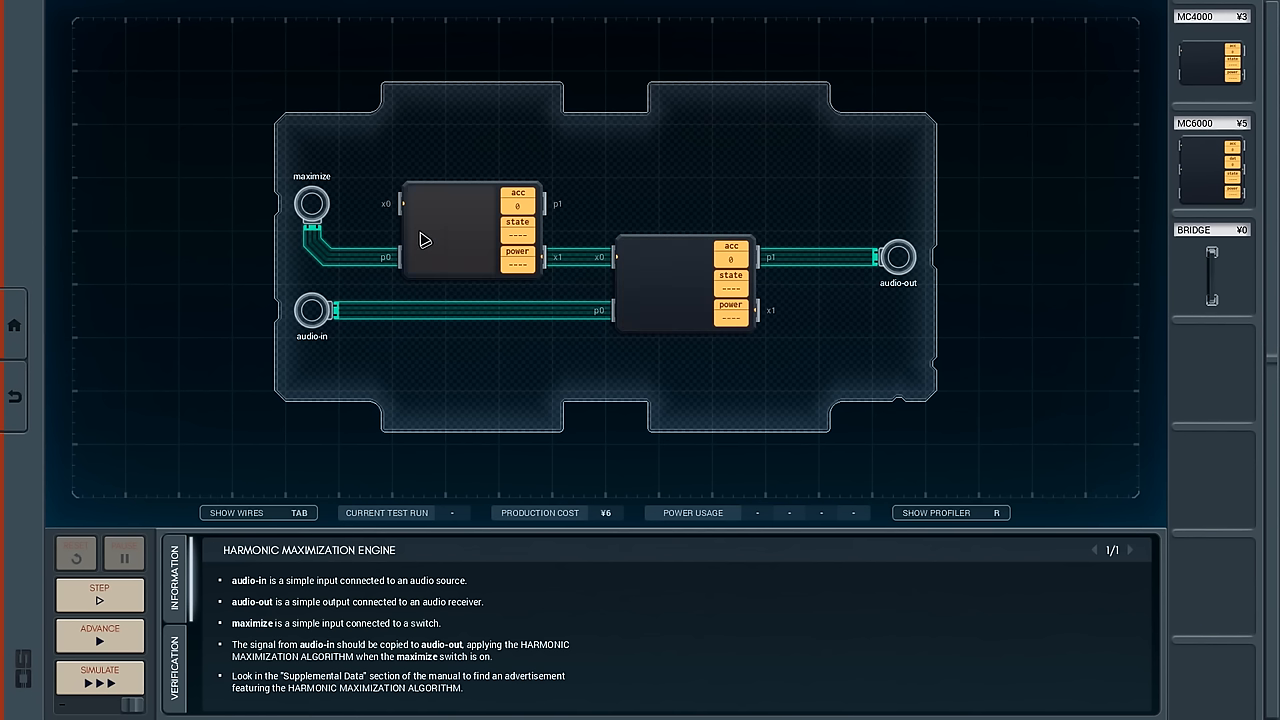
pyautogui.moveTo(438, 222)
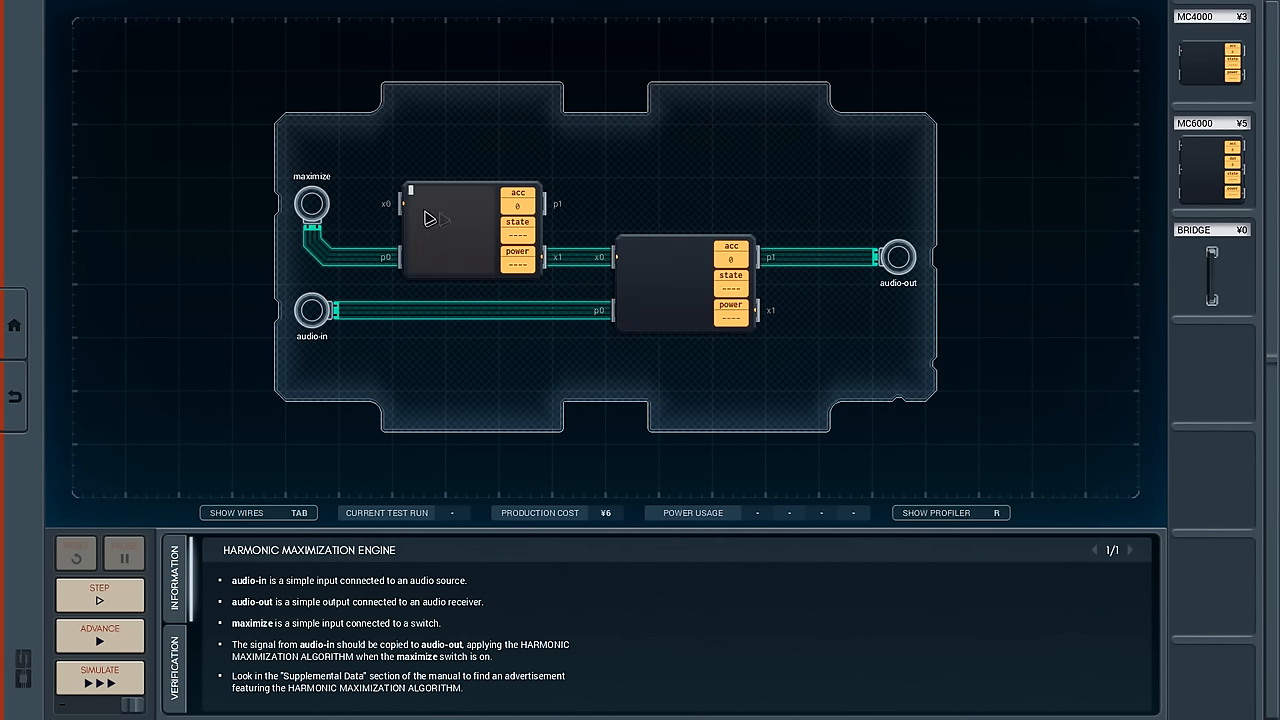
pyautogui.moveTo(500, 270)
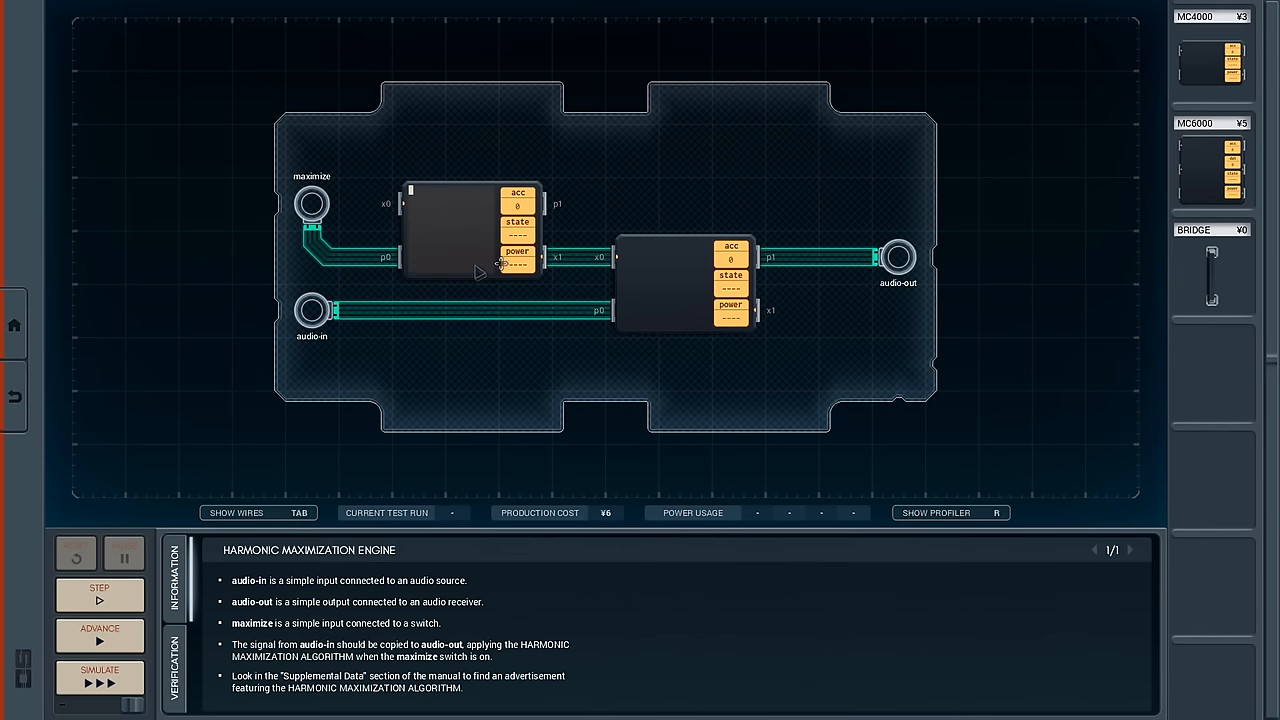
pyautogui.moveTo(450, 213)
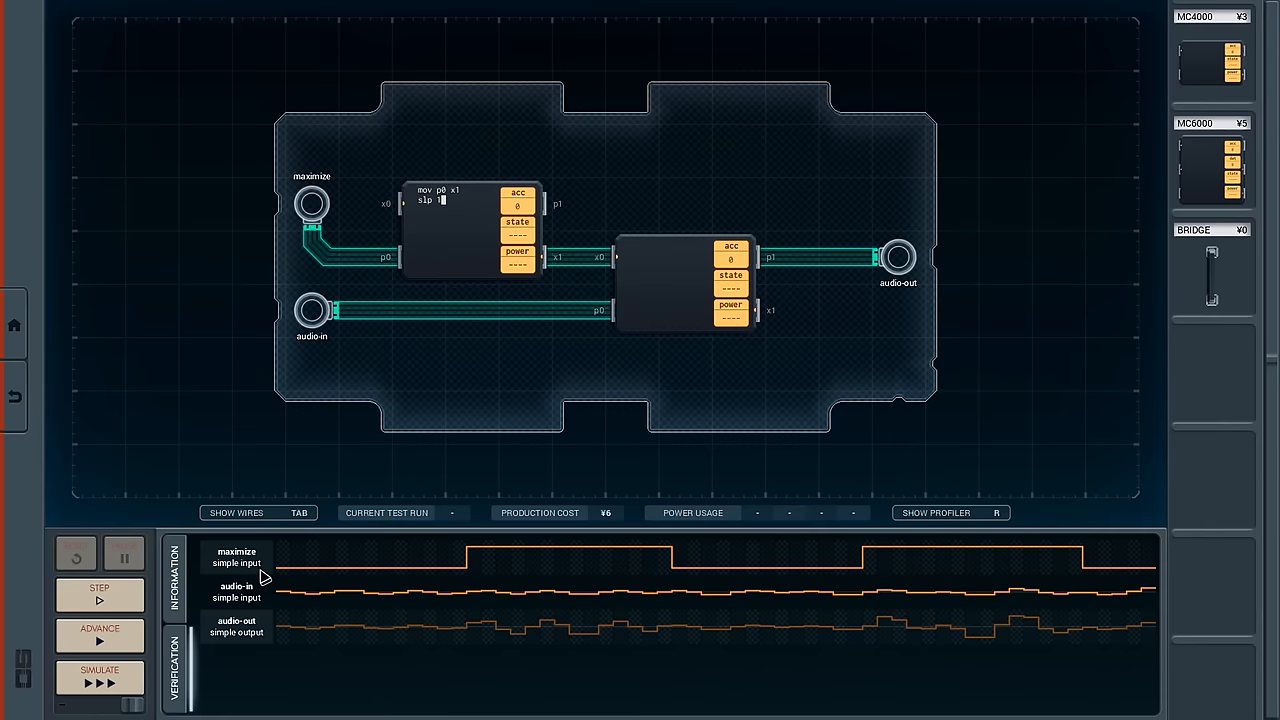
pyautogui.moveTo(298, 576)
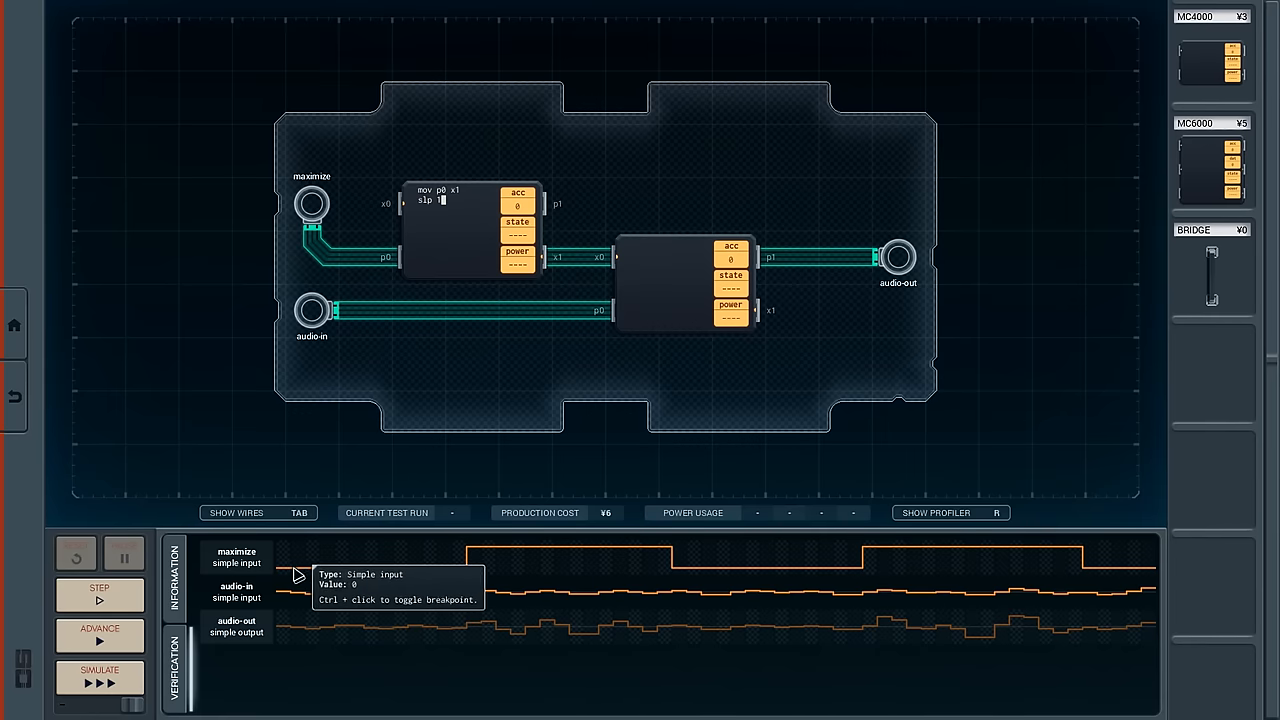
pyautogui.moveTo(367, 573)
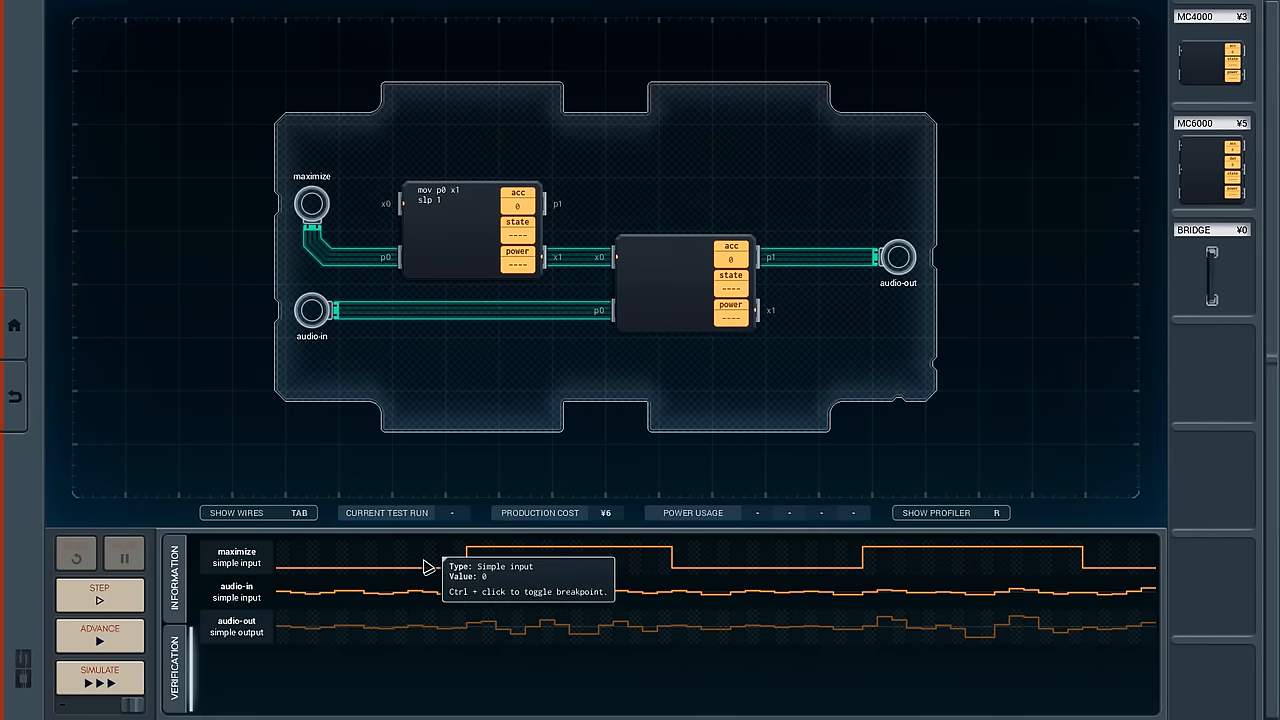
pyautogui.moveTo(645, 180)
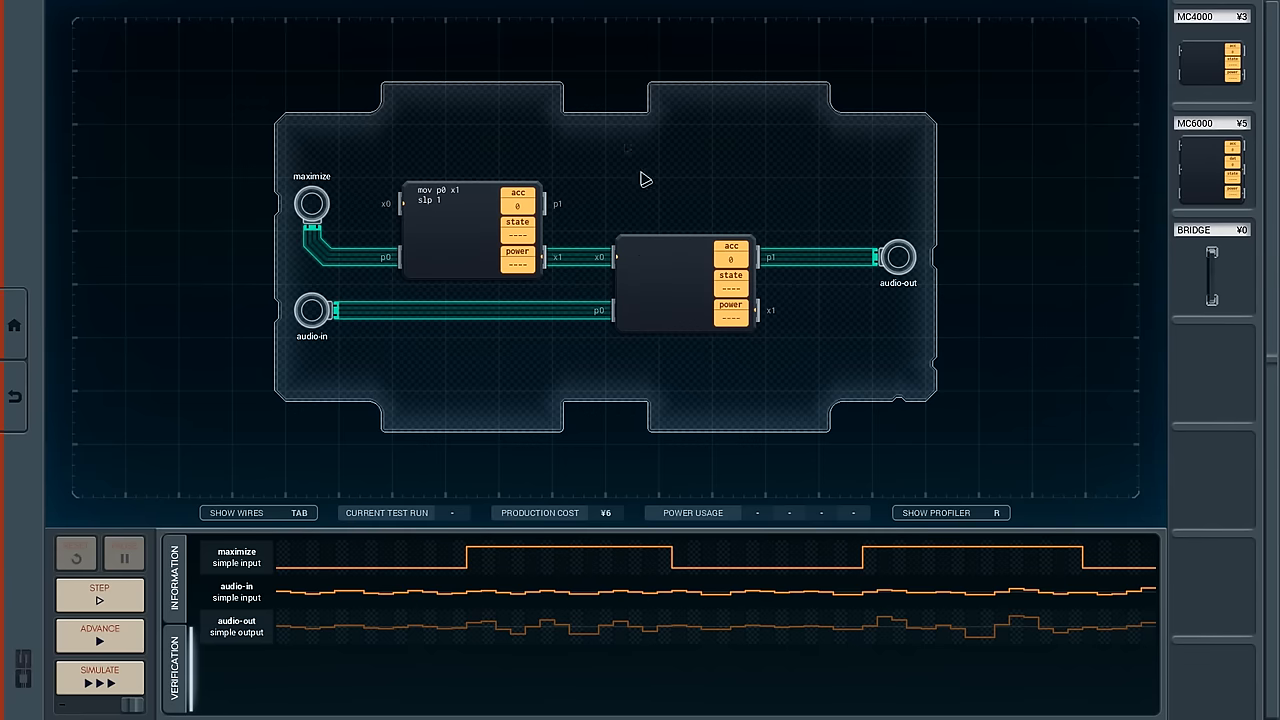
pyautogui.moveTo(475, 258)
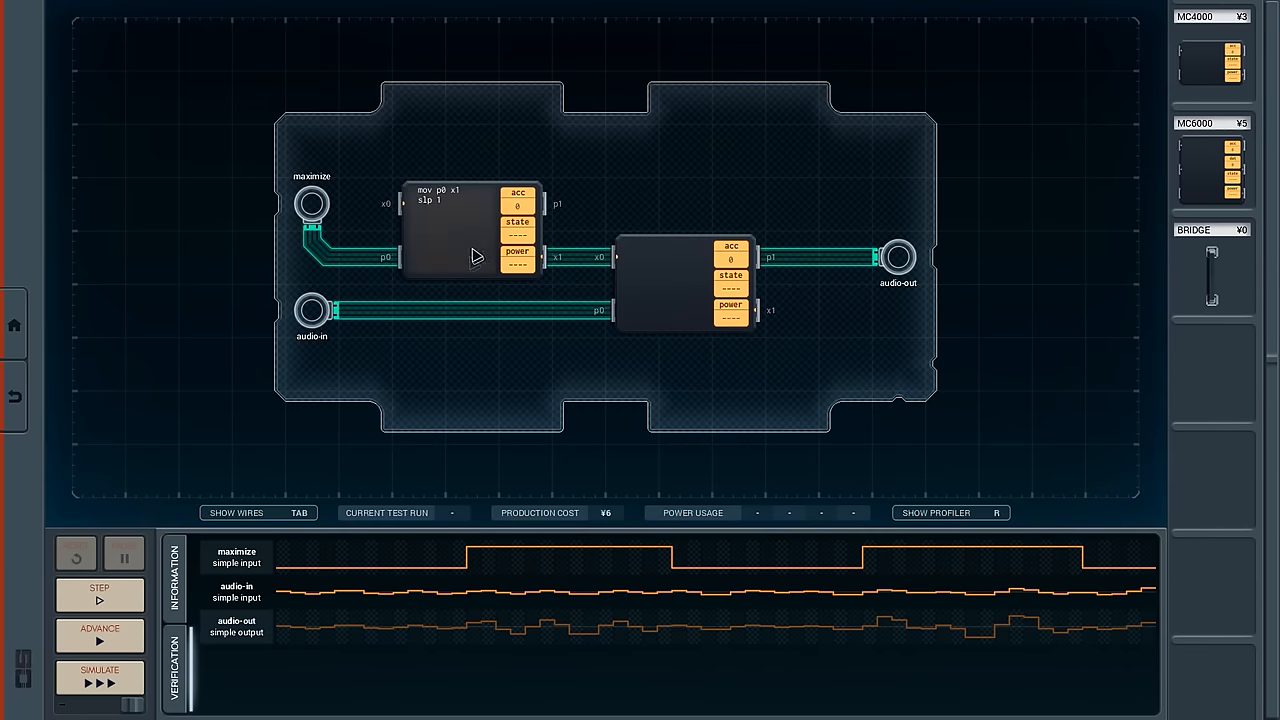
pyautogui.moveTo(360, 444)
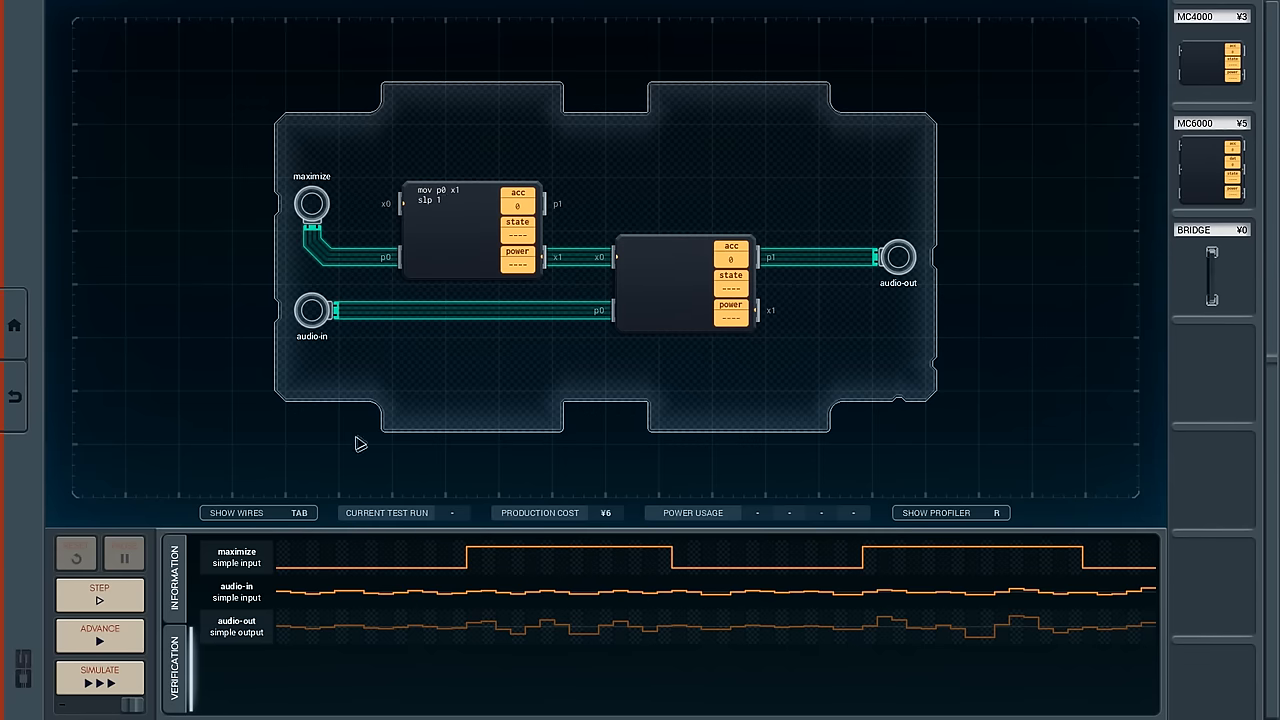
pyautogui.moveTo(658, 251)
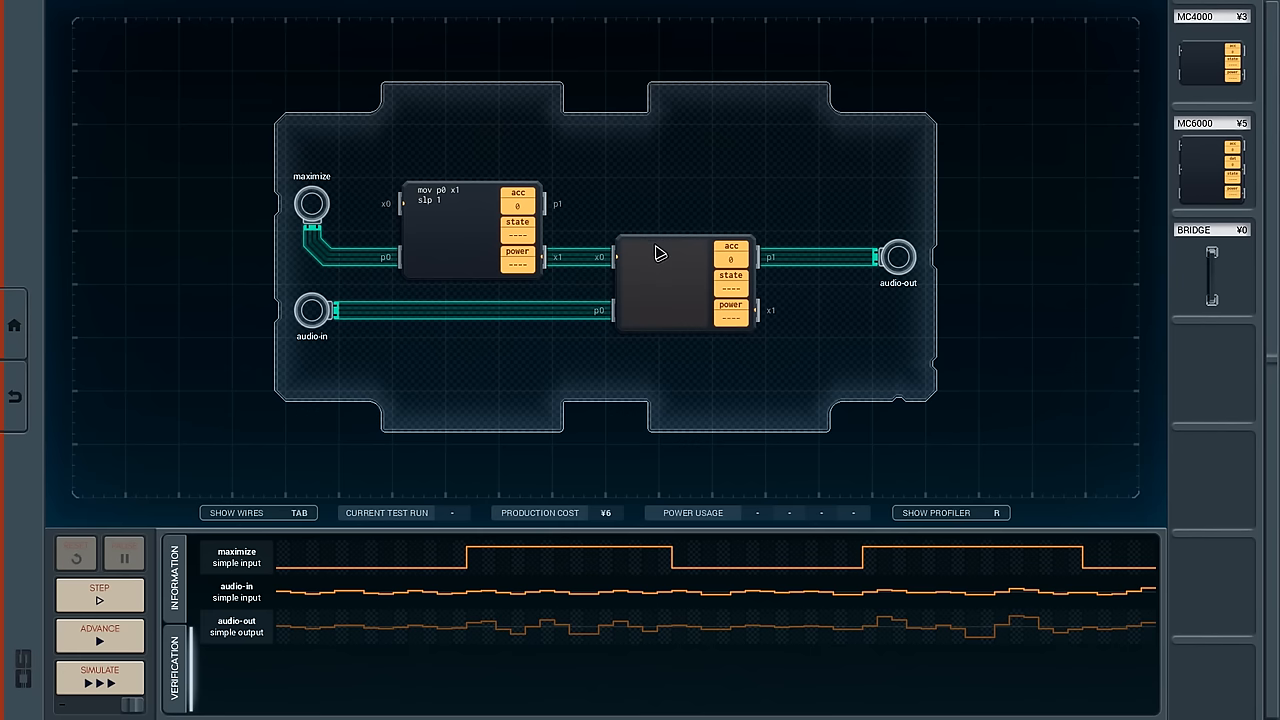
pyautogui.moveTo(590, 325)
pyautogui.write('mov p')
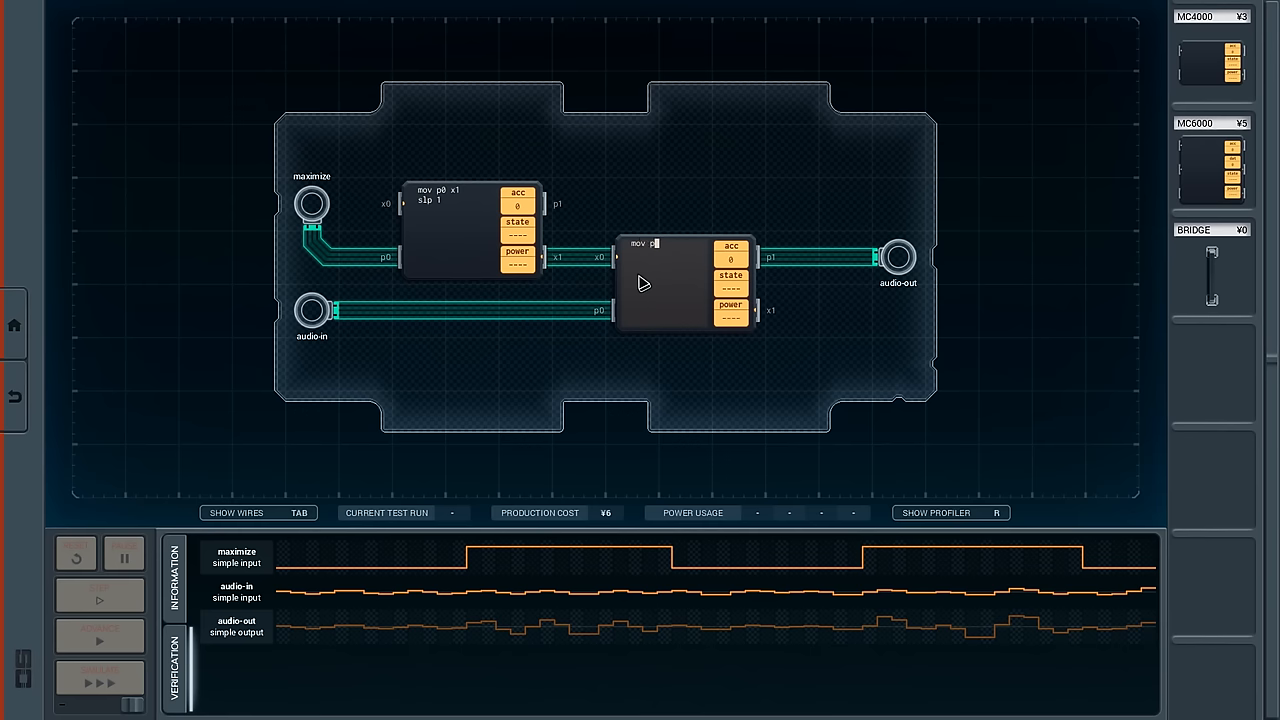
# Write the MC6000 program: mov p0 acc, tgt x0 1, amplify around 50 by four, mov acc p1, slp 1.
pyautogui.write('acc')
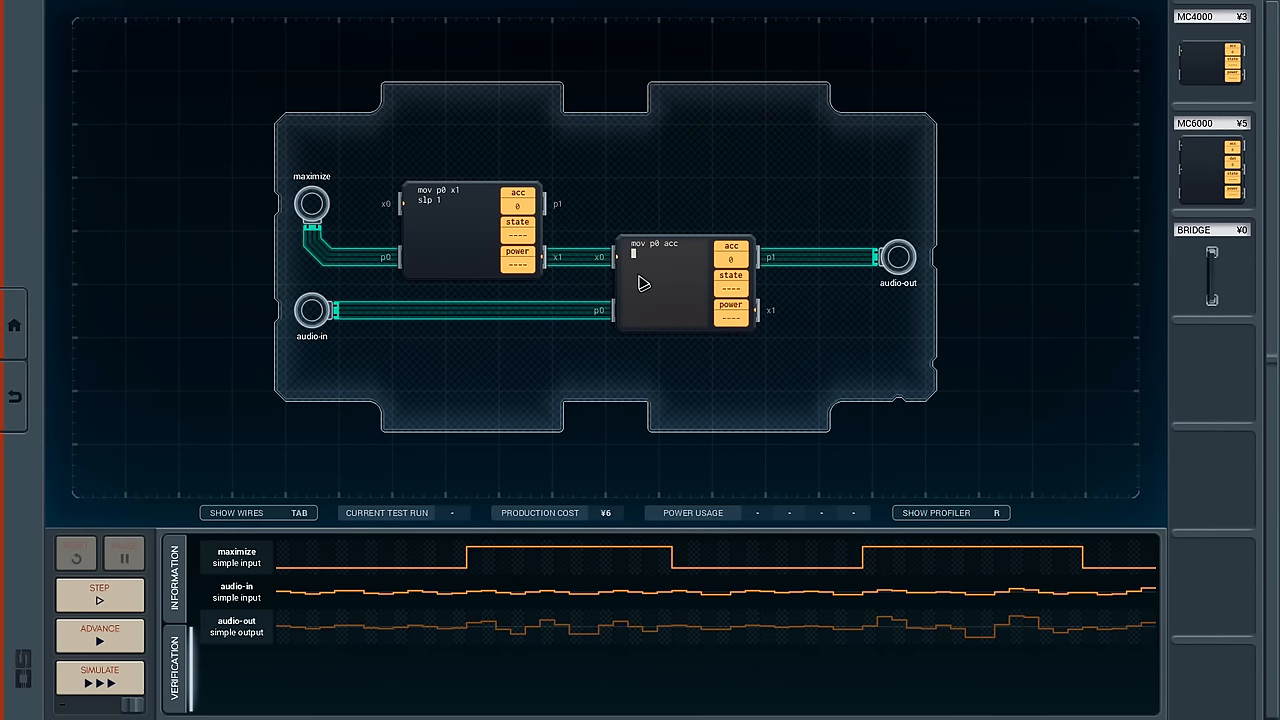
pyautogui.write('tg1')
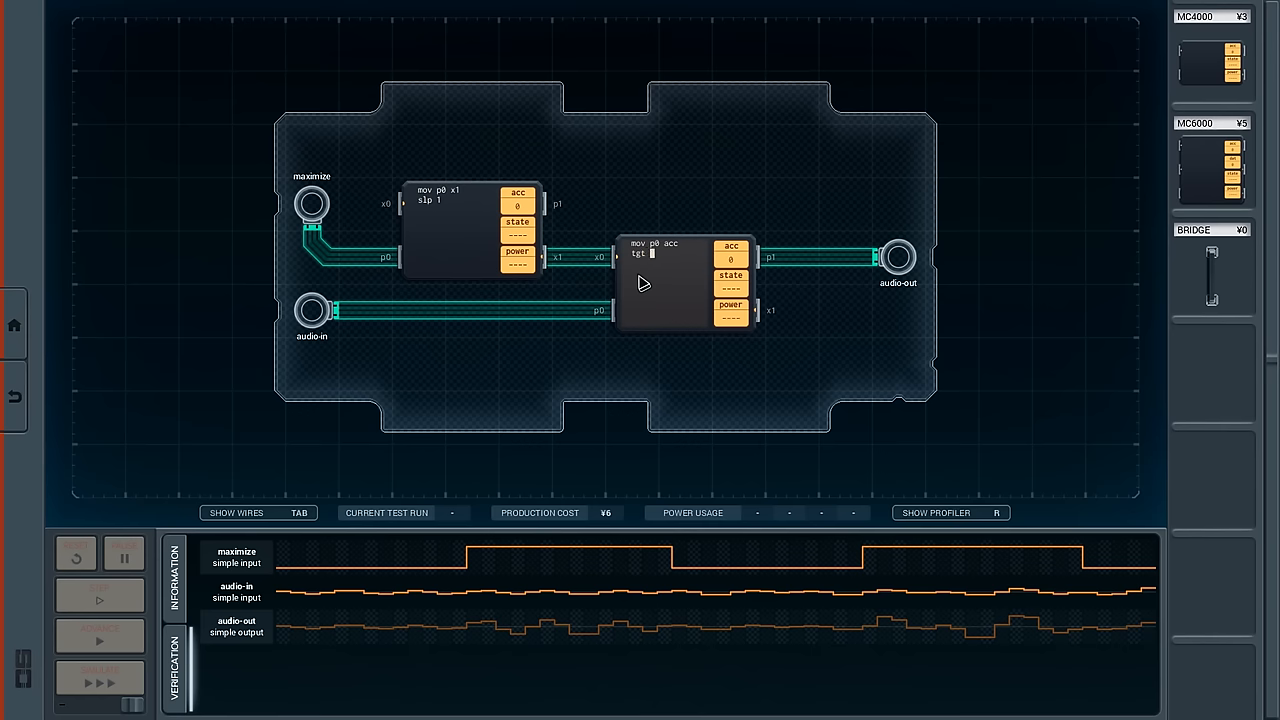
pyautogui.write('x0 1')
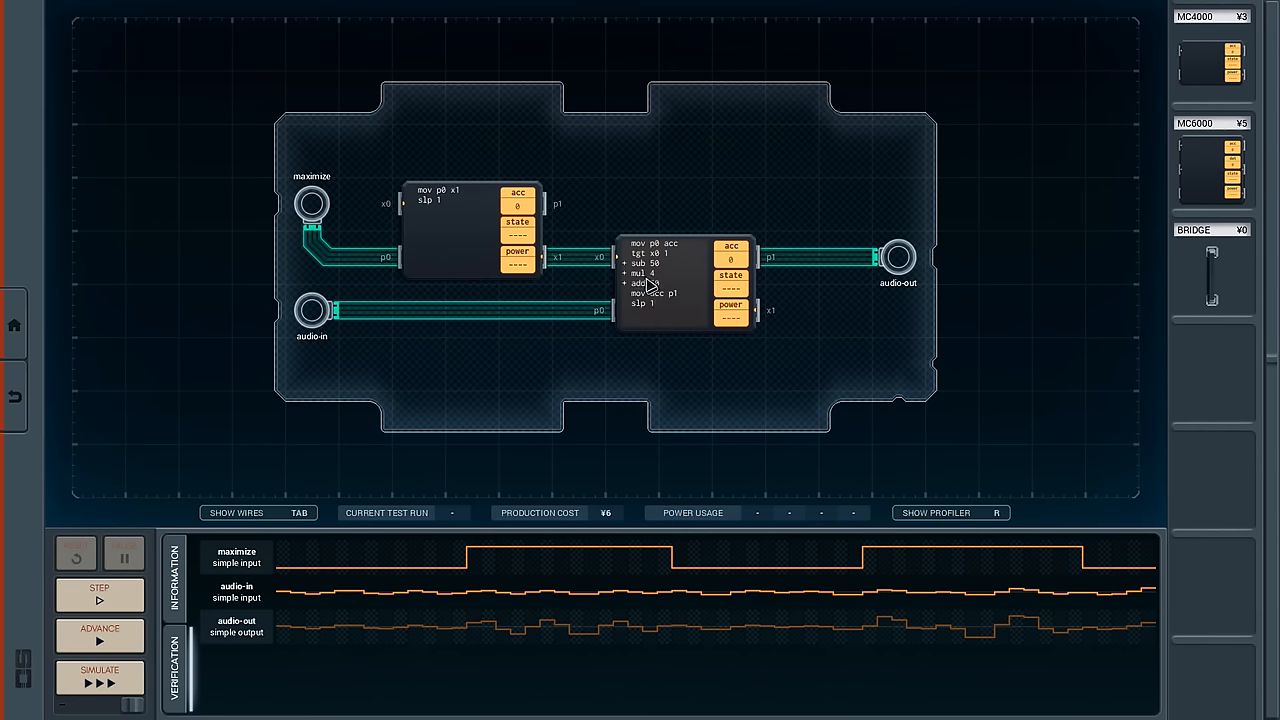
# Run all four test runs to Verification Complete at ¥6, power 447, then continue editing.
pyautogui.click(99, 678)
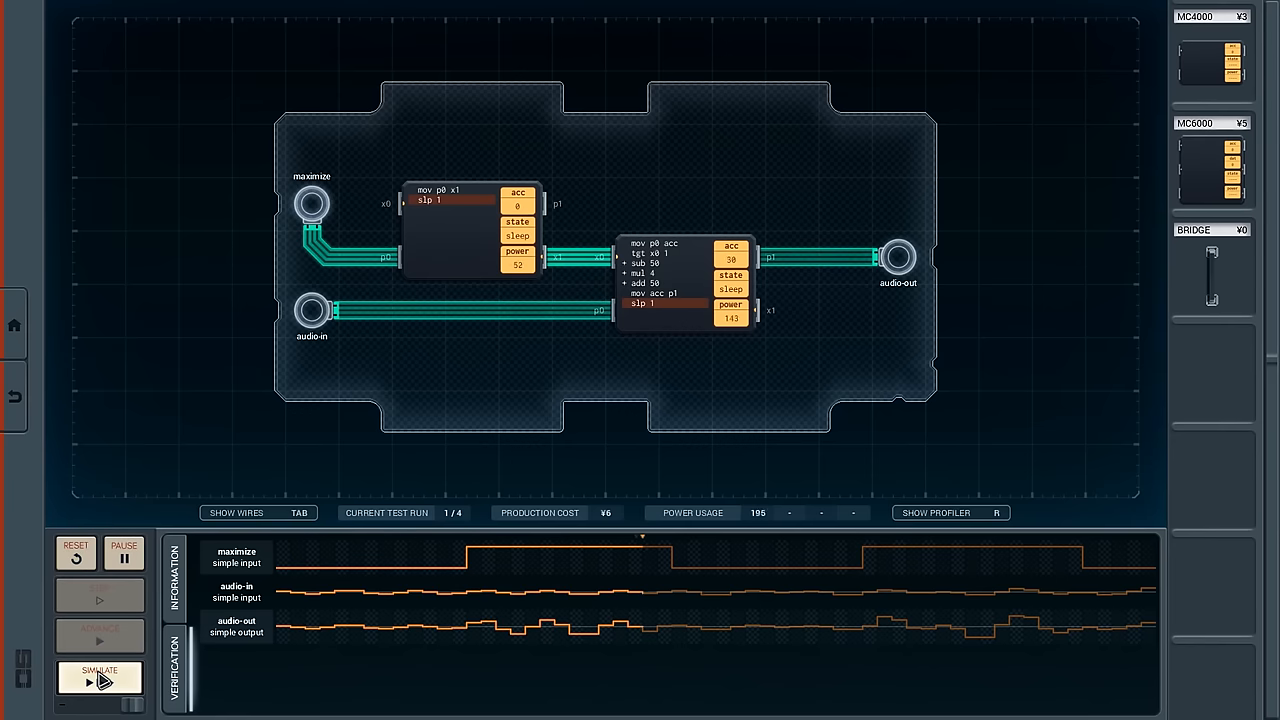
pyautogui.click(99, 678)
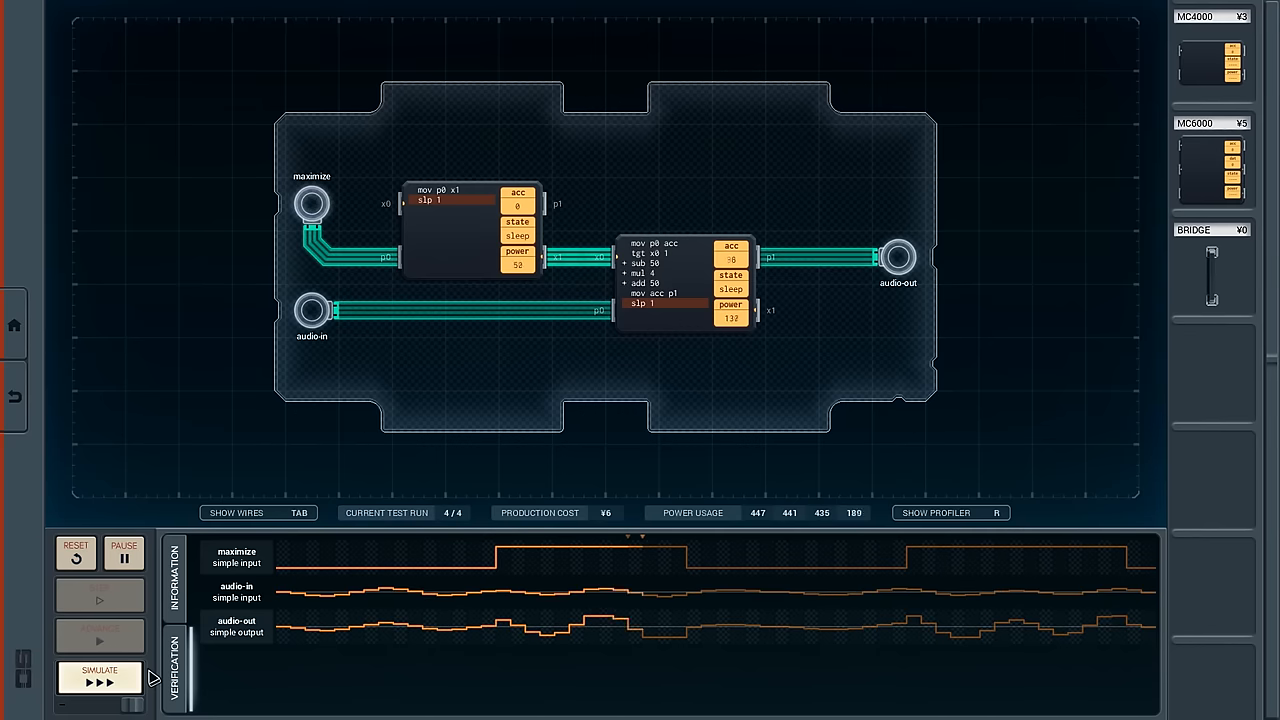
pyautogui.click(99, 680)
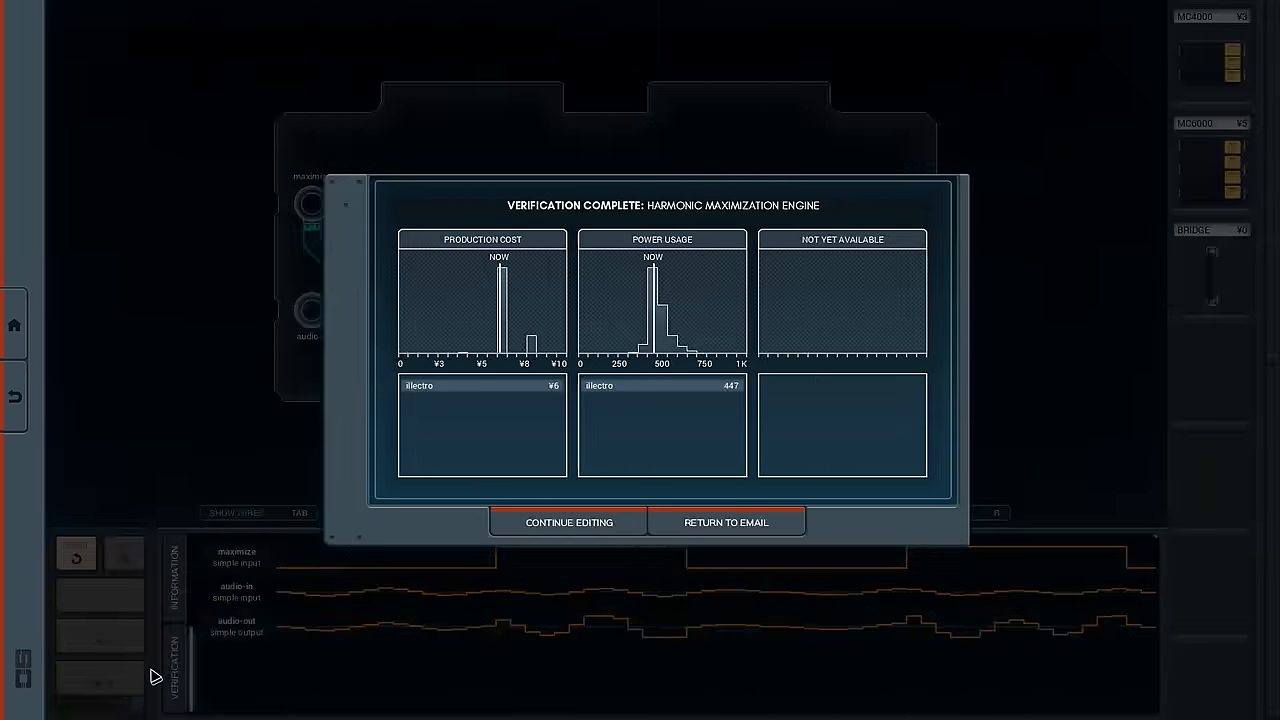
pyautogui.moveTo(275, 640)
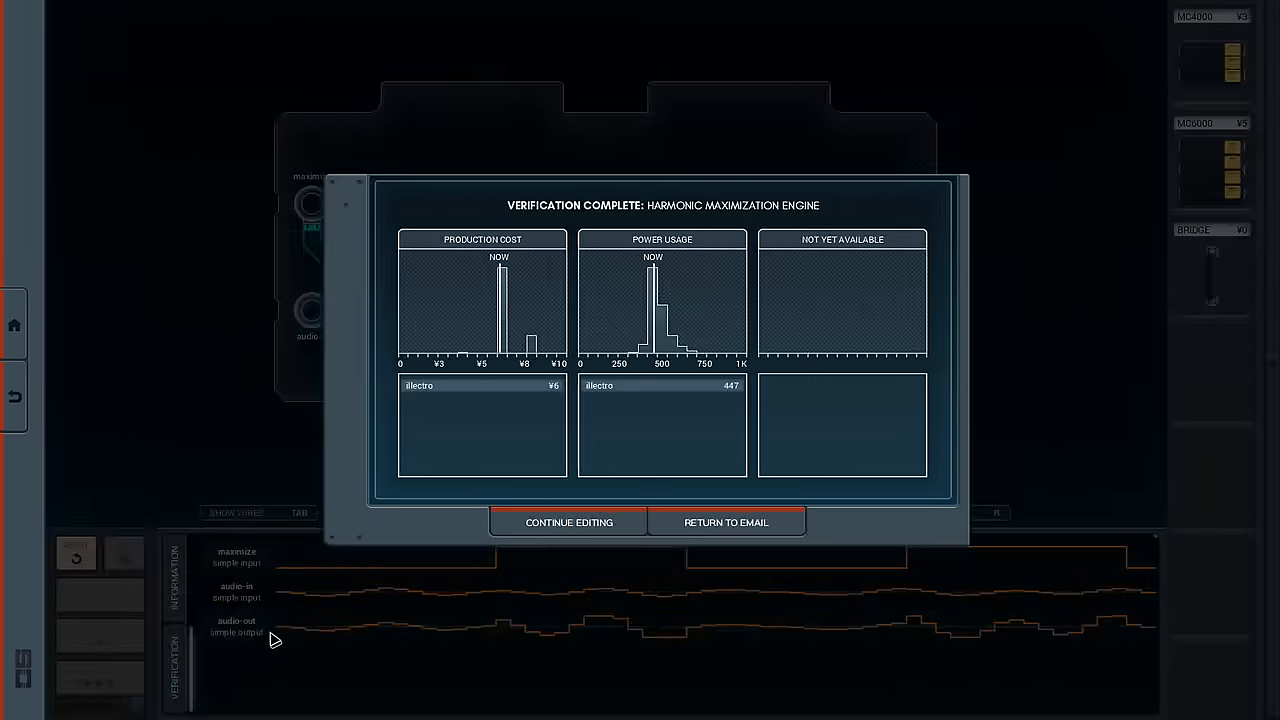
pyautogui.click(567, 522)
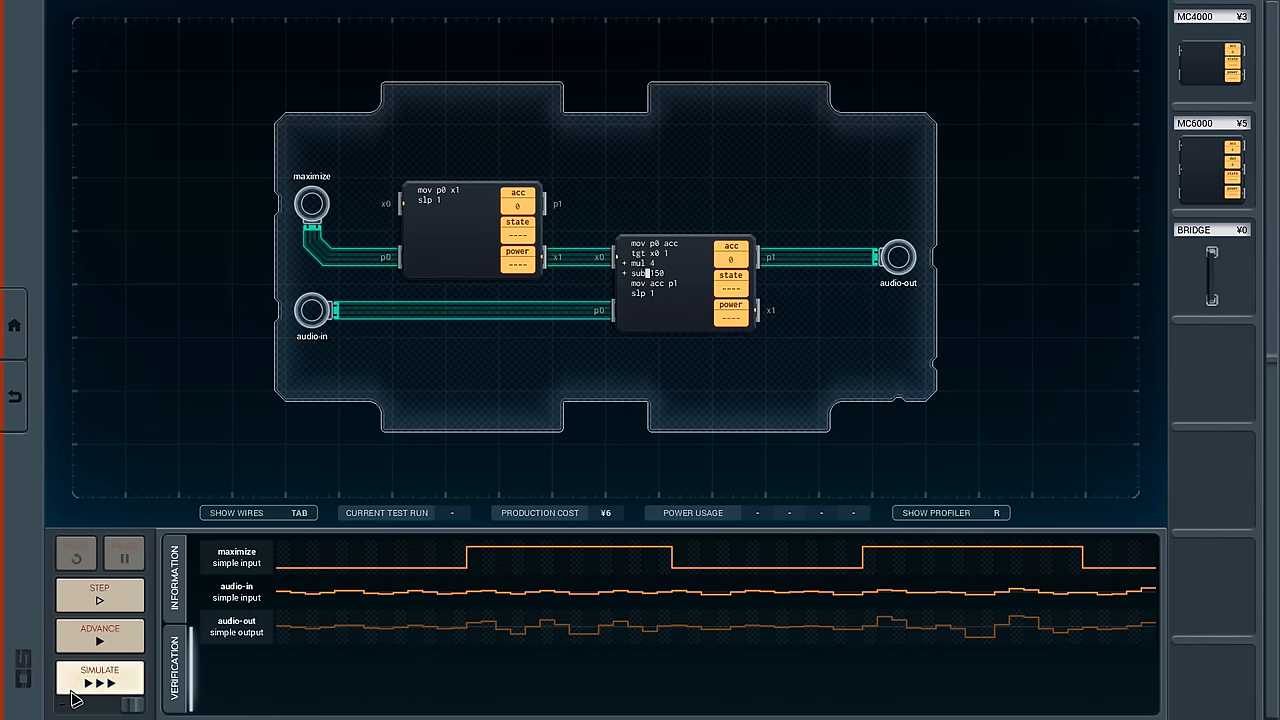
# Re-verify the condensed mul 4 / sub 150 program, passing again at ¥6 with power 418.
pyautogui.click(99, 680)
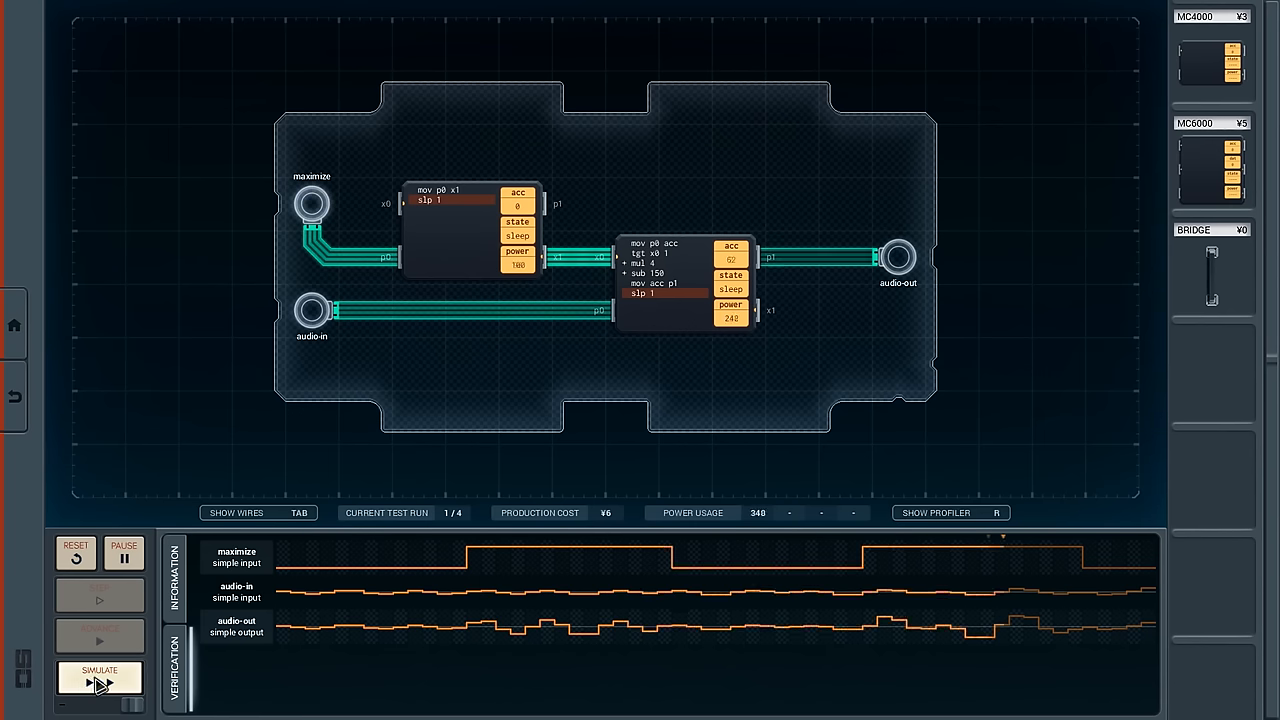
pyautogui.click(99, 678)
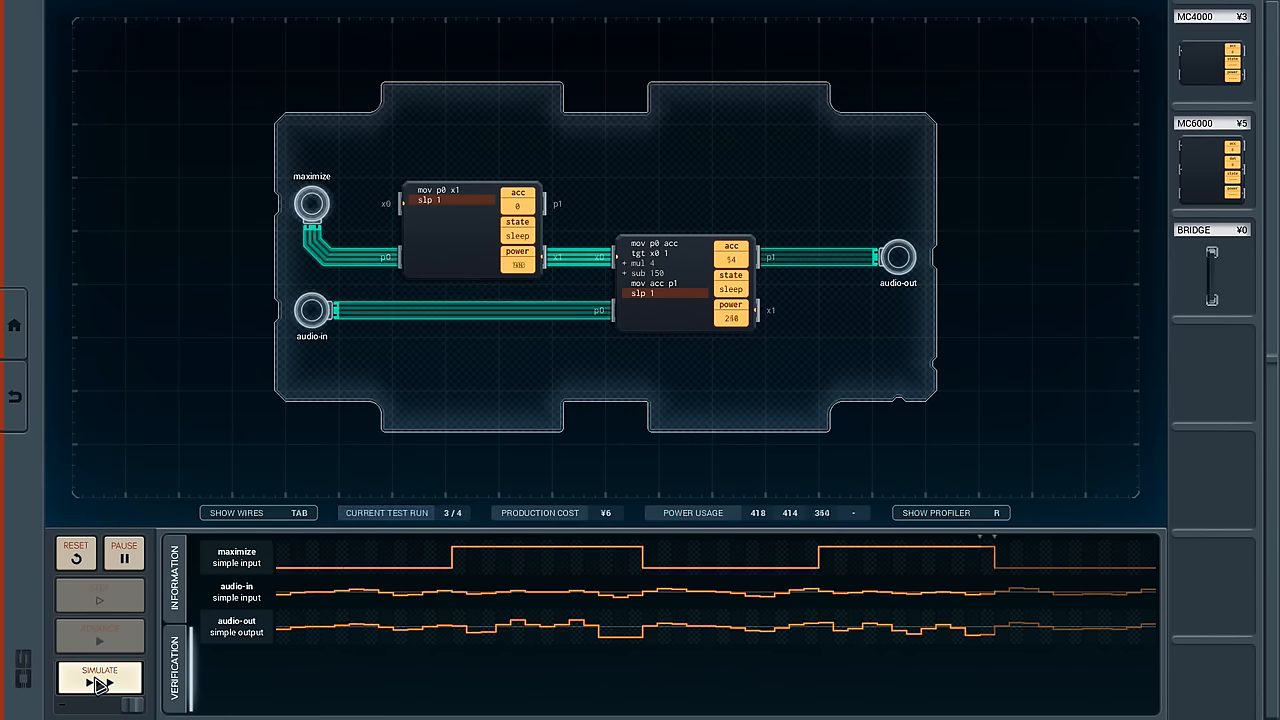
pyautogui.click(99, 680)
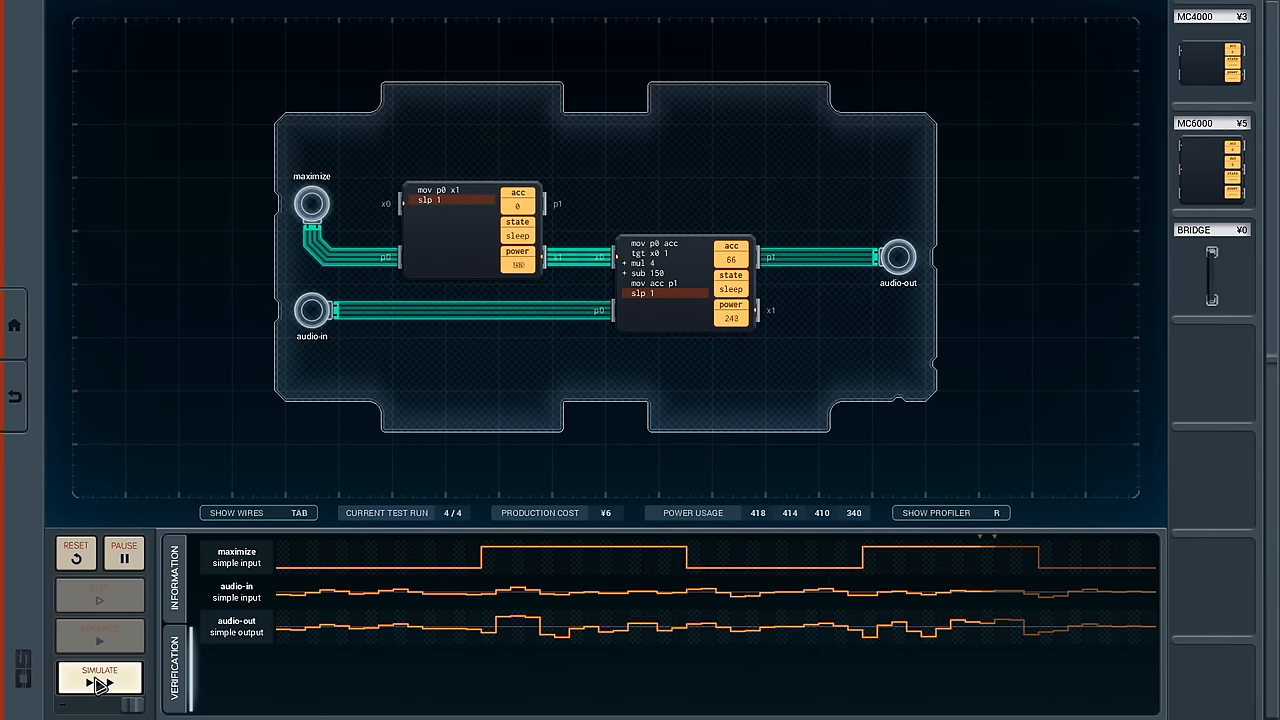
pyautogui.click(99, 678)
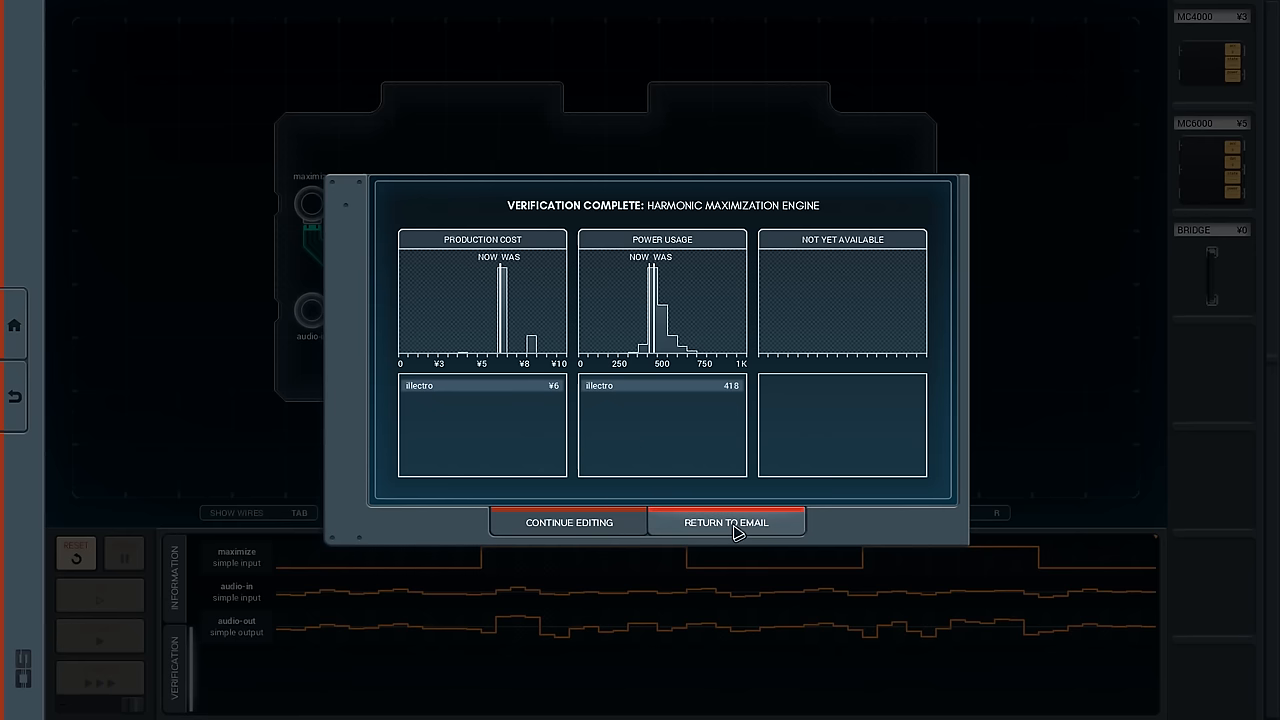
# Return to the email list and read the self-driving car settlement message.
pyautogui.click(726, 522)
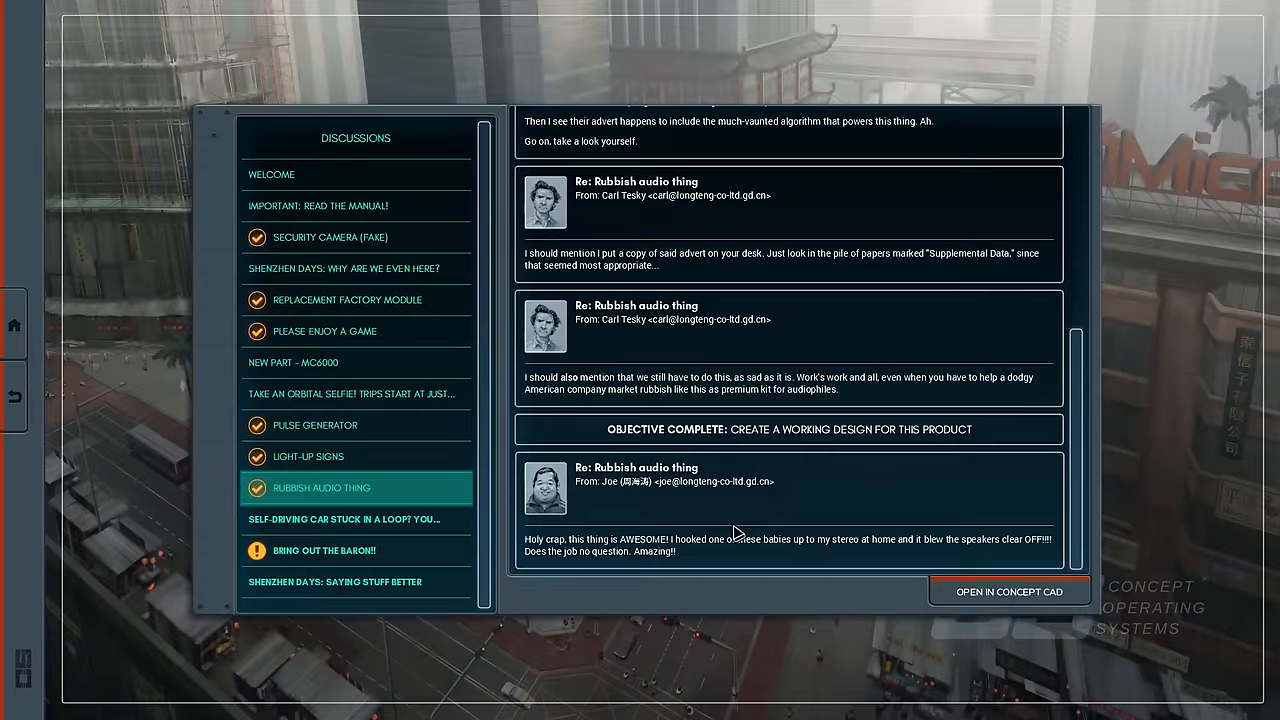
pyautogui.scroll(-3)
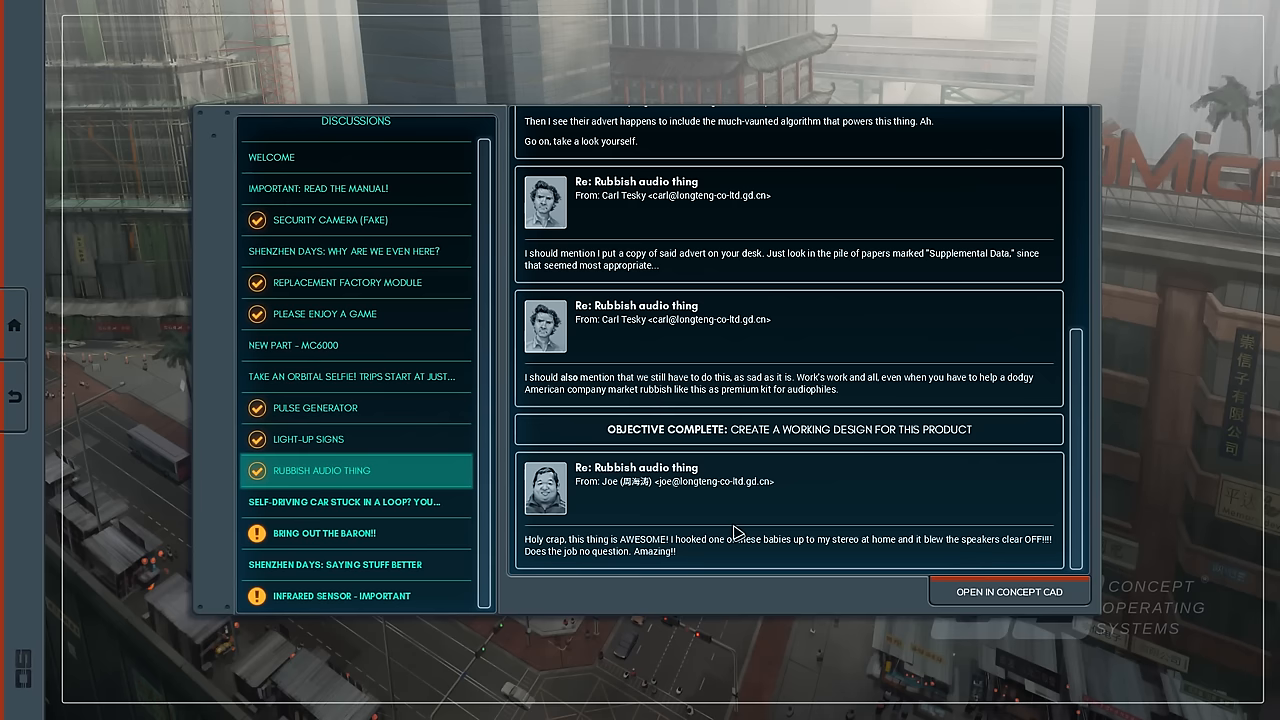
pyautogui.click(355, 502)
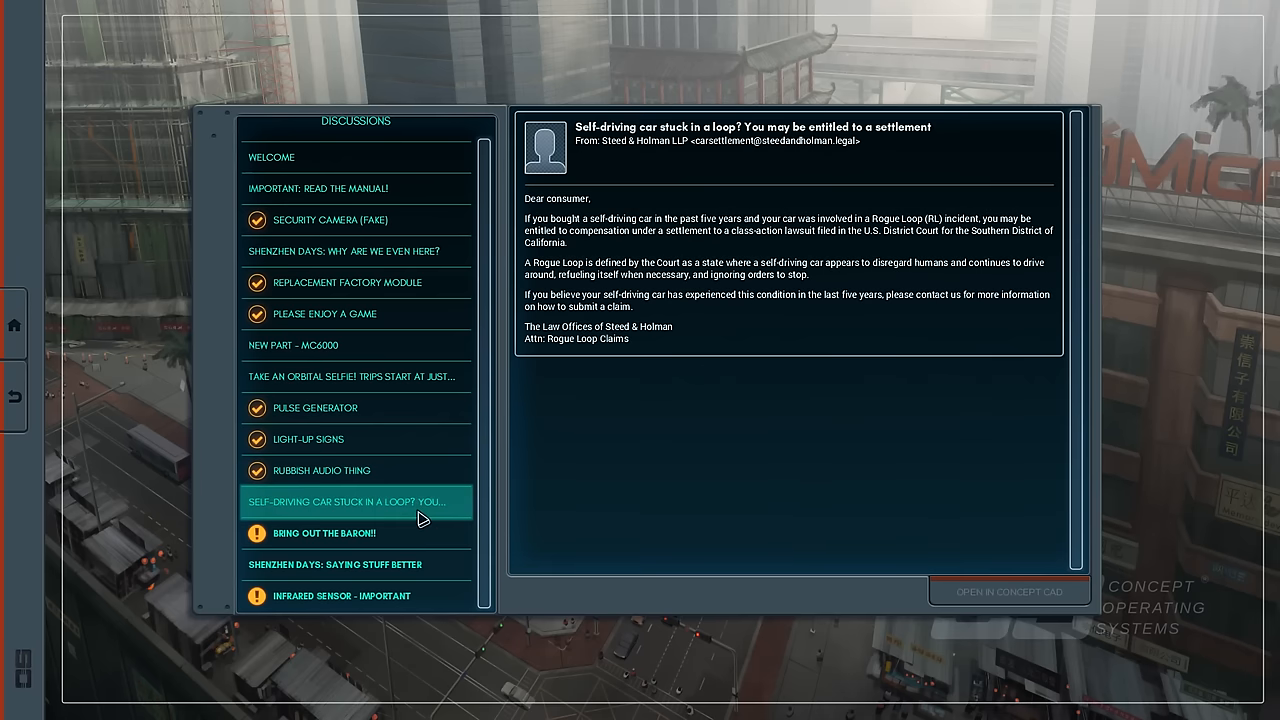
pyautogui.moveTo(556, 200)
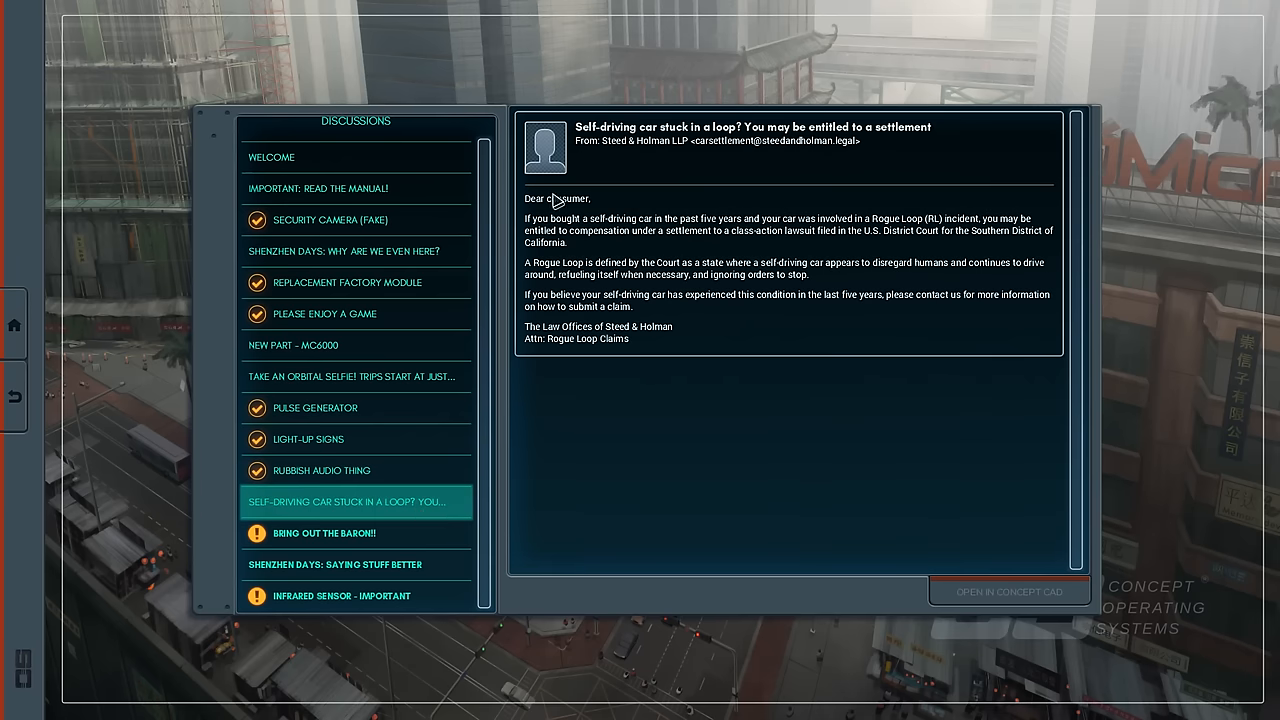
pyautogui.moveTo(368, 537)
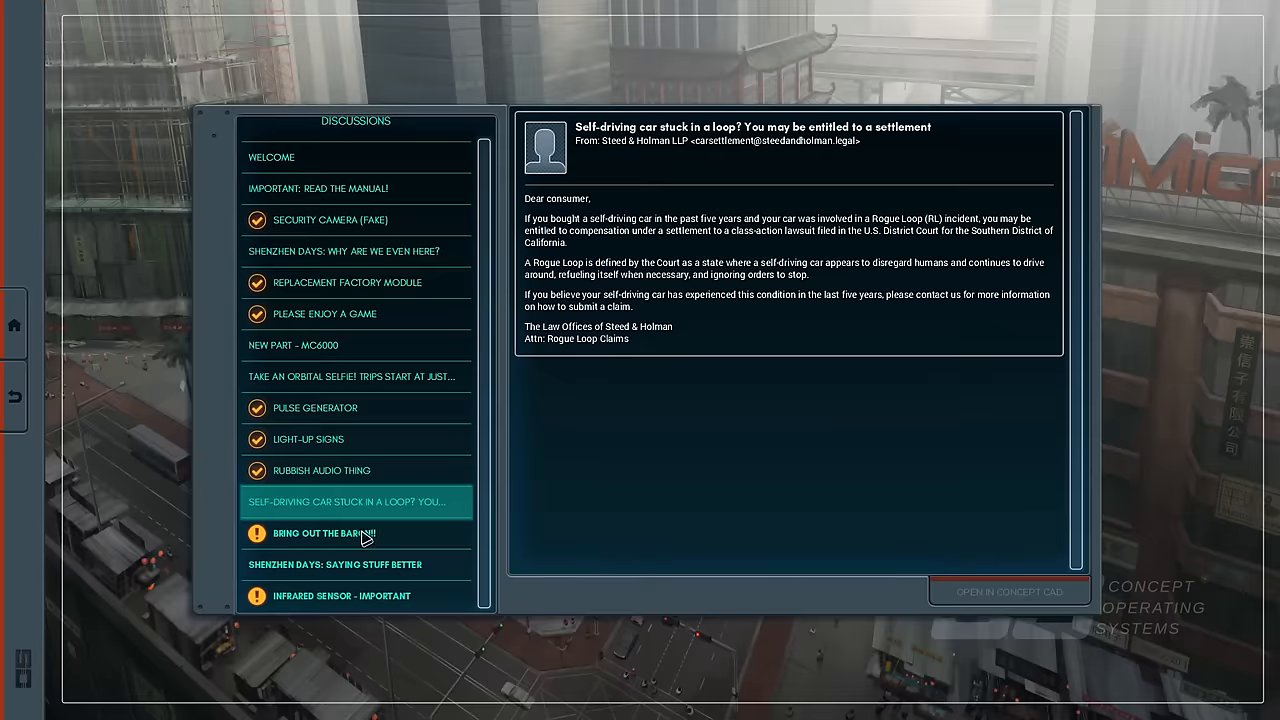
# Read the 'Bring Out the Baron!!' discussion and load the Drinking Game Scorekeeper in Concept CAD.
pyautogui.click(322, 533)
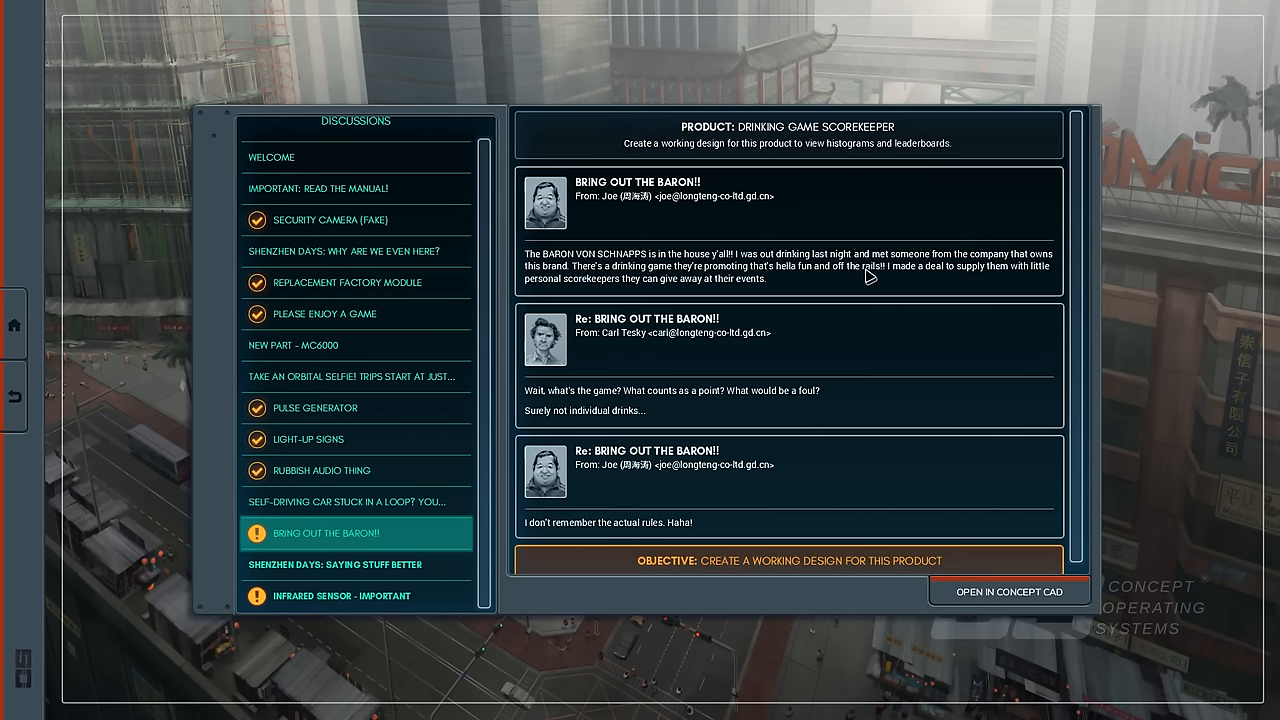
pyautogui.moveTo(648, 263)
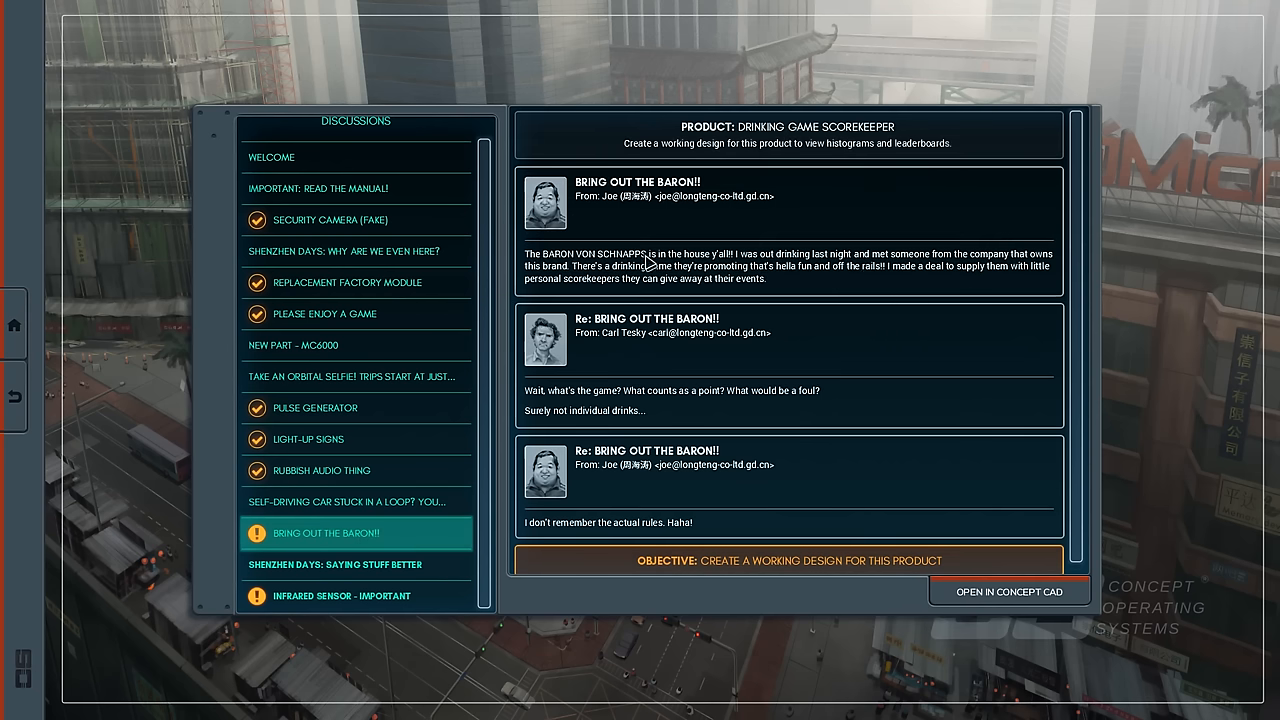
pyautogui.moveTo(800, 278)
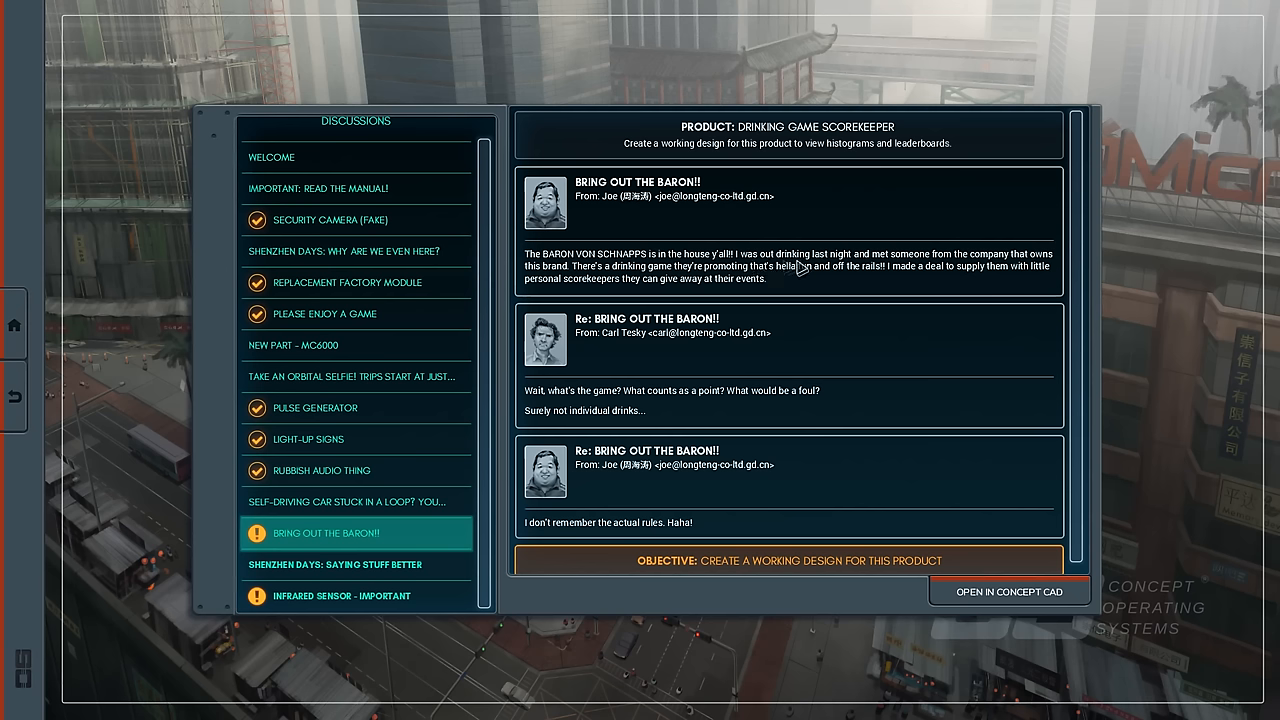
pyautogui.moveTo(925, 283)
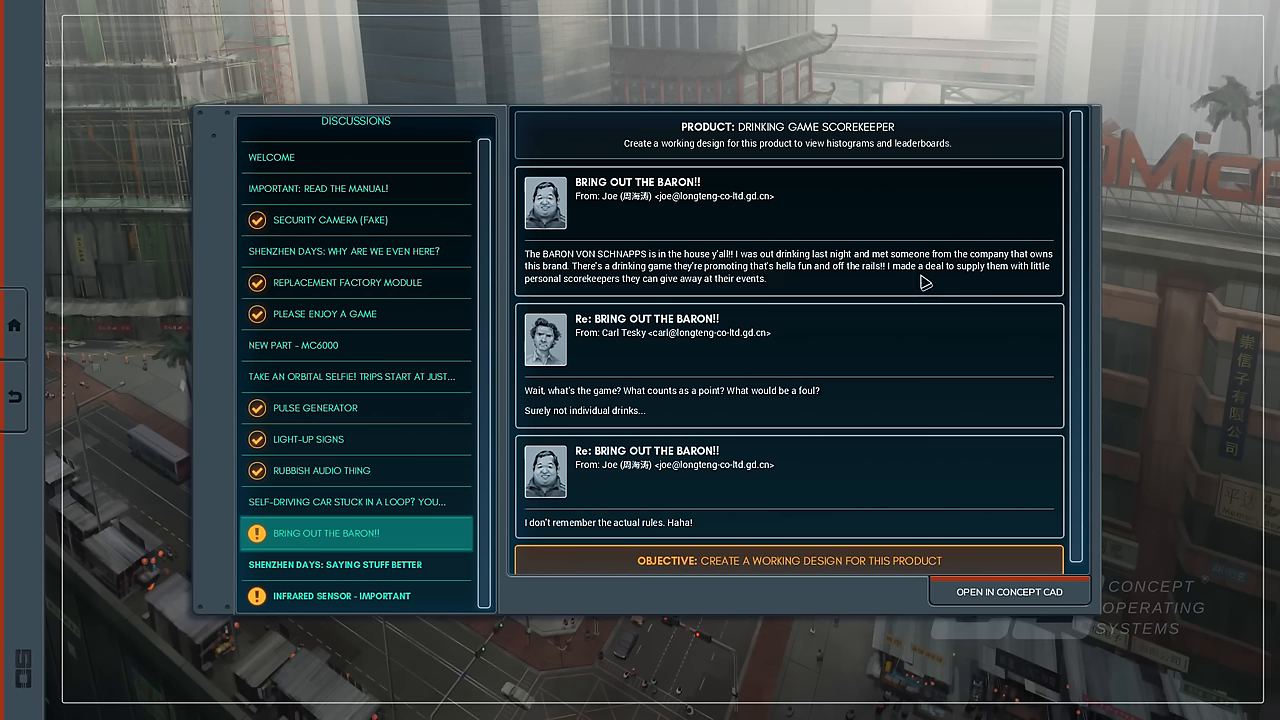
pyautogui.moveTo(732, 307)
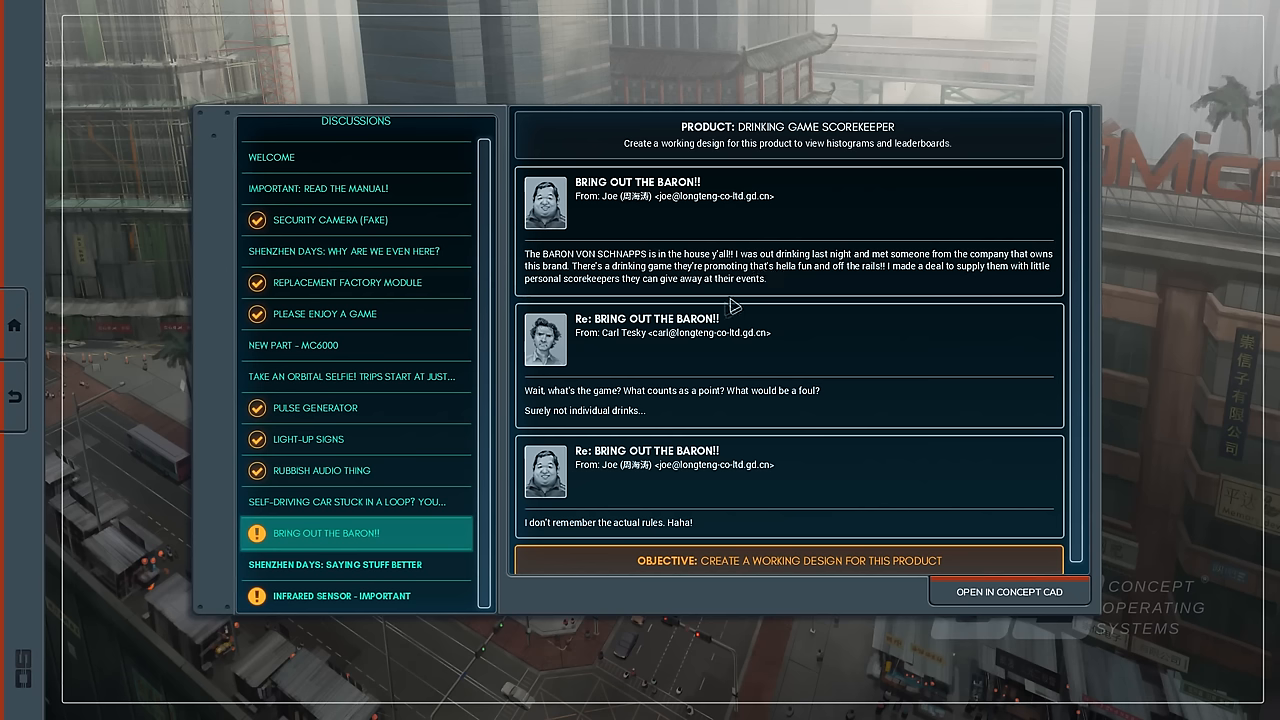
pyautogui.moveTo(880, 293)
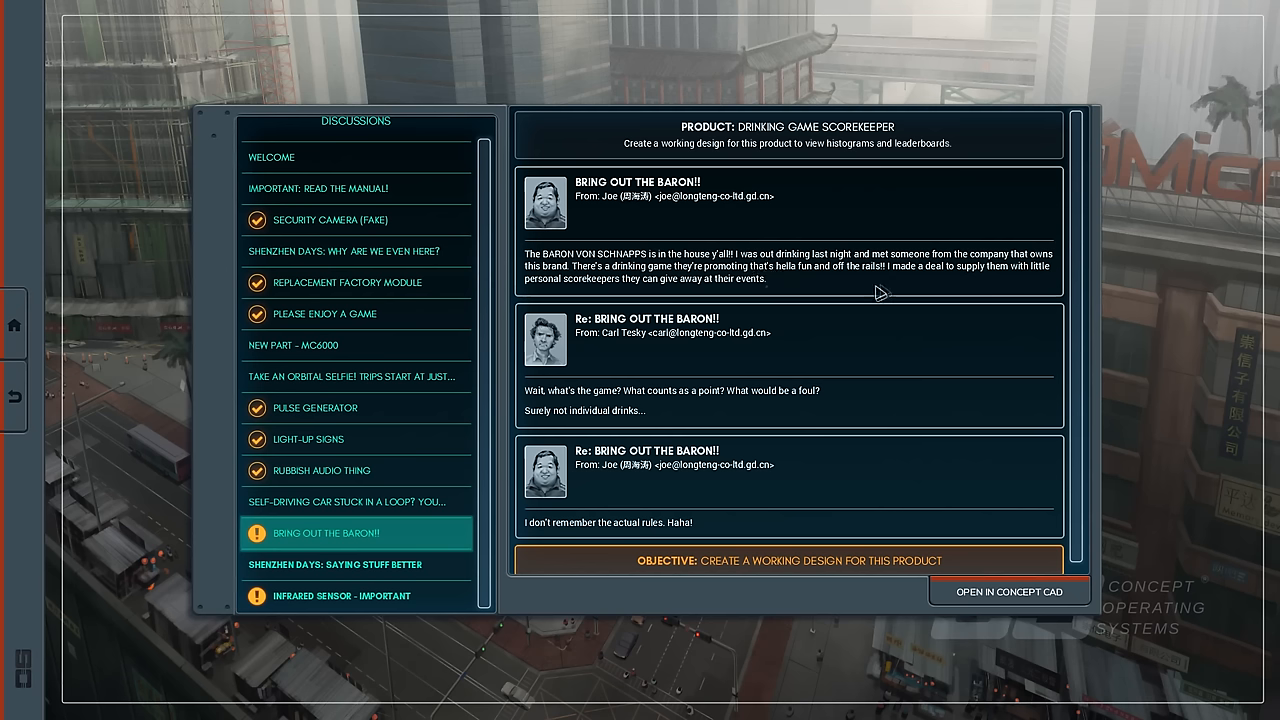
pyautogui.moveTo(795, 280)
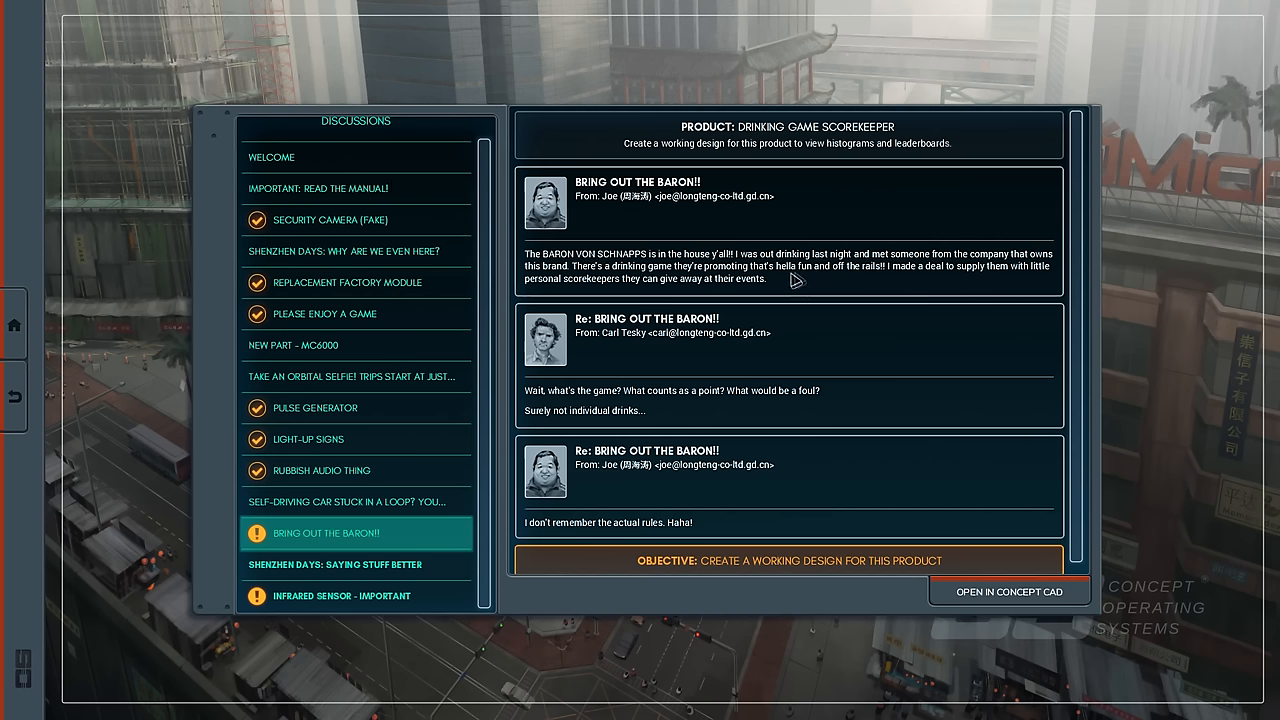
pyautogui.moveTo(910, 291)
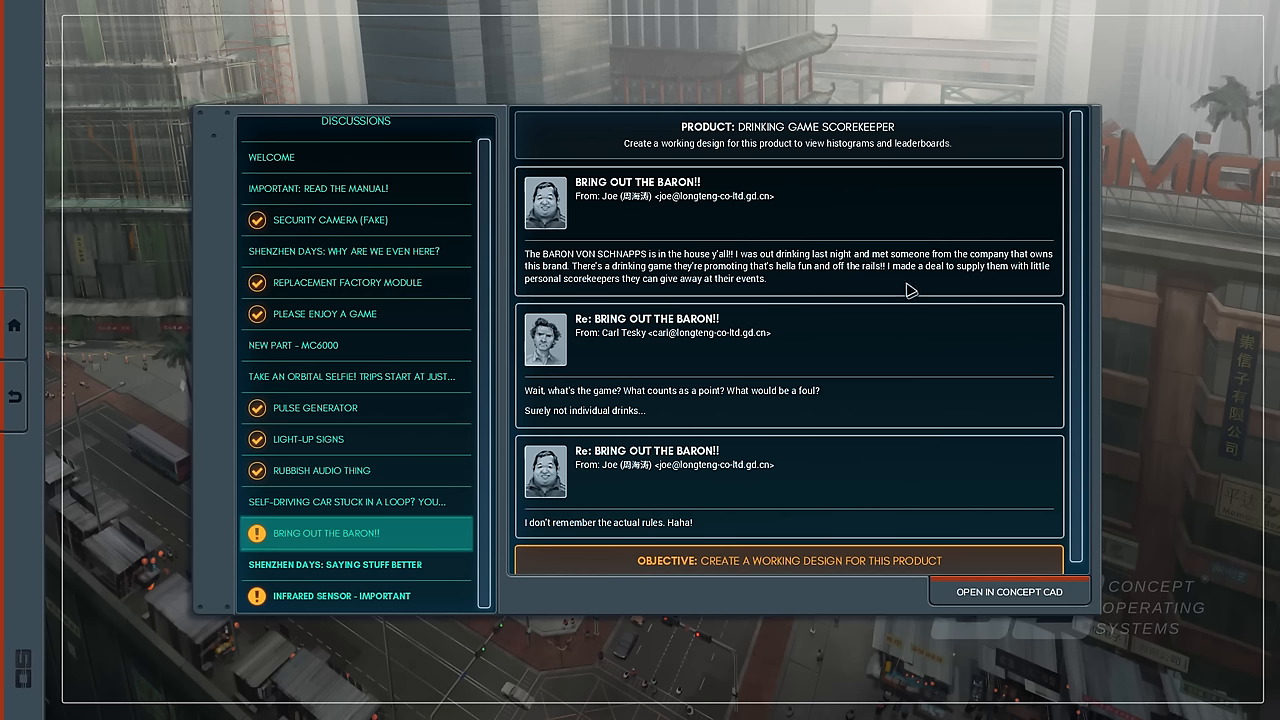
pyautogui.moveTo(777, 310)
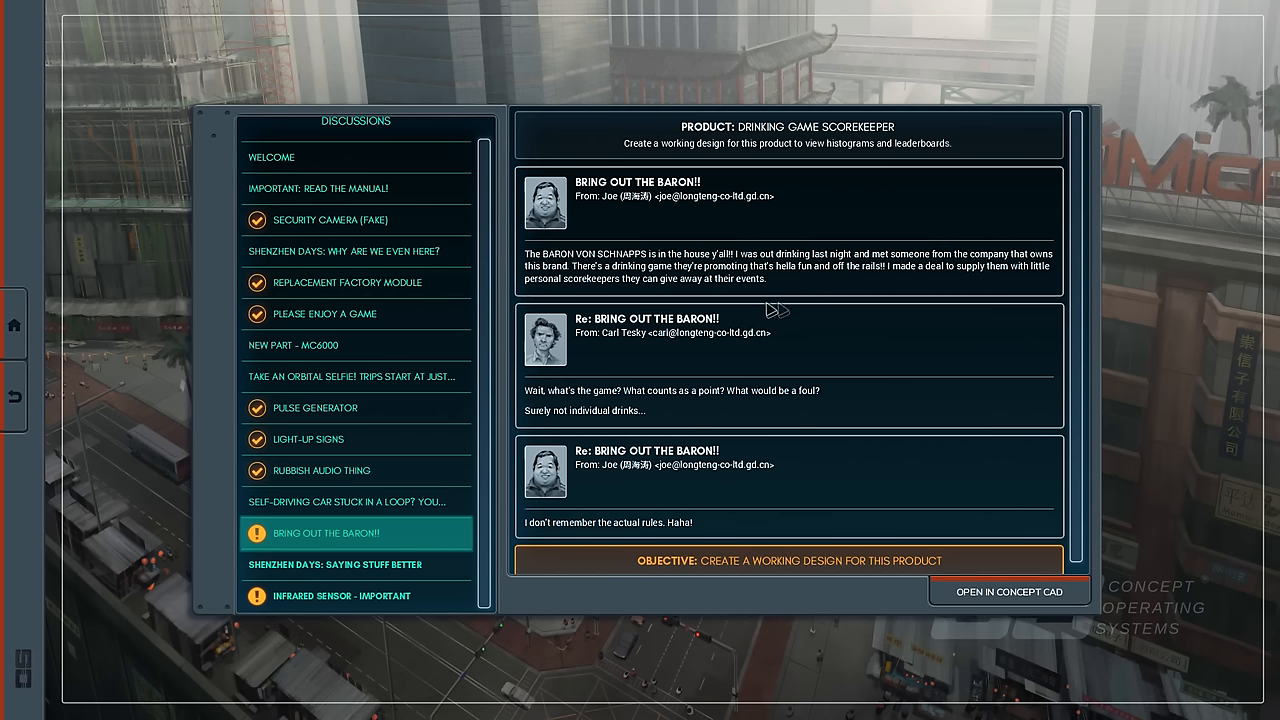
pyautogui.moveTo(700, 305)
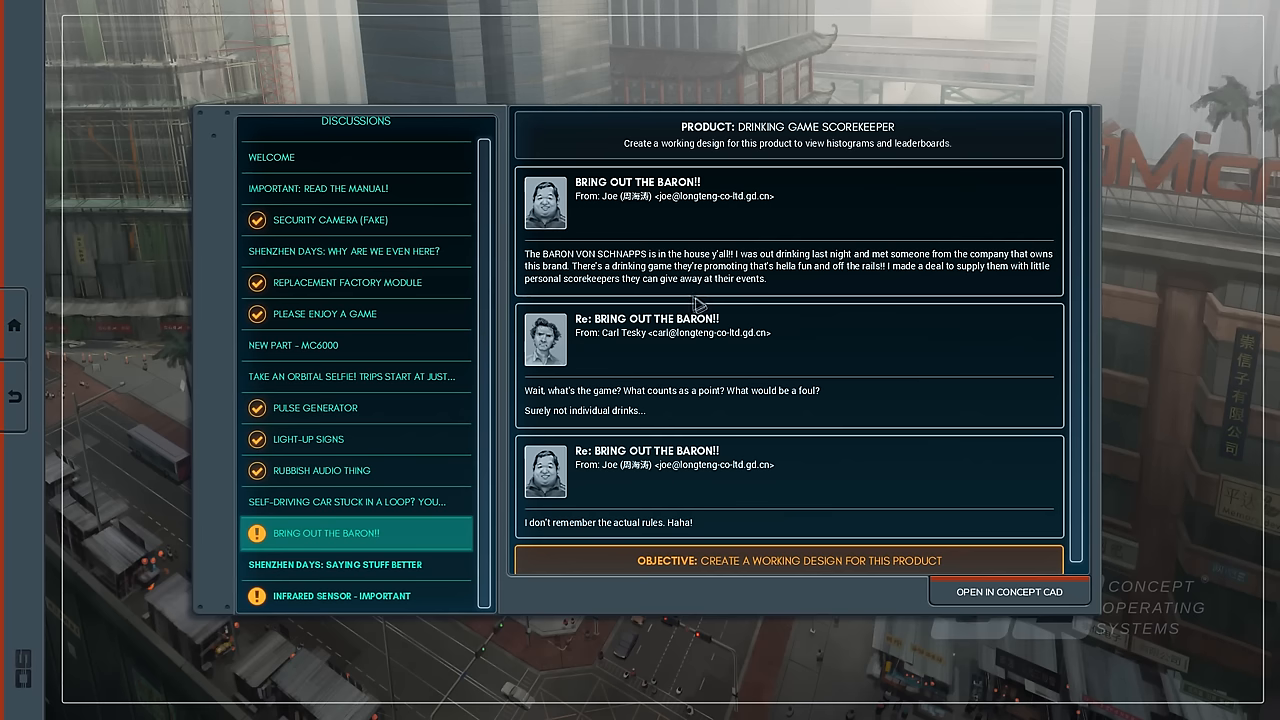
pyautogui.moveTo(670, 400)
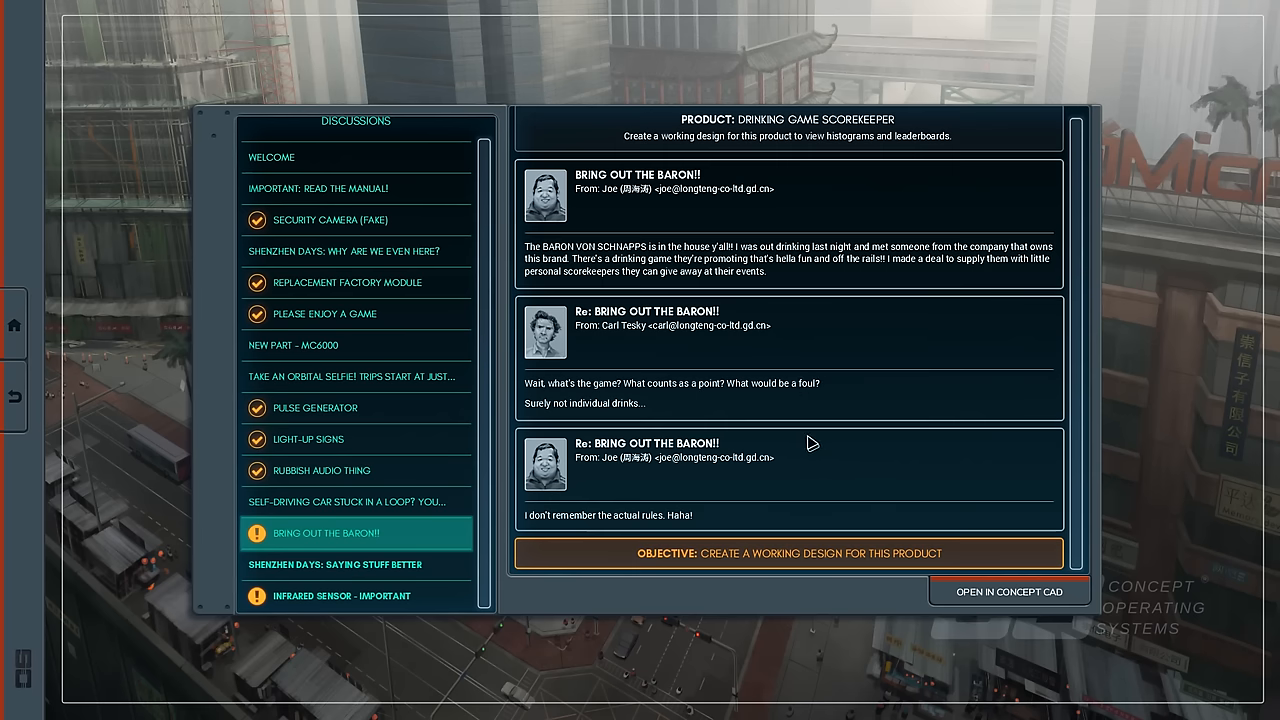
pyautogui.moveTo(867, 439)
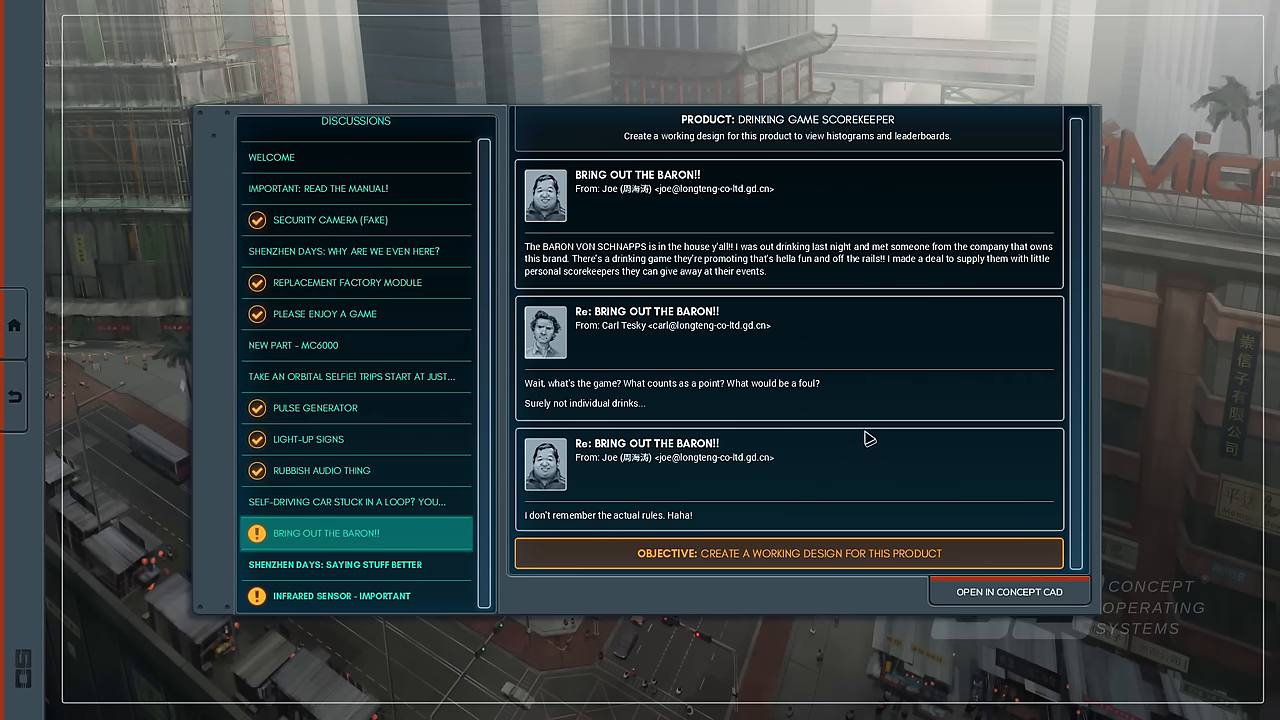
pyautogui.moveTo(975, 575)
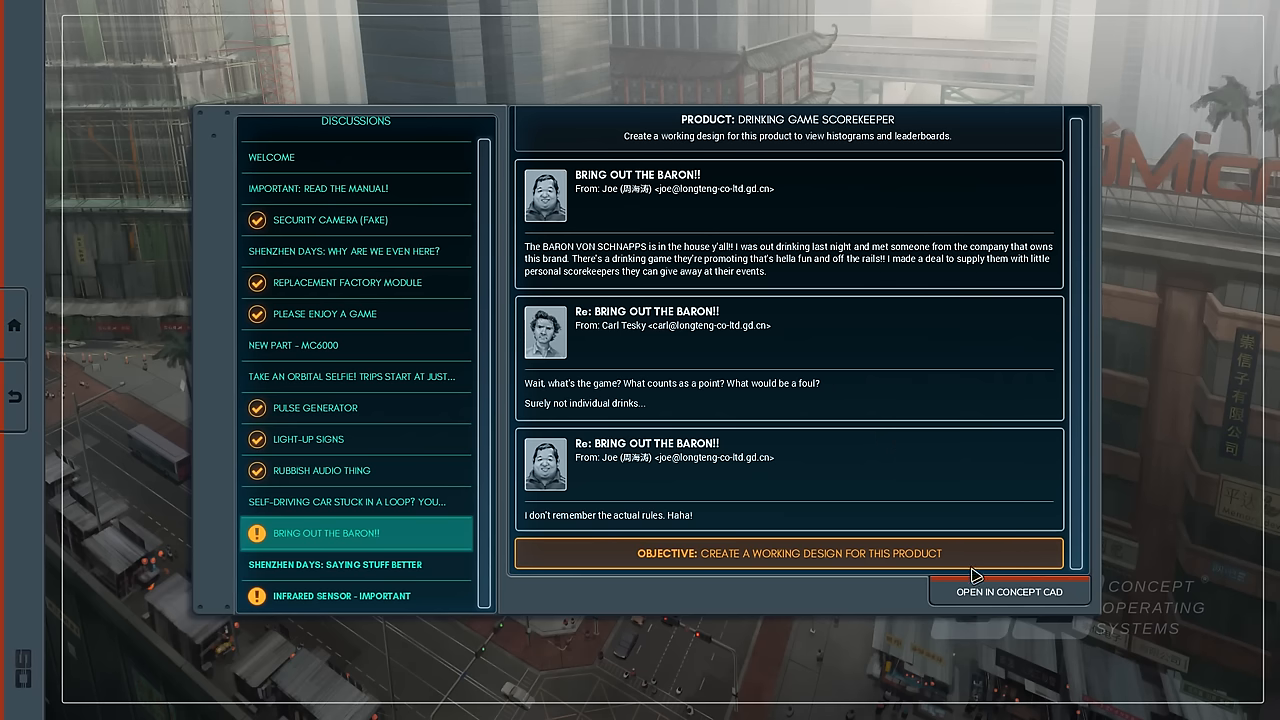
pyautogui.click(1010, 591)
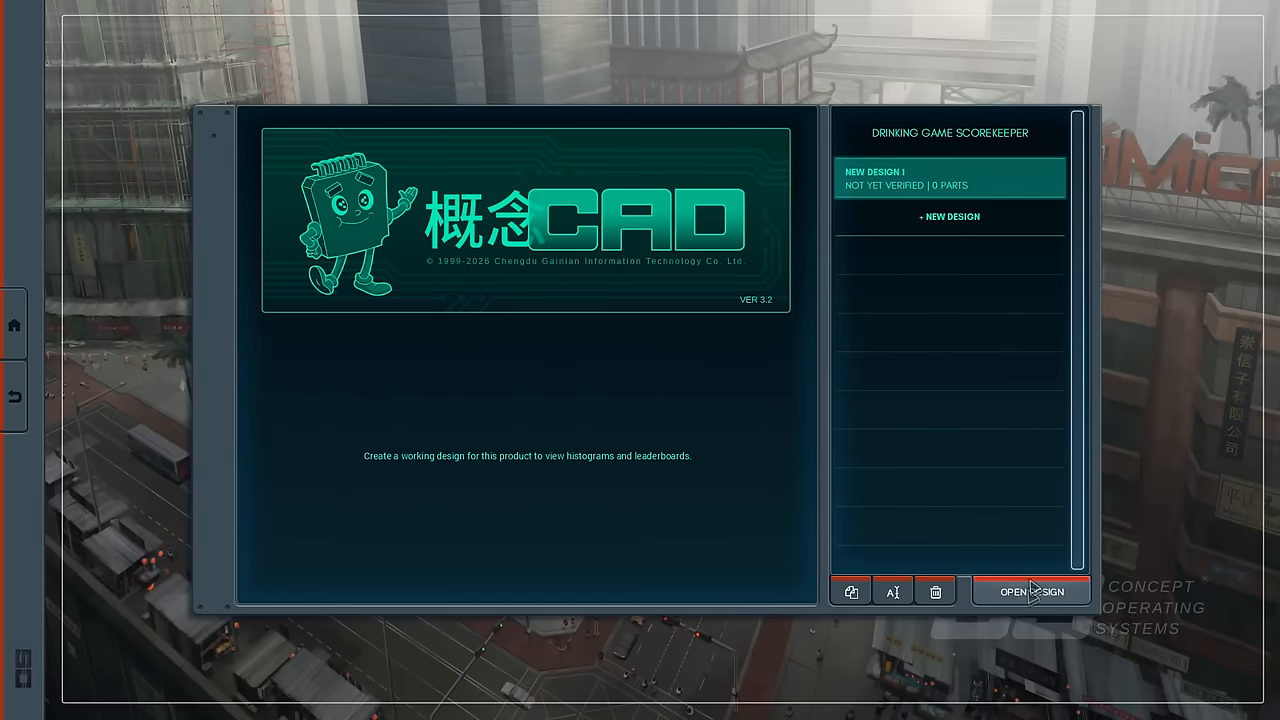
# Place an MC6000 on the scorekeeper board wired to point, foul and the display.
pyautogui.click(1030, 591)
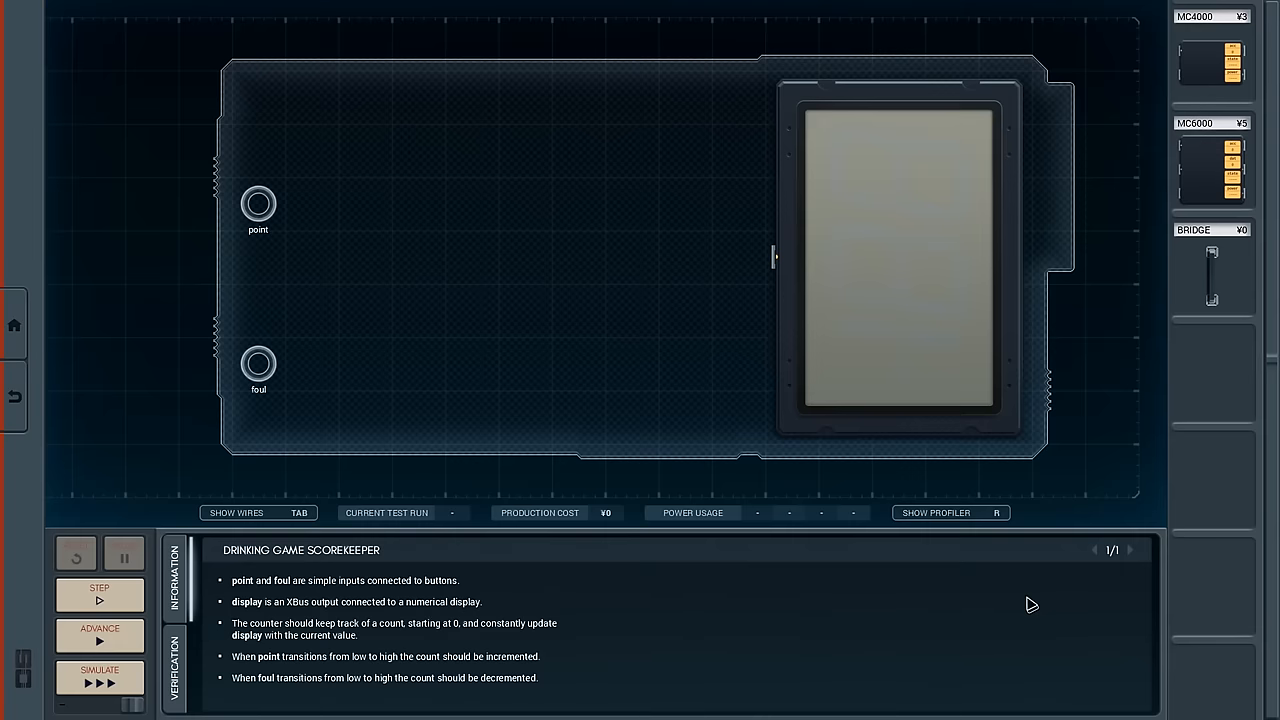
pyautogui.moveTo(335, 610)
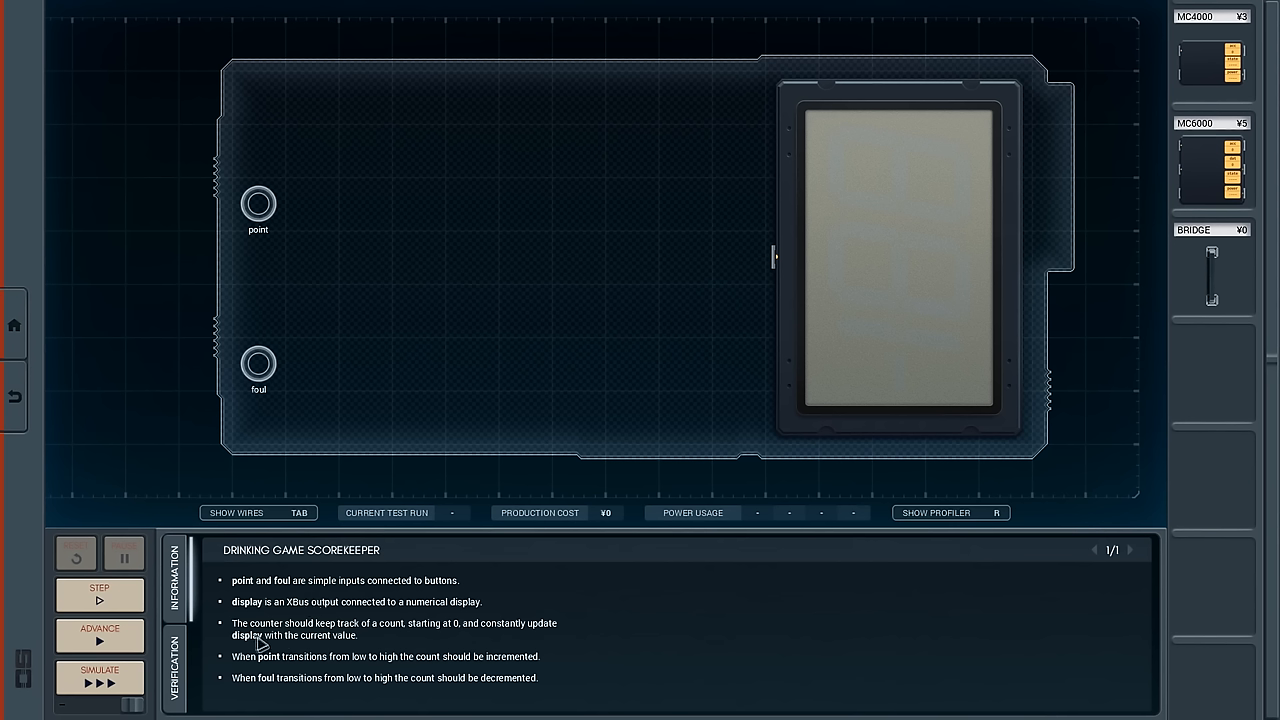
pyautogui.moveTo(391, 658)
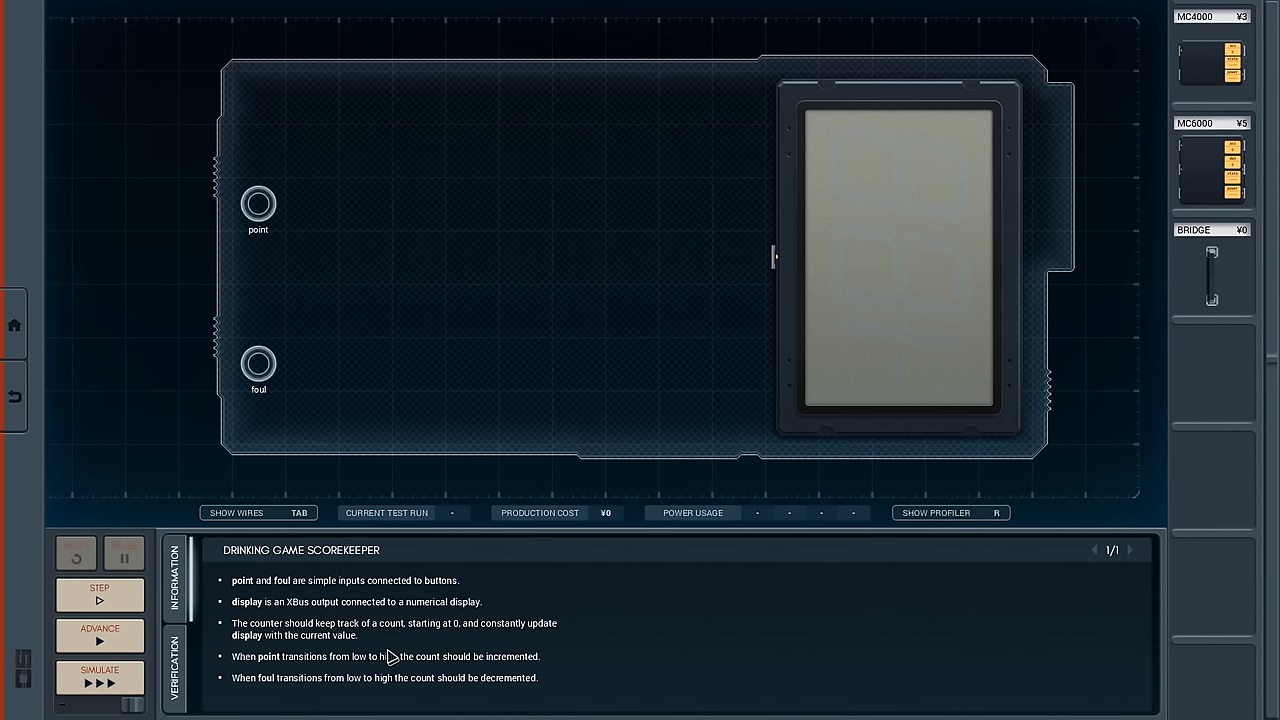
pyautogui.moveTo(393, 680)
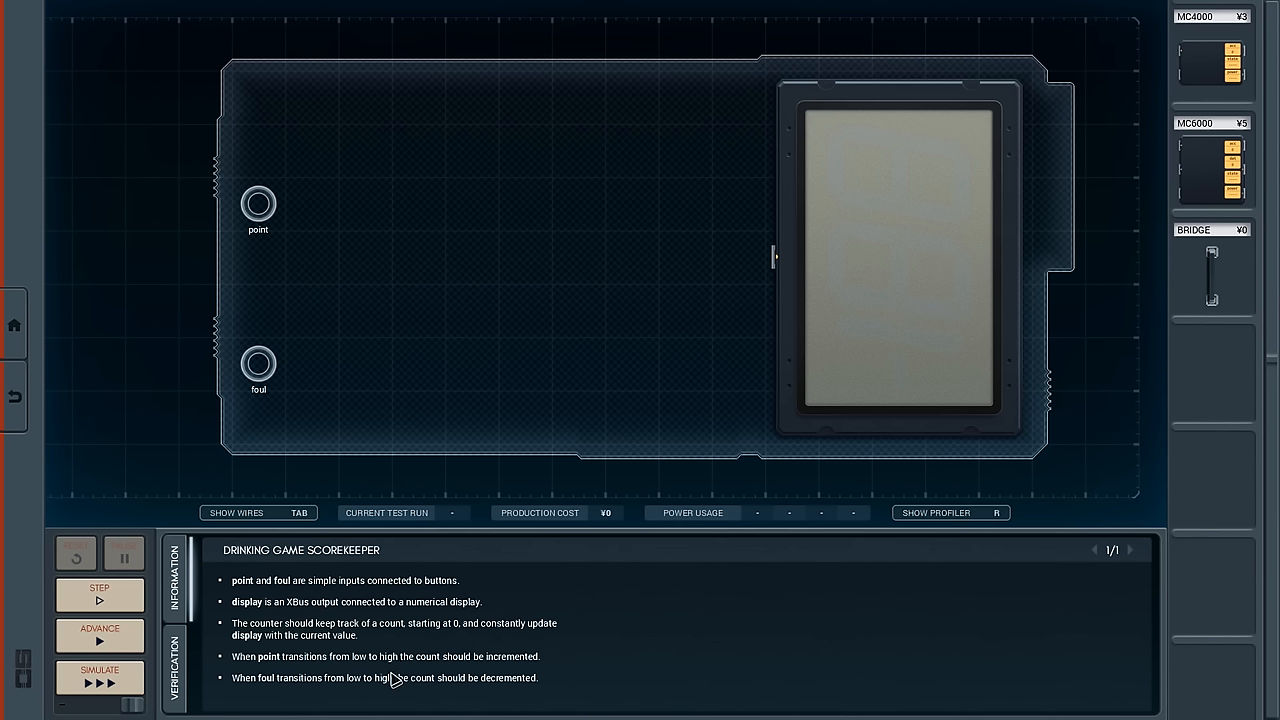
pyautogui.moveTo(360, 695)
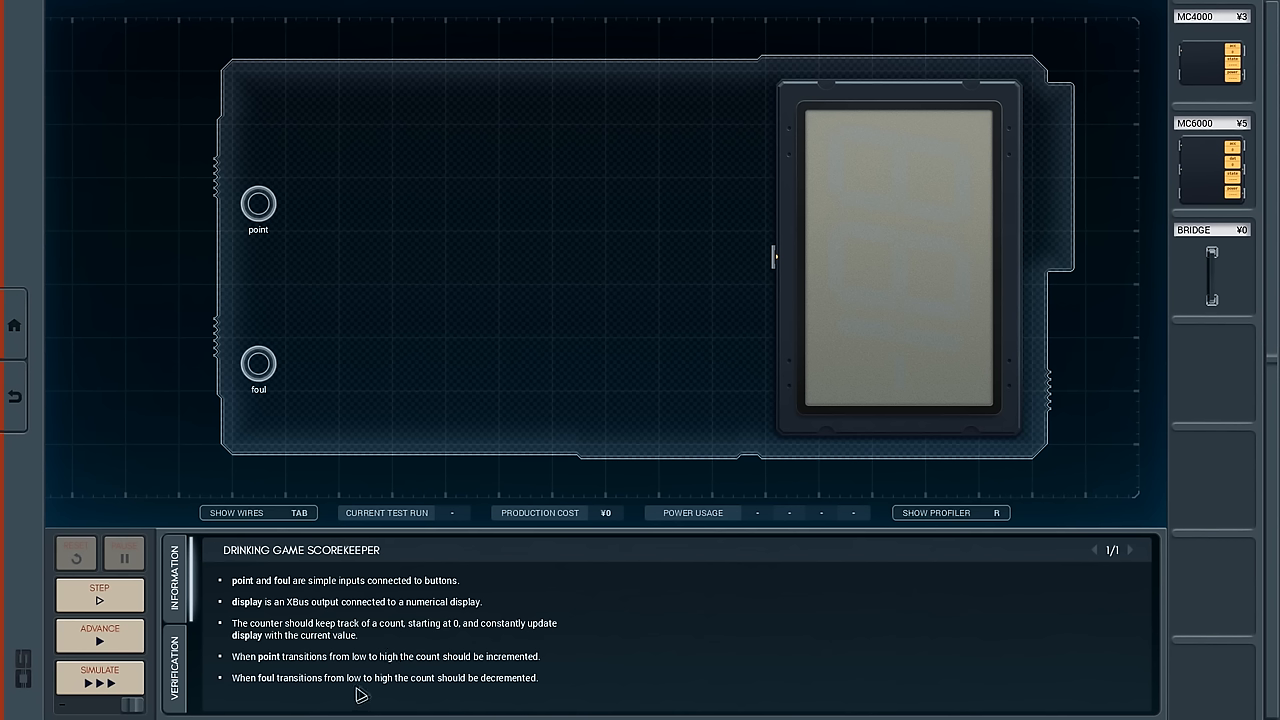
pyautogui.moveTo(640, 635)
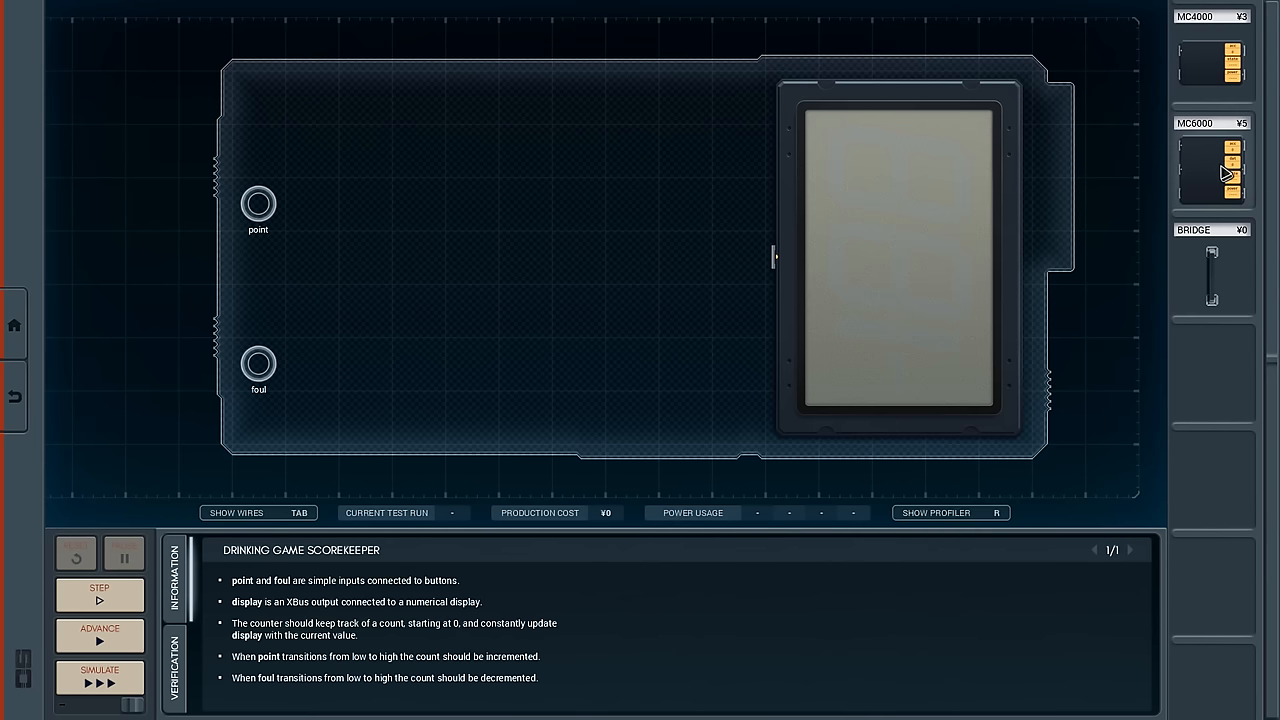
pyautogui.moveTo(1211, 170); pyautogui.dragTo(470, 295)
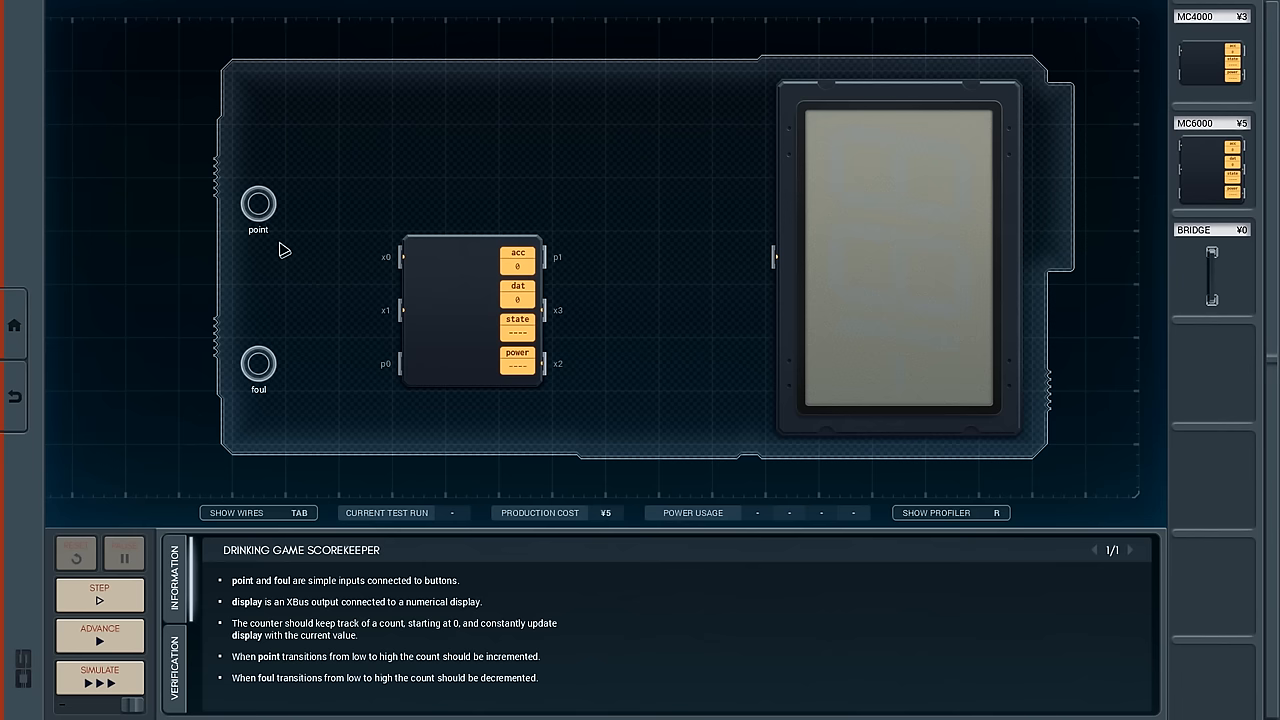
pyautogui.moveTo(258, 203); pyautogui.dragTo(555, 257)
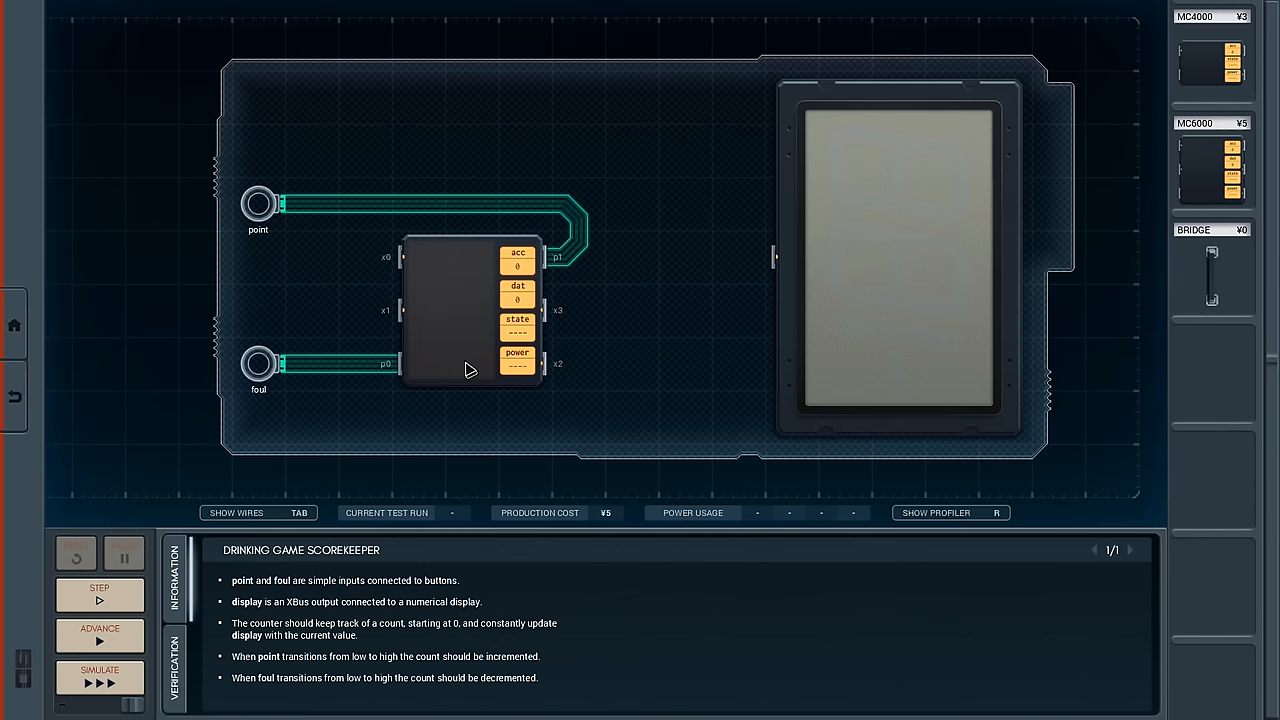
pyautogui.moveTo(545, 310); pyautogui.dragTo(740, 298)
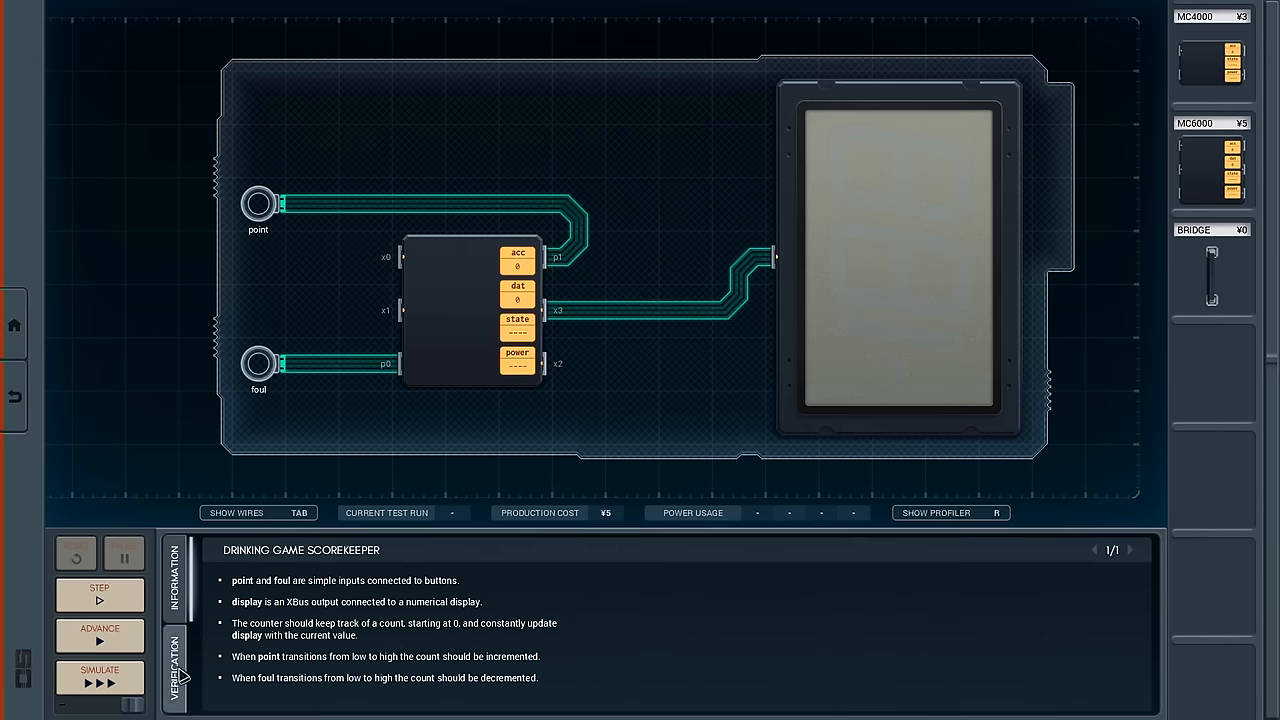
# Show the Verification waveforms for point, foul and the display output.
pyautogui.click(175, 665)
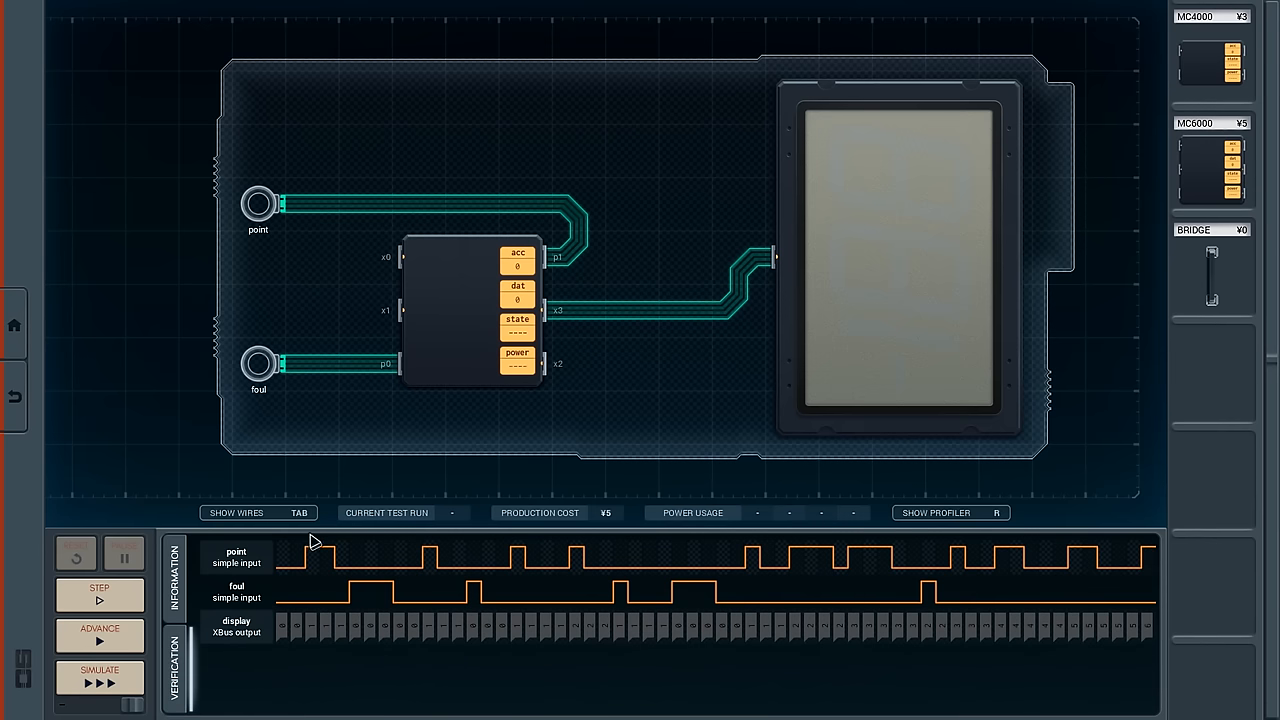
pyautogui.moveTo(988, 583)
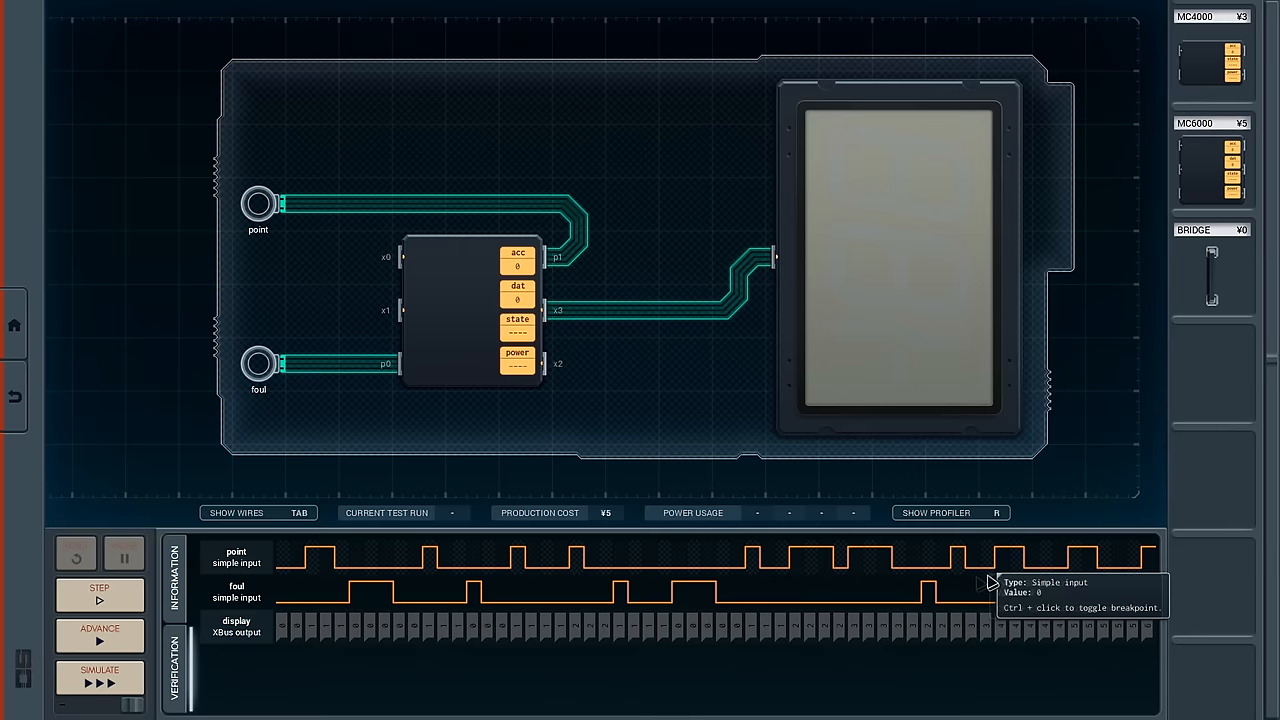
pyautogui.moveTo(1024, 578)
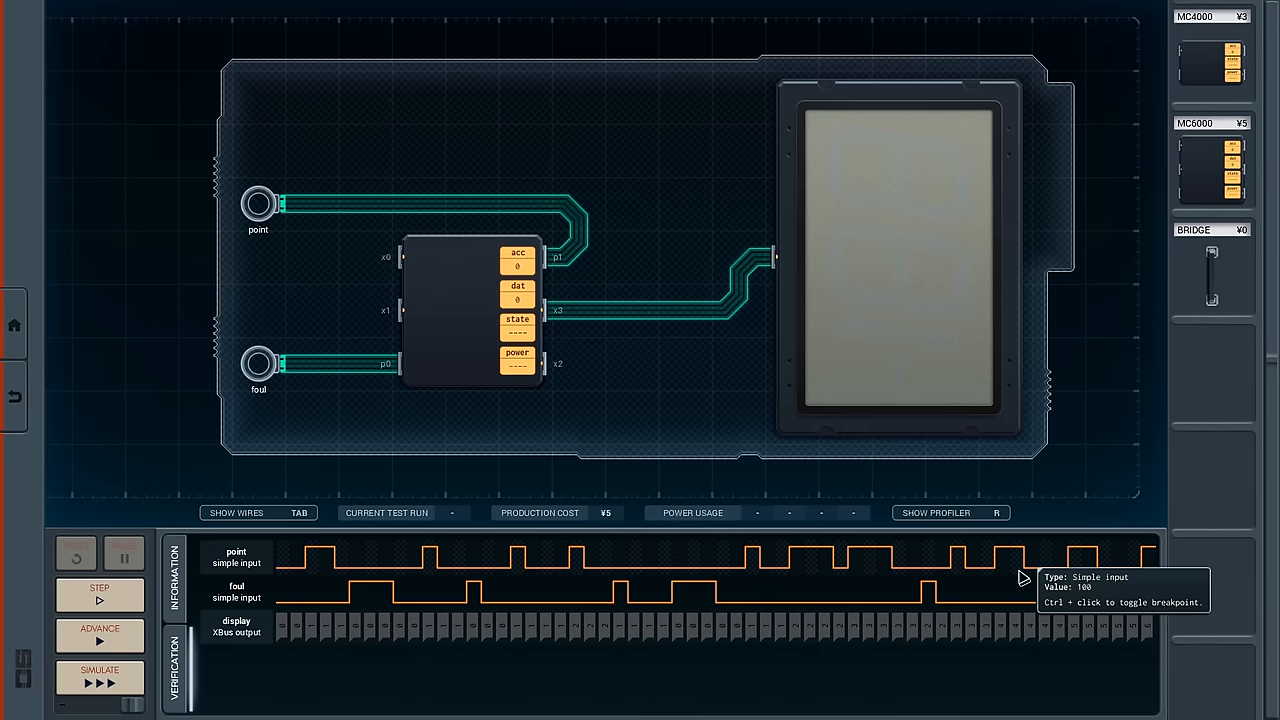
pyautogui.moveTo(445, 260)
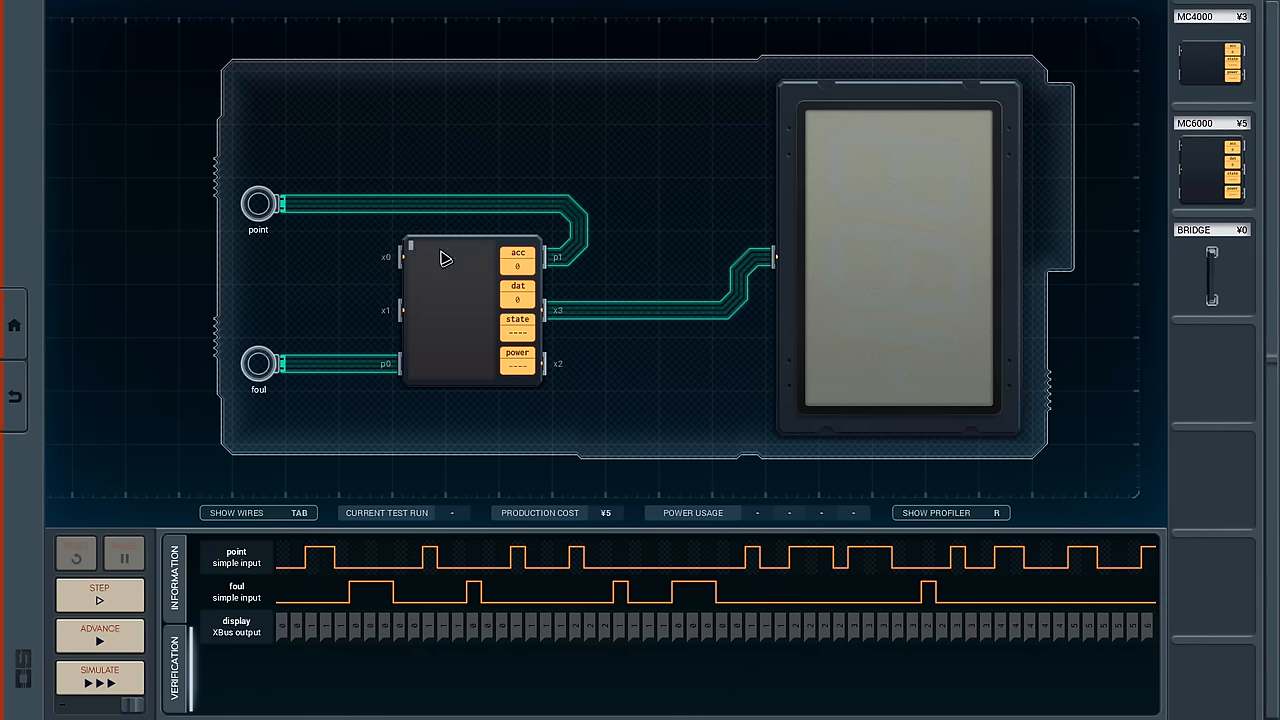
pyautogui.moveTo(558, 258)
pyautogui.write('tgt')
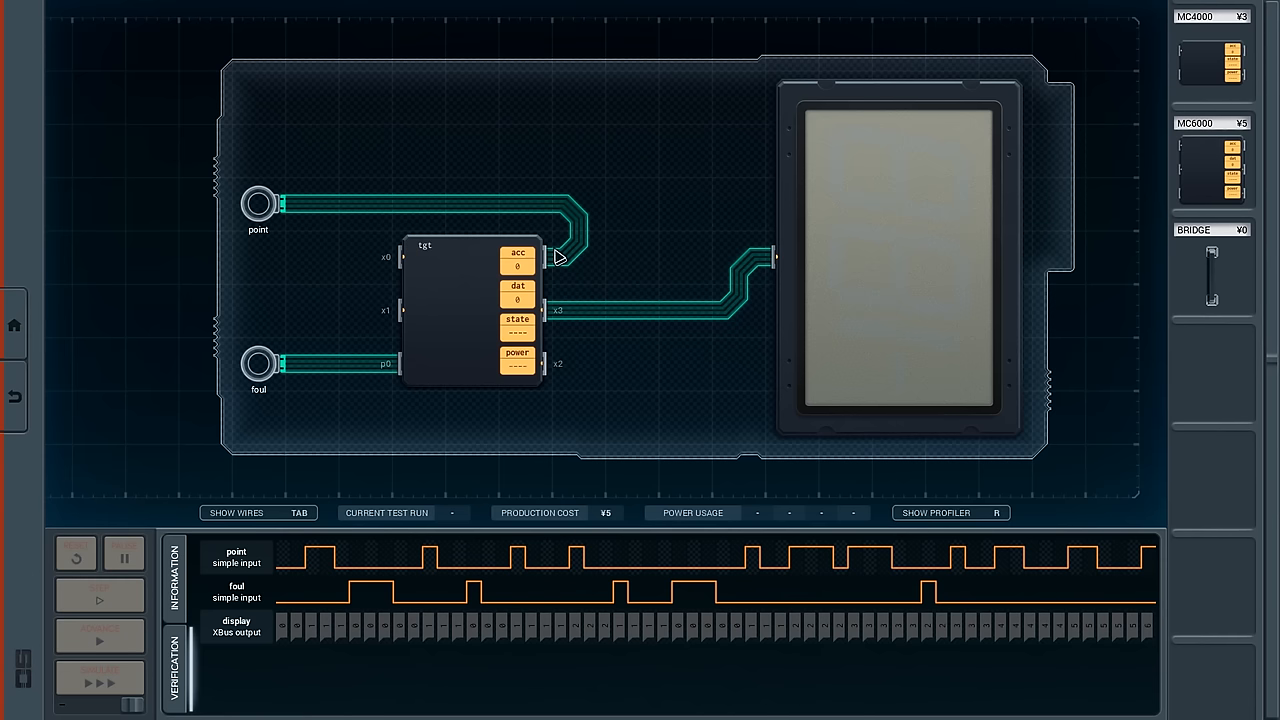
# Draft point/foul tracking lines on the MC6000, then clear them to restart the program.
pyautogui.write('p1 0')
pyautogui.write('+ m')
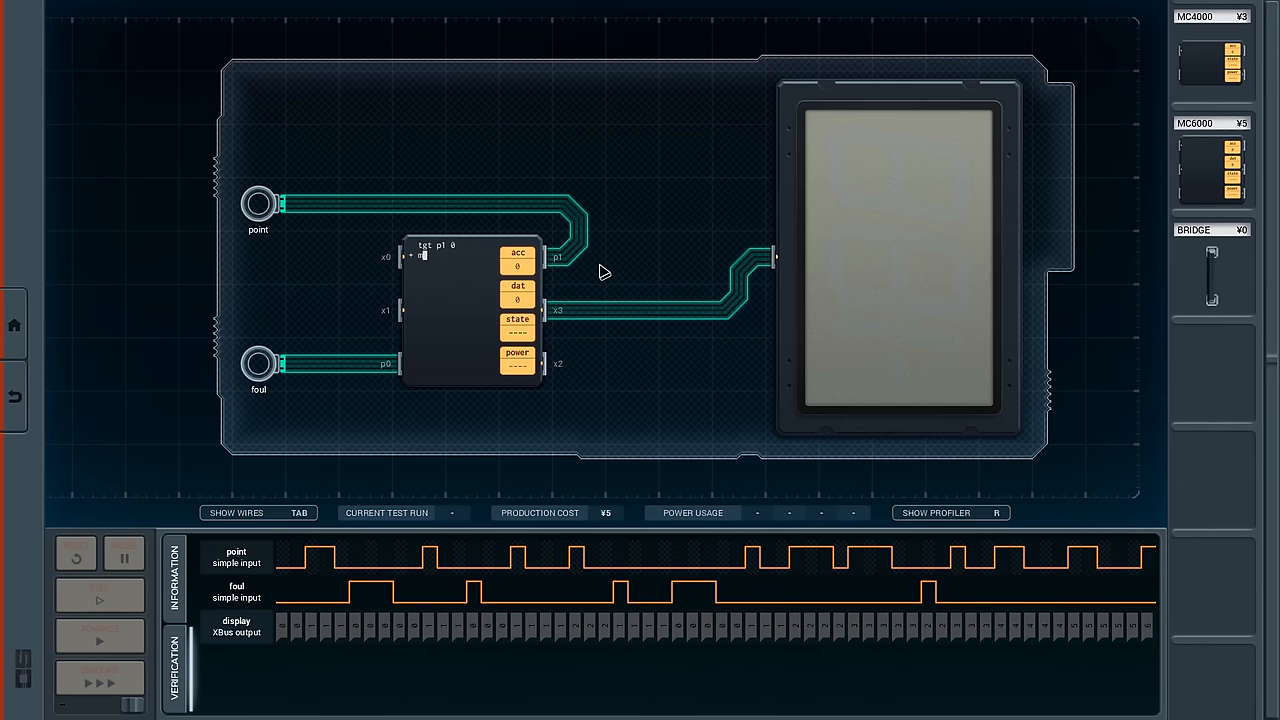
pyautogui.write('ov 1 dat')
pyautogui.click(453, 265)
pyautogui.write('tgt ')
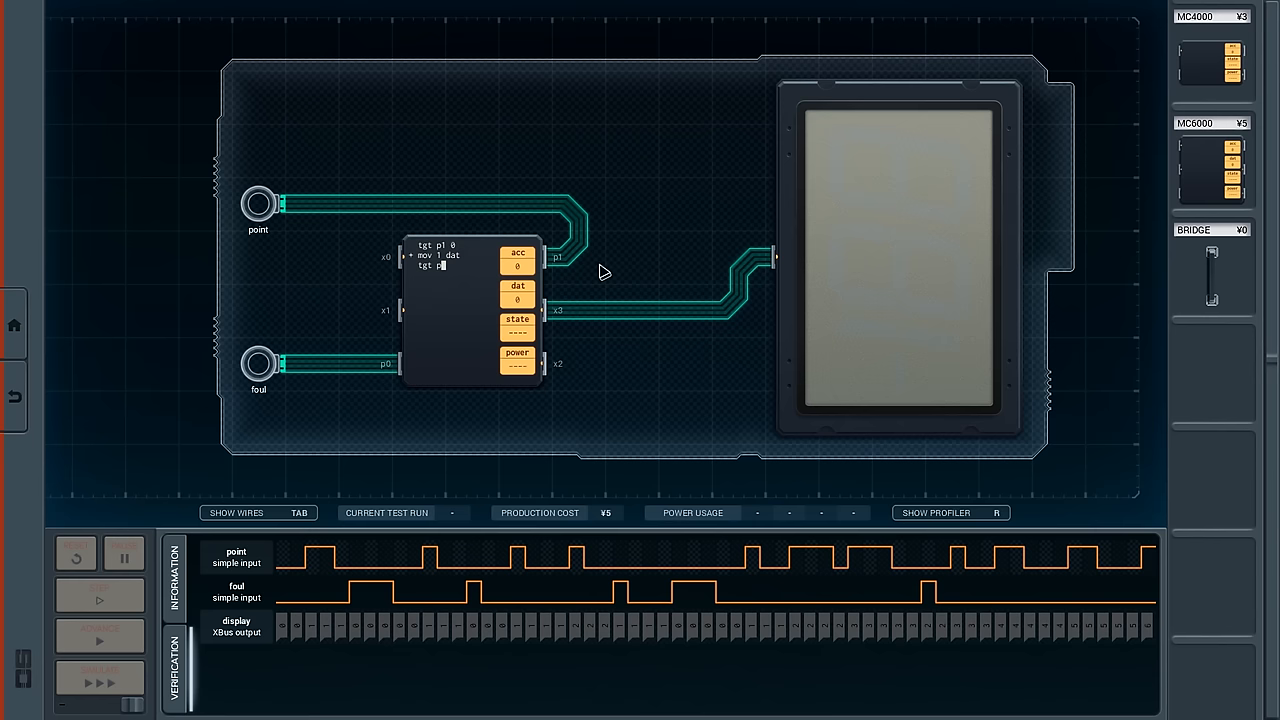
pyautogui.write('p0 0')
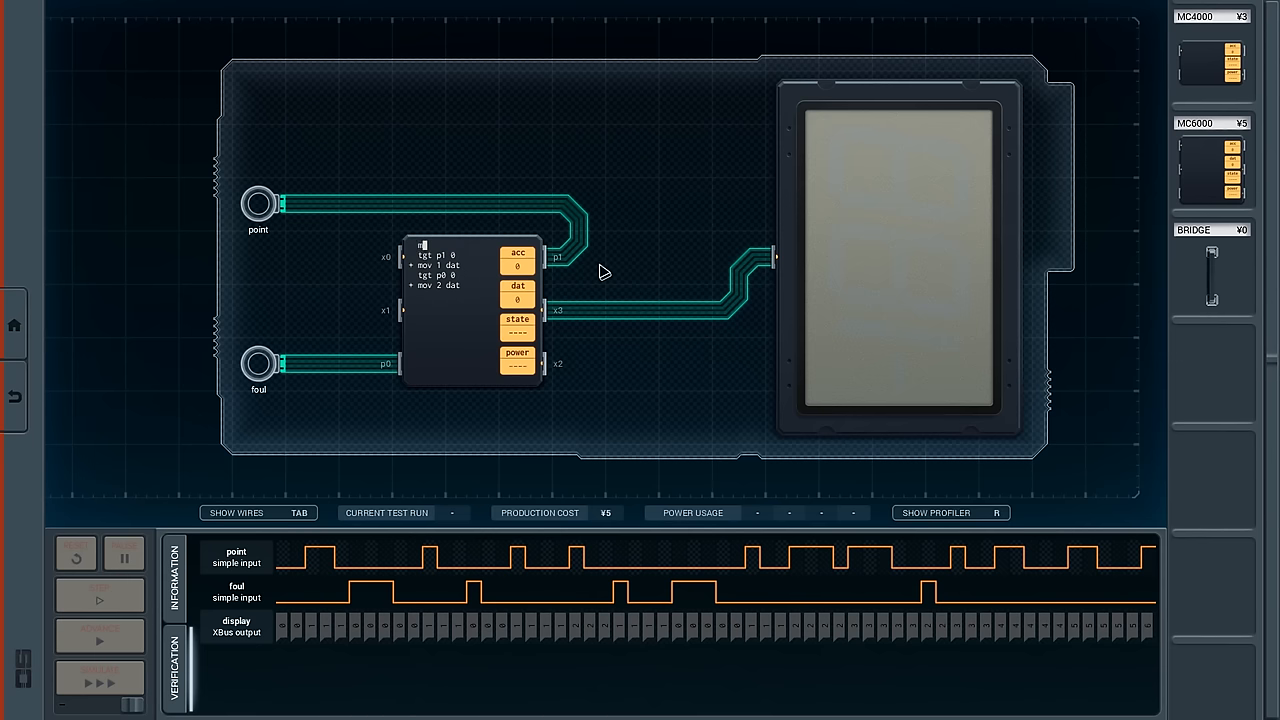
pyautogui.write('mov 0 dat')
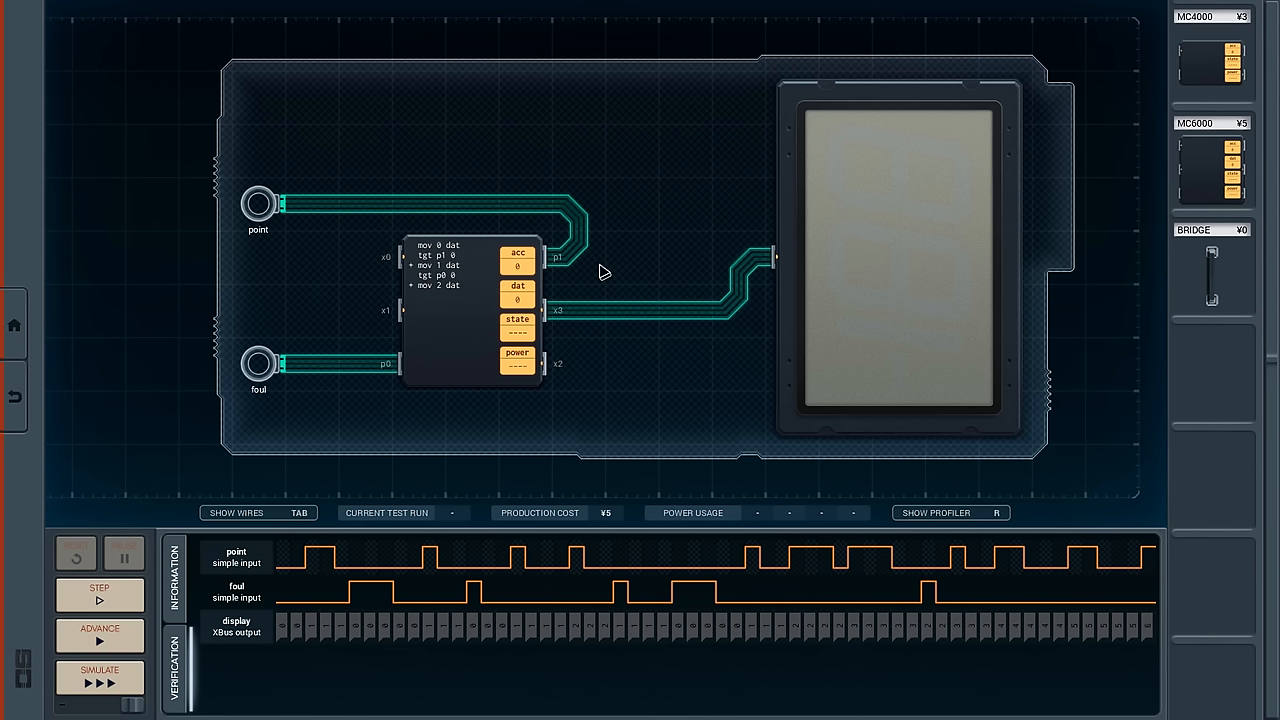
pyautogui.click(420, 295)
pyautogui.write('tgt')
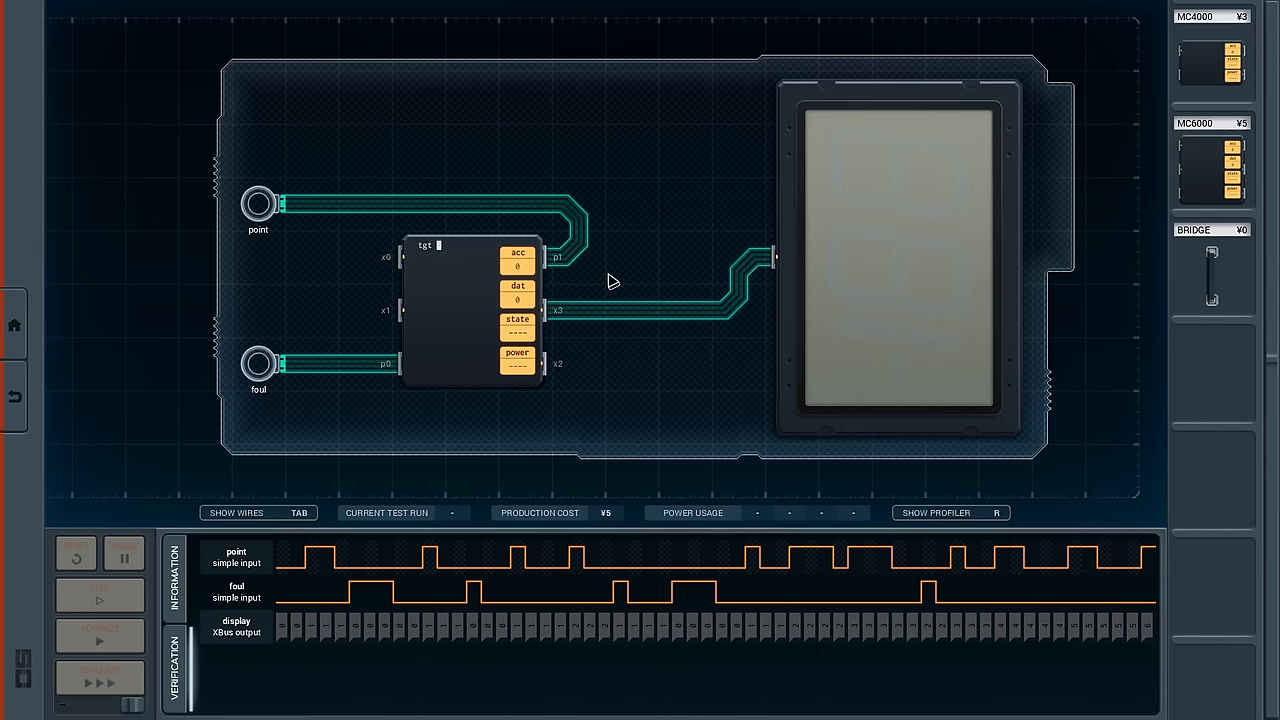
# Enter the point-check and 'add 1' lines at the start of the MC6000 program.
pyautogui.write('p1 0')
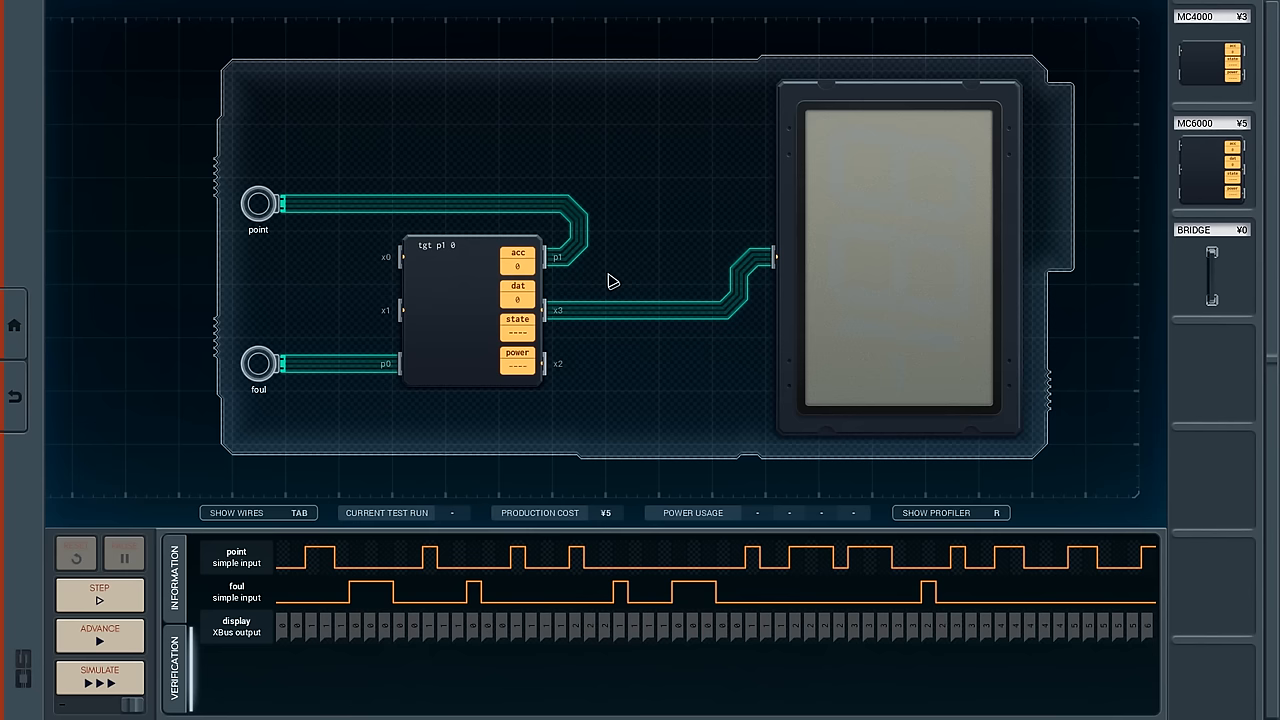
pyautogui.write('add')
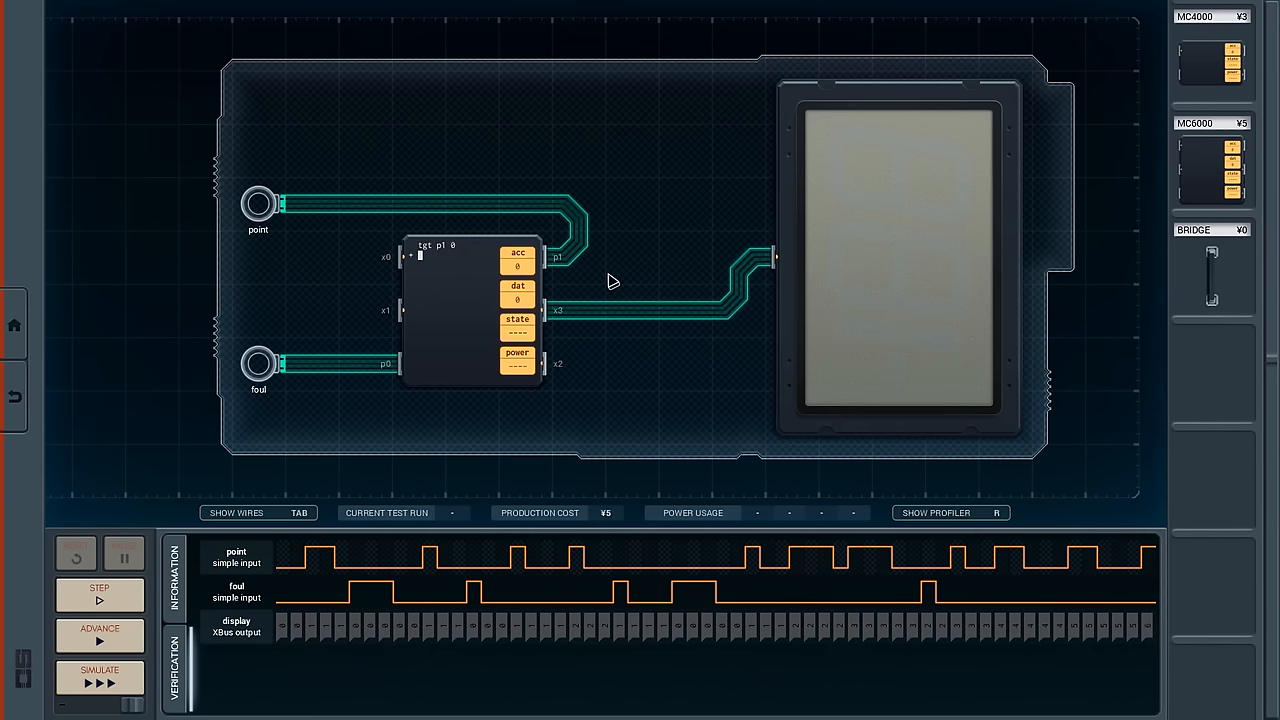
pyautogui.write('add 1')
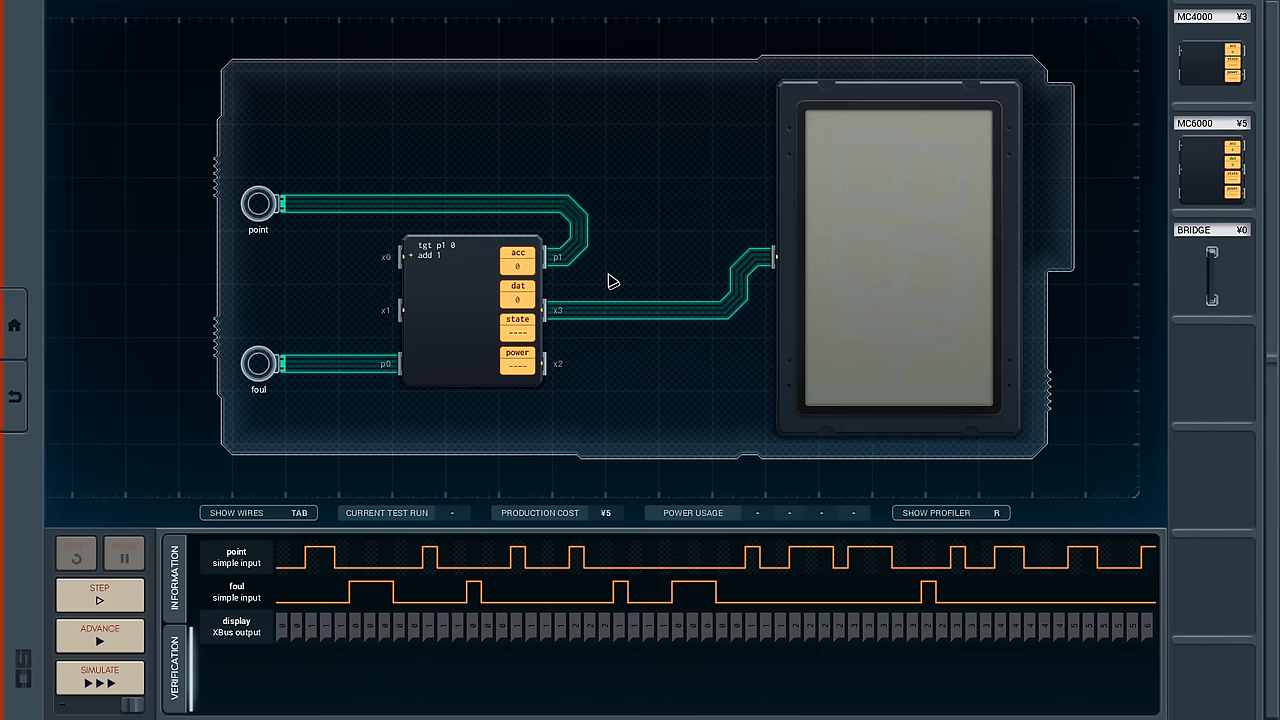
pyautogui.click(420, 267)
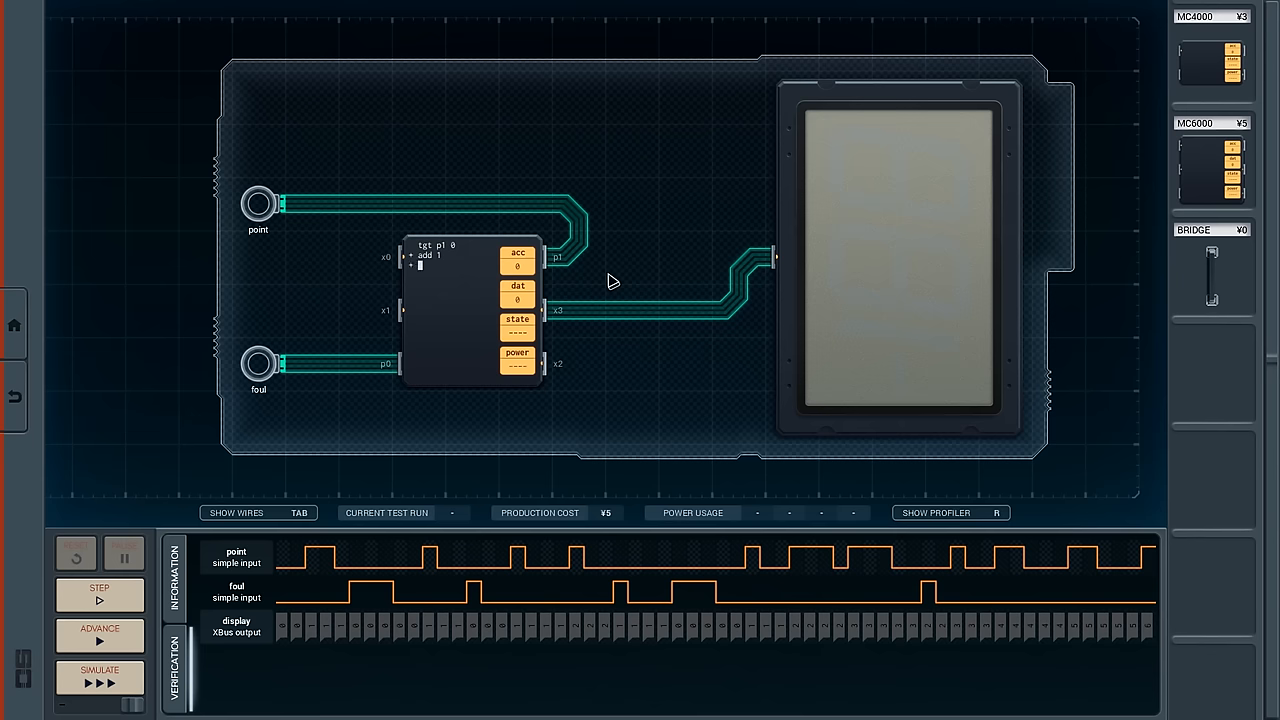
pyautogui.write('mov 1 dat')
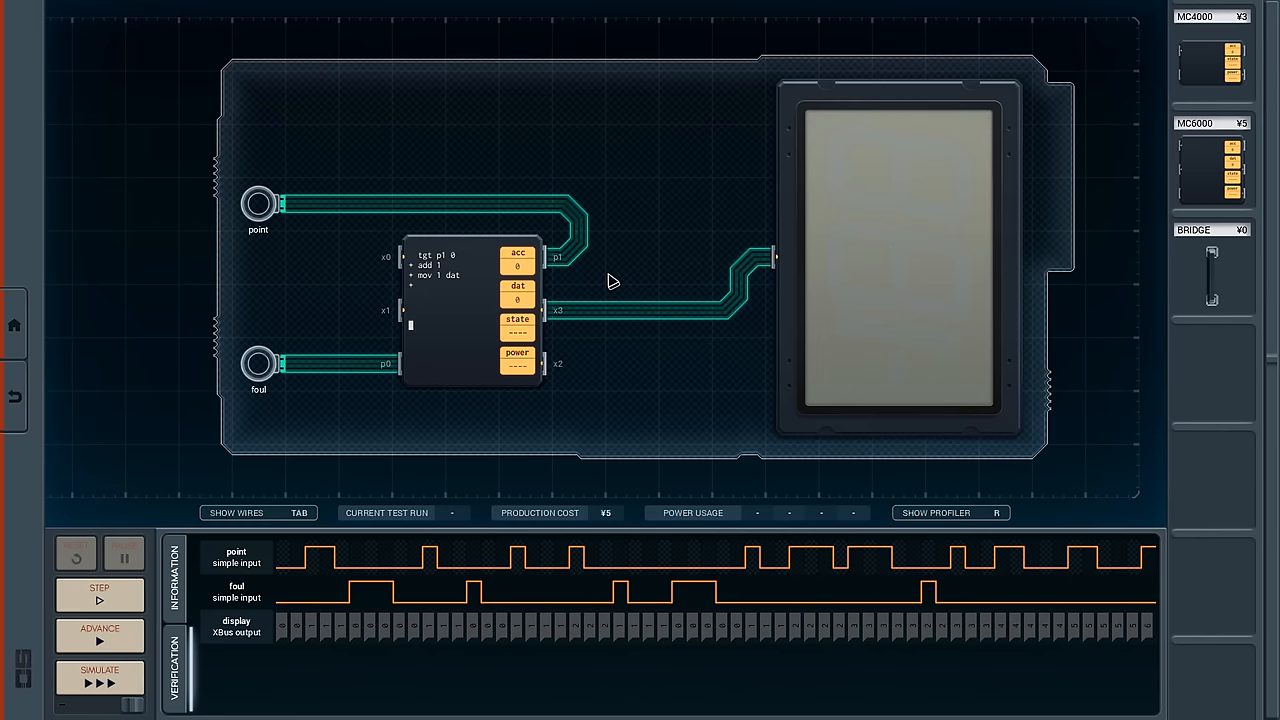
# Add the foul 'sub' line, 'fin: mov acc x3' output and 'slp 1' to finish the loop.
pyautogui.write('fin:')
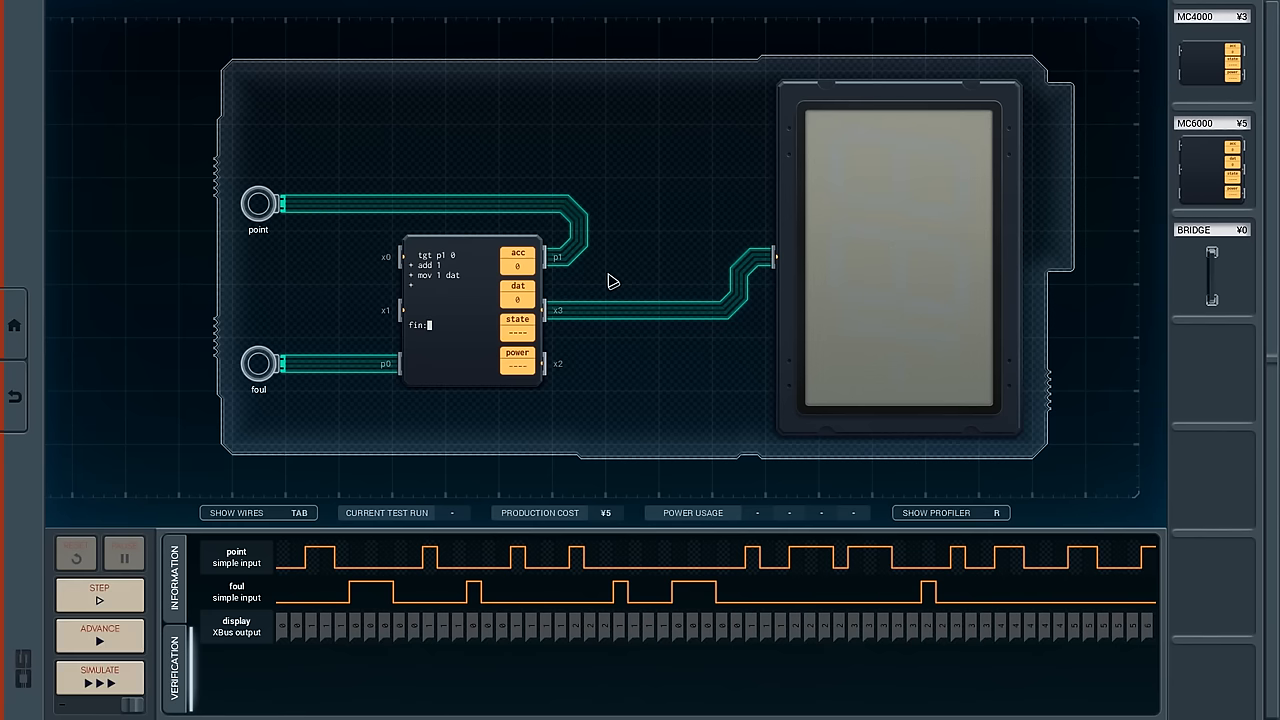
pyautogui.write('mov')
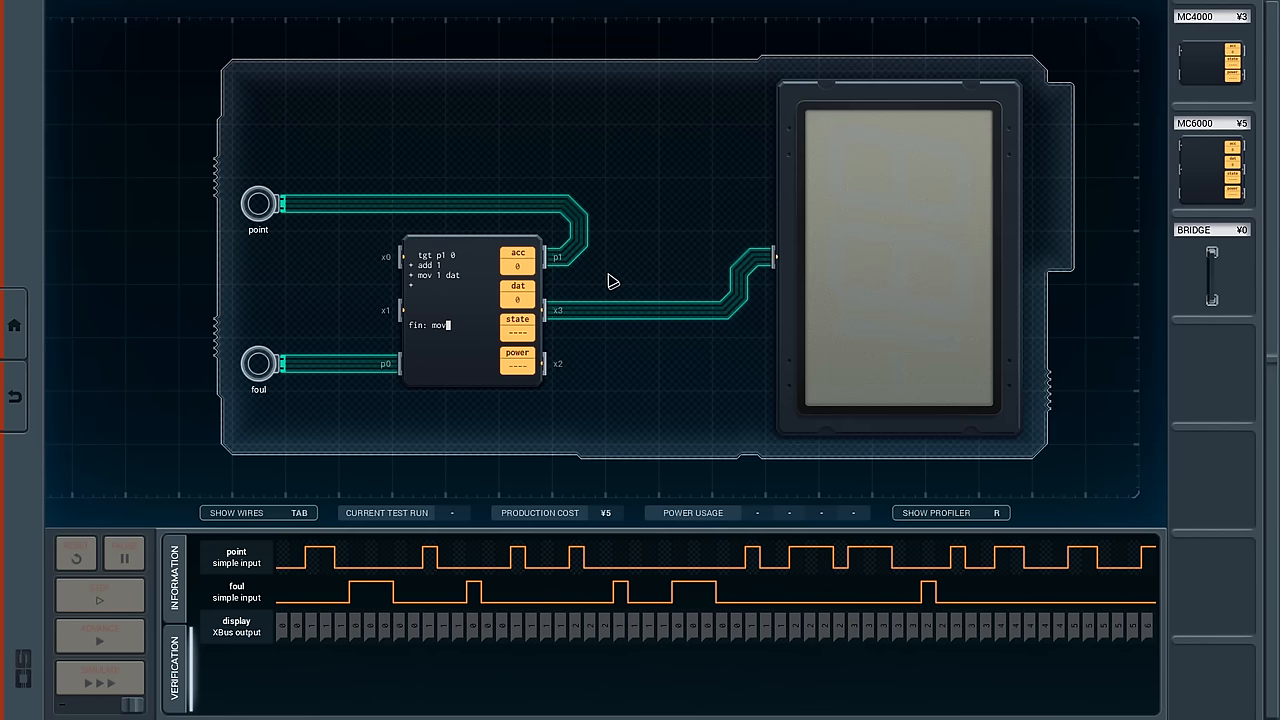
pyautogui.write('acc x3')
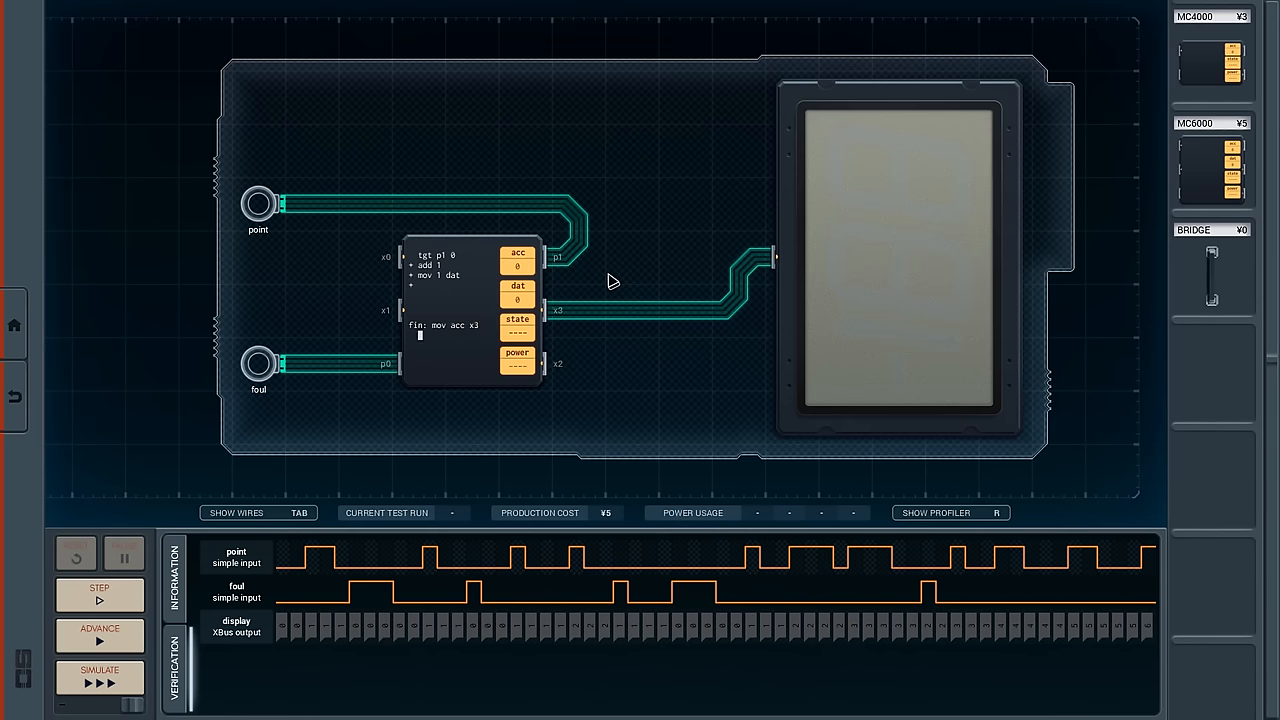
pyautogui.write('slp 1')
pyautogui.click(450, 295)
pyautogui.write('tgt')
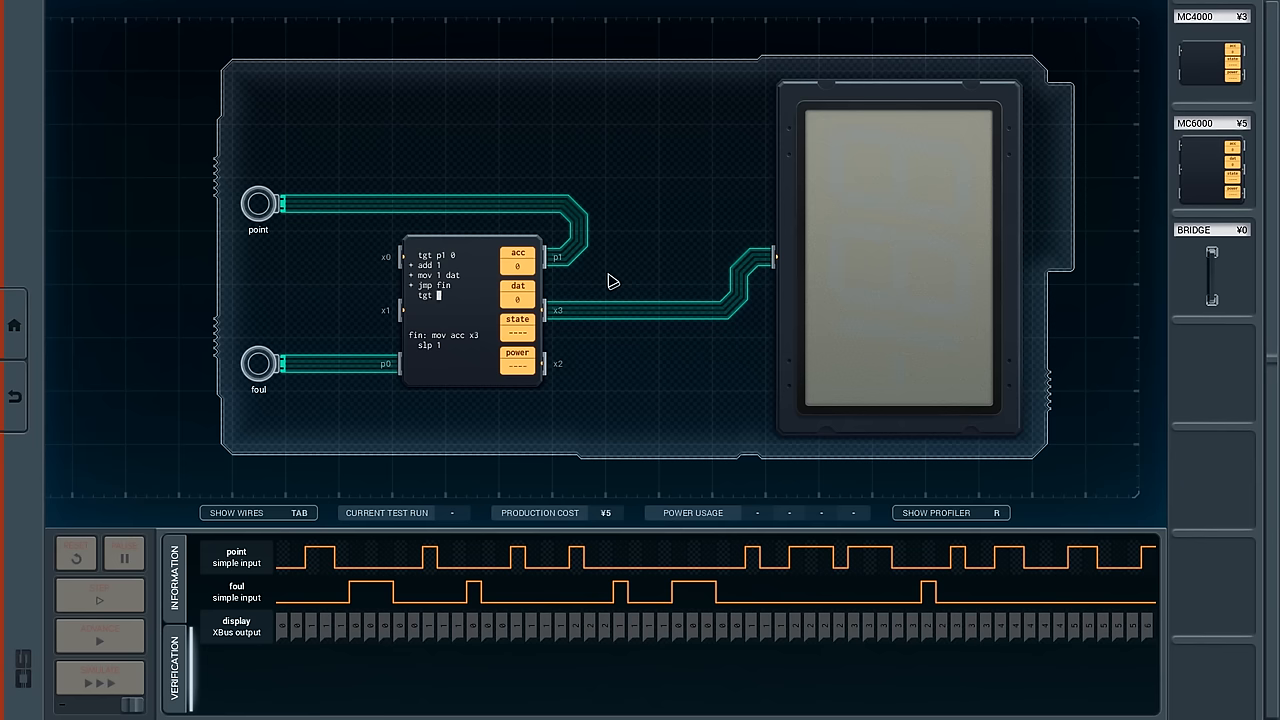
pyautogui.write('p0 0')
pyautogui.write('+ s')
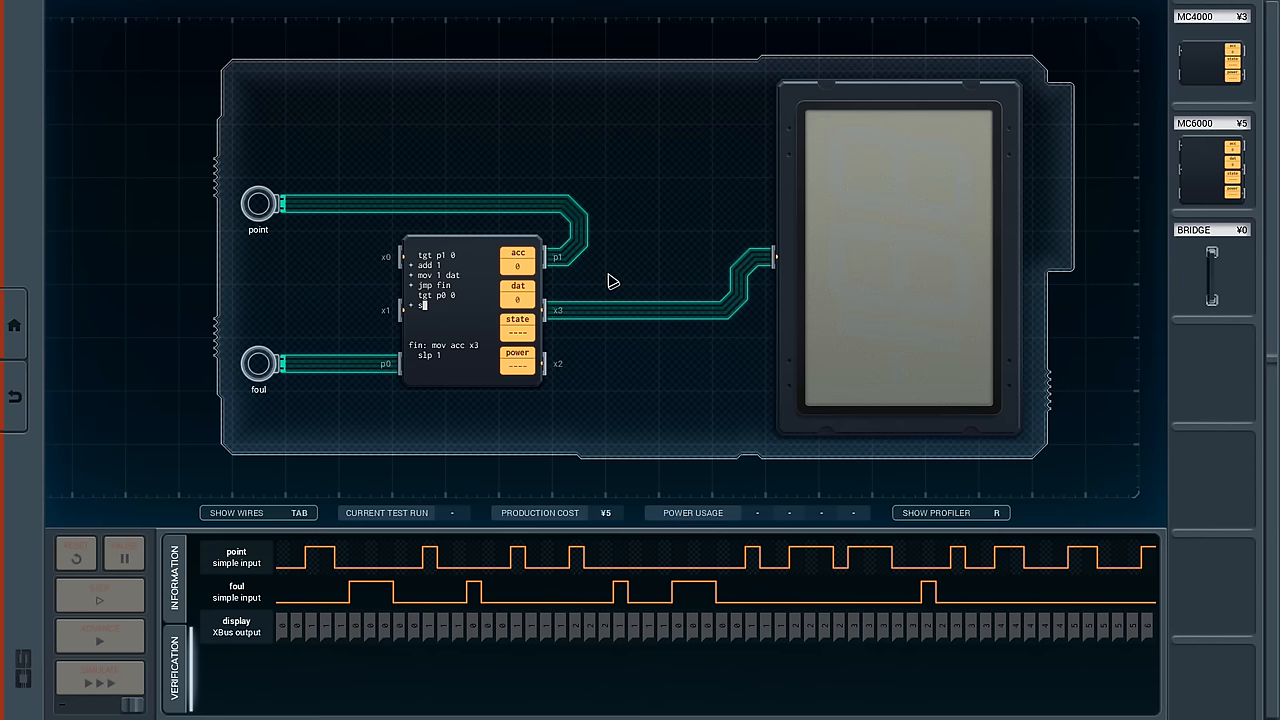
pyautogui.write('ub 1')
pyautogui.click(451, 315)
pyautogui.write('+ mov 1 dat')
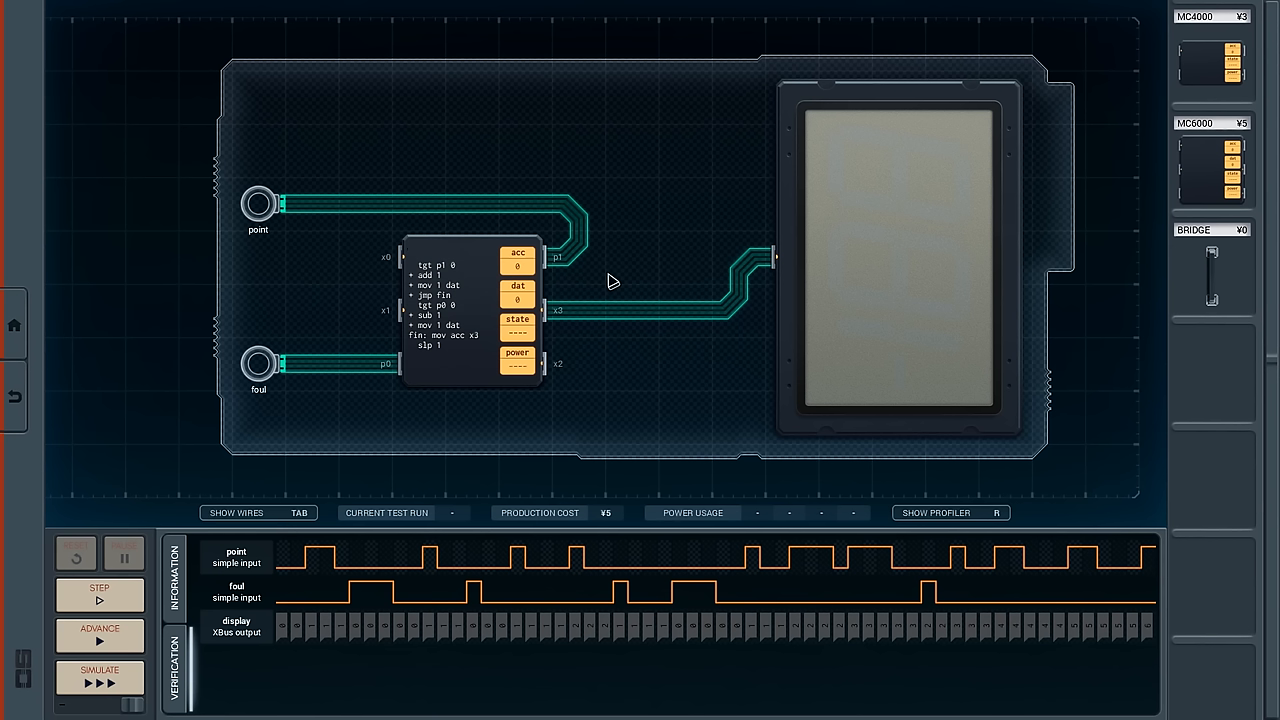
pyautogui.click(430, 245)
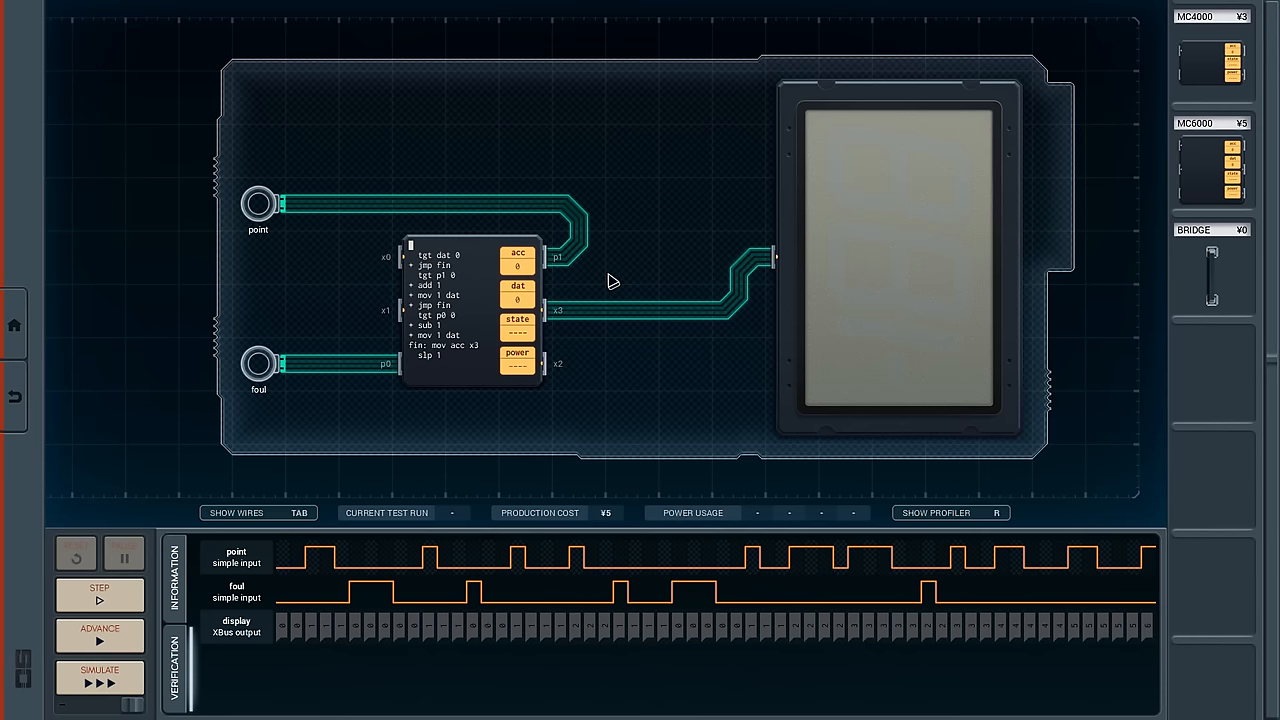
pyautogui.moveTo(520, 560)
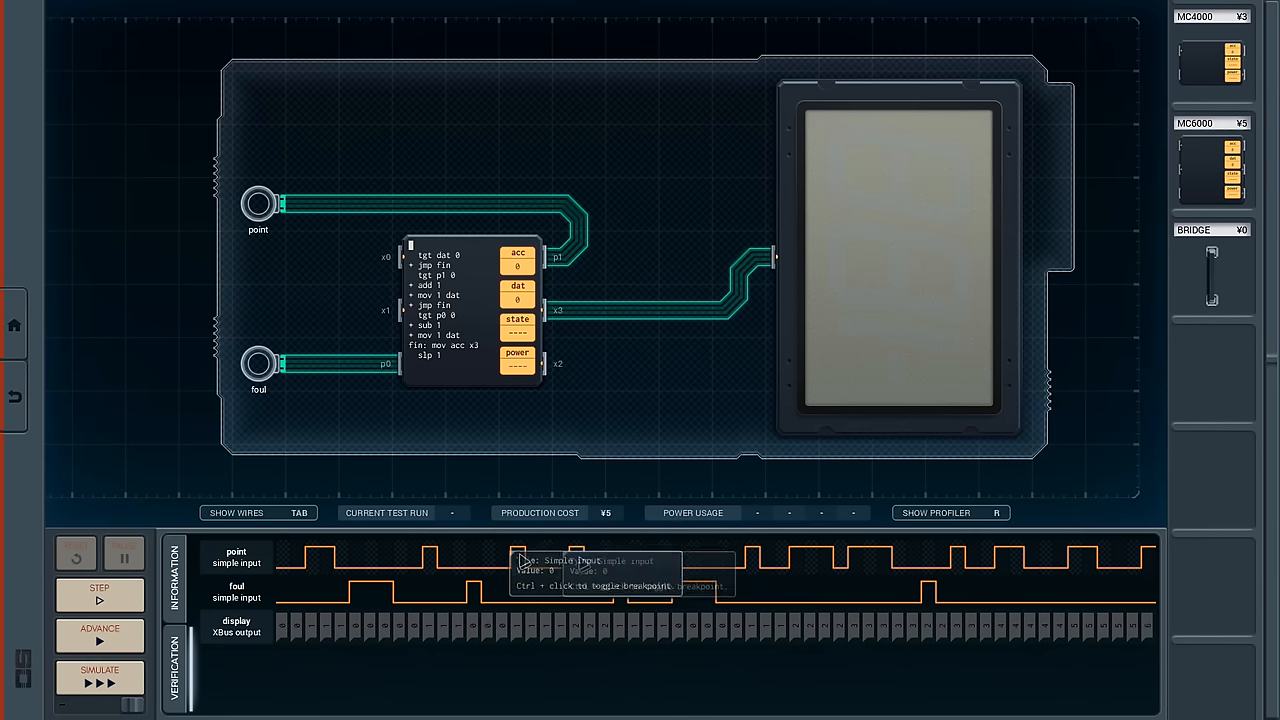
pyautogui.moveTo(925, 570)
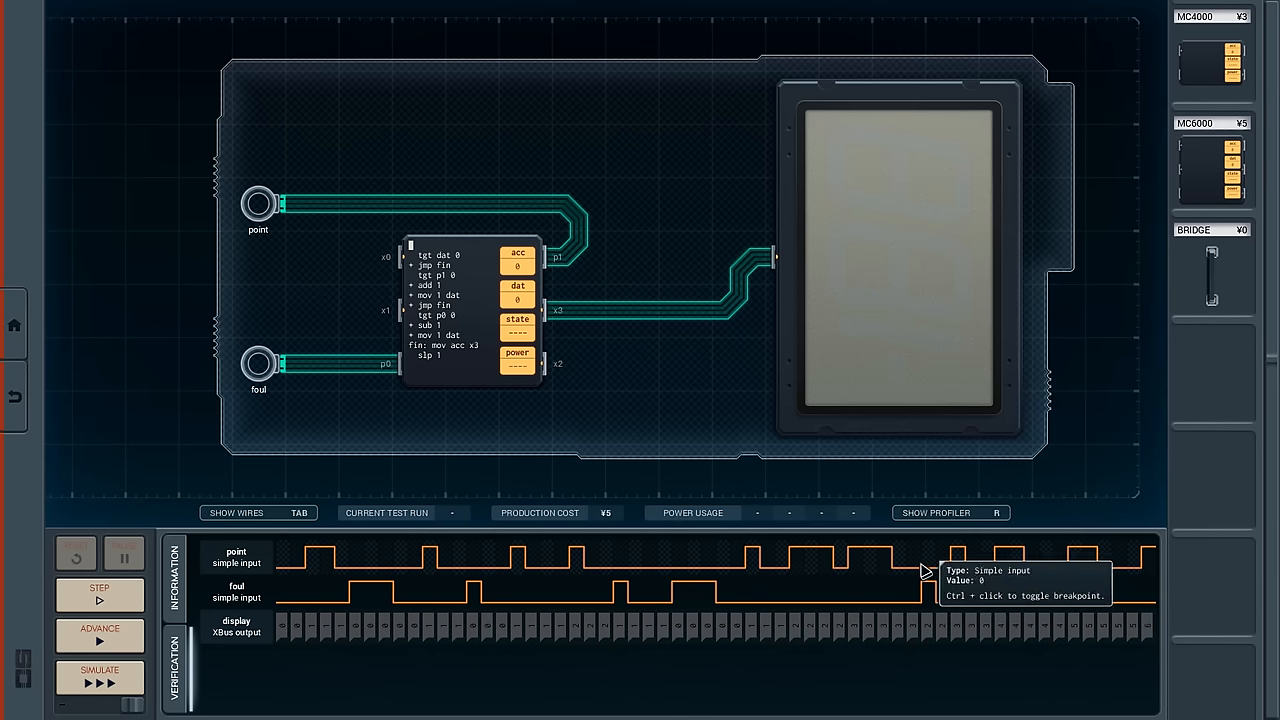
pyautogui.moveTo(1115, 567)
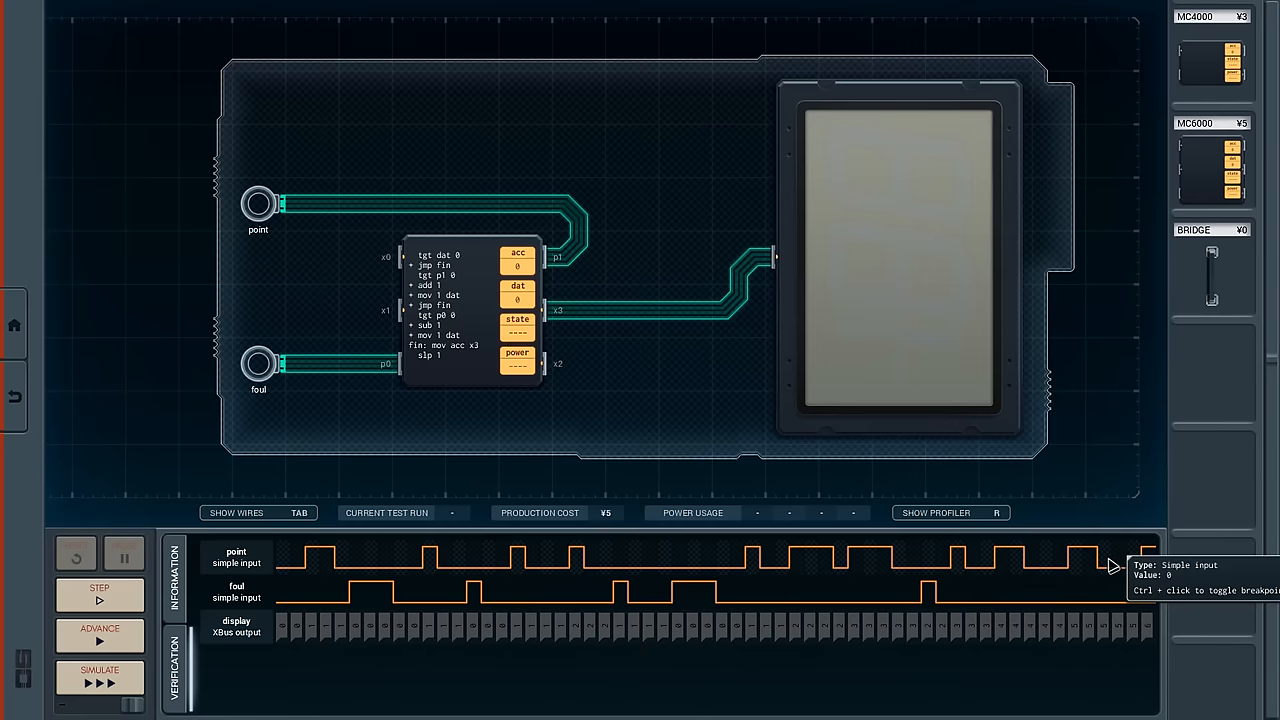
pyautogui.moveTo(518, 264)
pyautogui.write('teq')
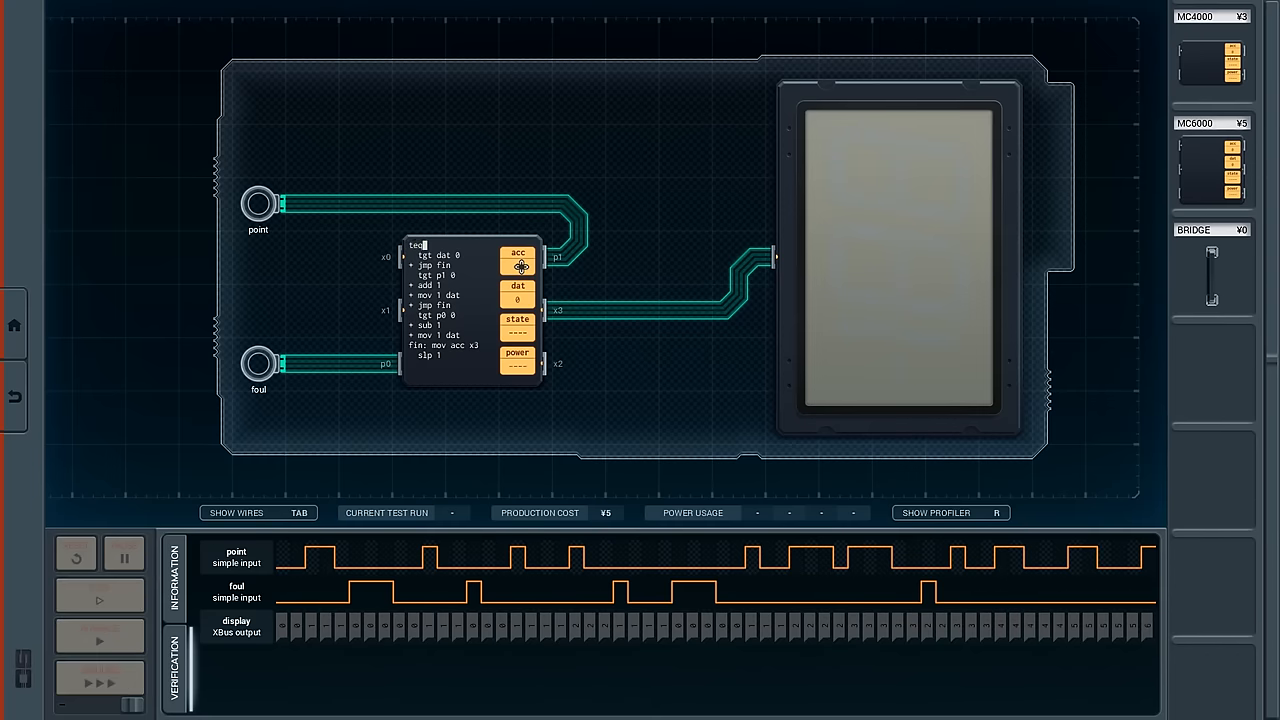
# Insert 'teq p1 p0' with '+ mov 0 dat' at the top of the program.
pyautogui.write('p1')
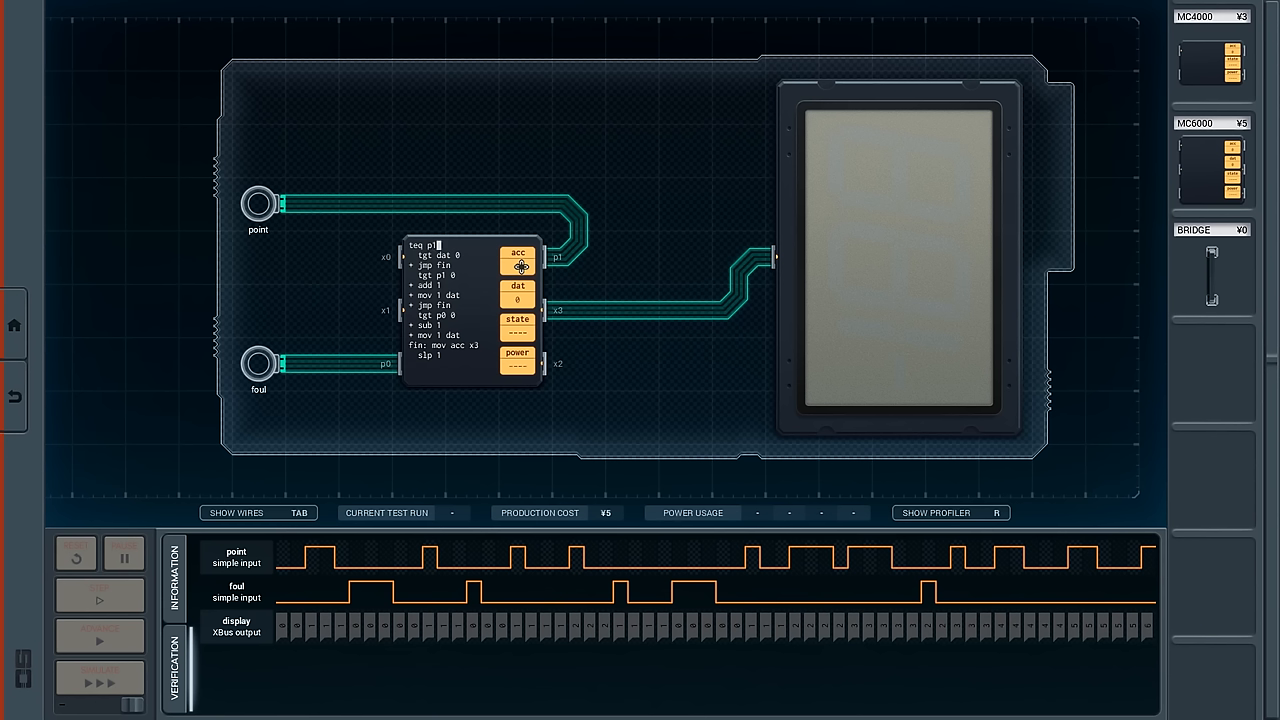
pyautogui.write('p0')
pyautogui.write('+ mov 0 dat')
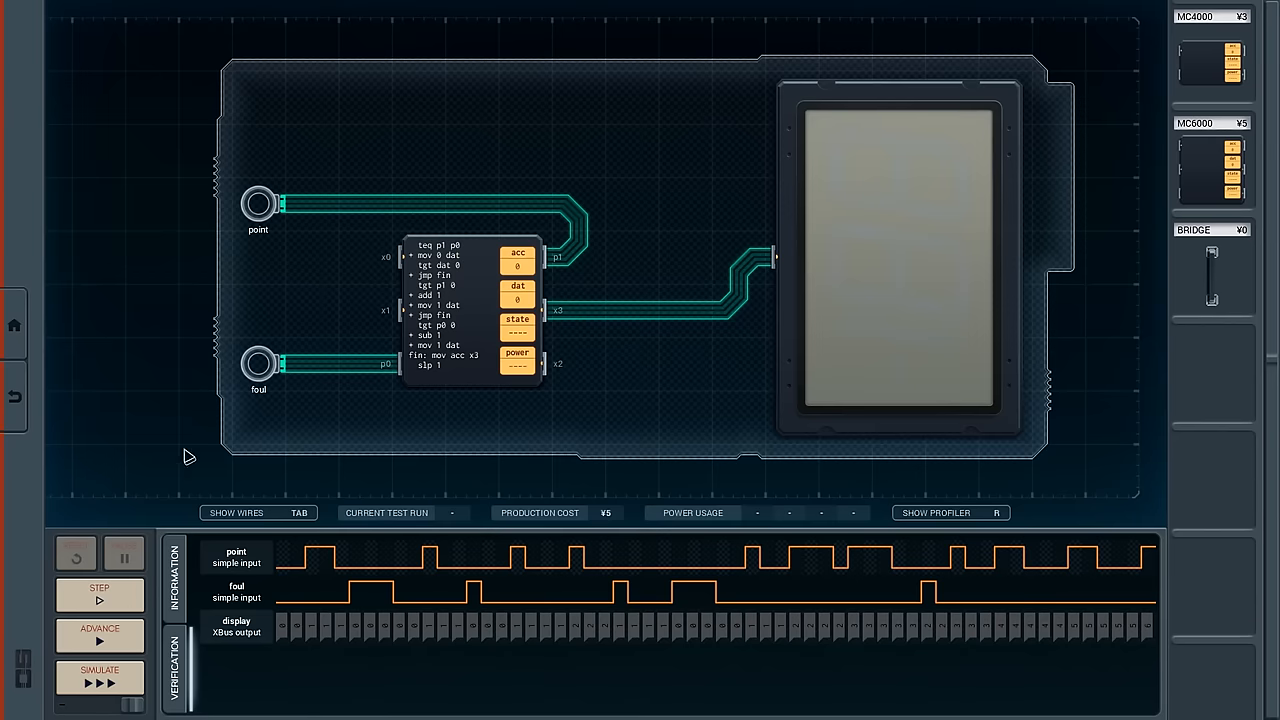
# Advance and simulate all test runs to Verification Complete, then return to email.
pyautogui.click(99, 635)
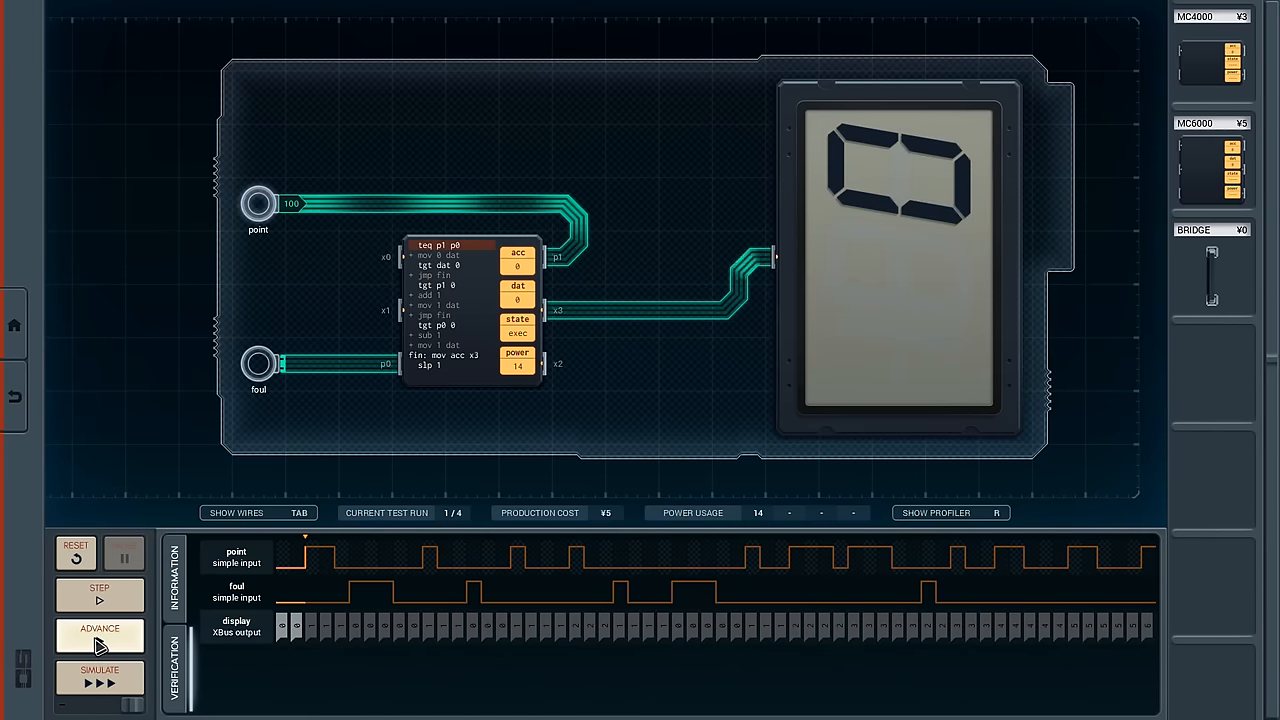
pyautogui.click(99, 635)
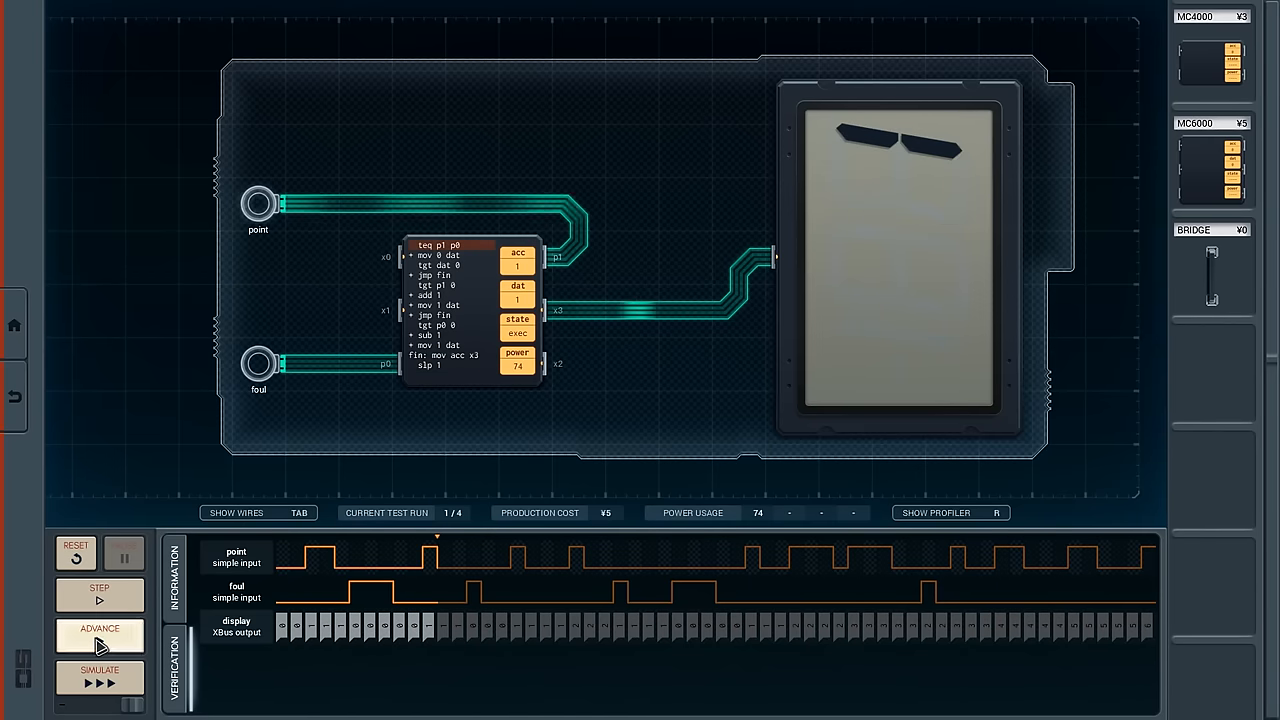
pyautogui.click(99, 680)
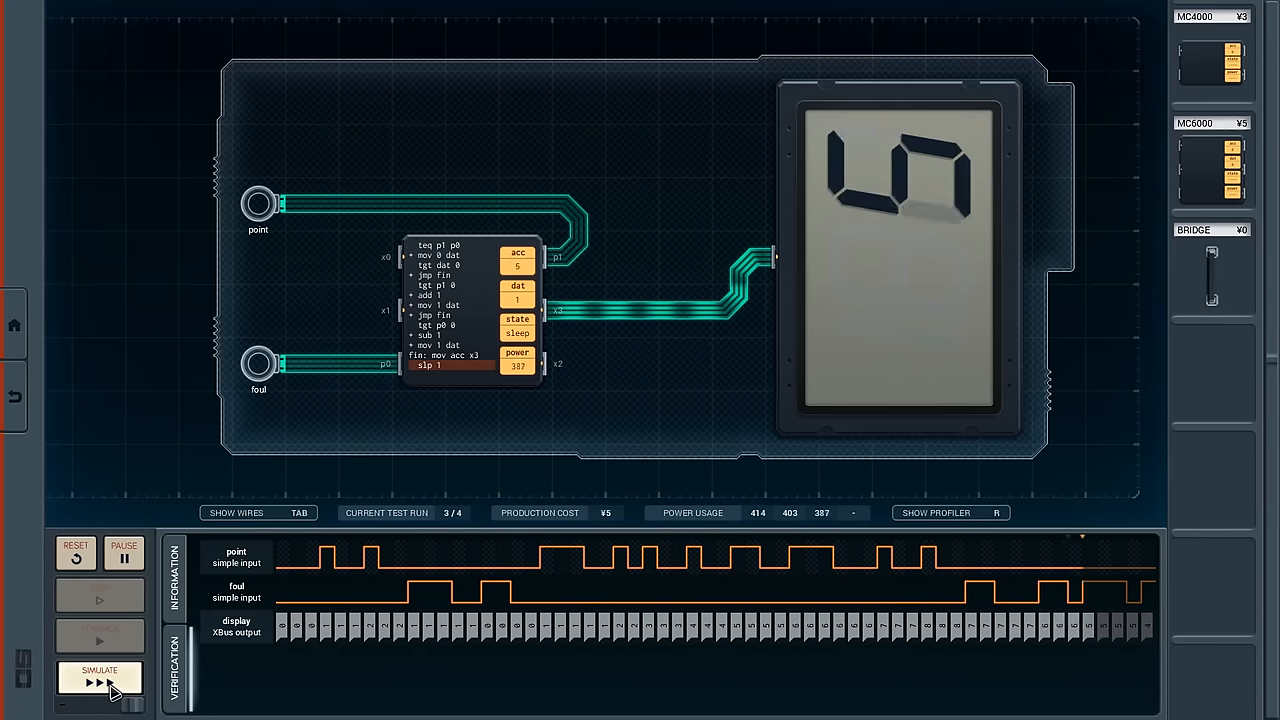
pyautogui.click(99, 680)
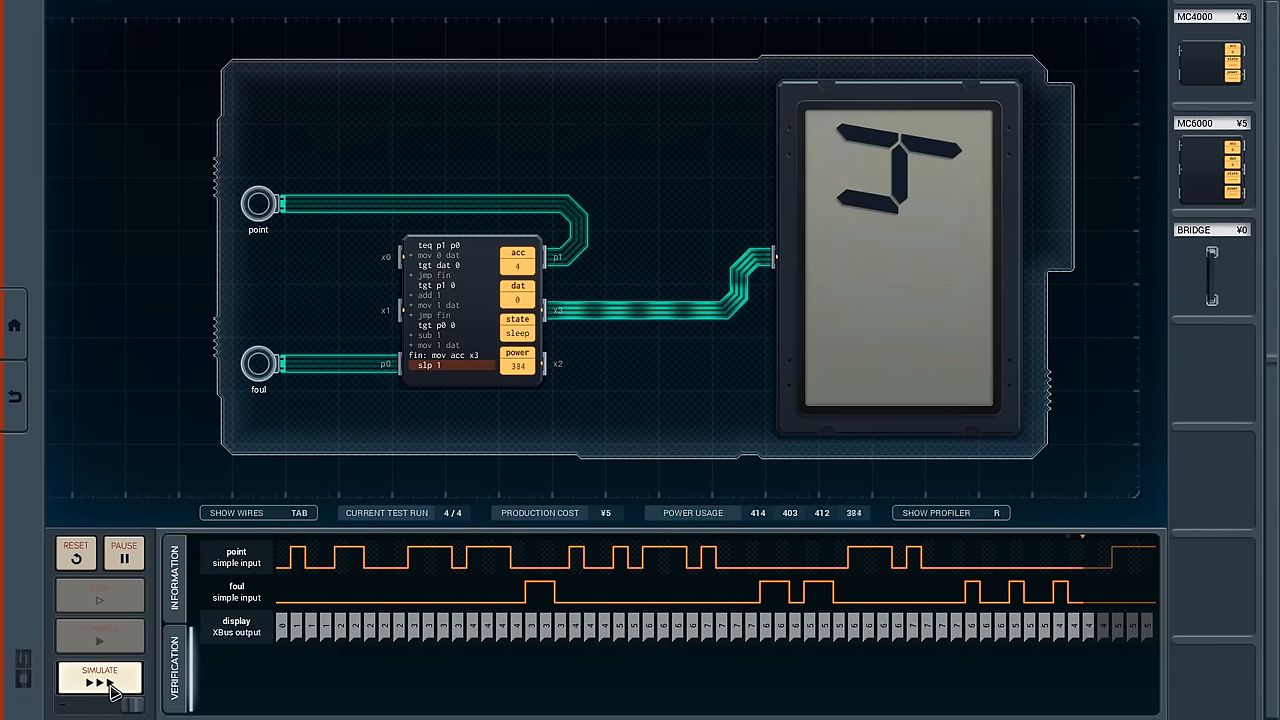
pyautogui.click(99, 681)
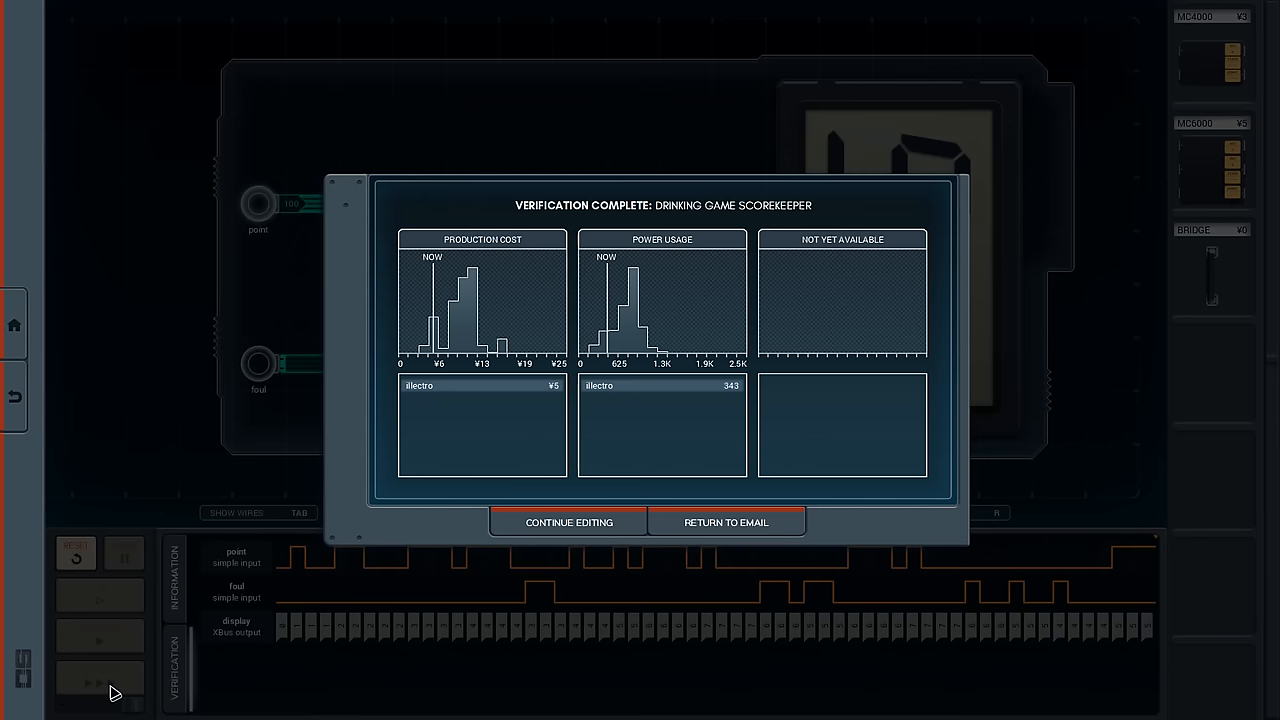
pyautogui.click(726, 522)
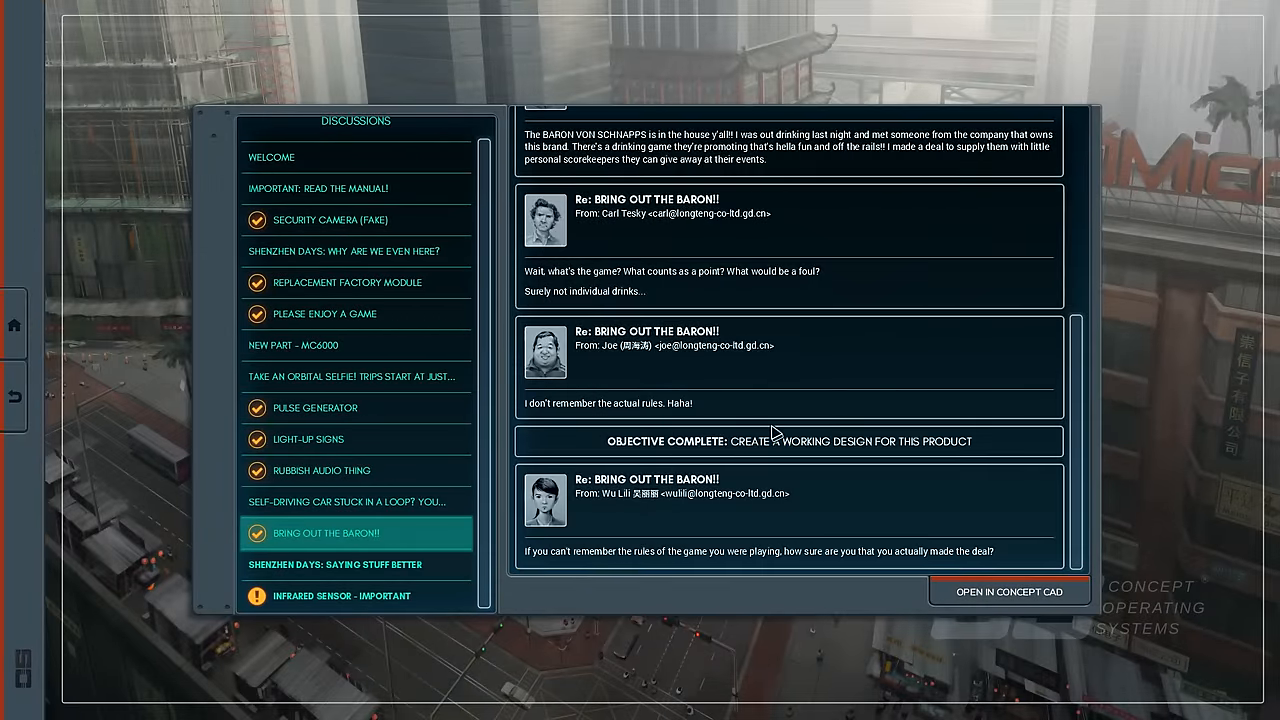
pyautogui.scroll(-3)
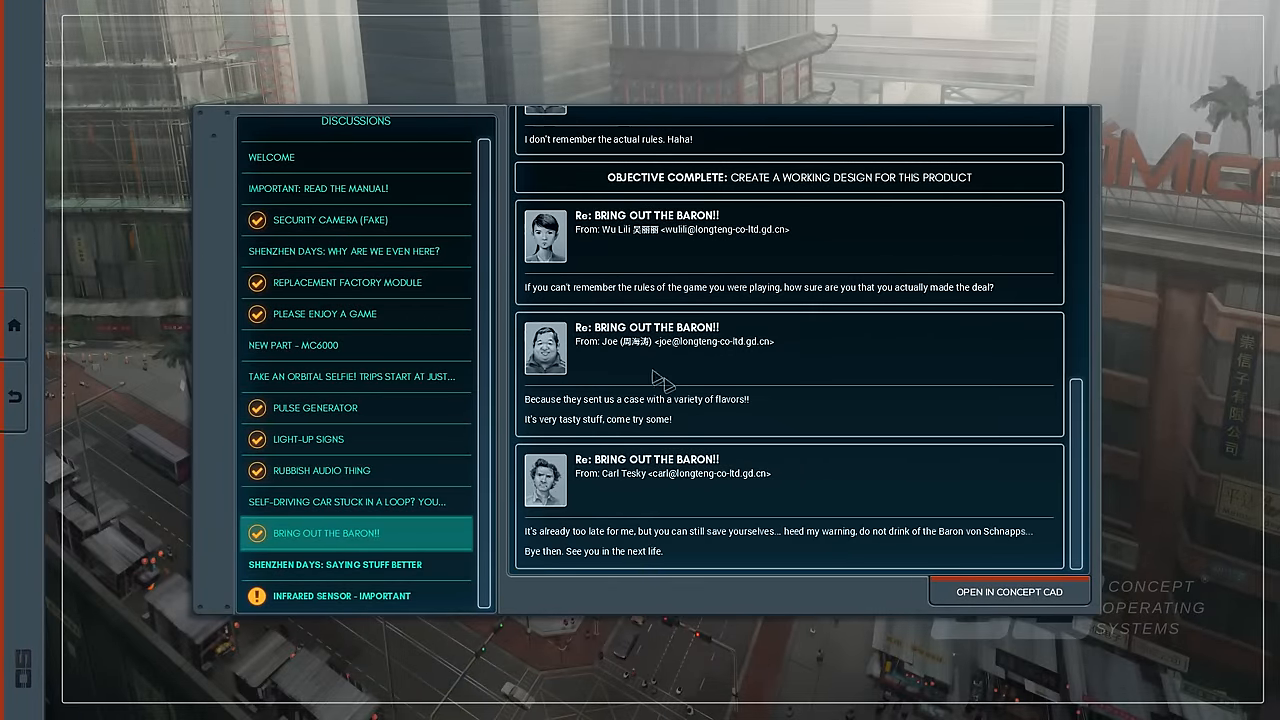
pyautogui.scroll(-3)
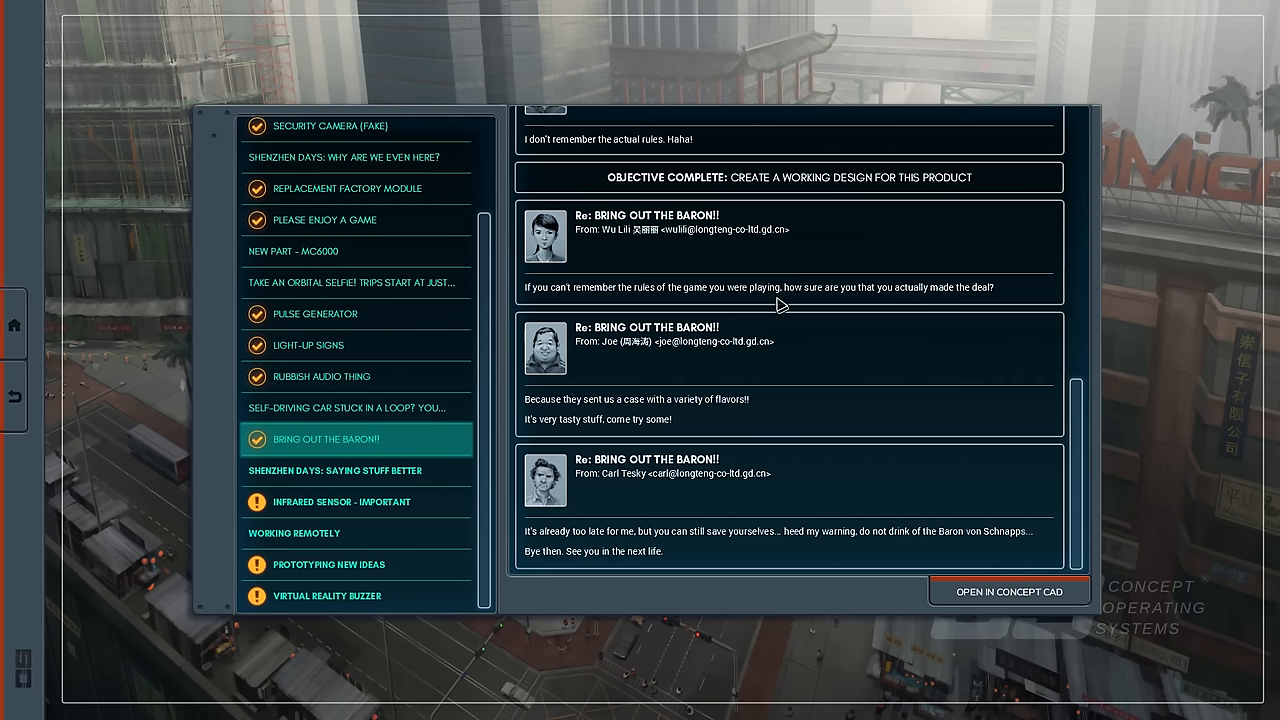
pyautogui.moveTo(1007, 305)
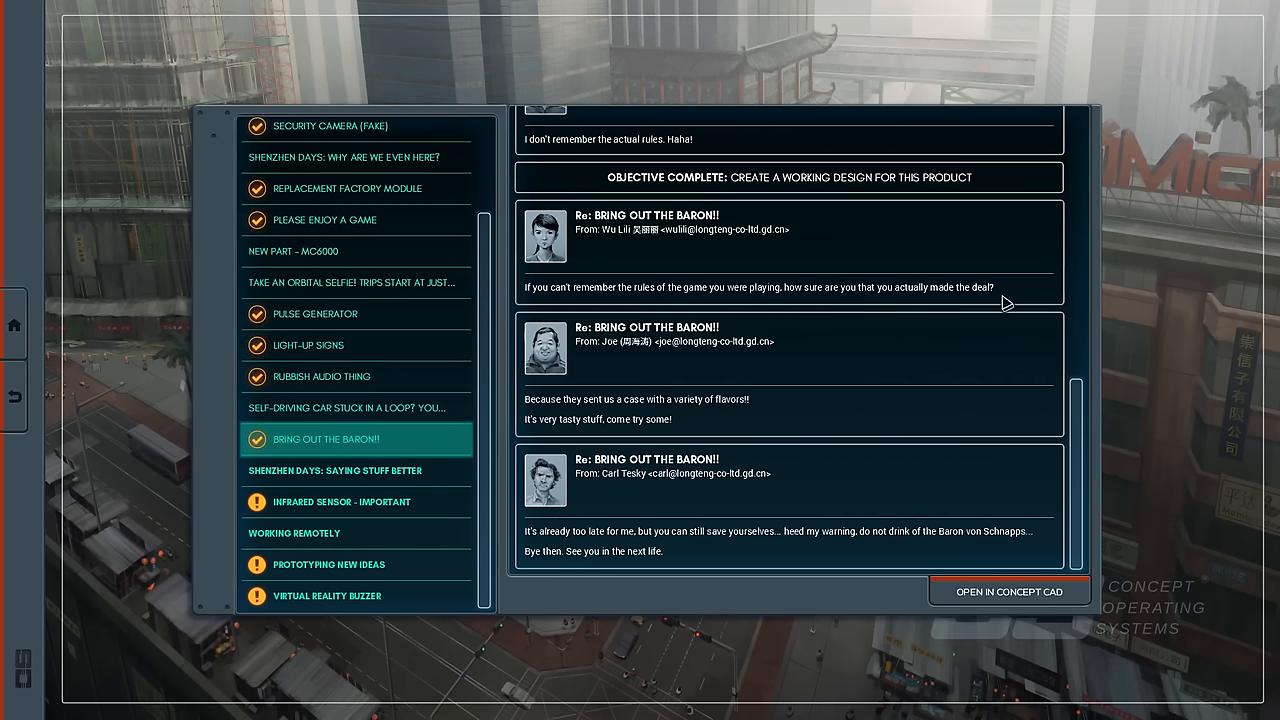
pyautogui.moveTo(723, 427)
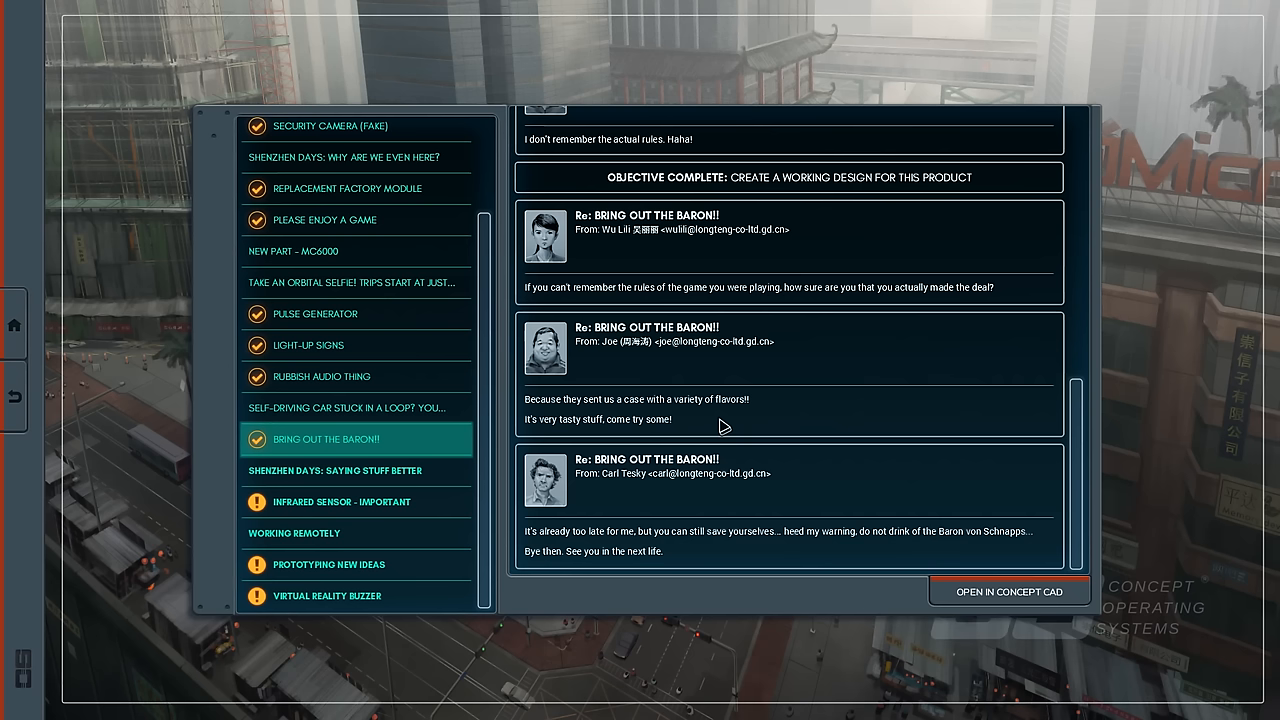
pyautogui.moveTo(710, 456)
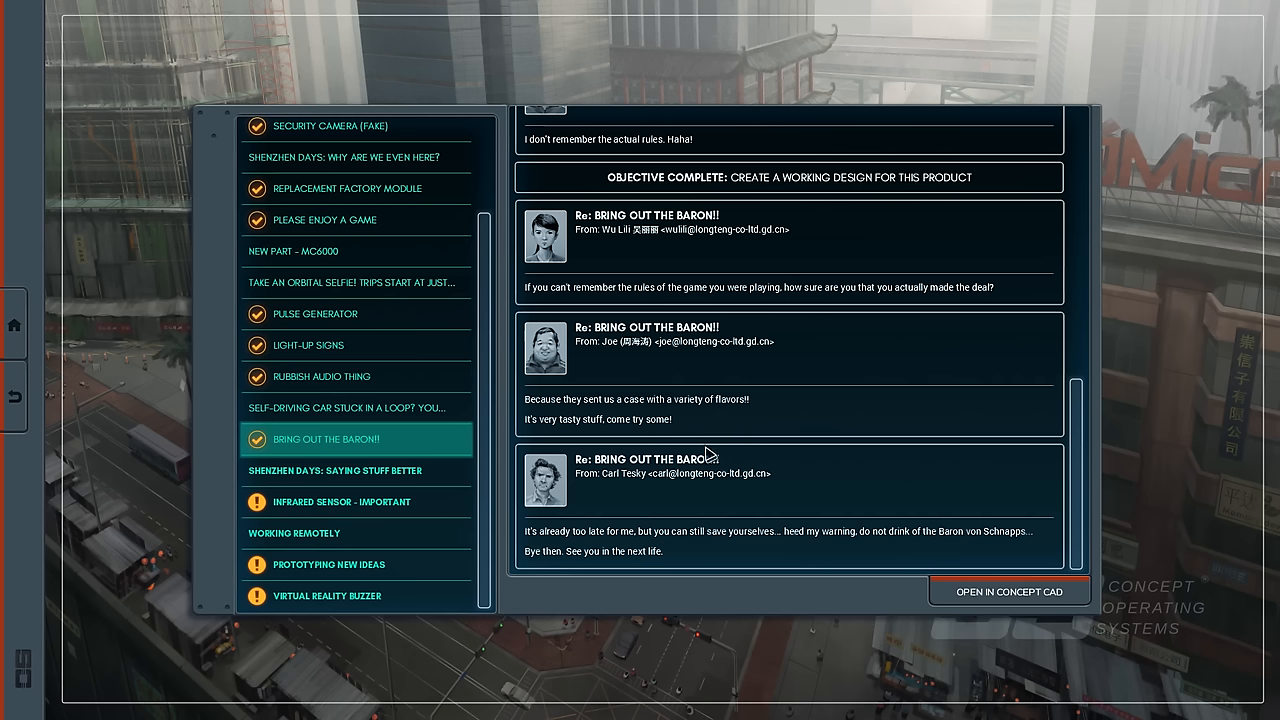